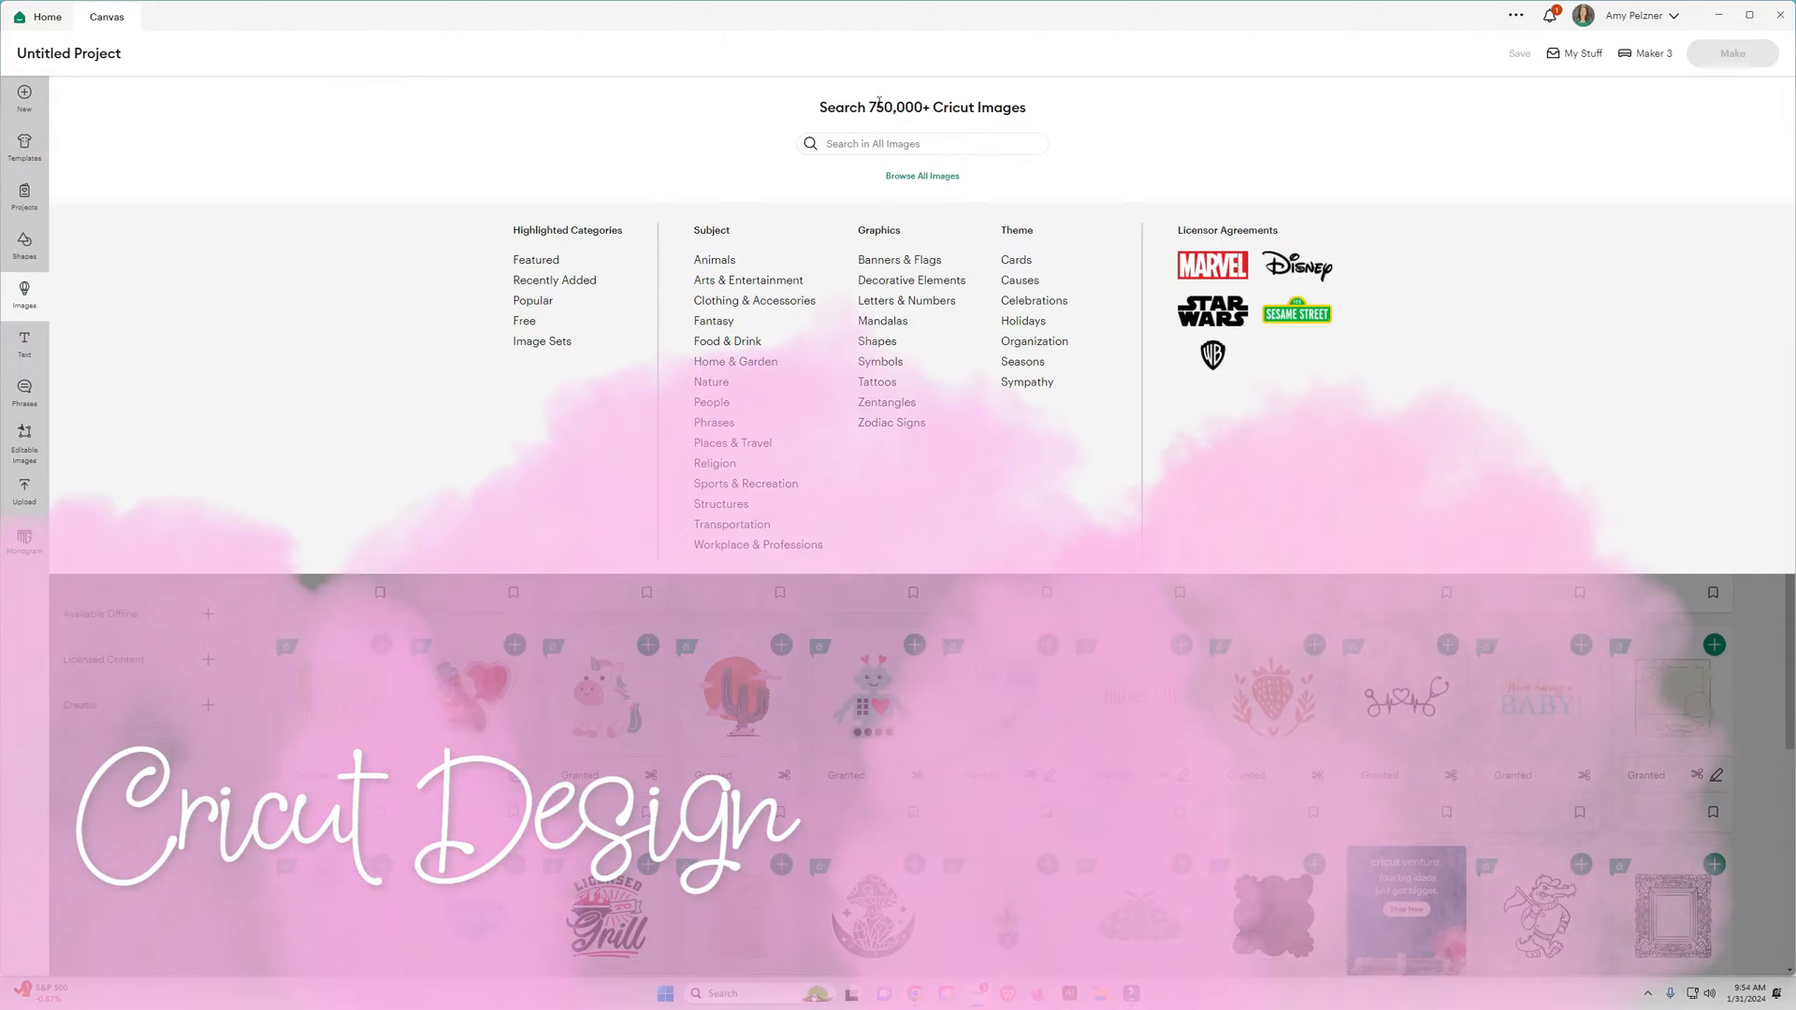
Step: Open the Holidays image category, then return to the Home page
left_click(1020, 321)
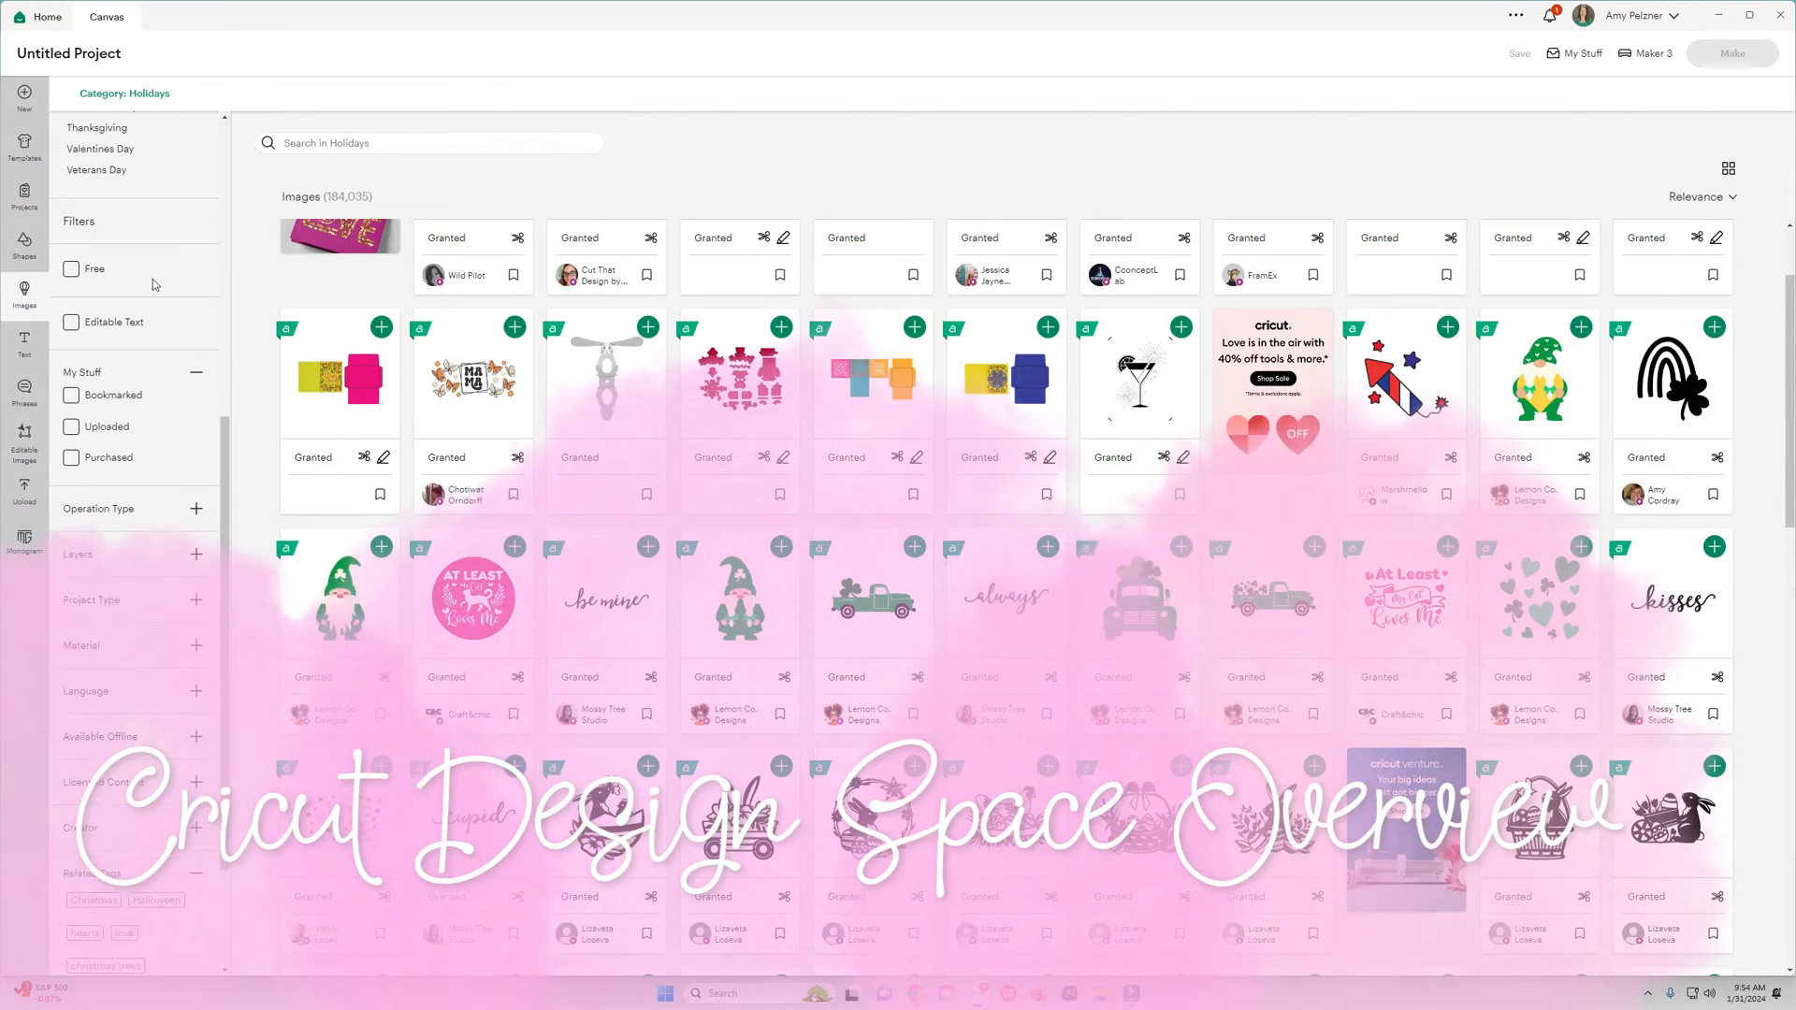
left_click(47, 16)
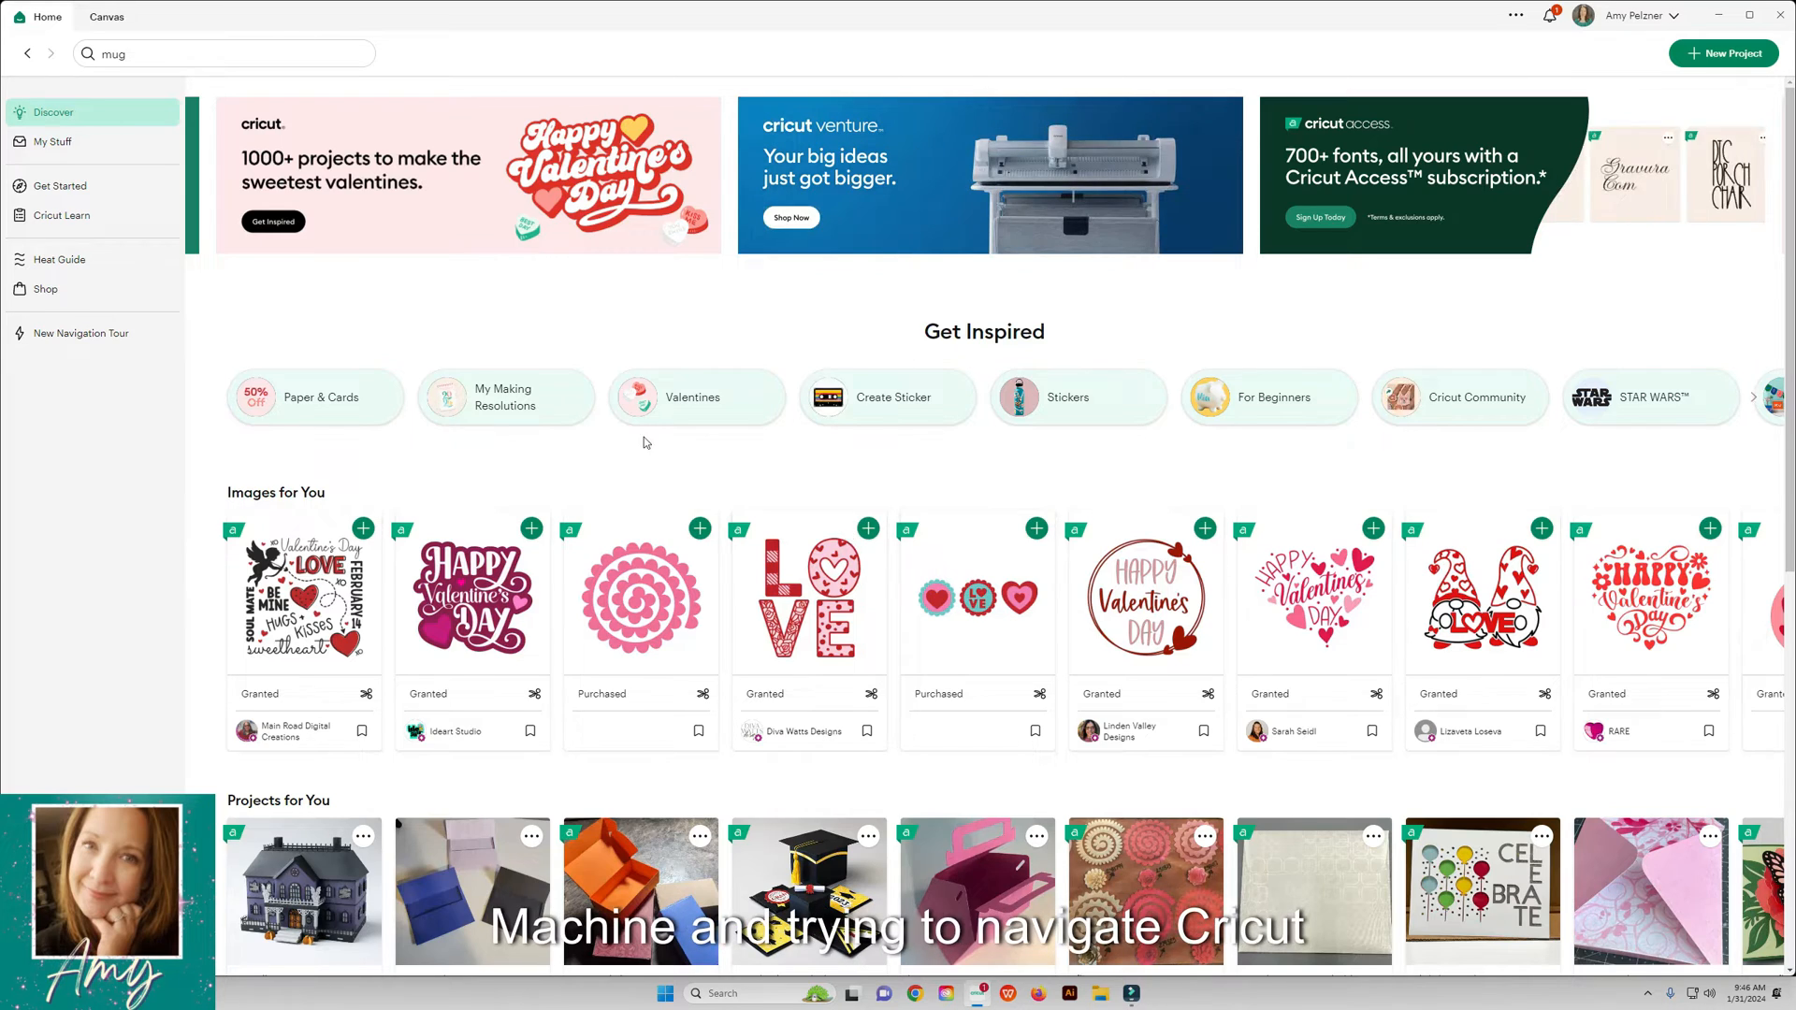
Step: Scroll the Discover feed, then review and close the account options menu
scroll("down", 3)
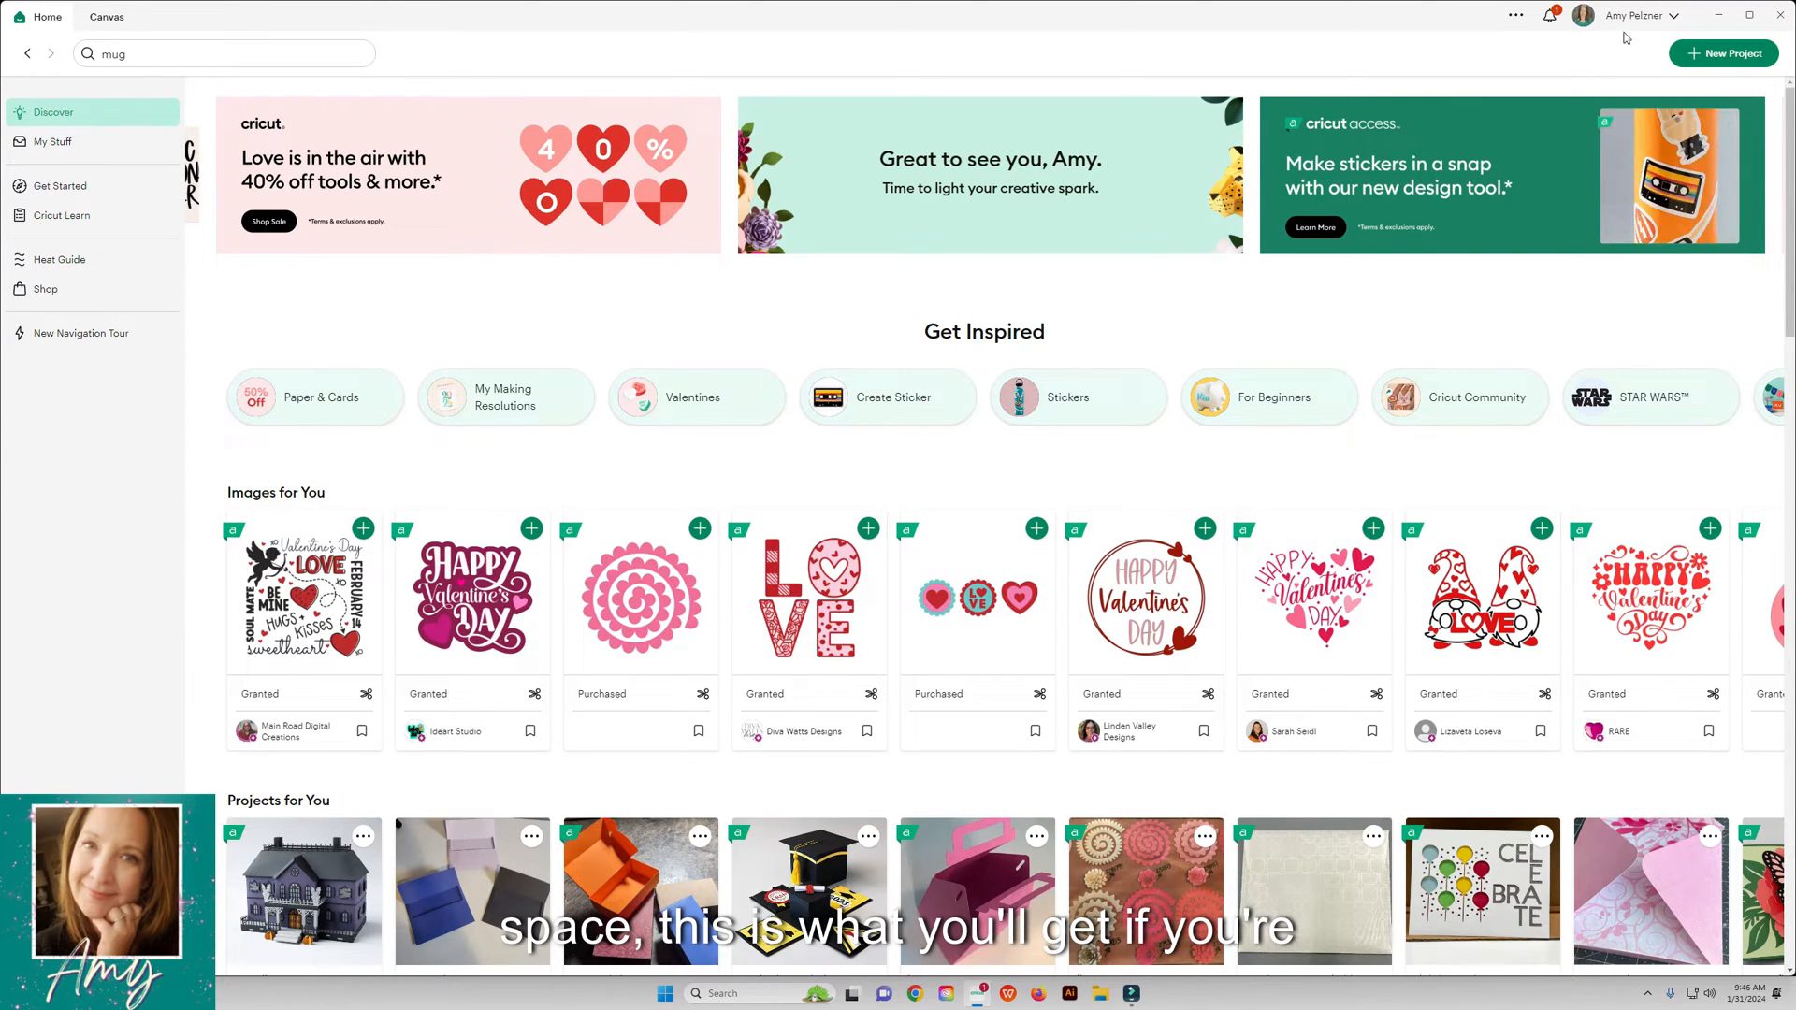
left_click(1640, 15)
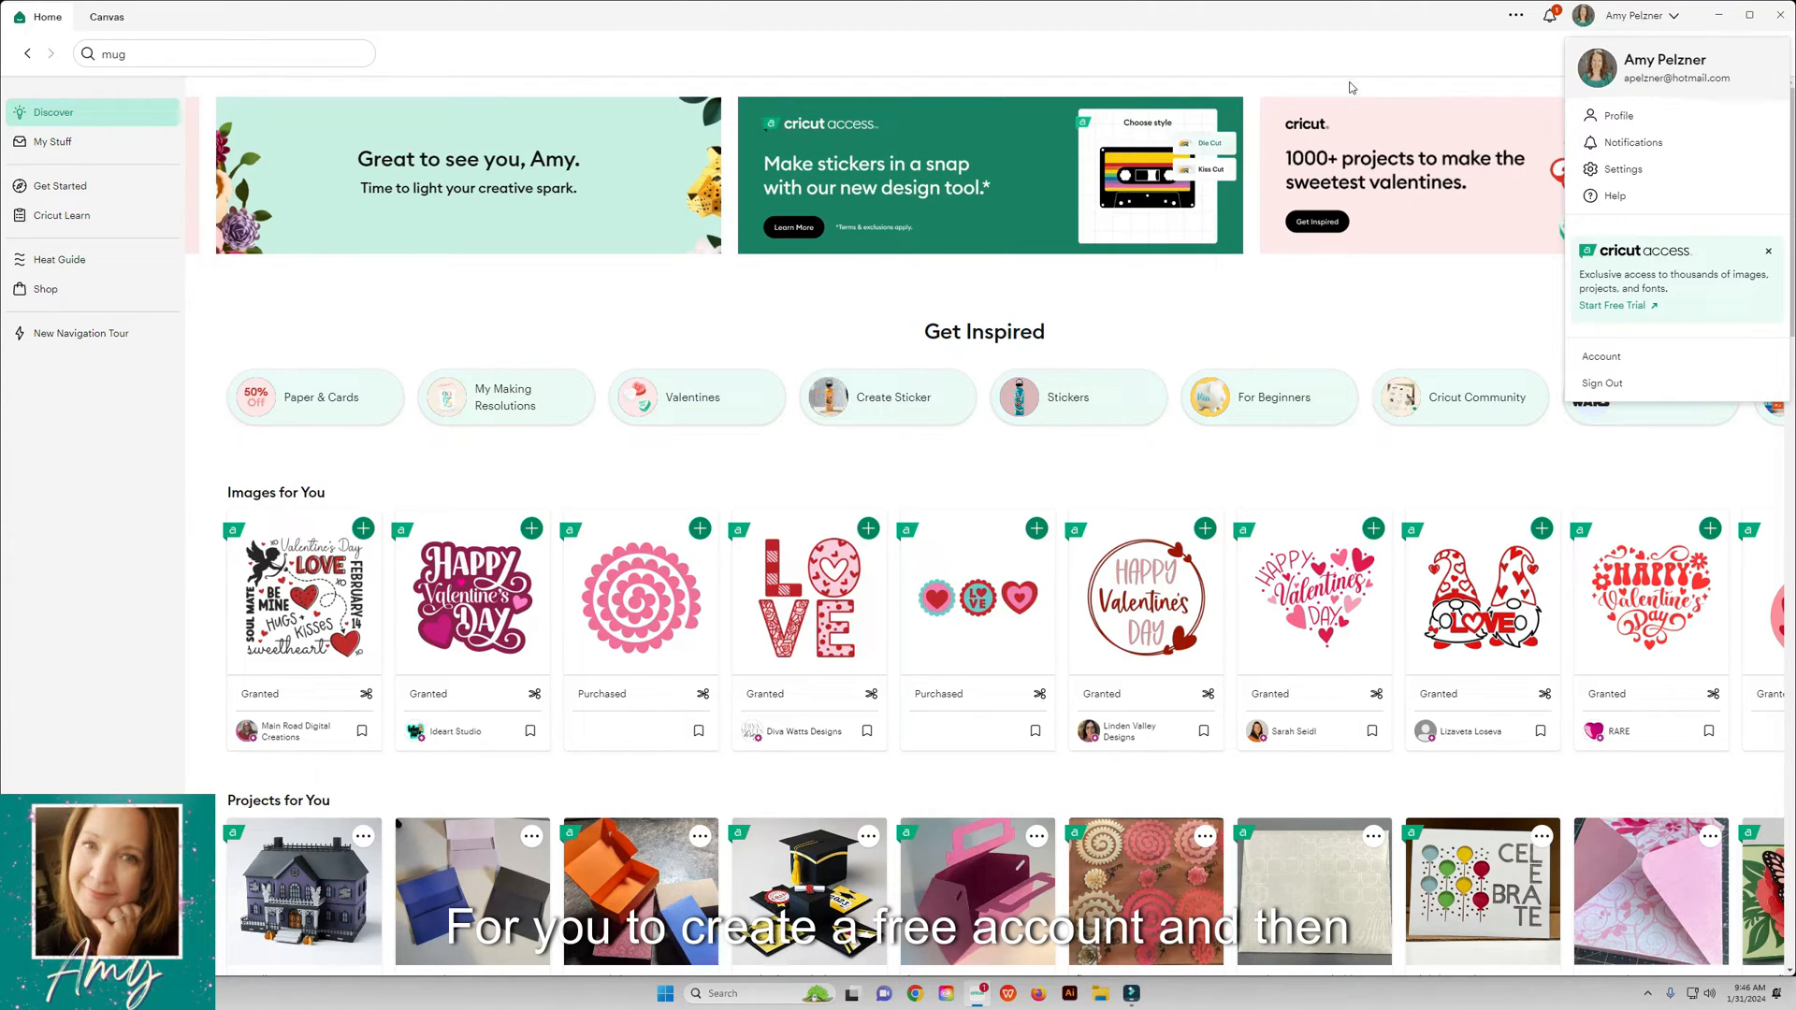
left_click(1349, 87)
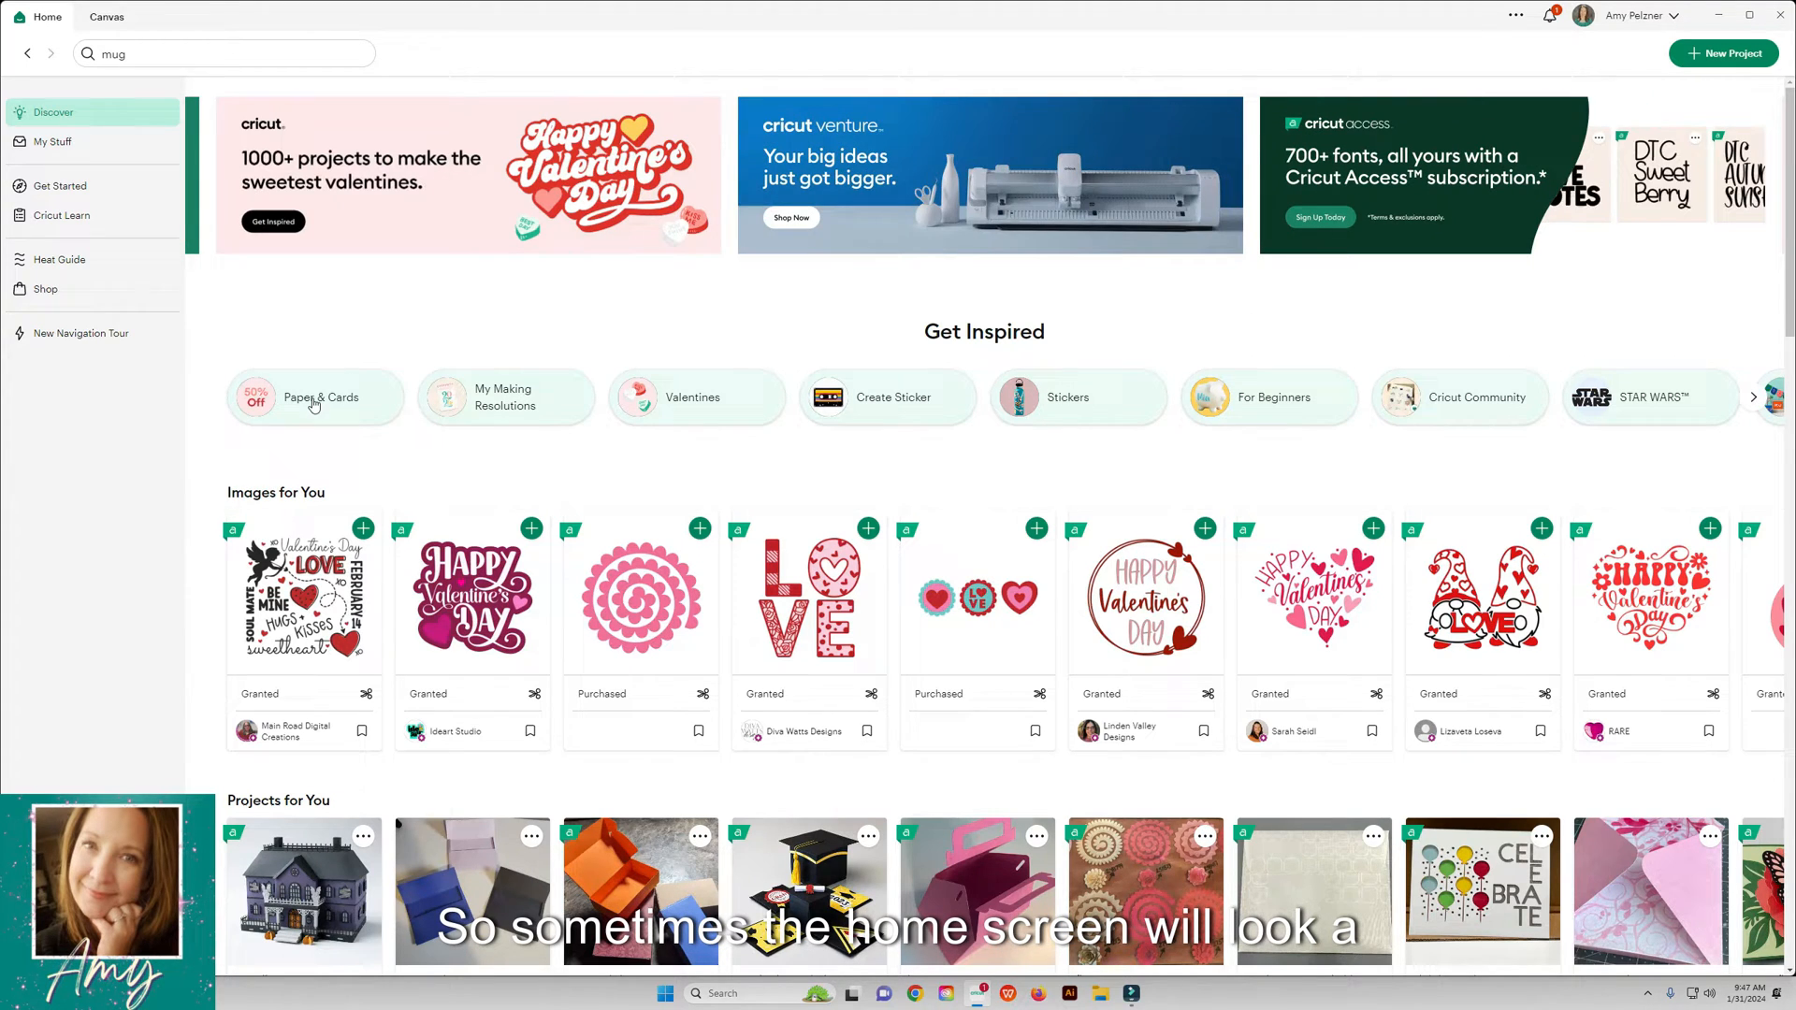
left_click(224, 52)
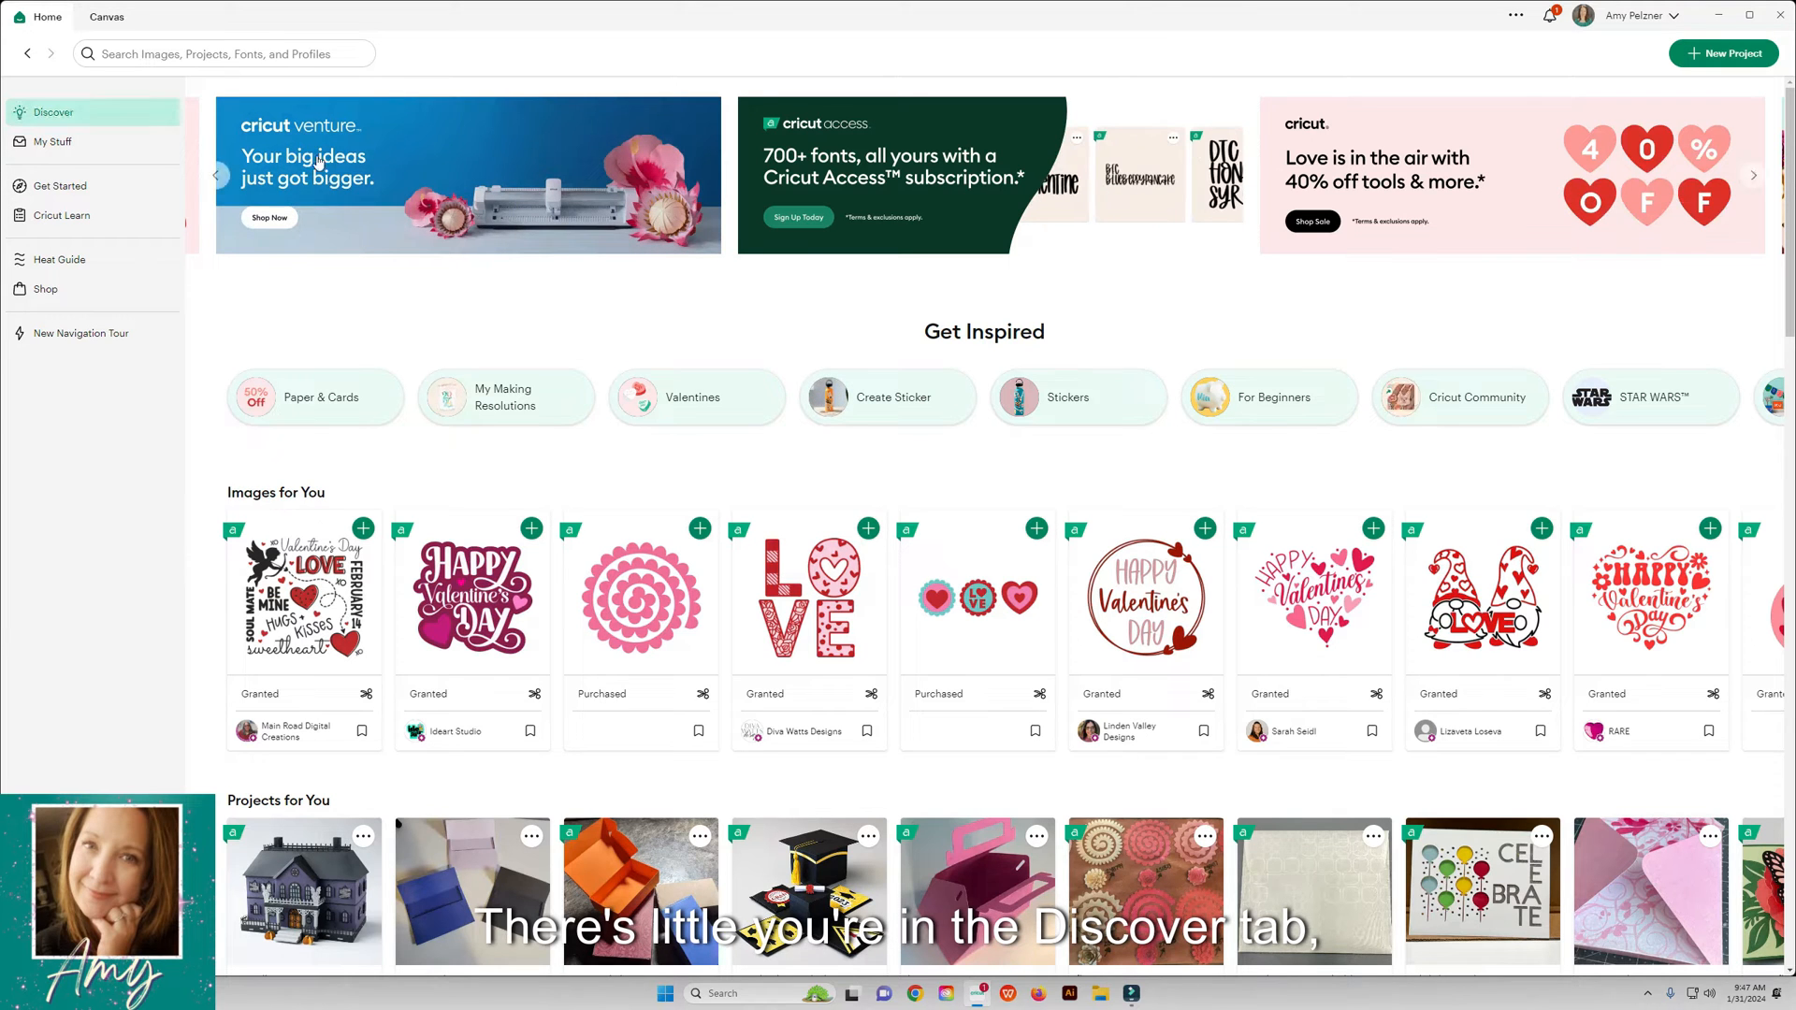
scroll("down", 3)
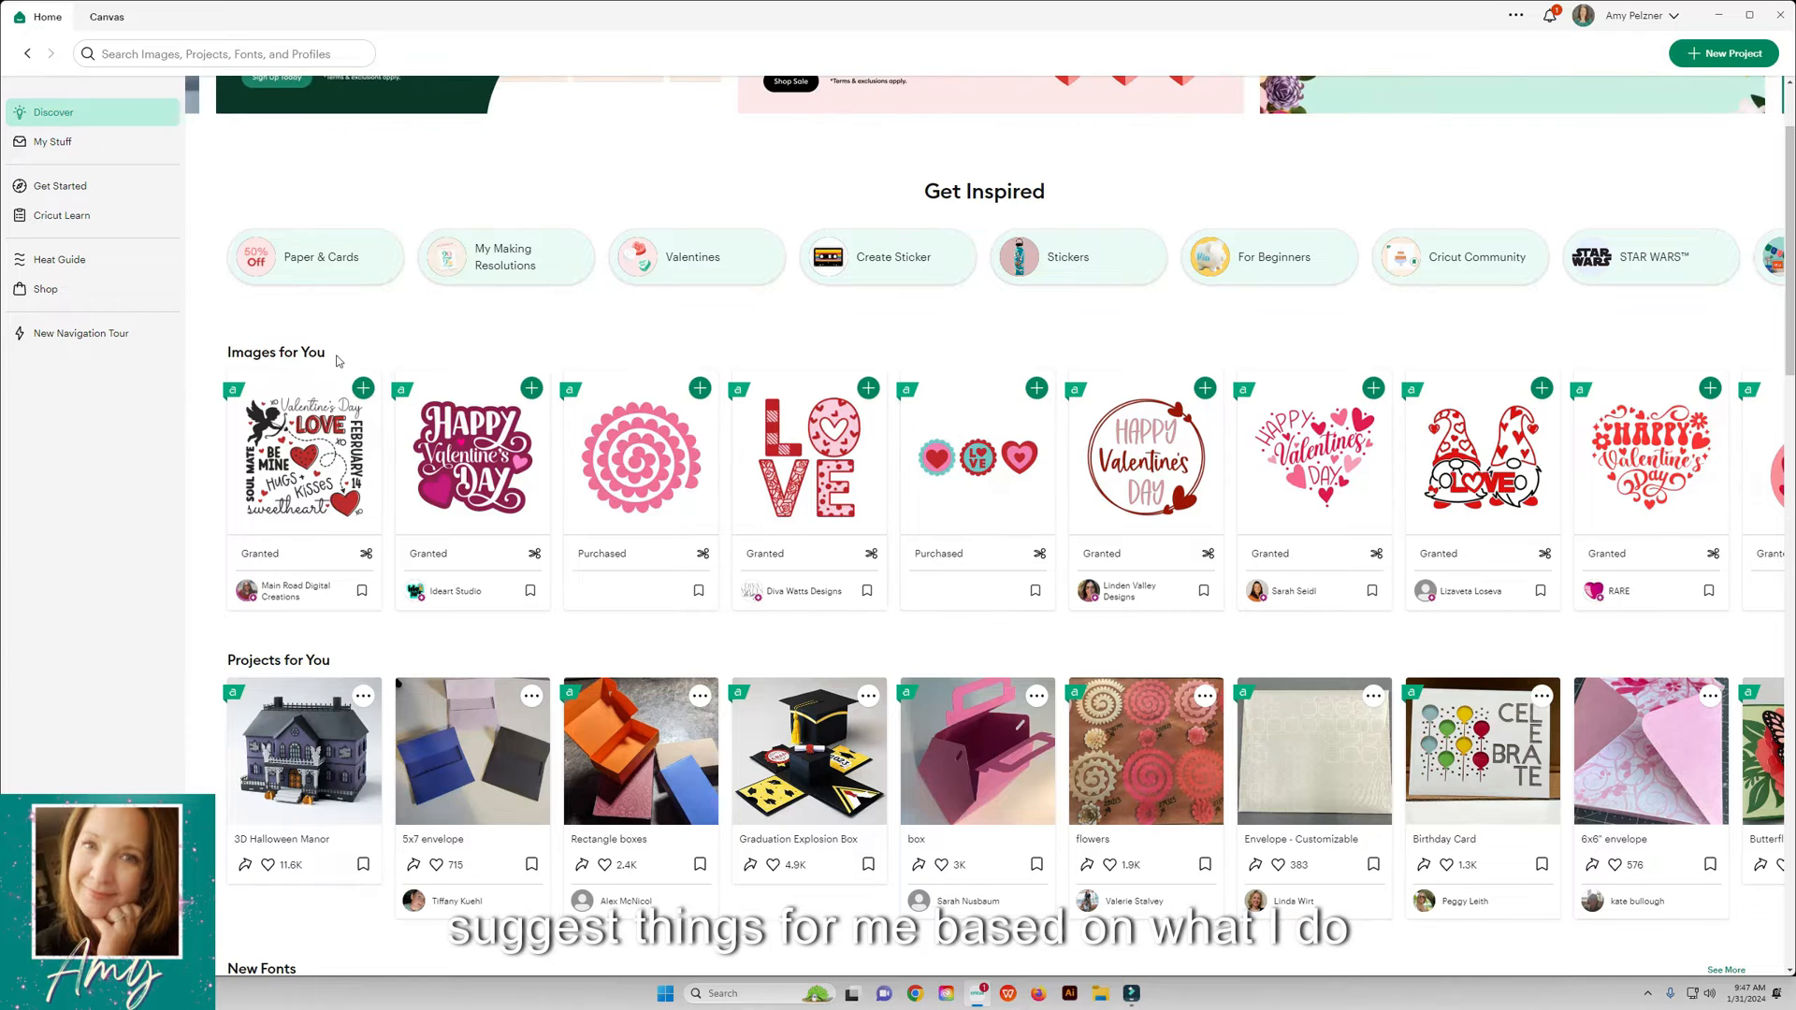
scroll("down", 3)
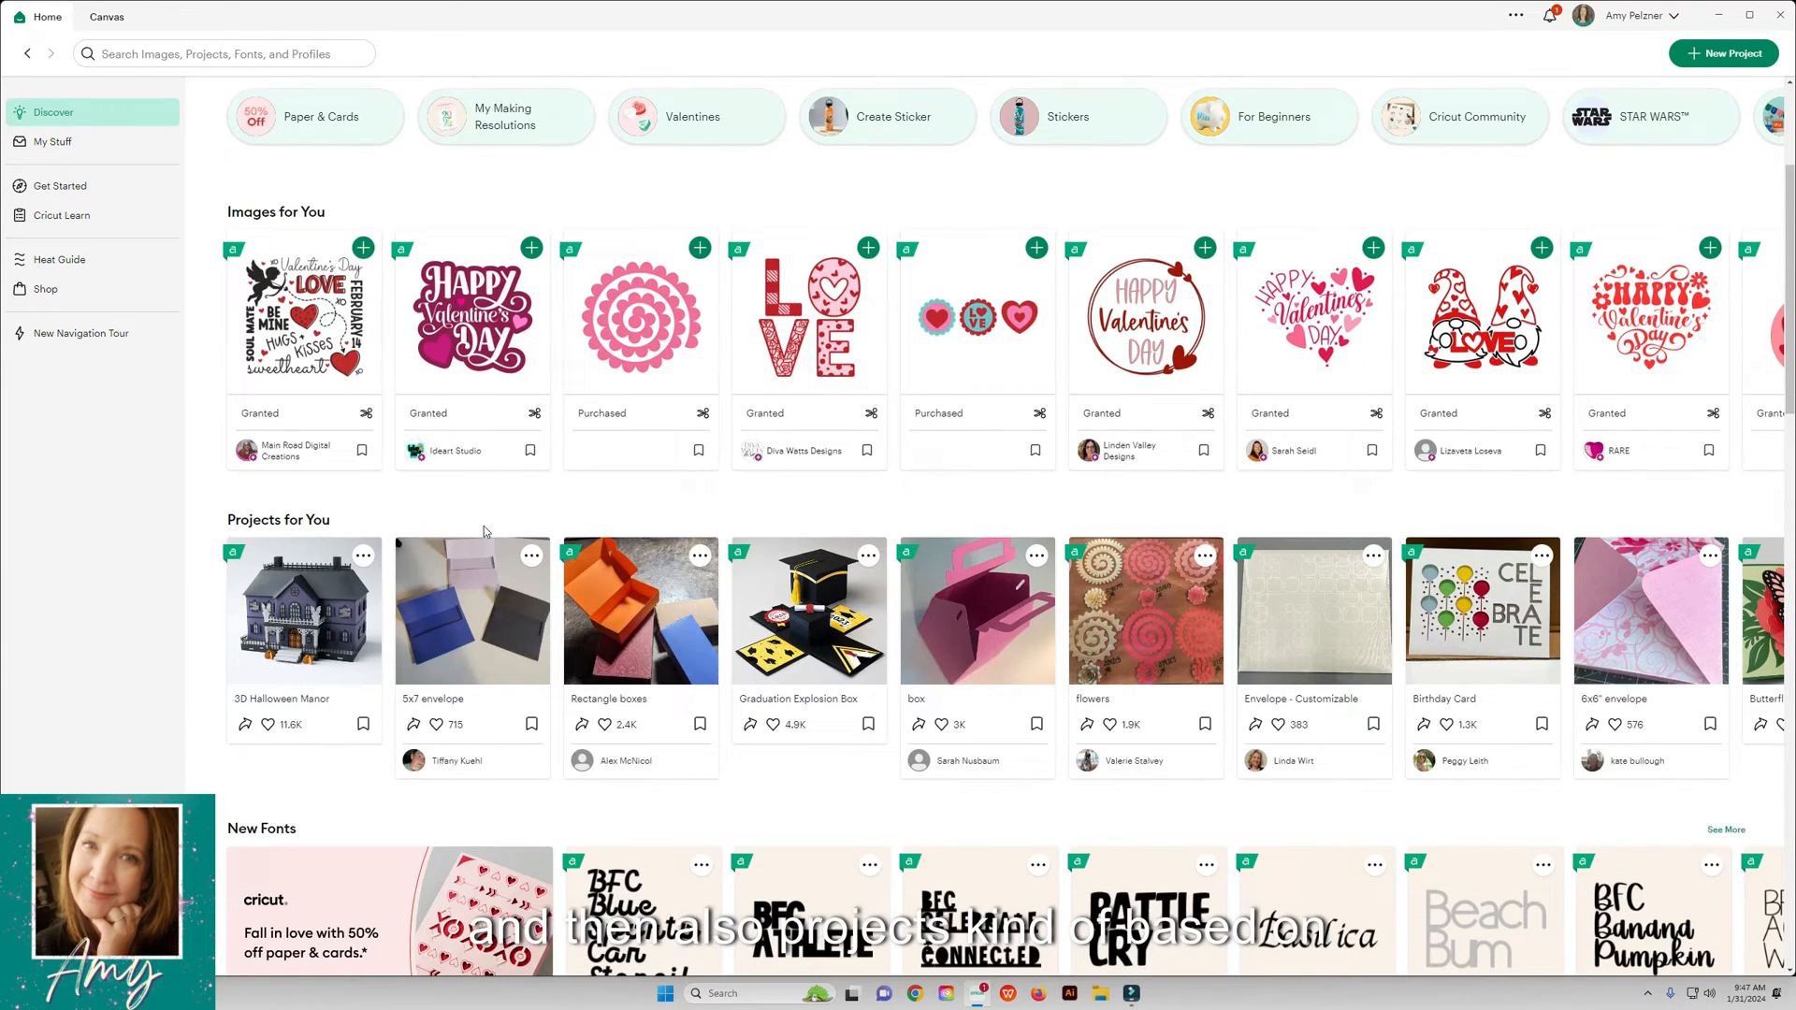
scroll("down", 3)
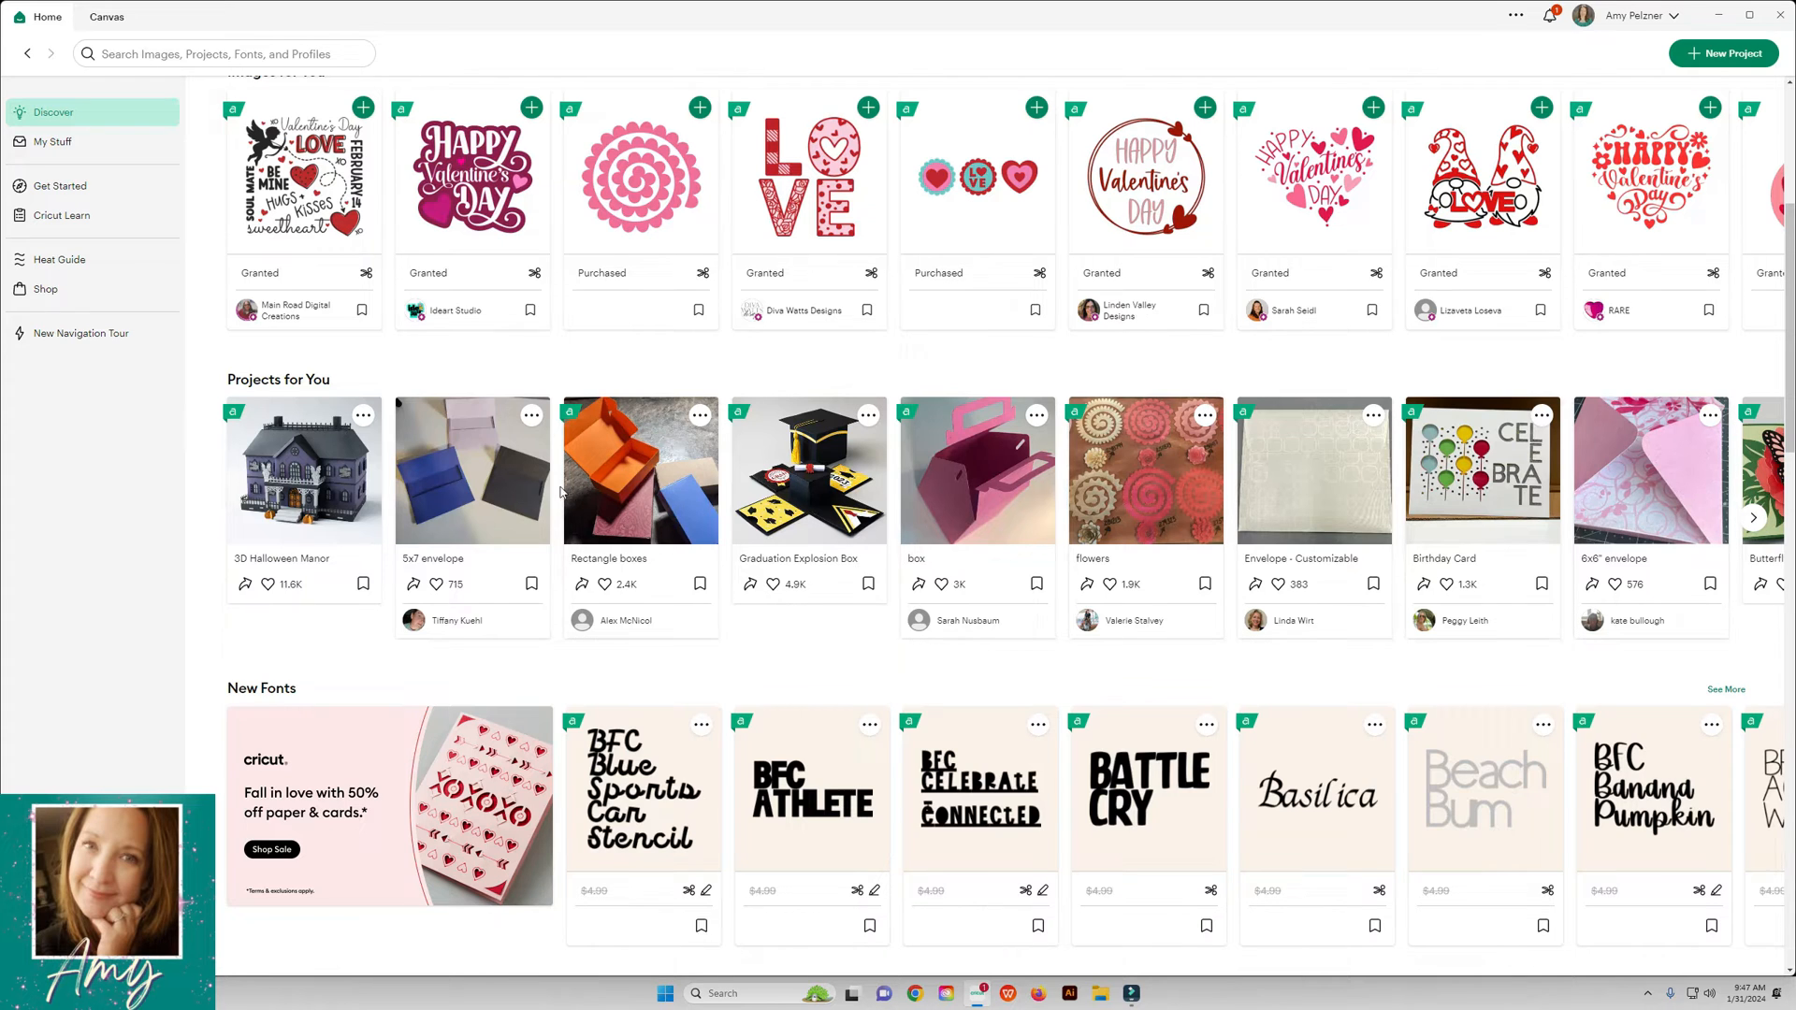
scroll("down", 3)
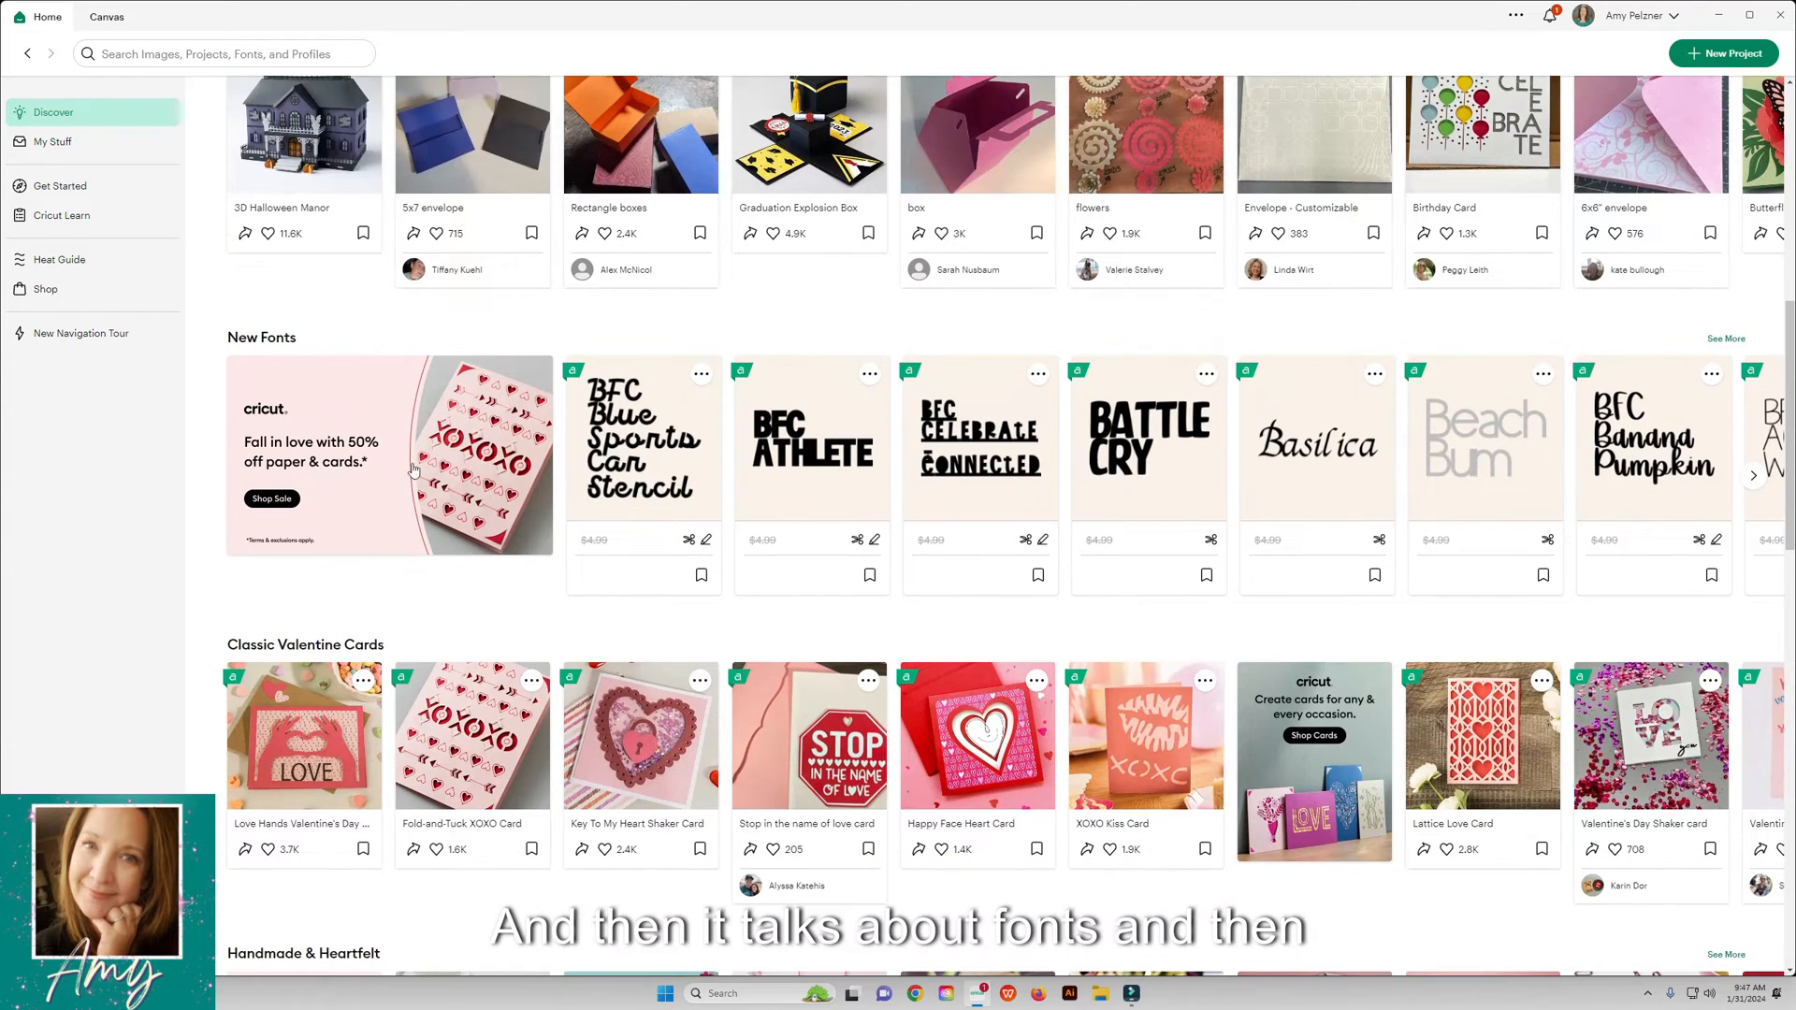
scroll("down", 3)
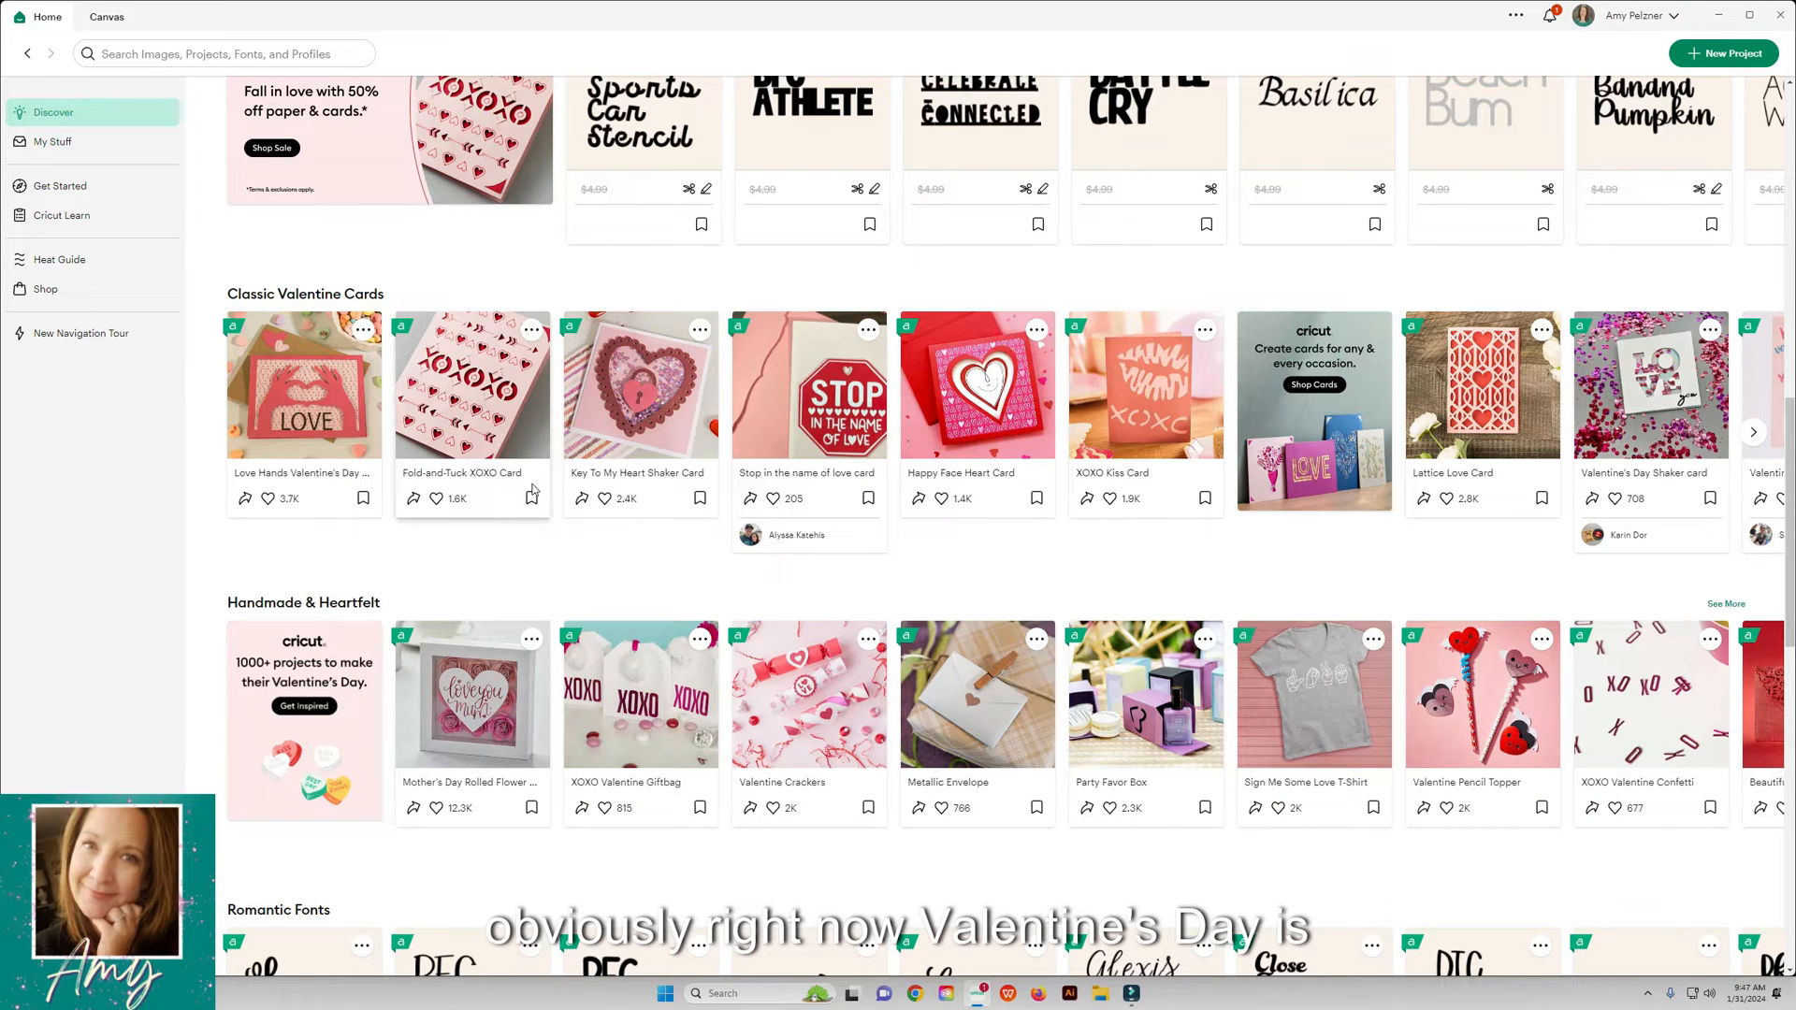
scroll("down", 3)
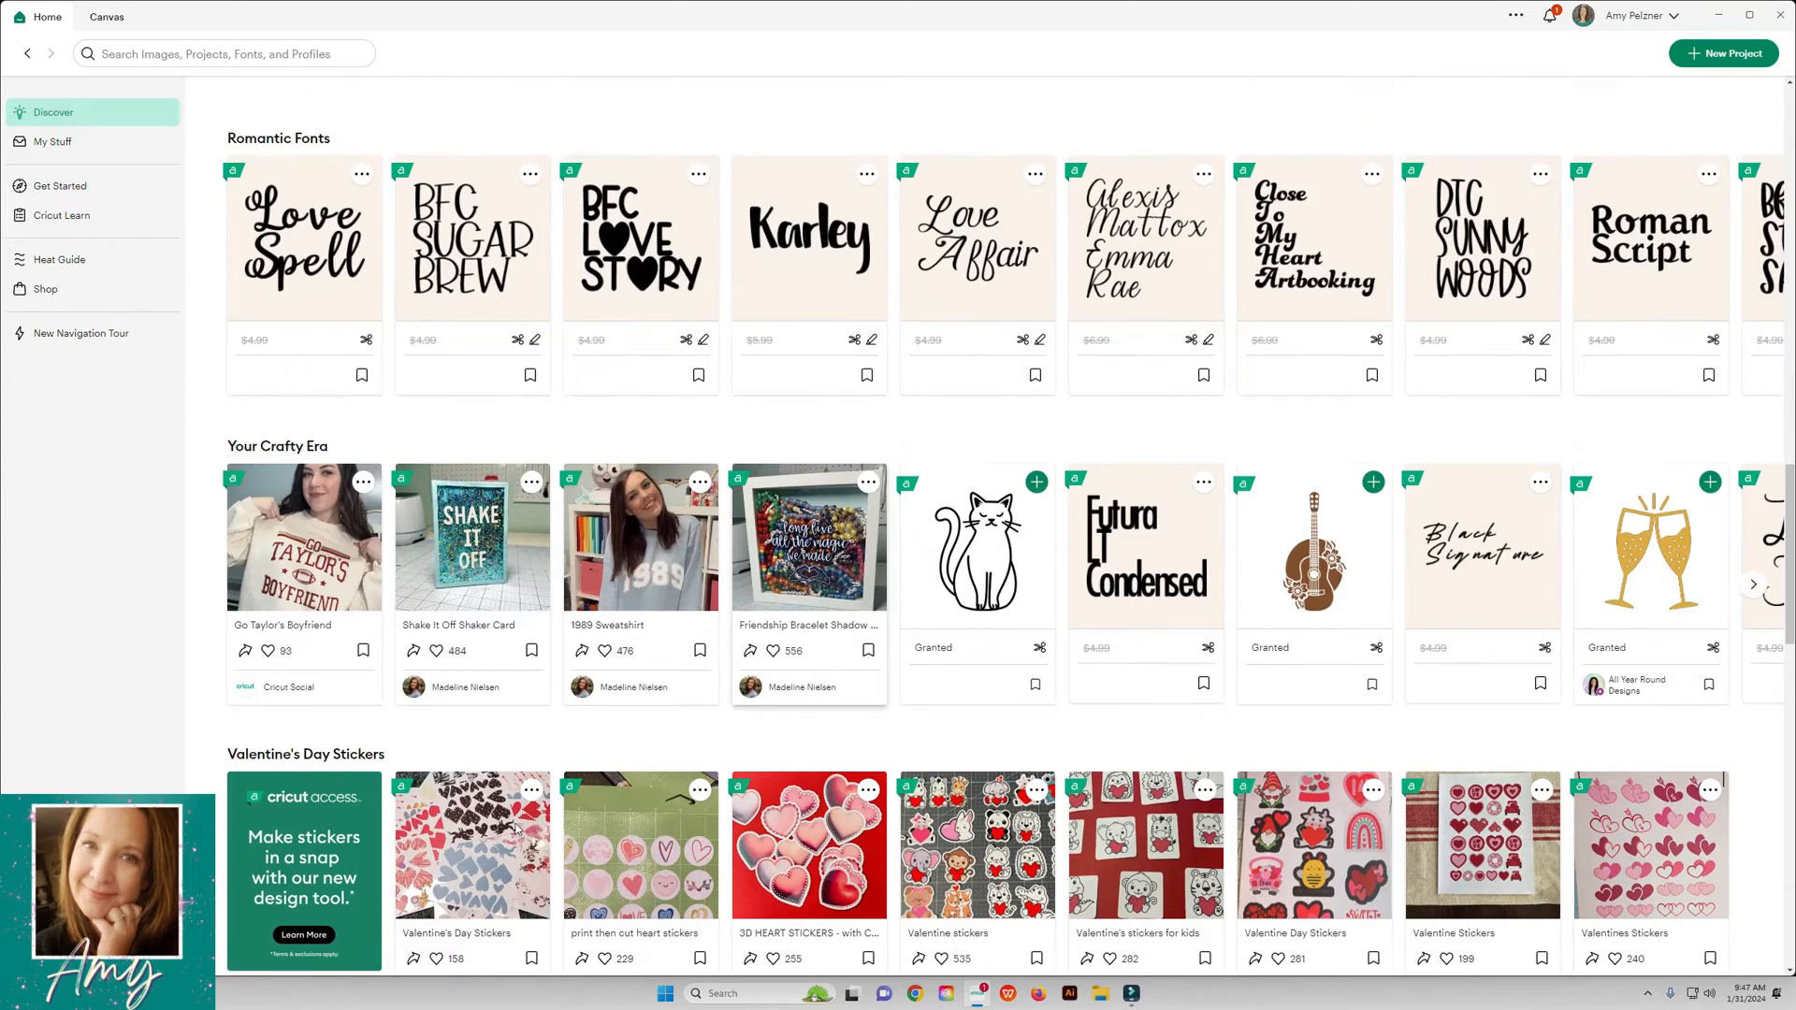
scroll("down", 3)
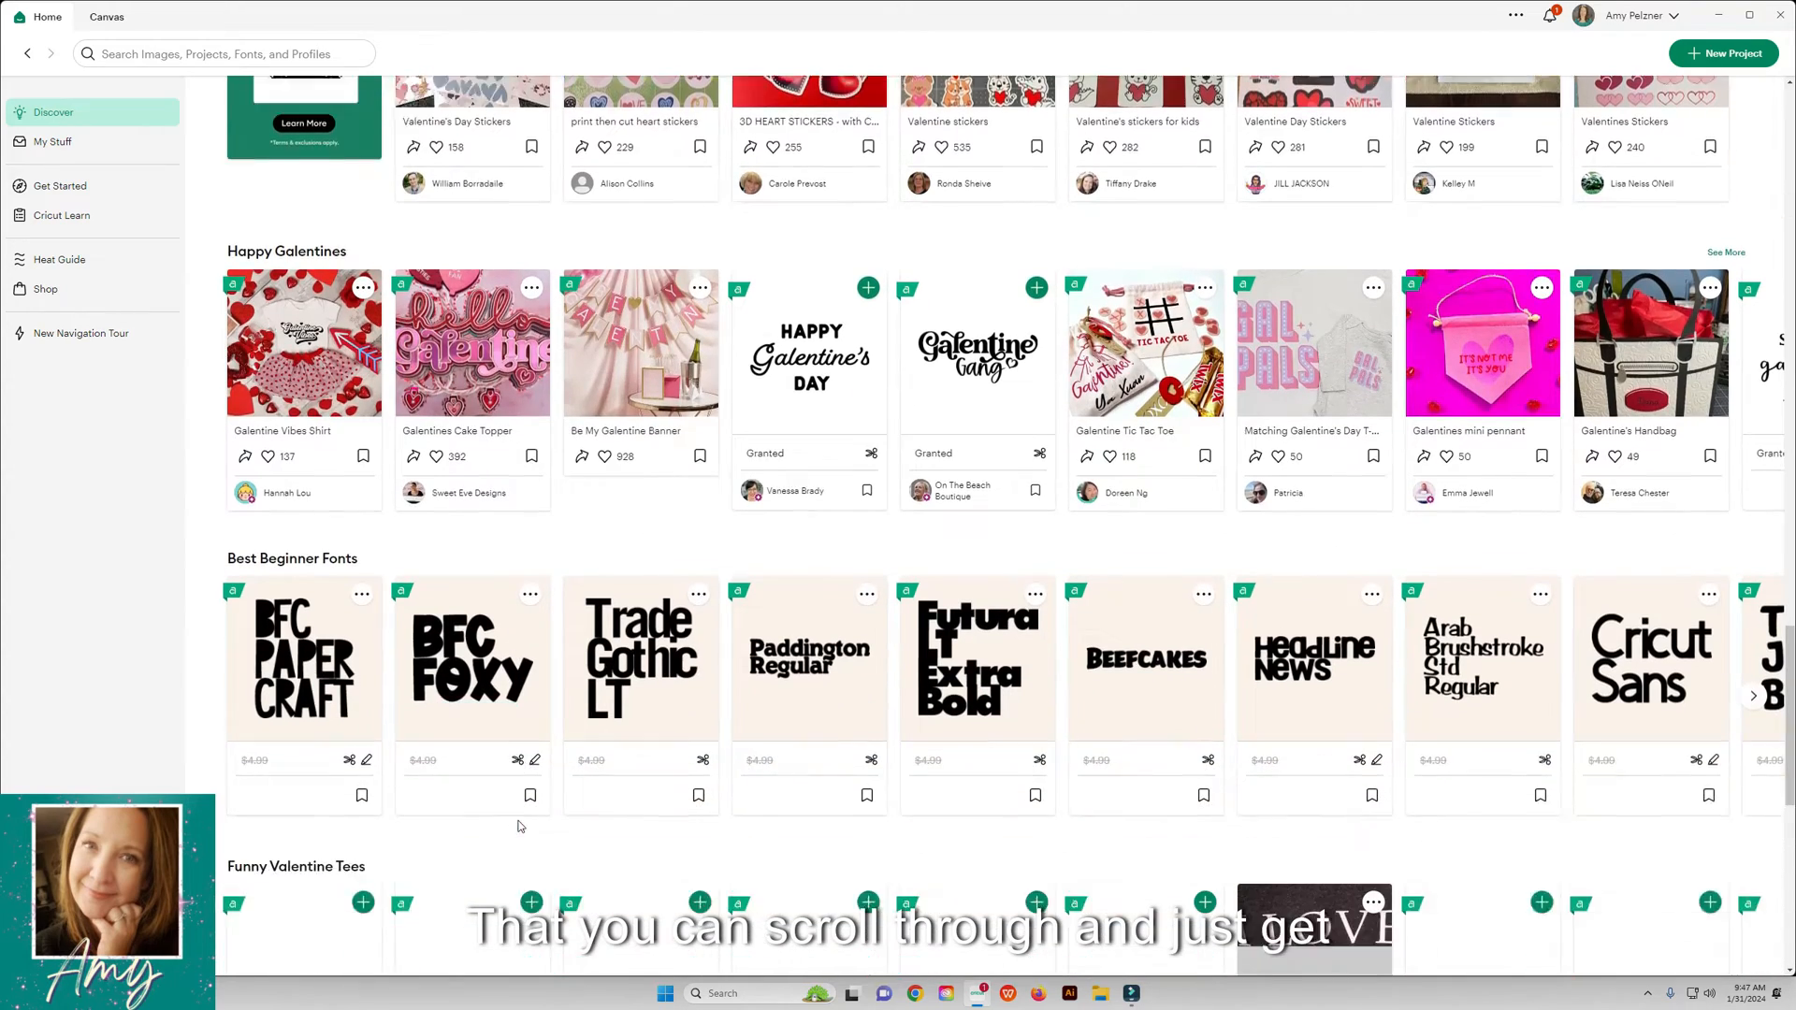
scroll("down", 3)
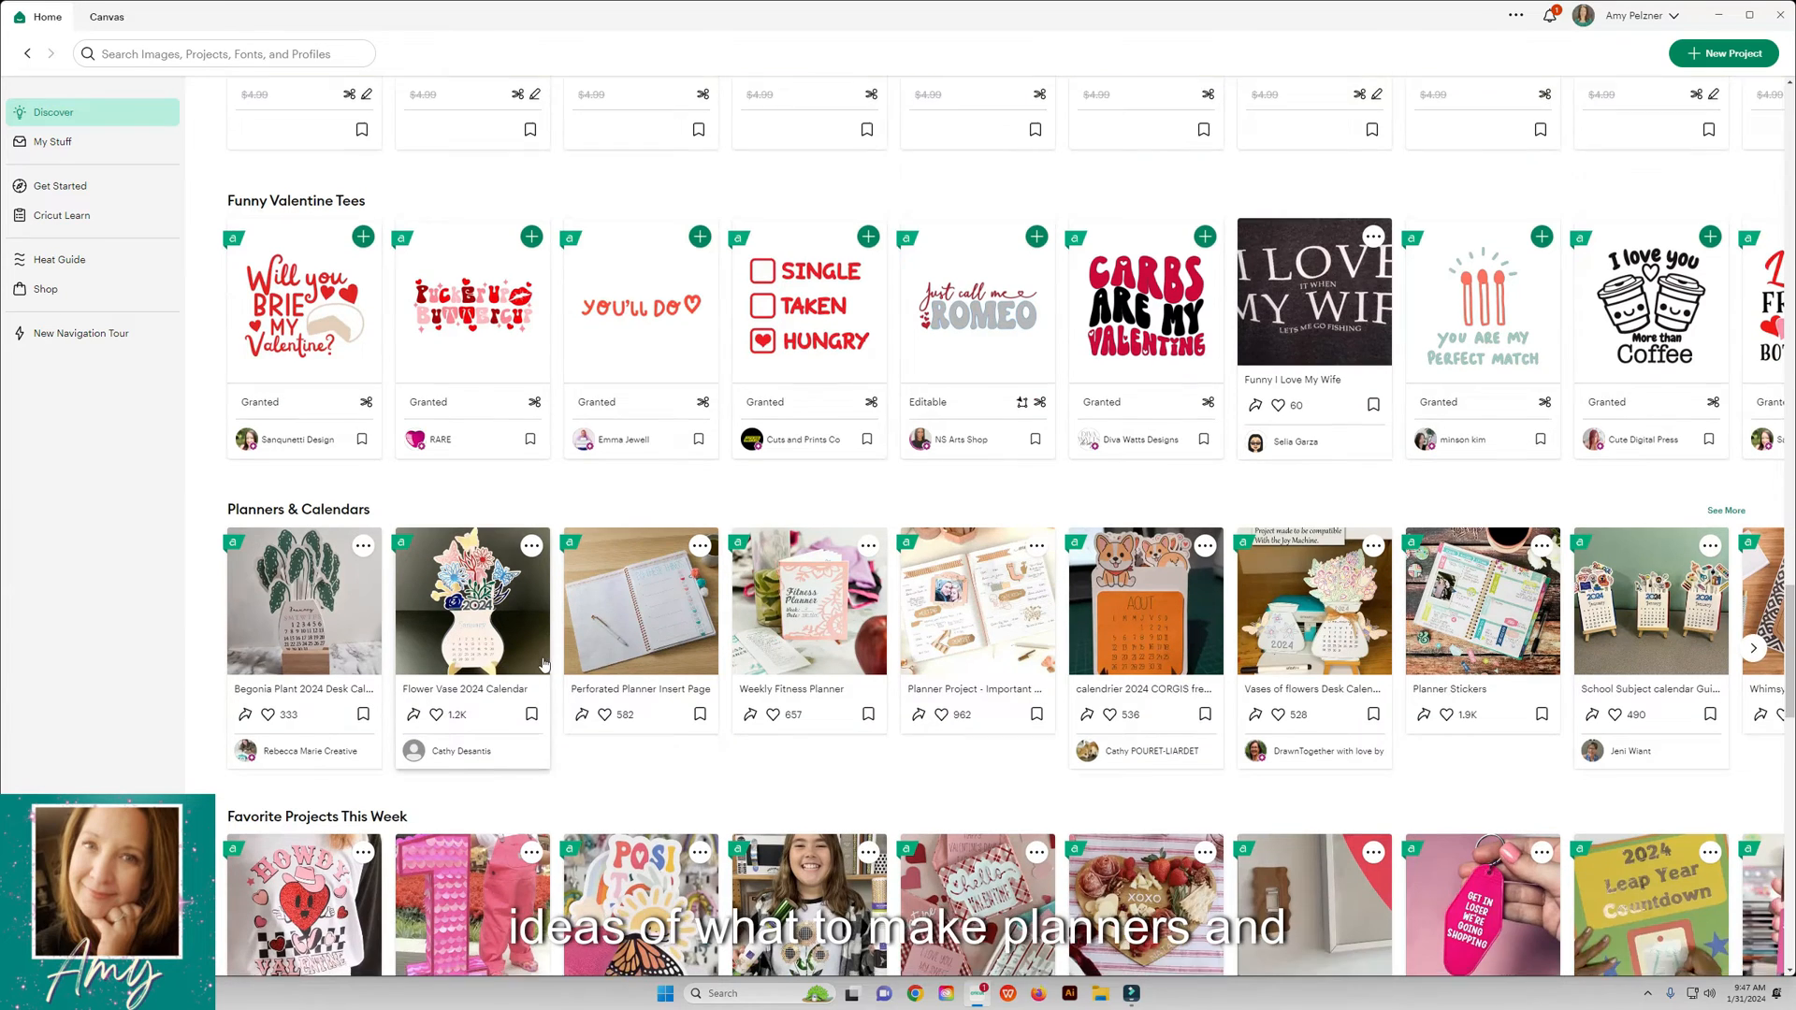
scroll("down", 3)
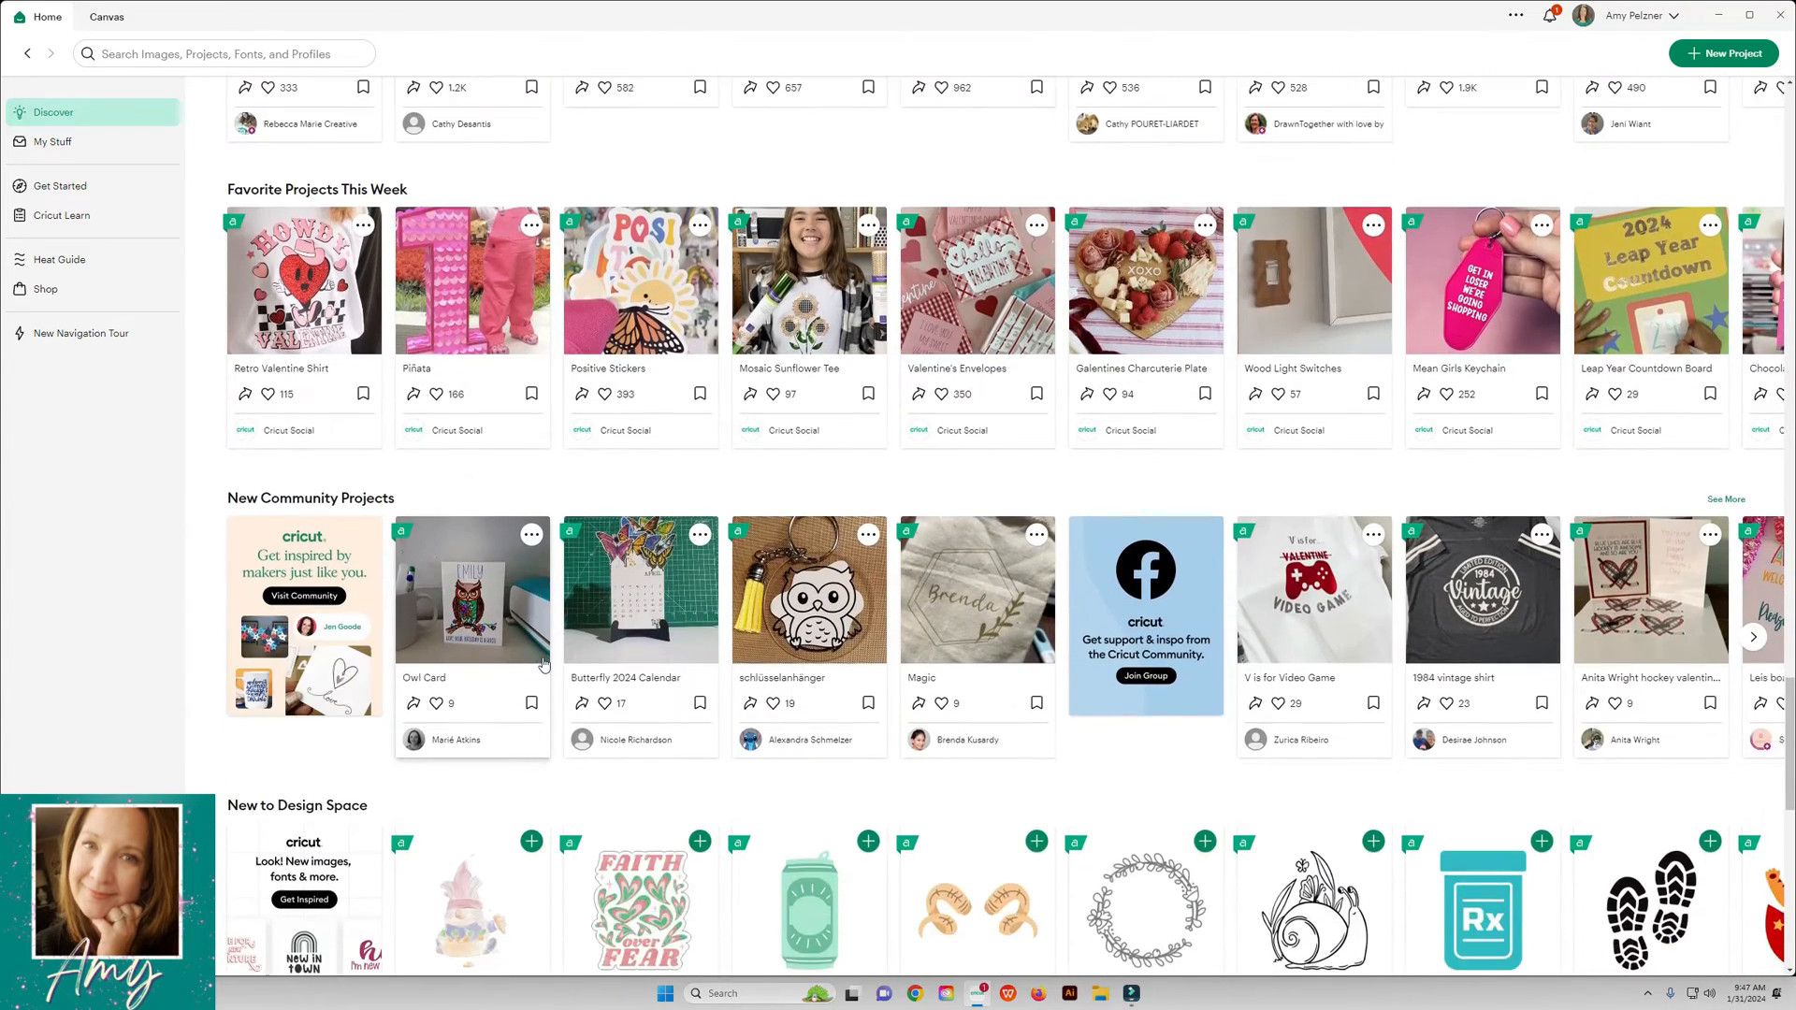
scroll("down", 3)
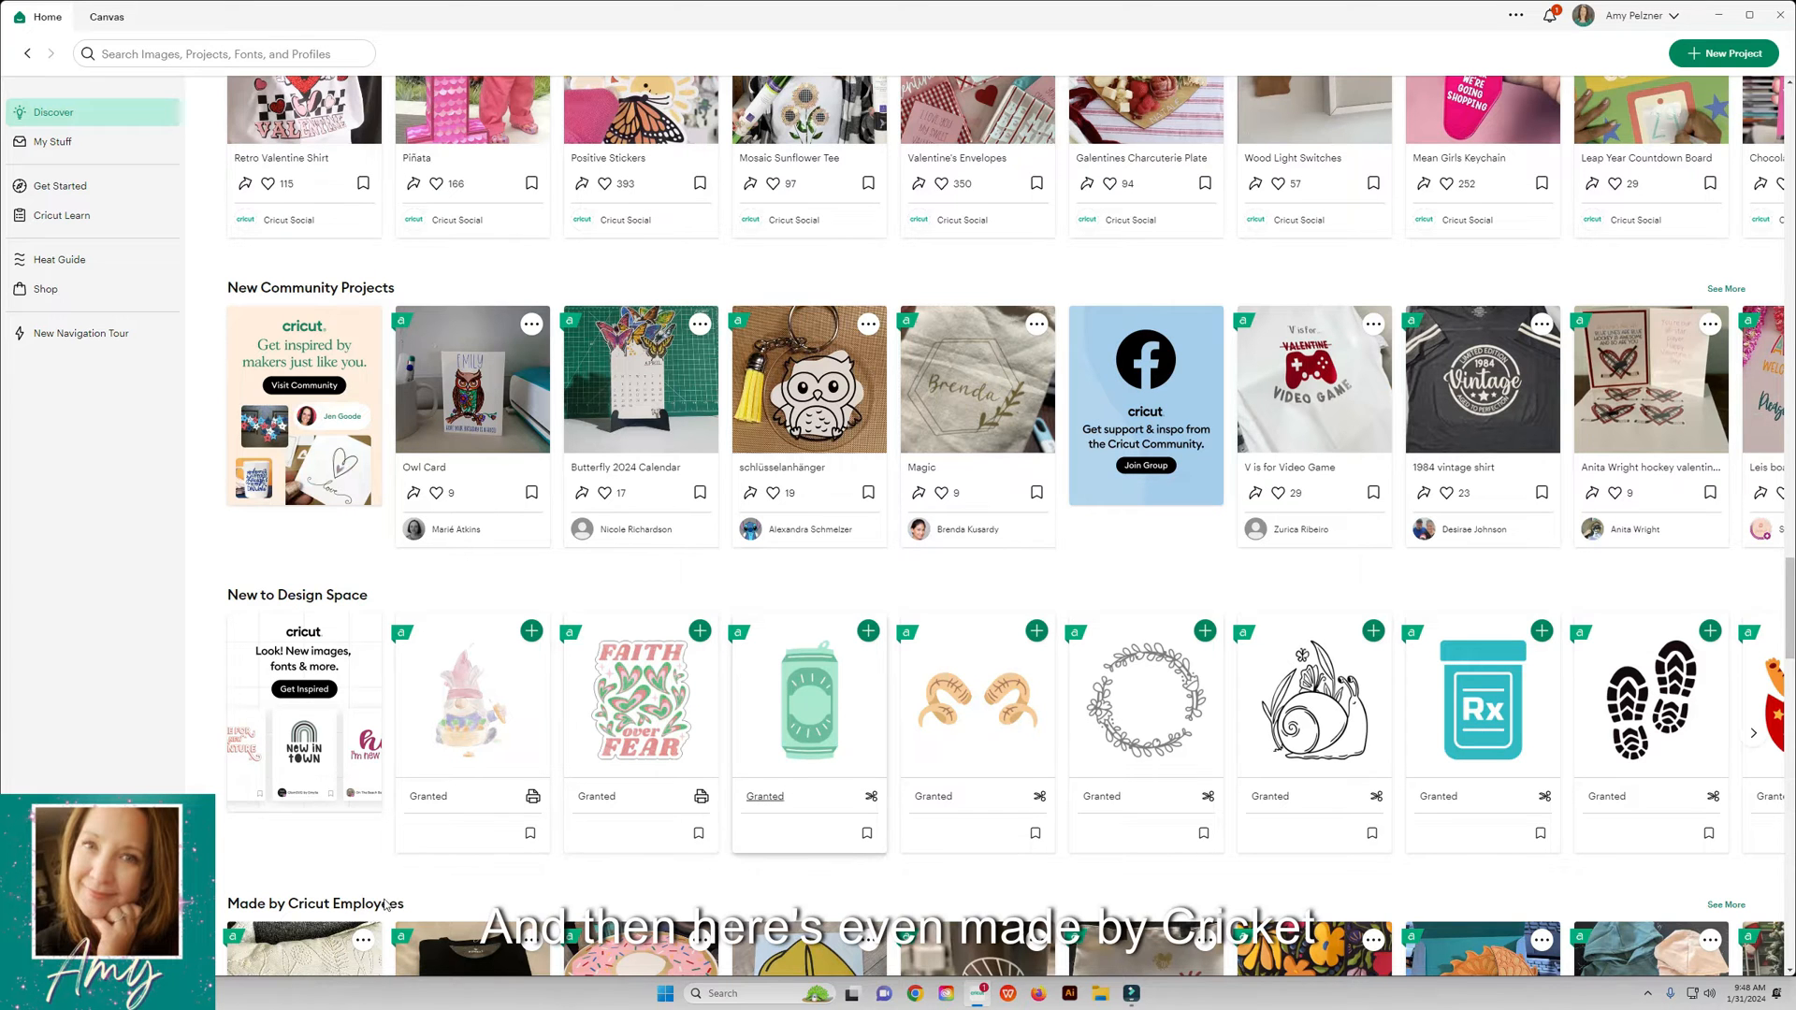
scroll("down", 3)
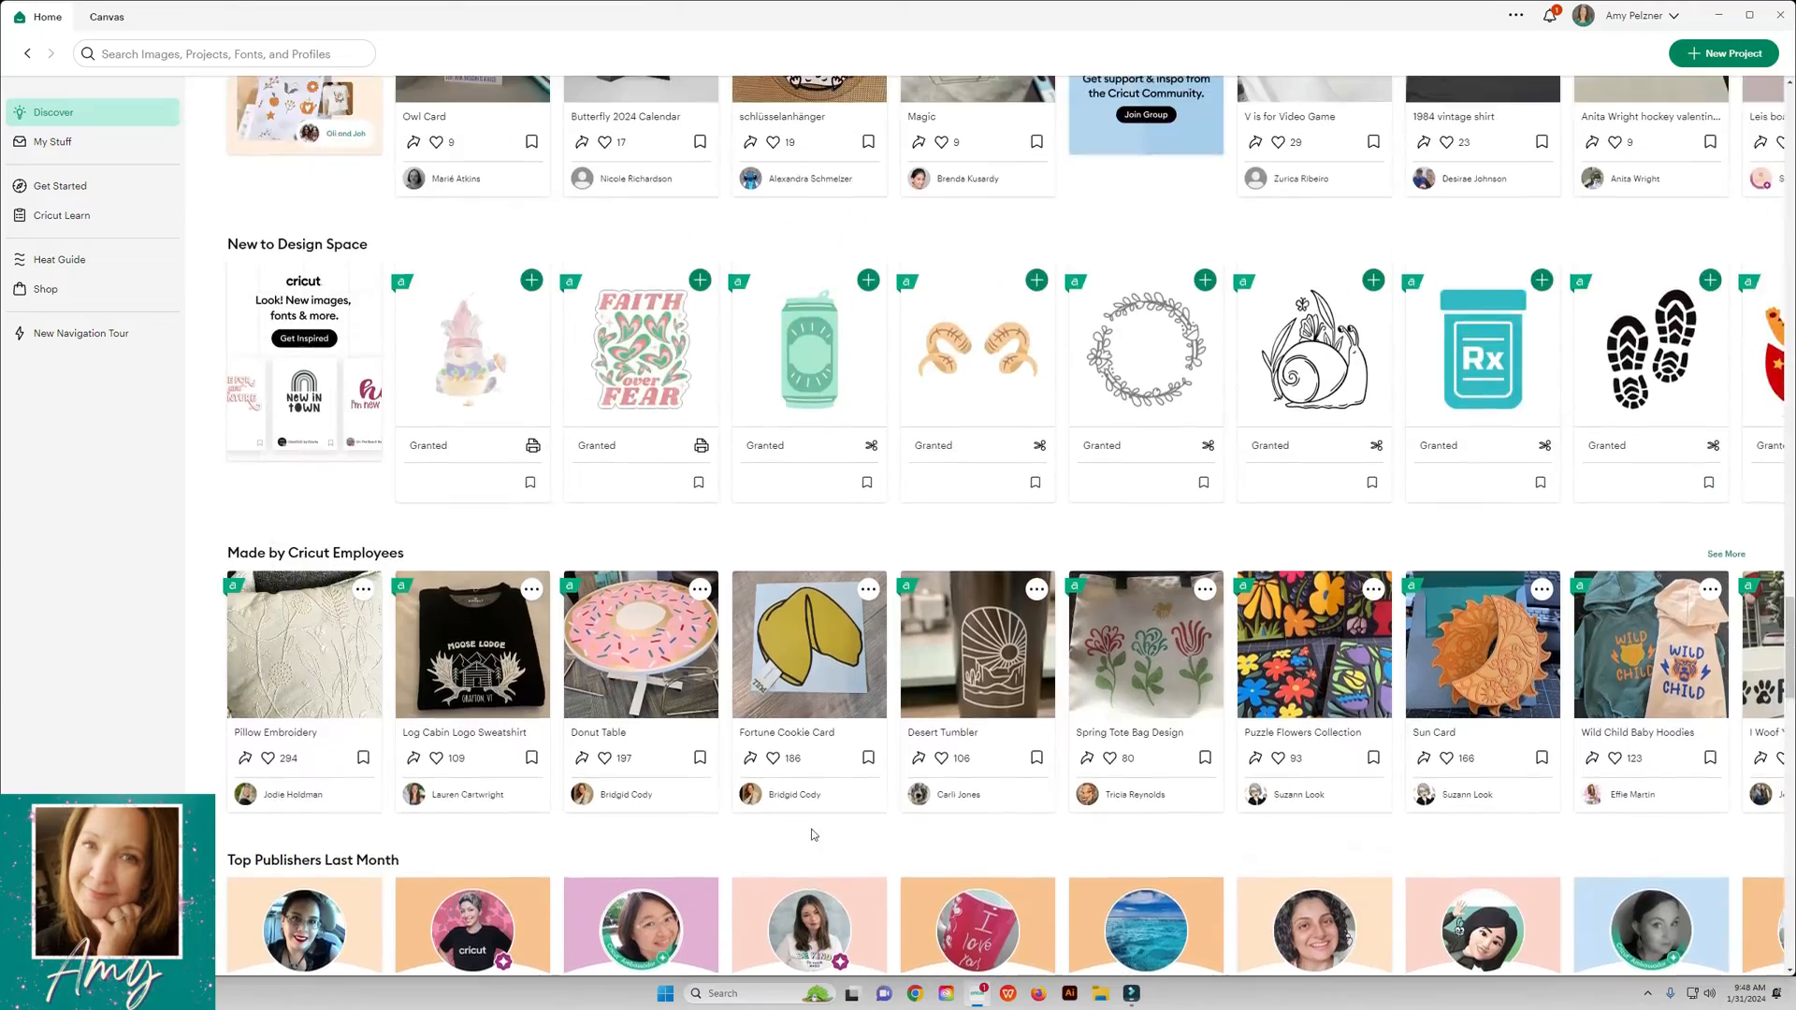
scroll("down", 3)
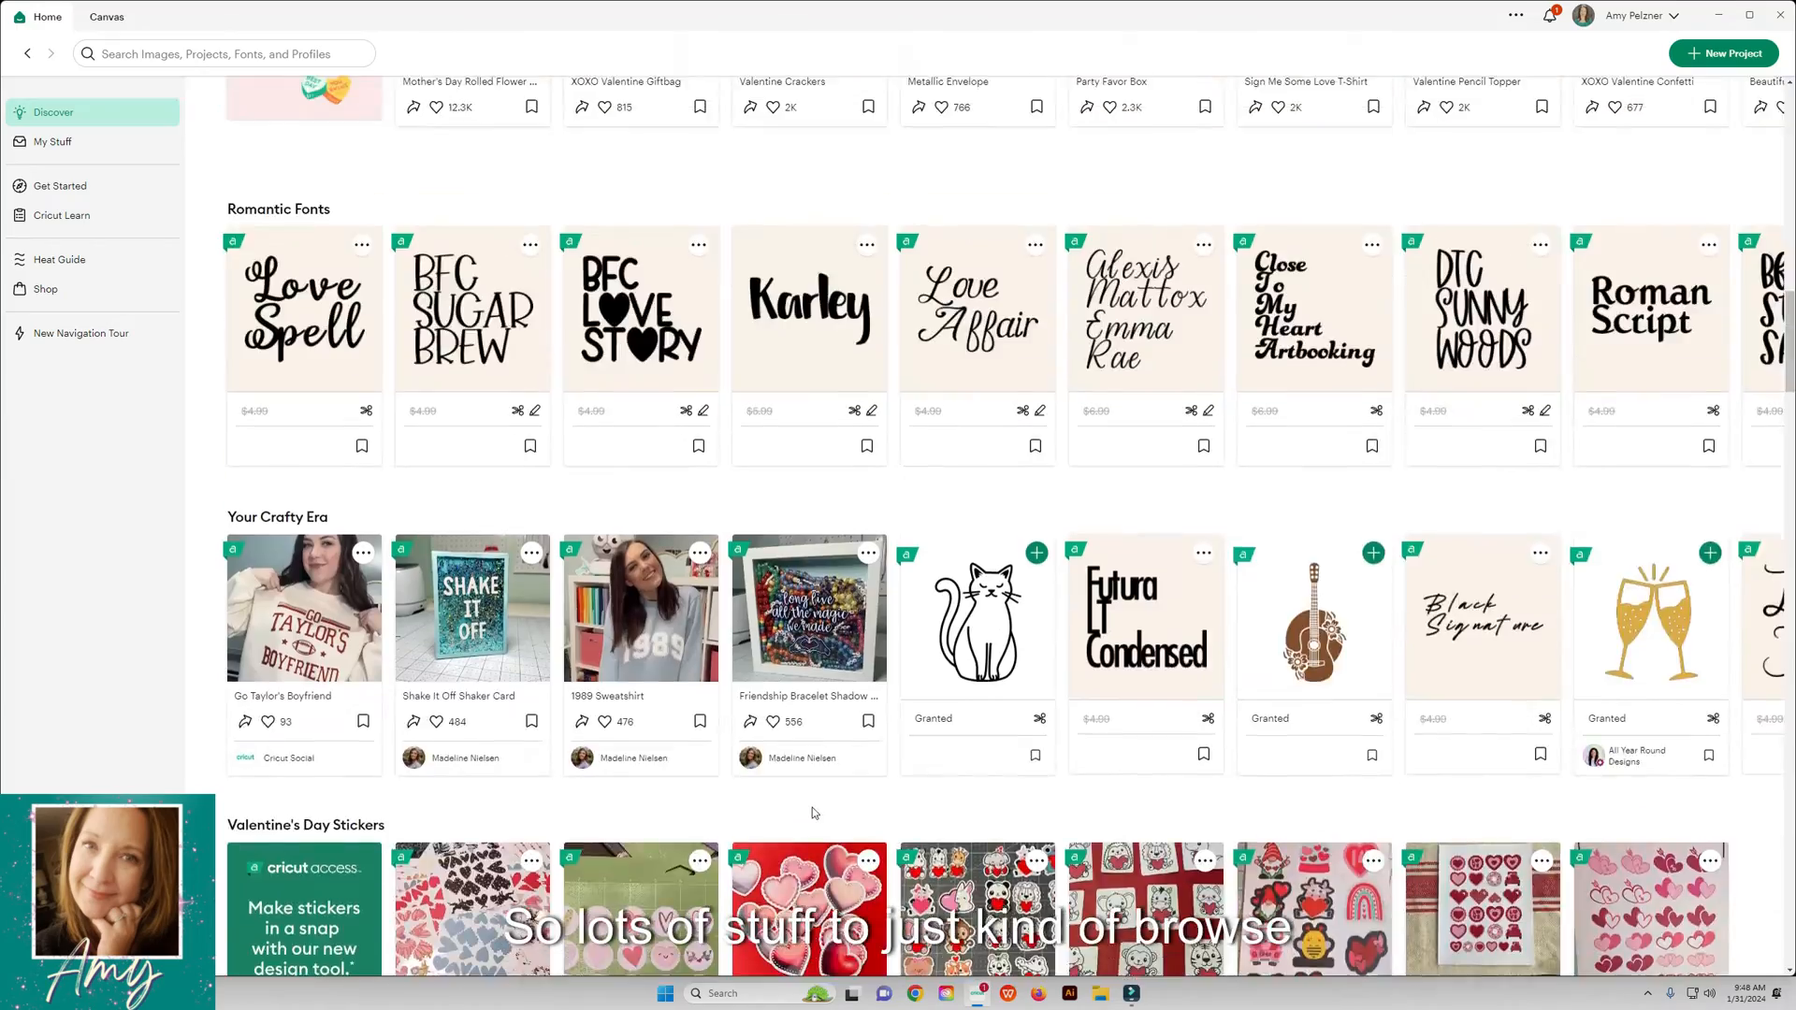
scroll("up", 3)
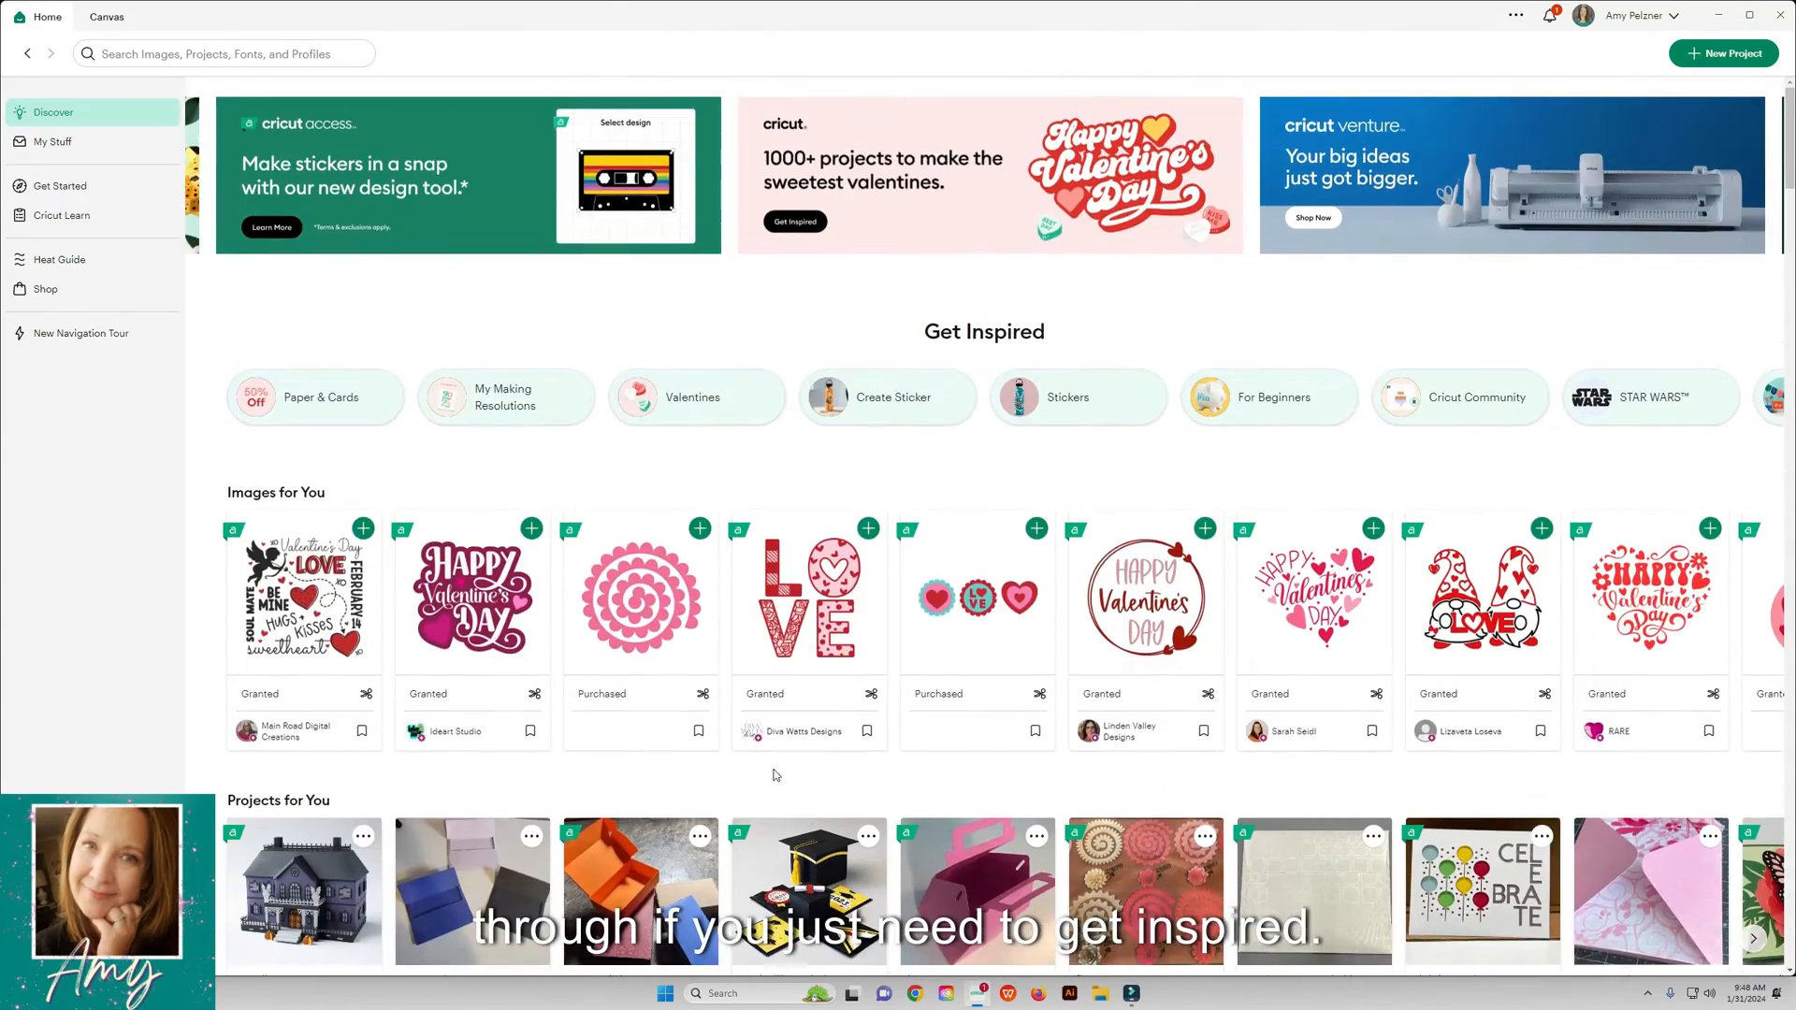
left_click(52, 113)
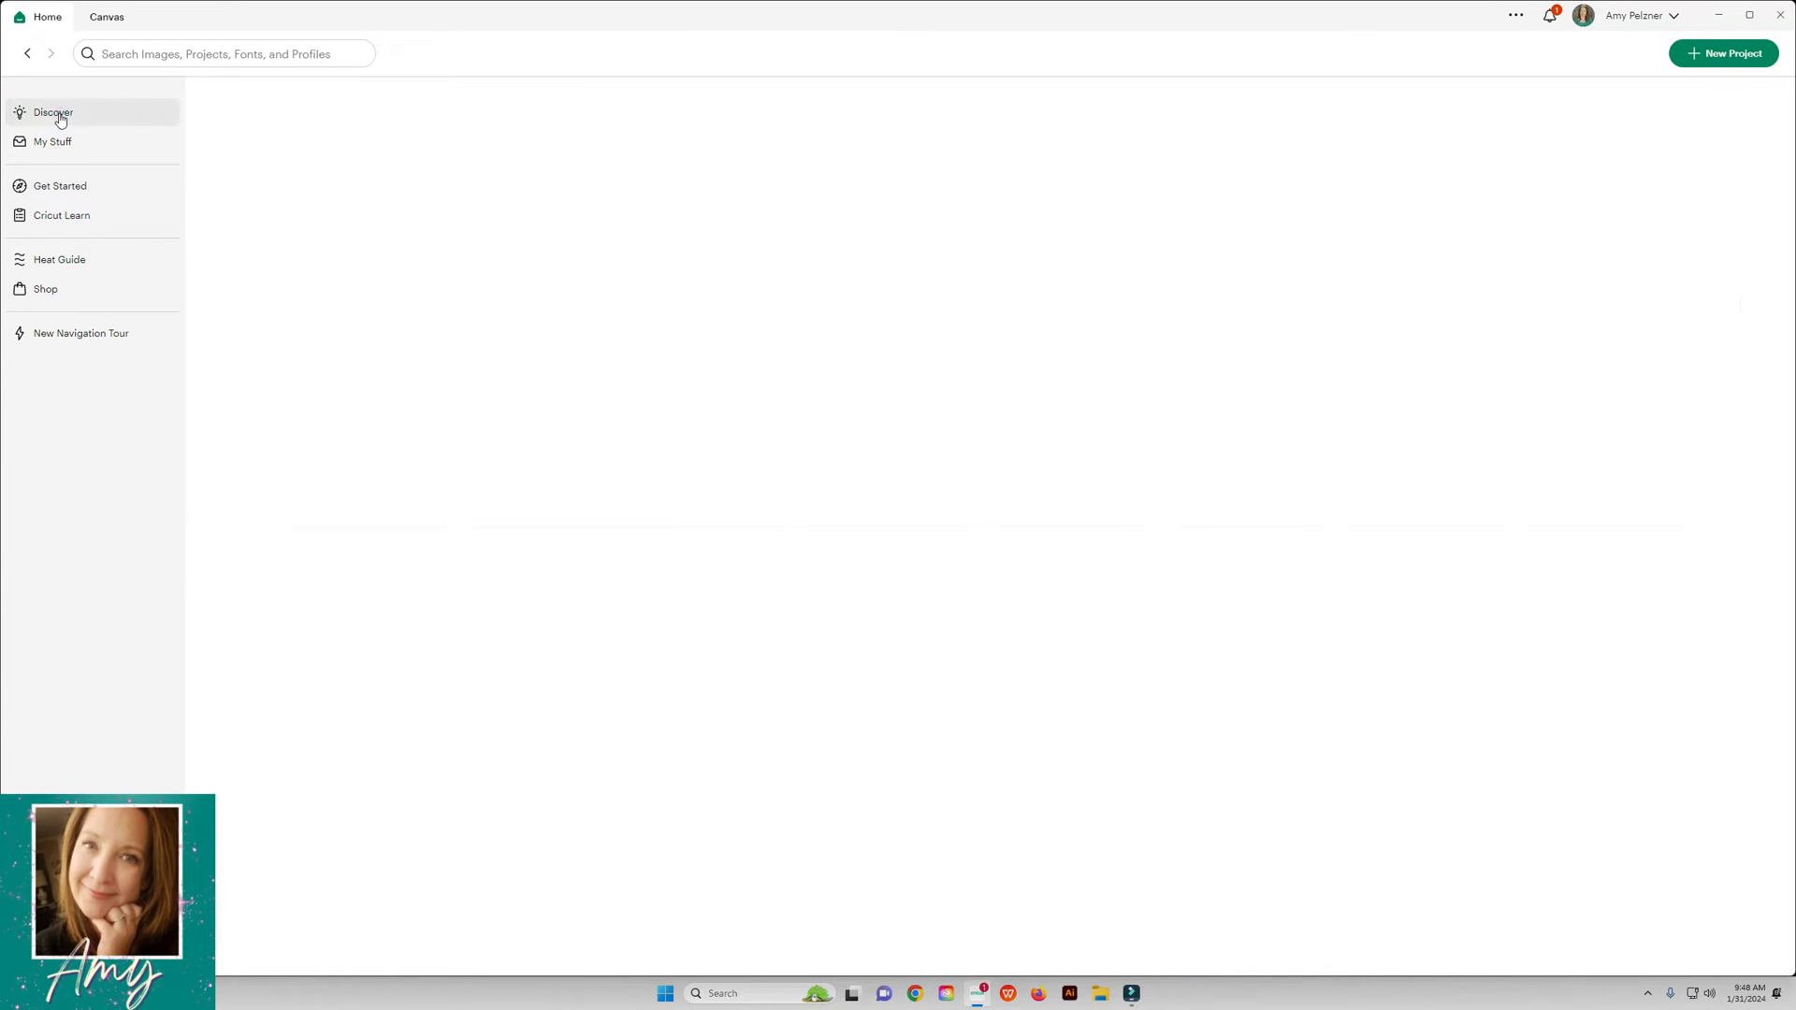
left_click(53, 141)
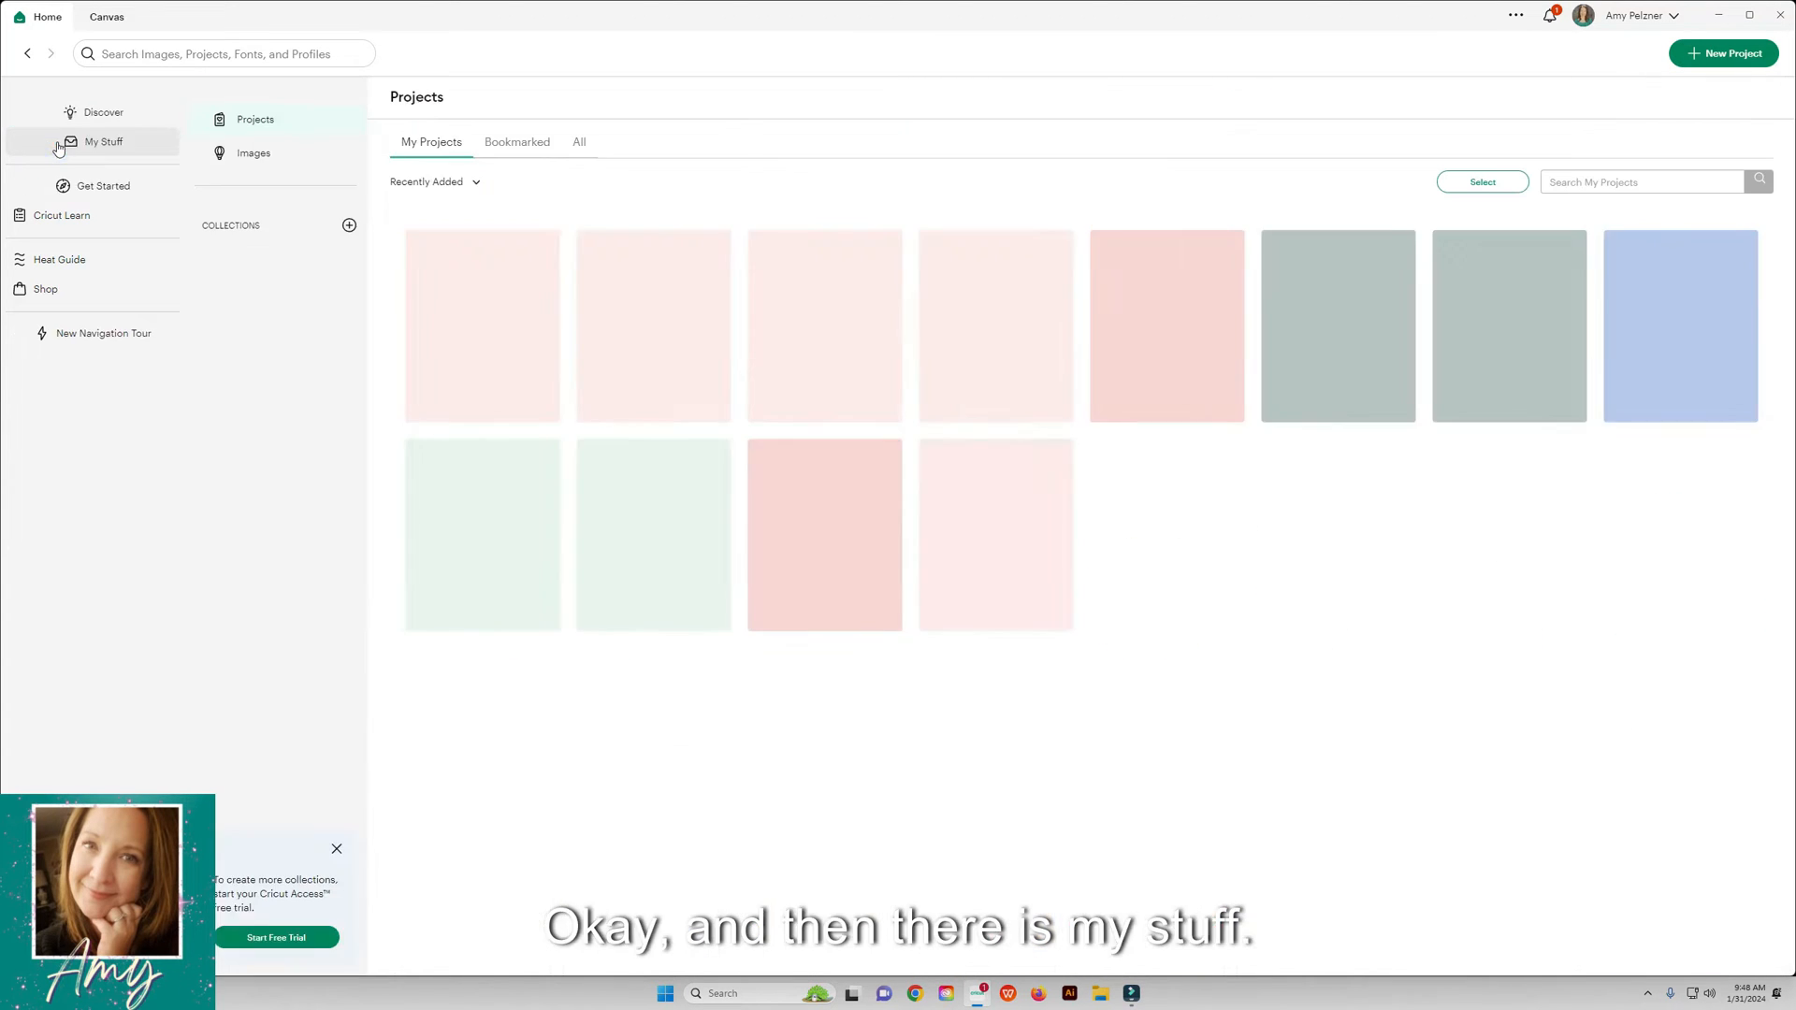
left_click(103, 141)
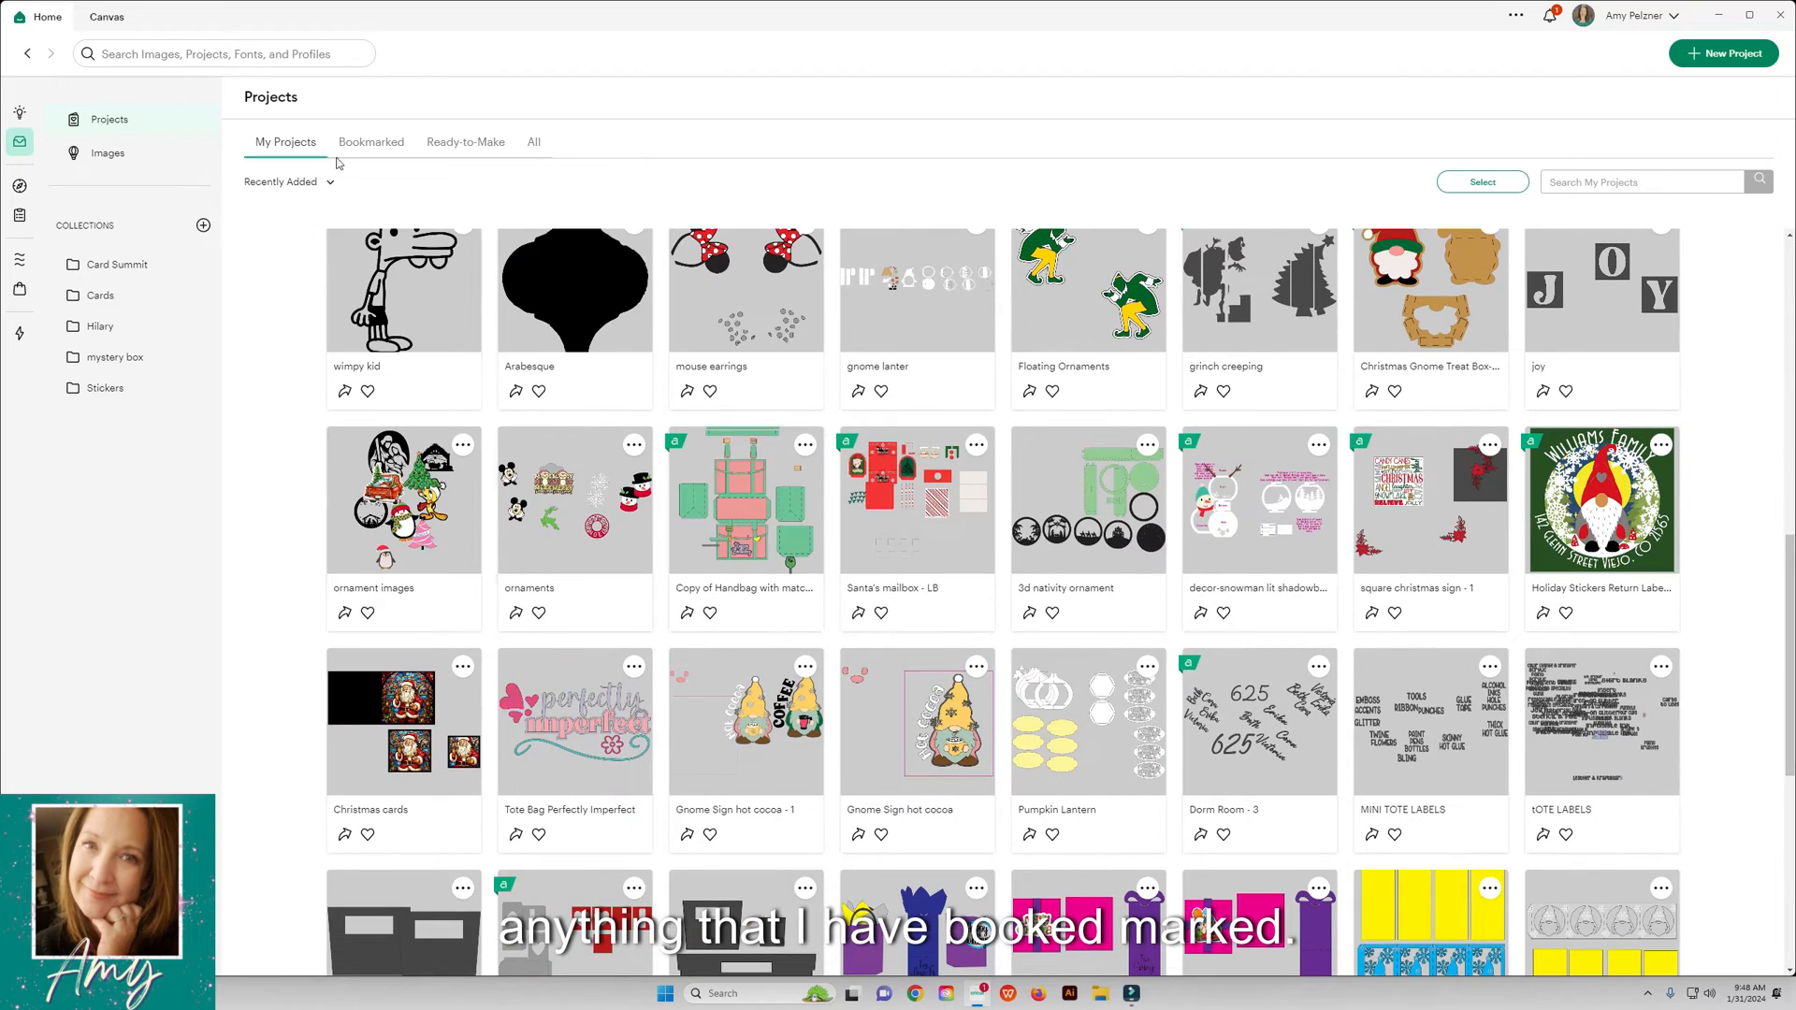
left_click(371, 141)
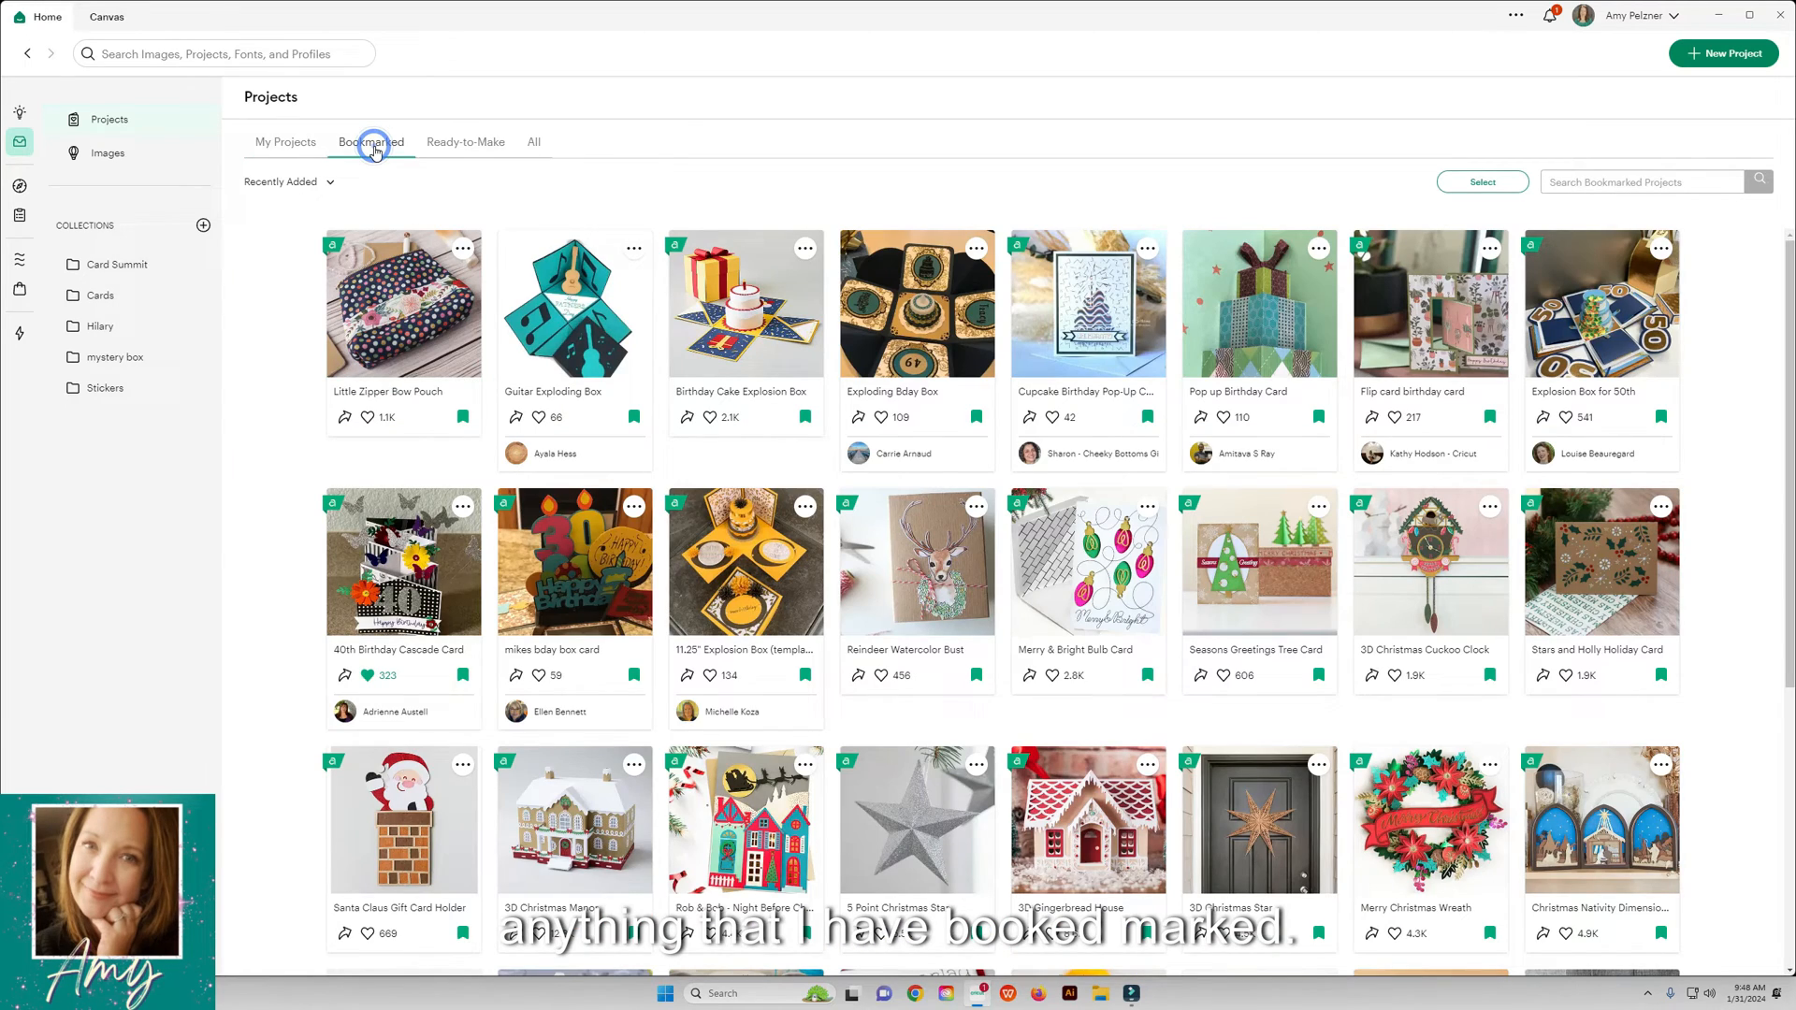
left_click(465, 141)
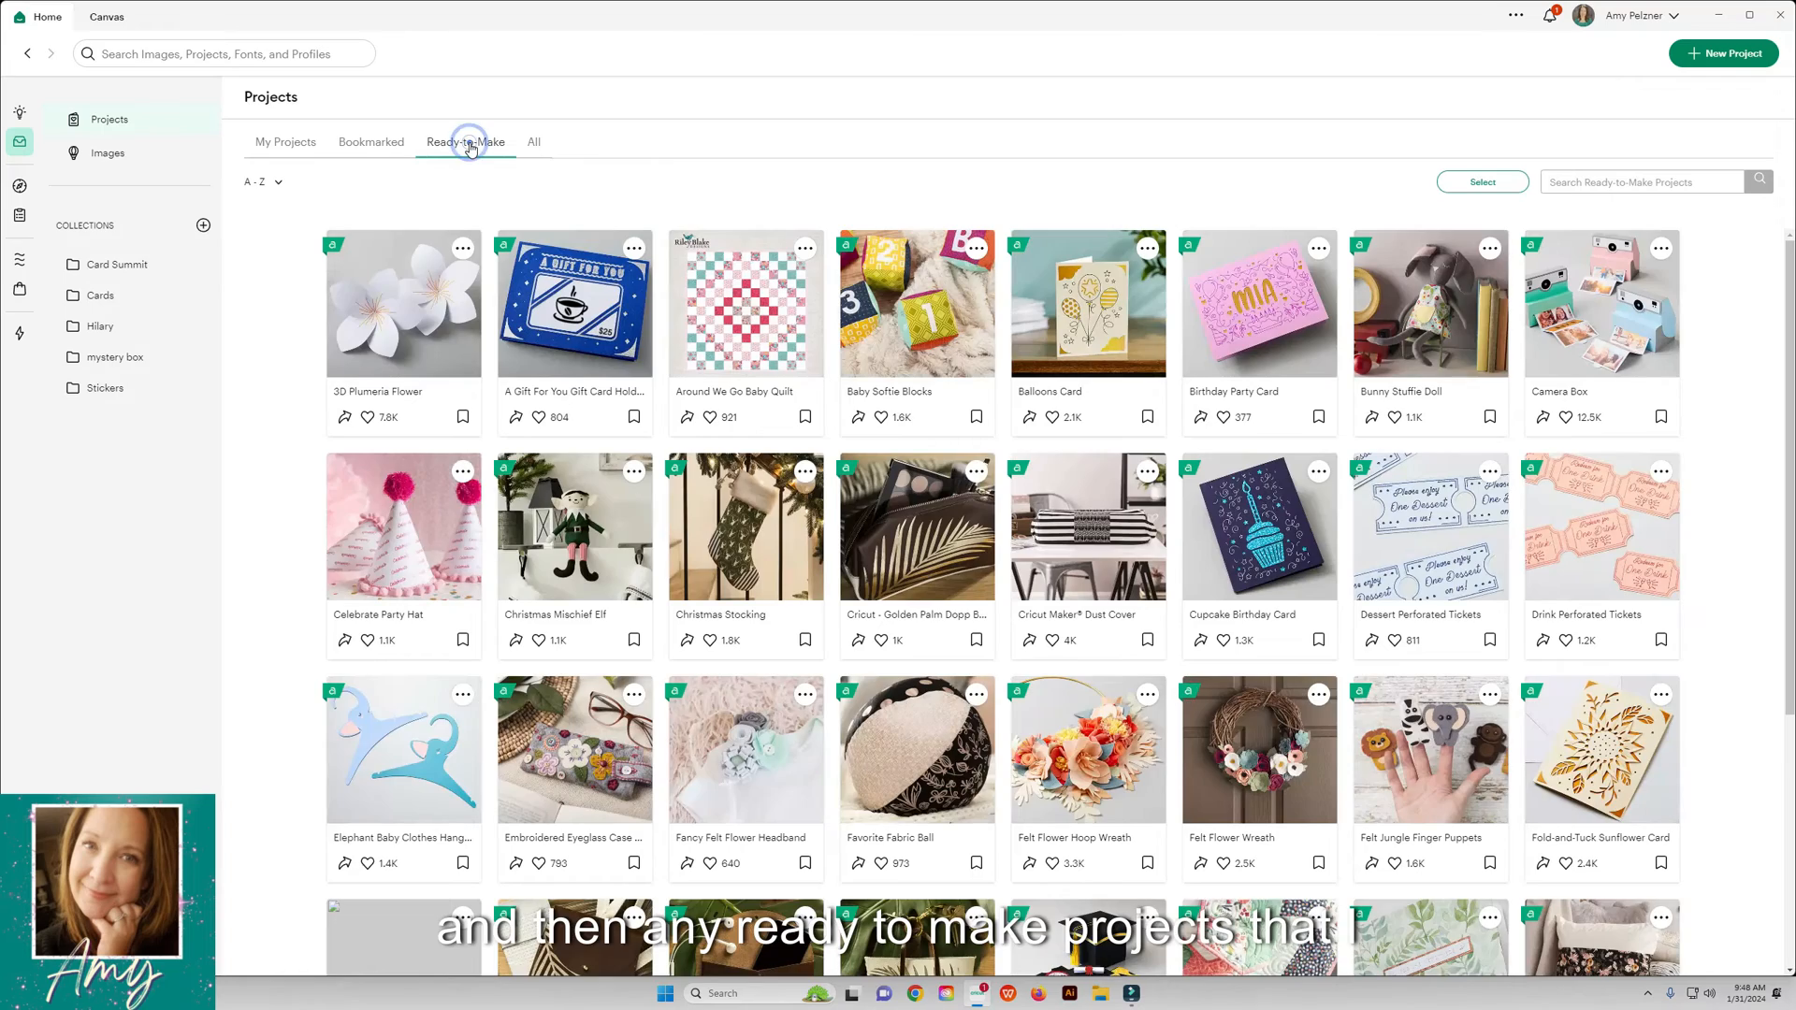
scroll("down", 3)
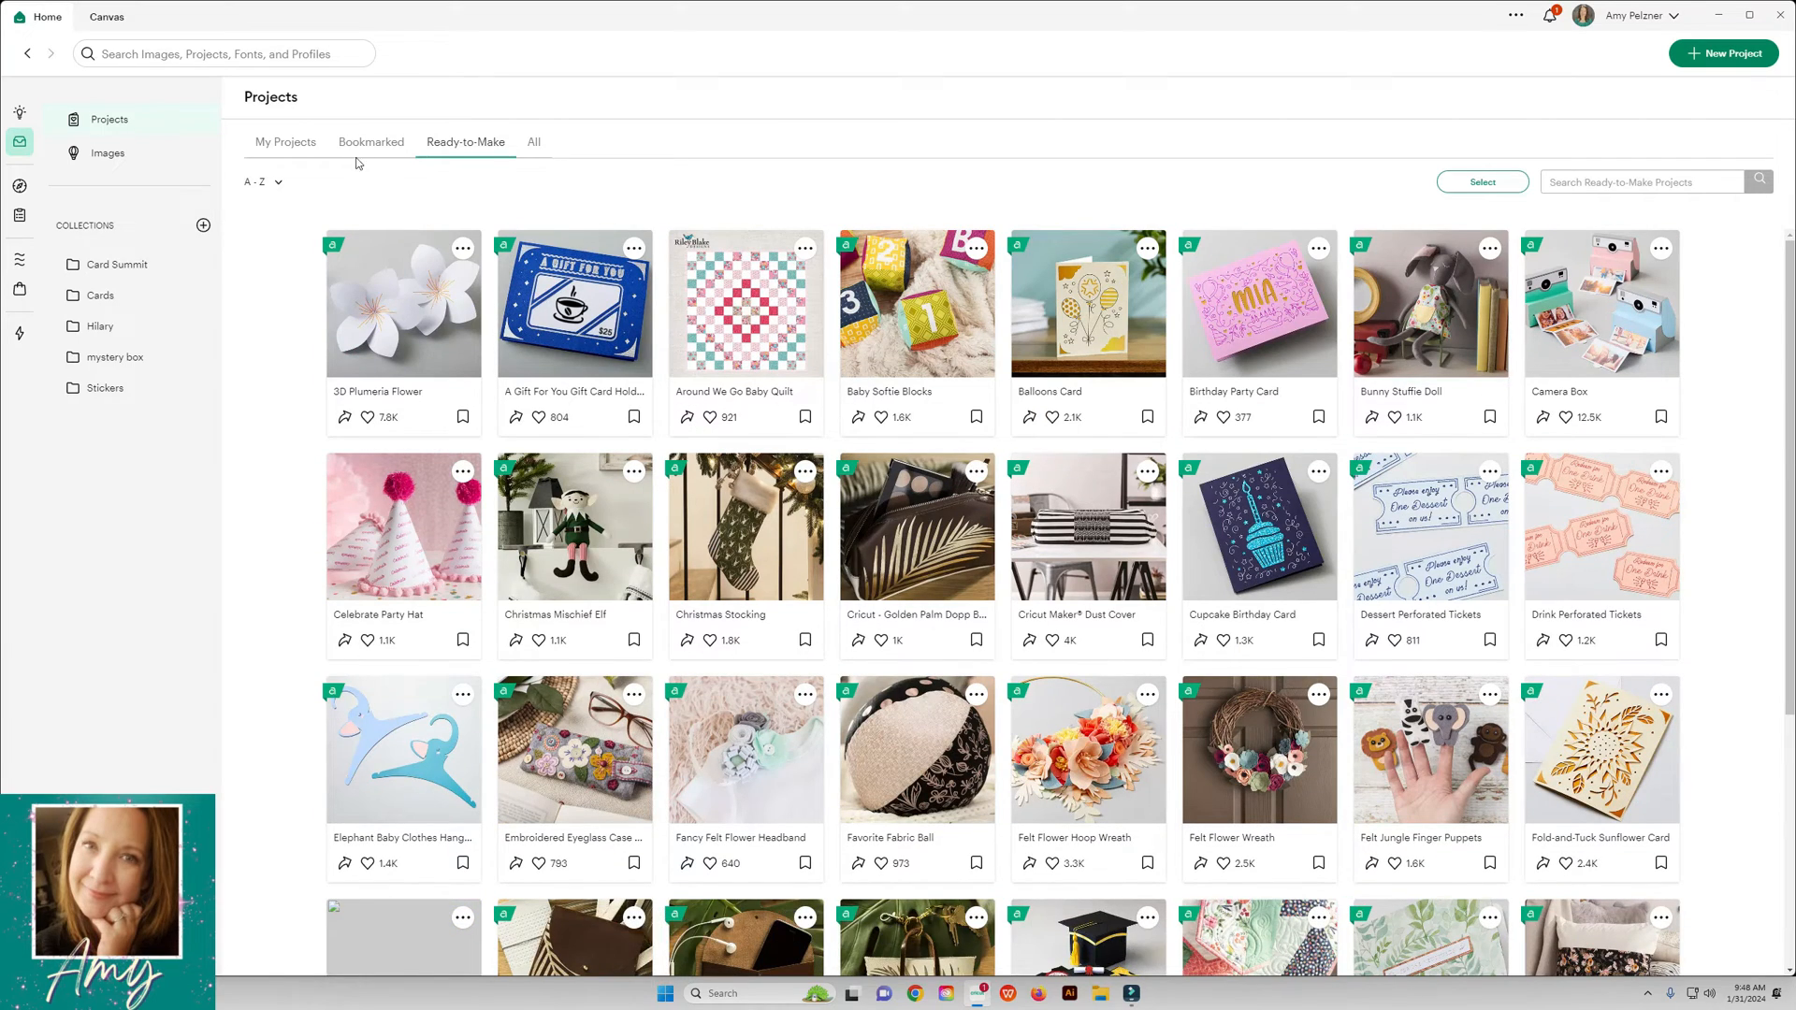
left_click(285, 142)
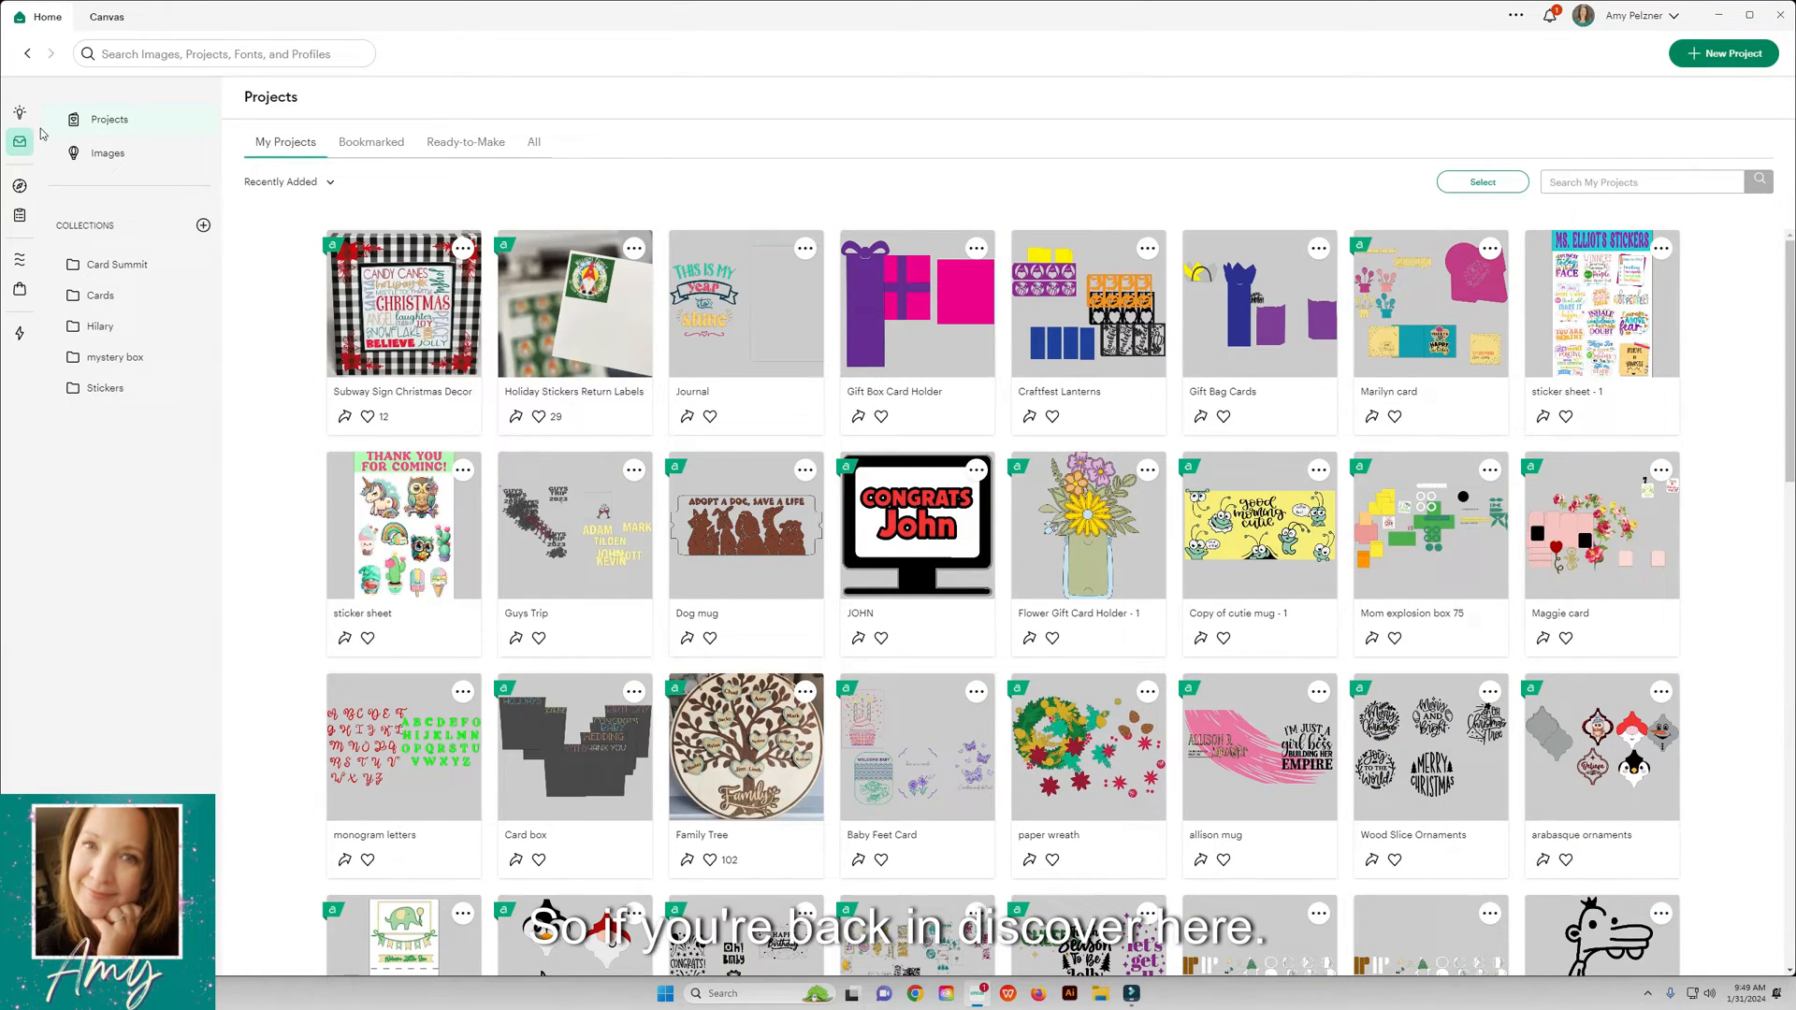
left_click(53, 112)
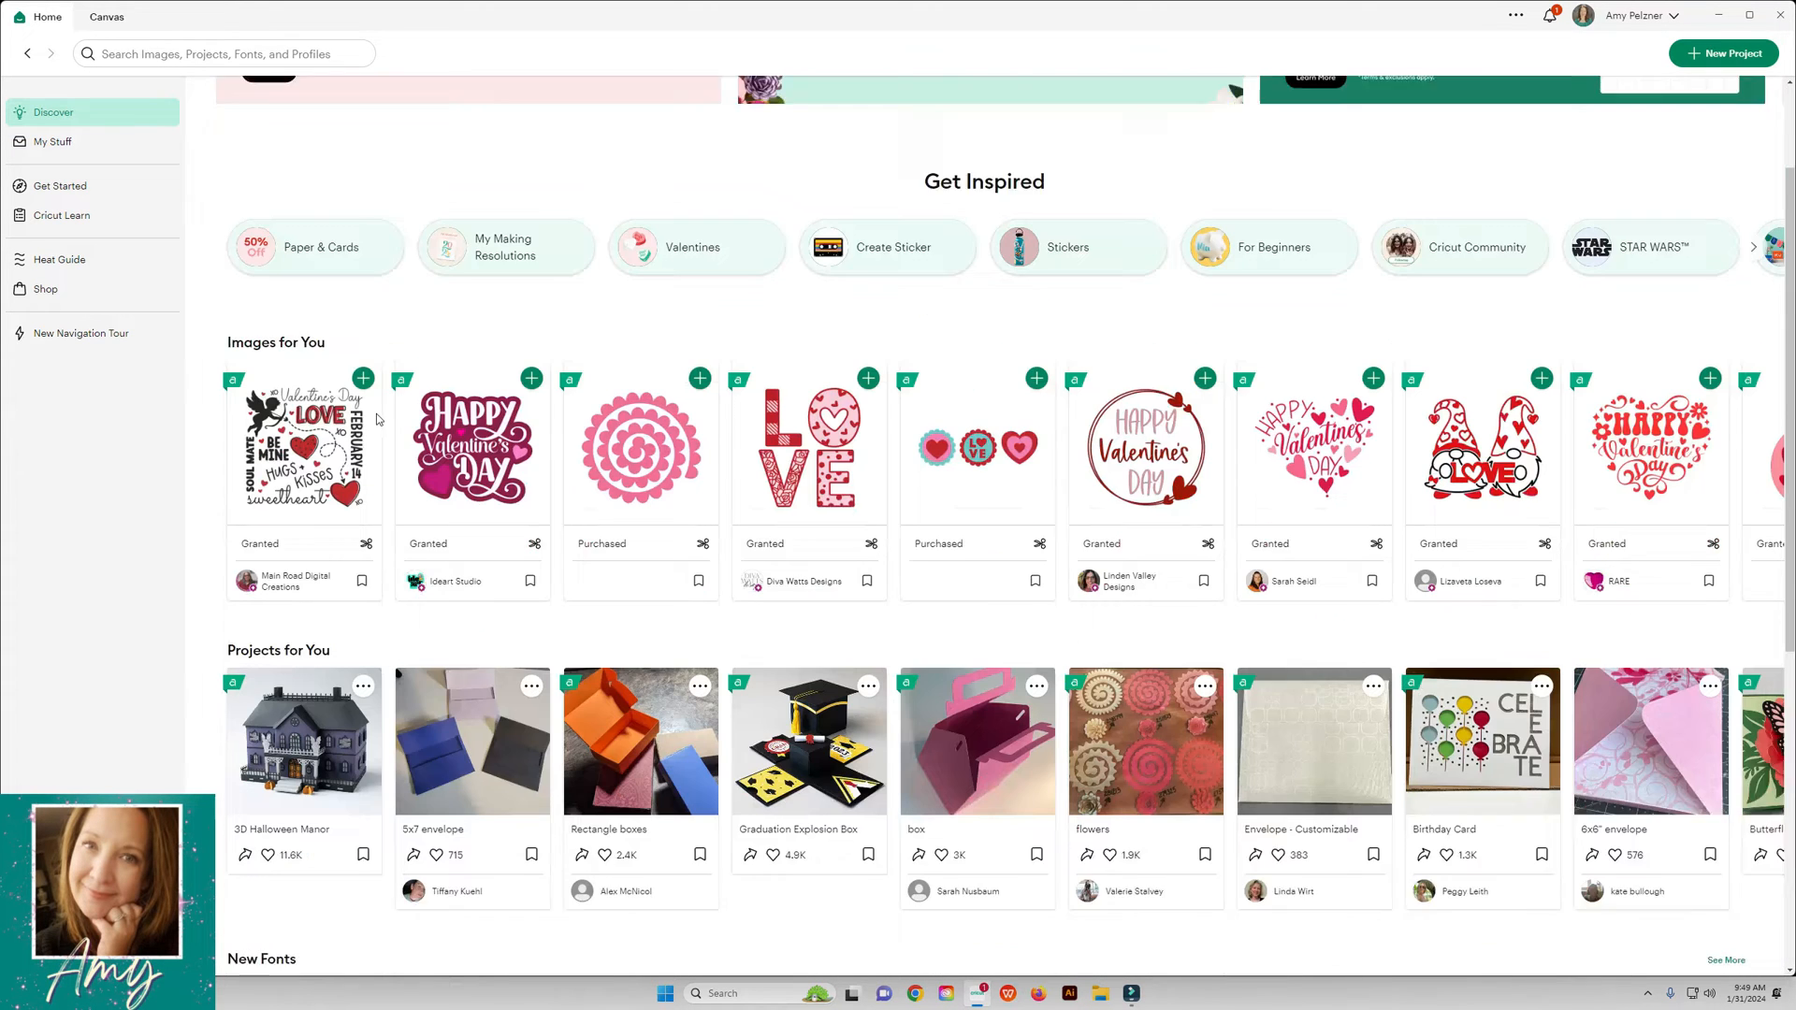
Step: Bookmark the 3D Halloween Manor project and view My Stuff's Bookmarked projects
scroll("down", 3)
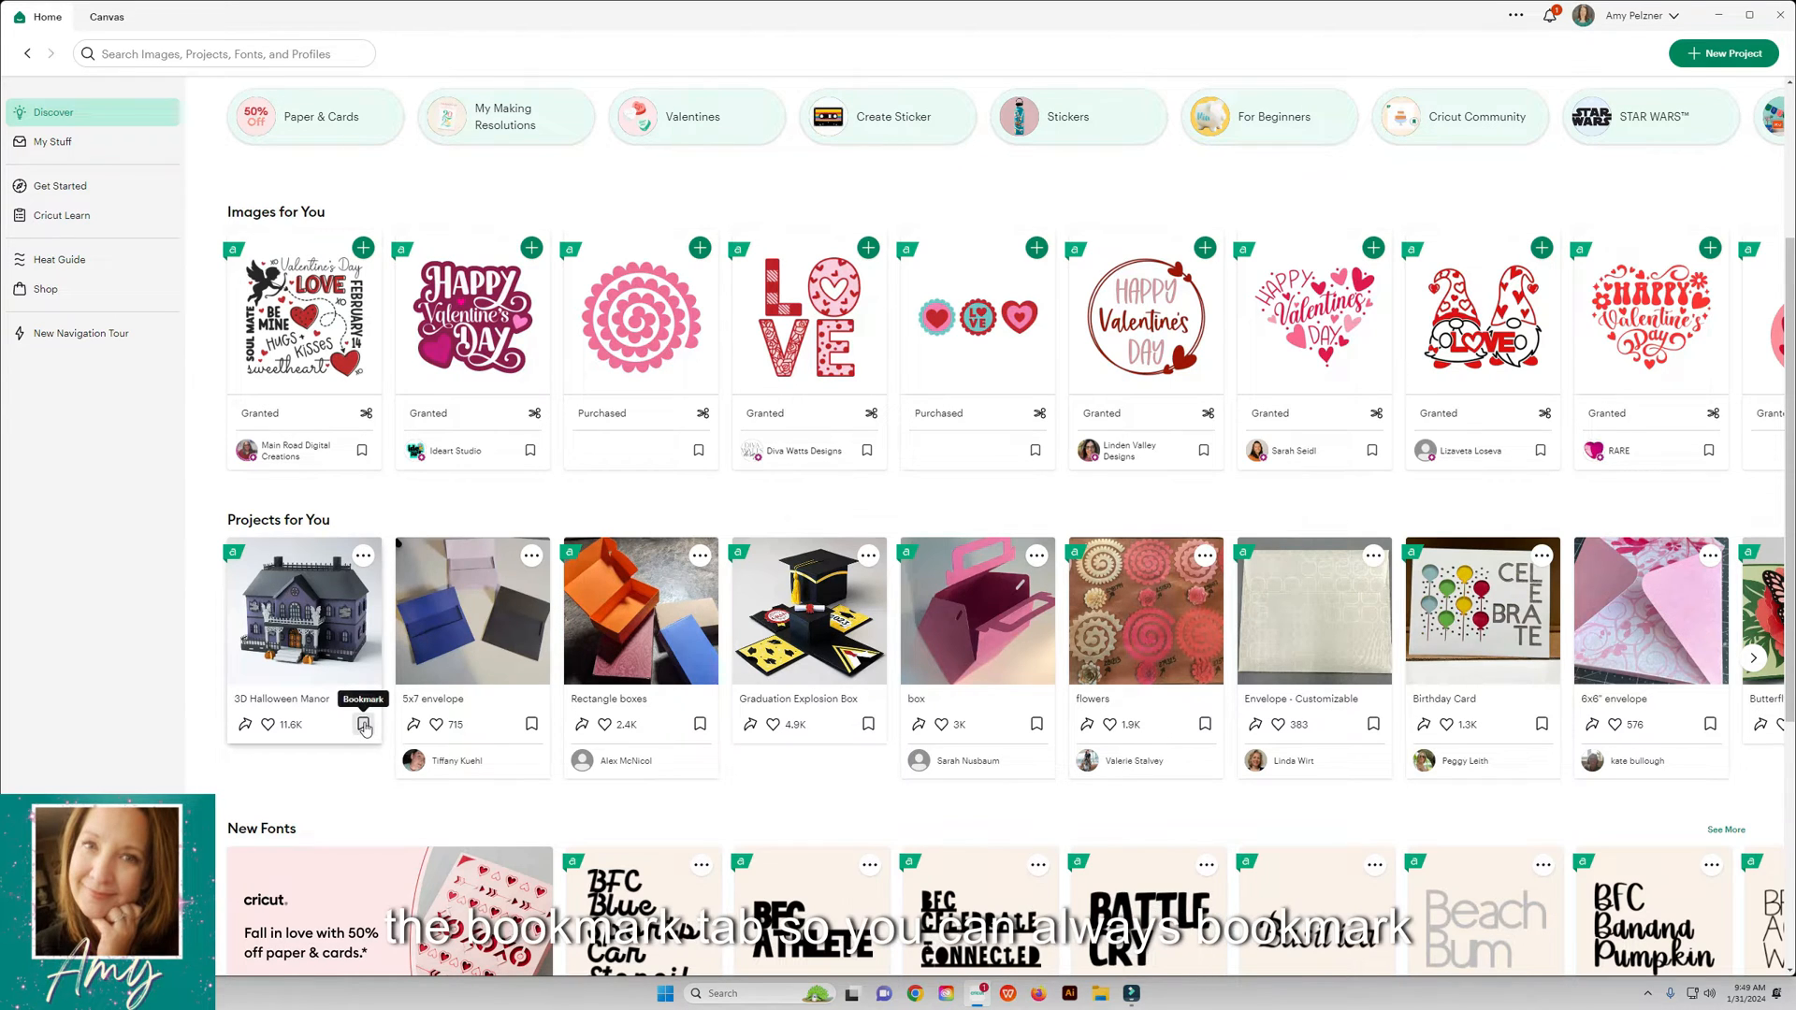
left_click(364, 725)
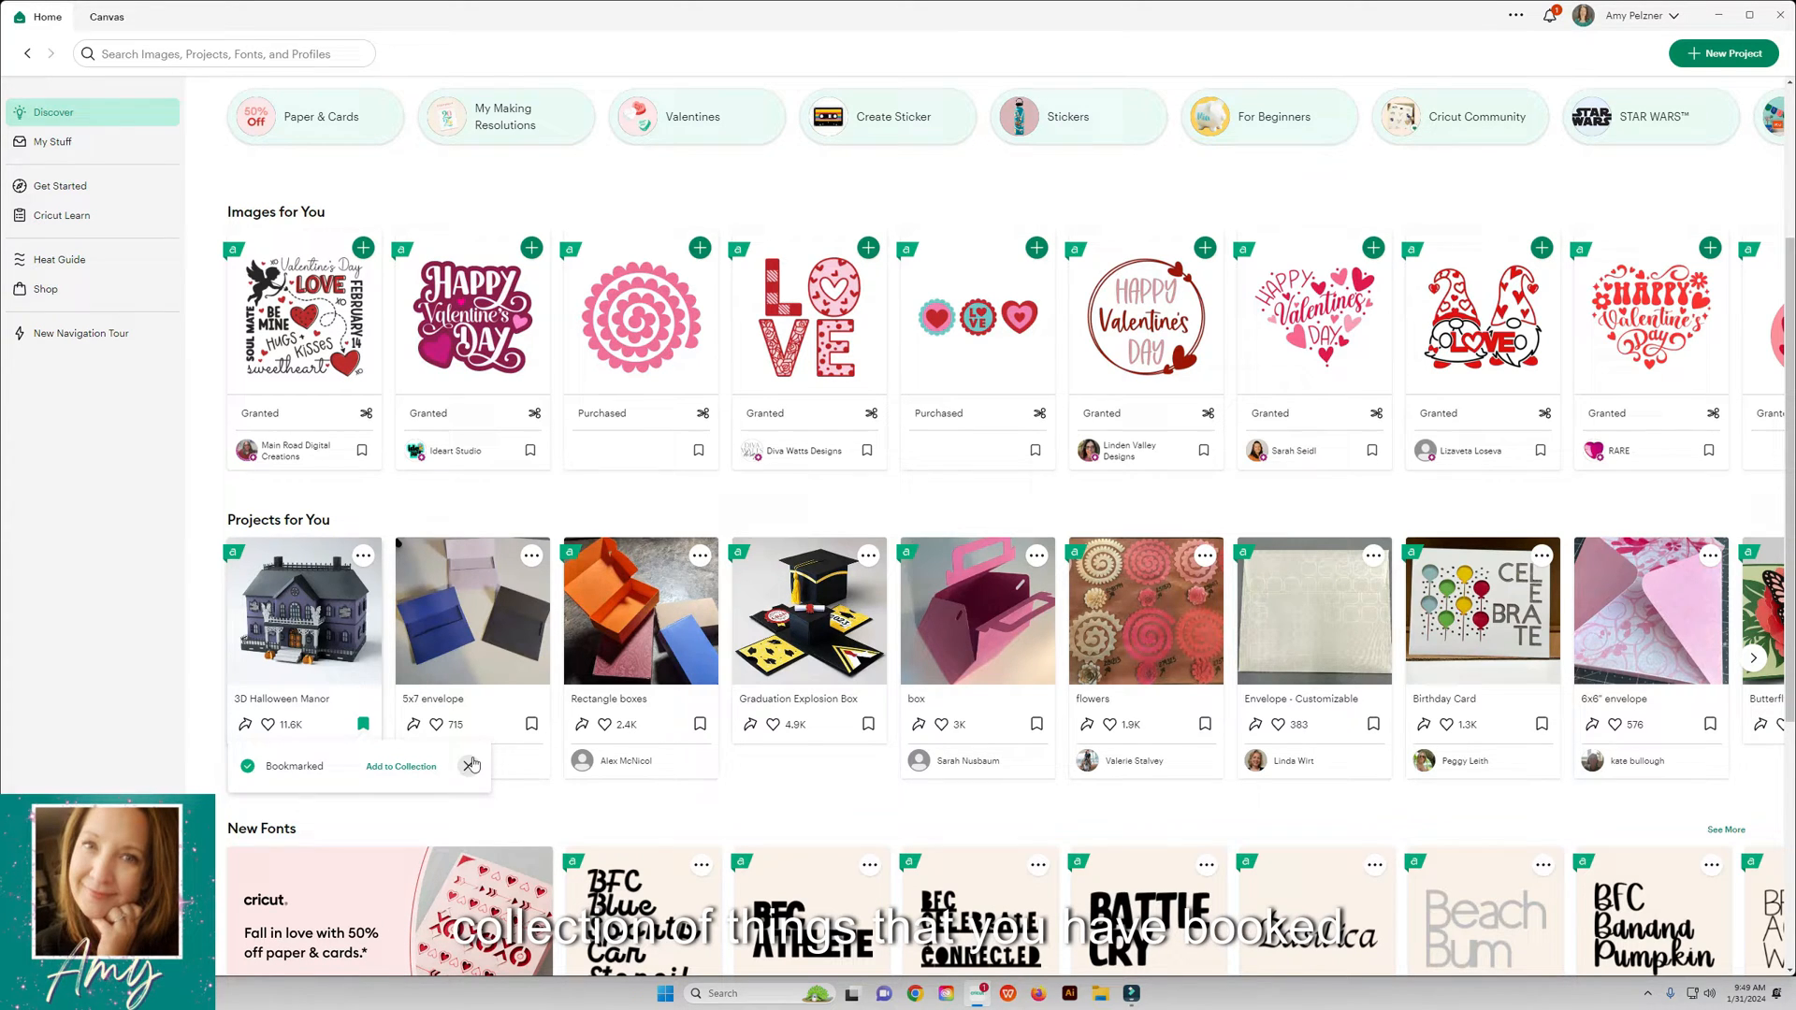
left_click(51, 141)
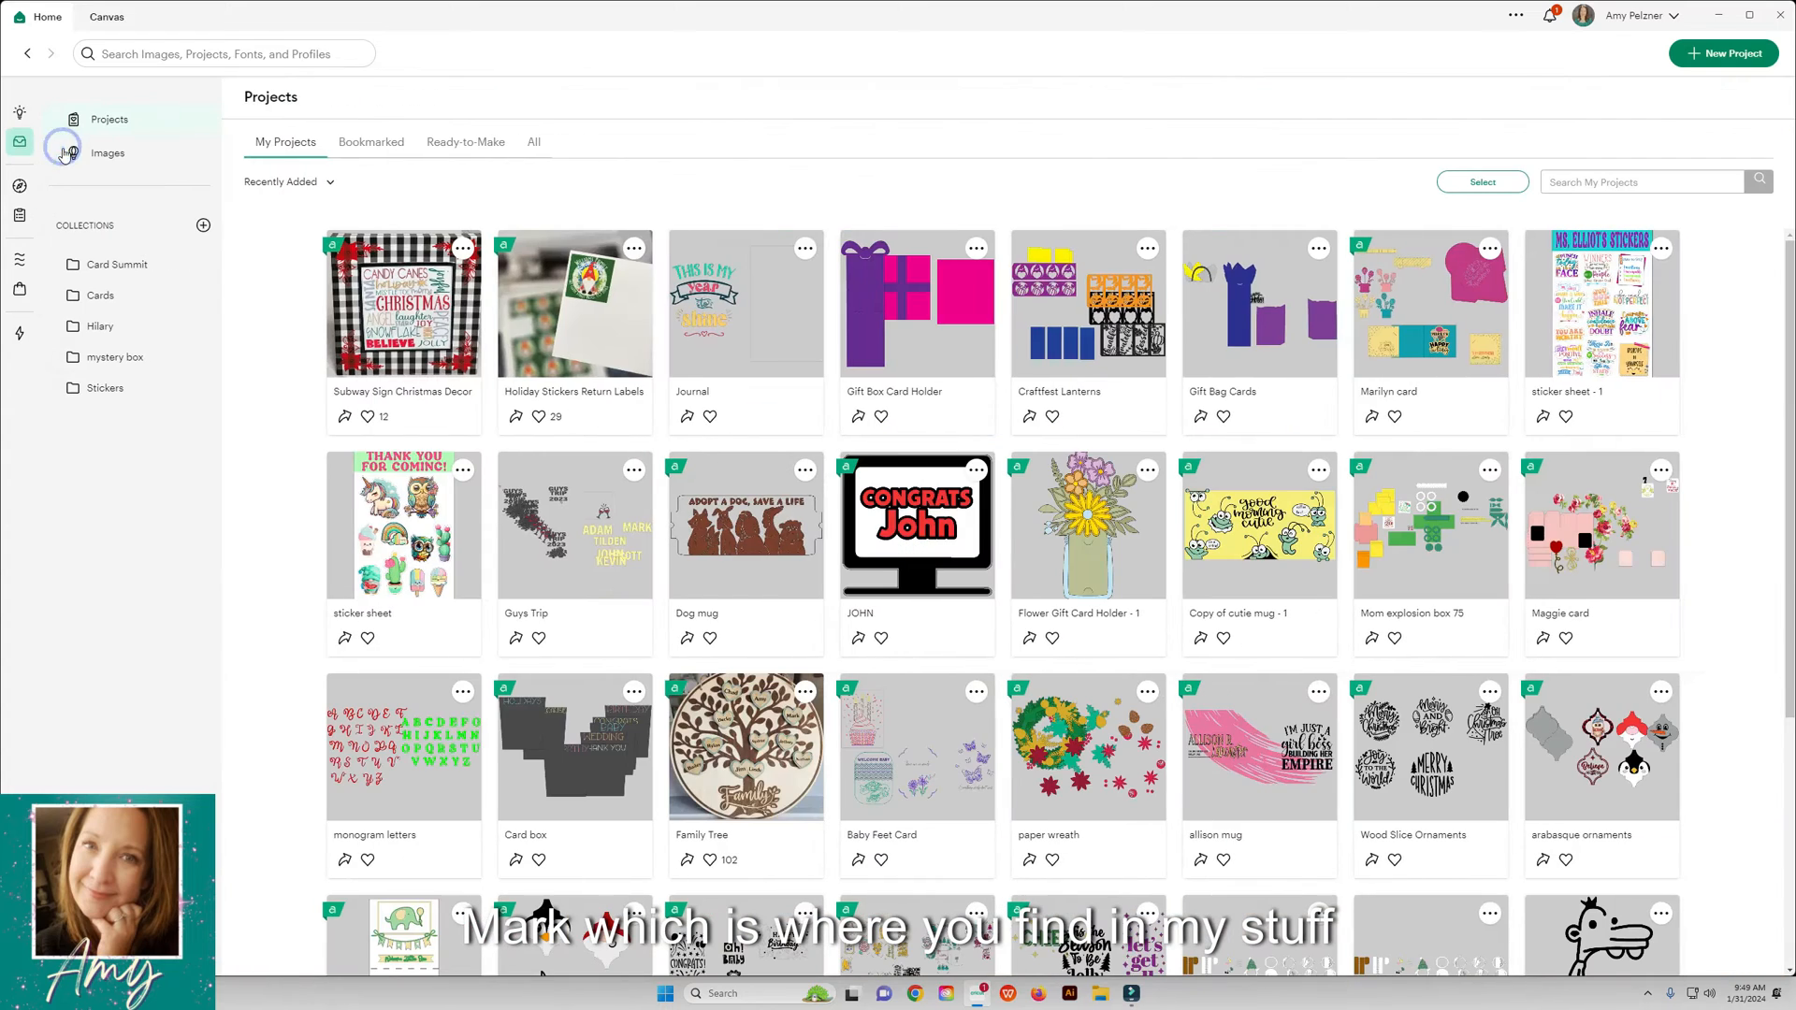
left_click(371, 141)
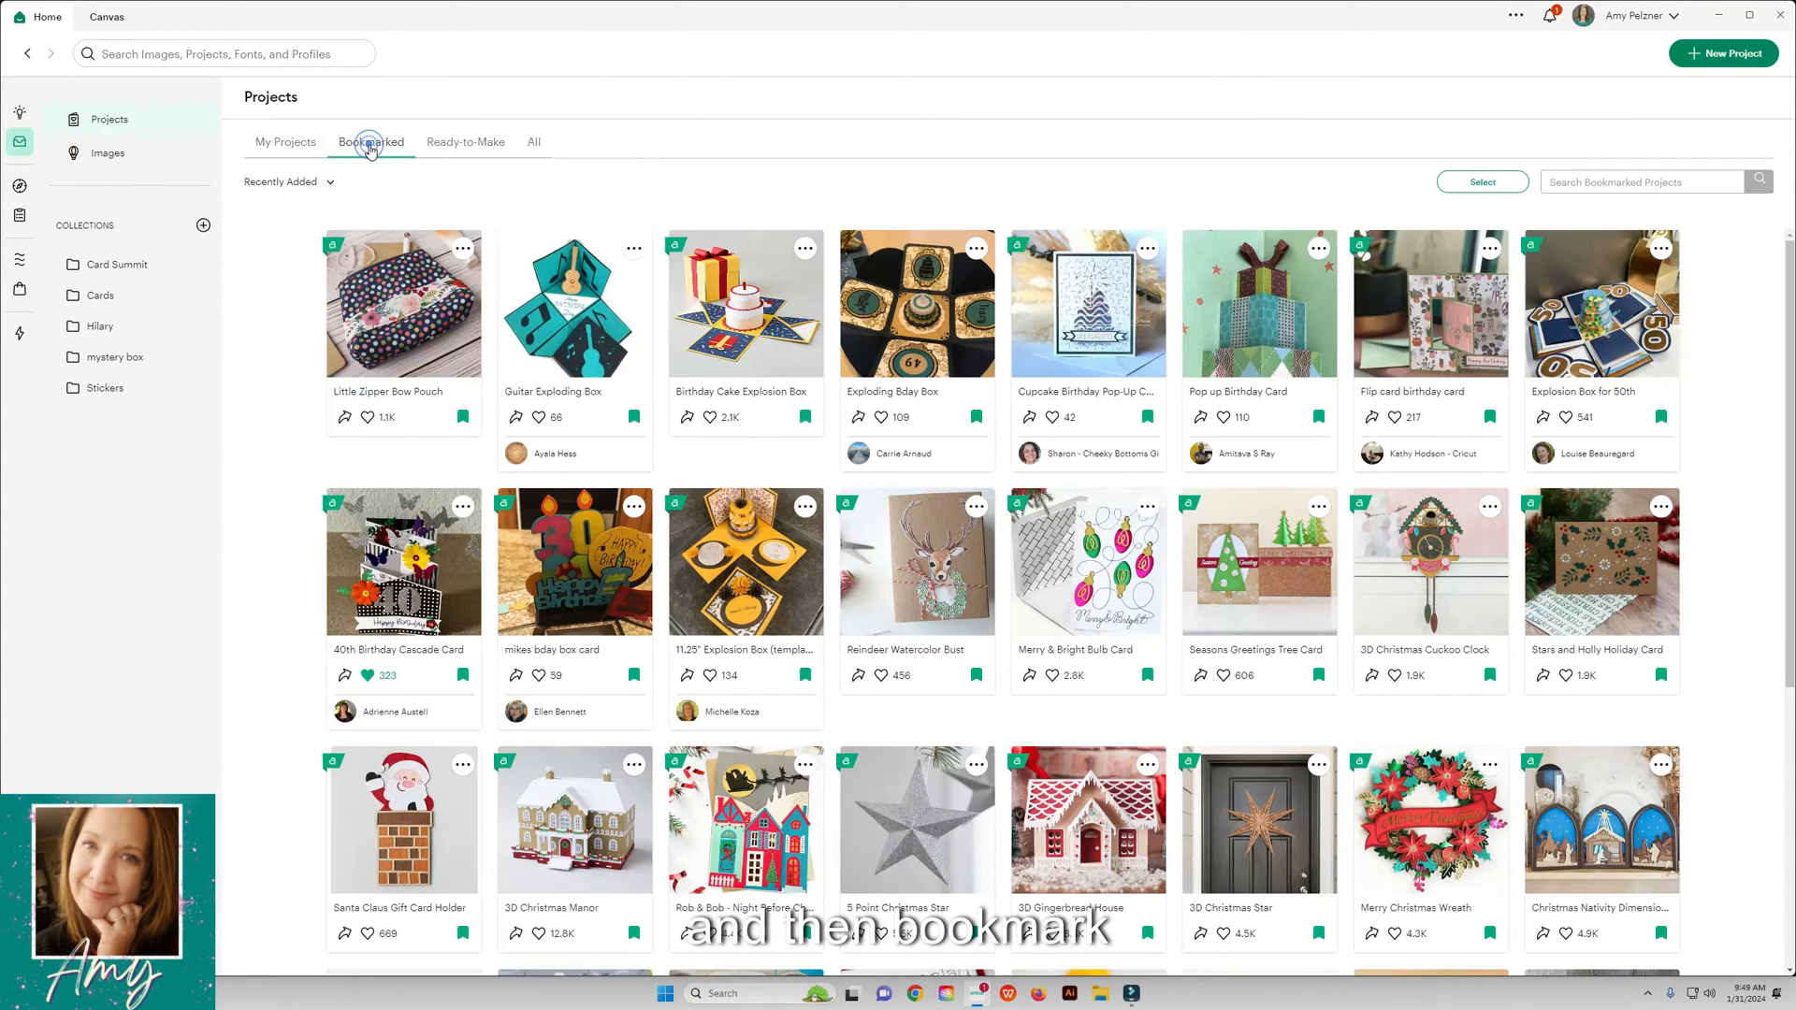
Step: Open the Maker 3 Get Started page and point to the Heat Guide link
left_click(61, 185)
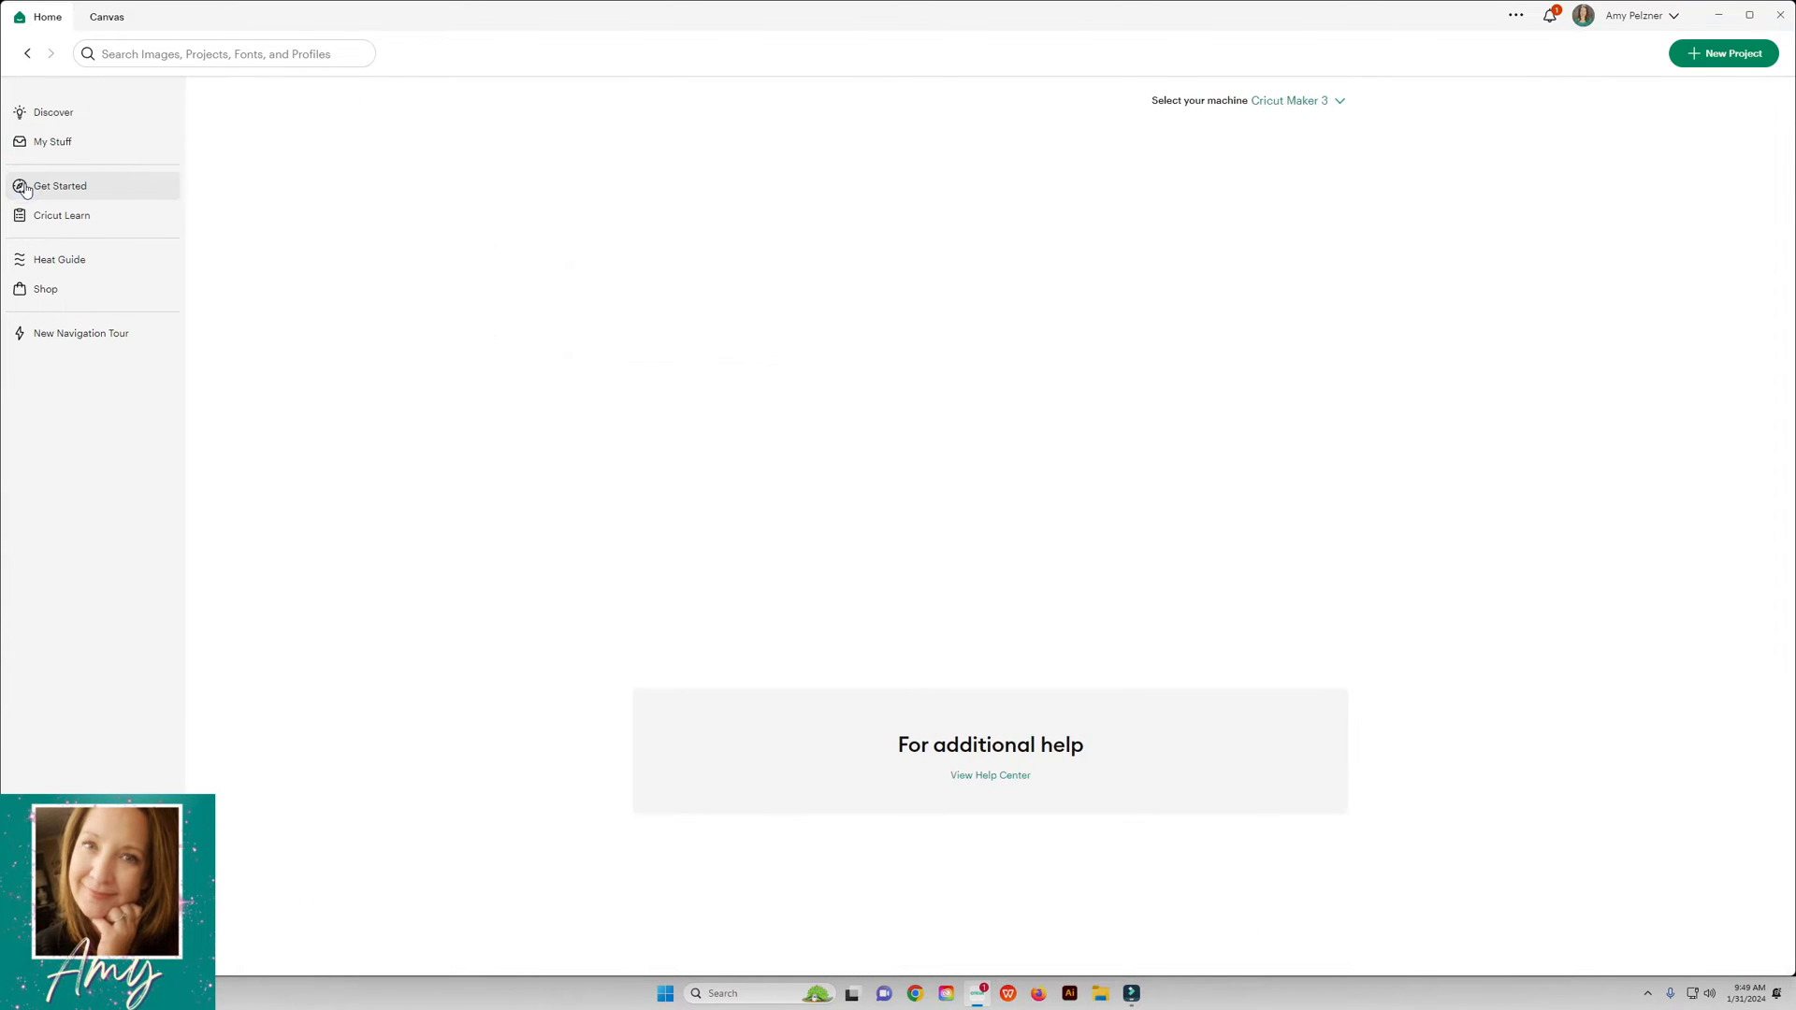
left_click(61, 186)
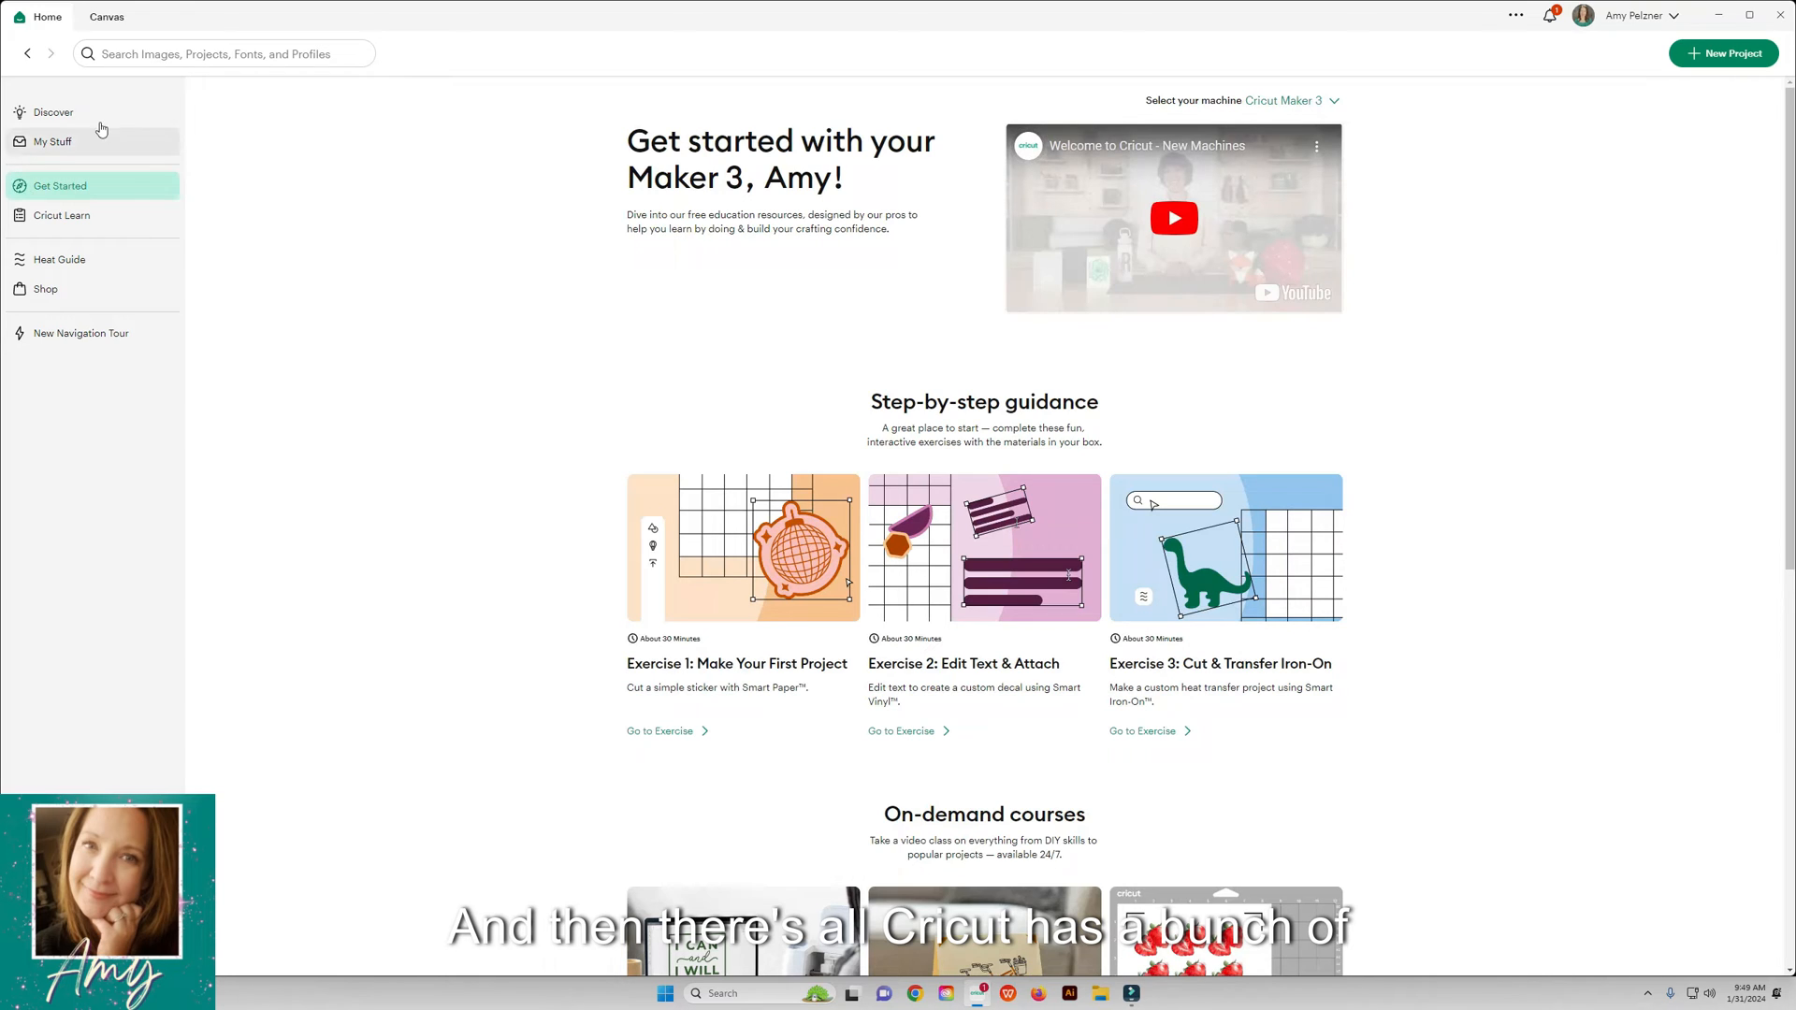
mouse_move(90, 223)
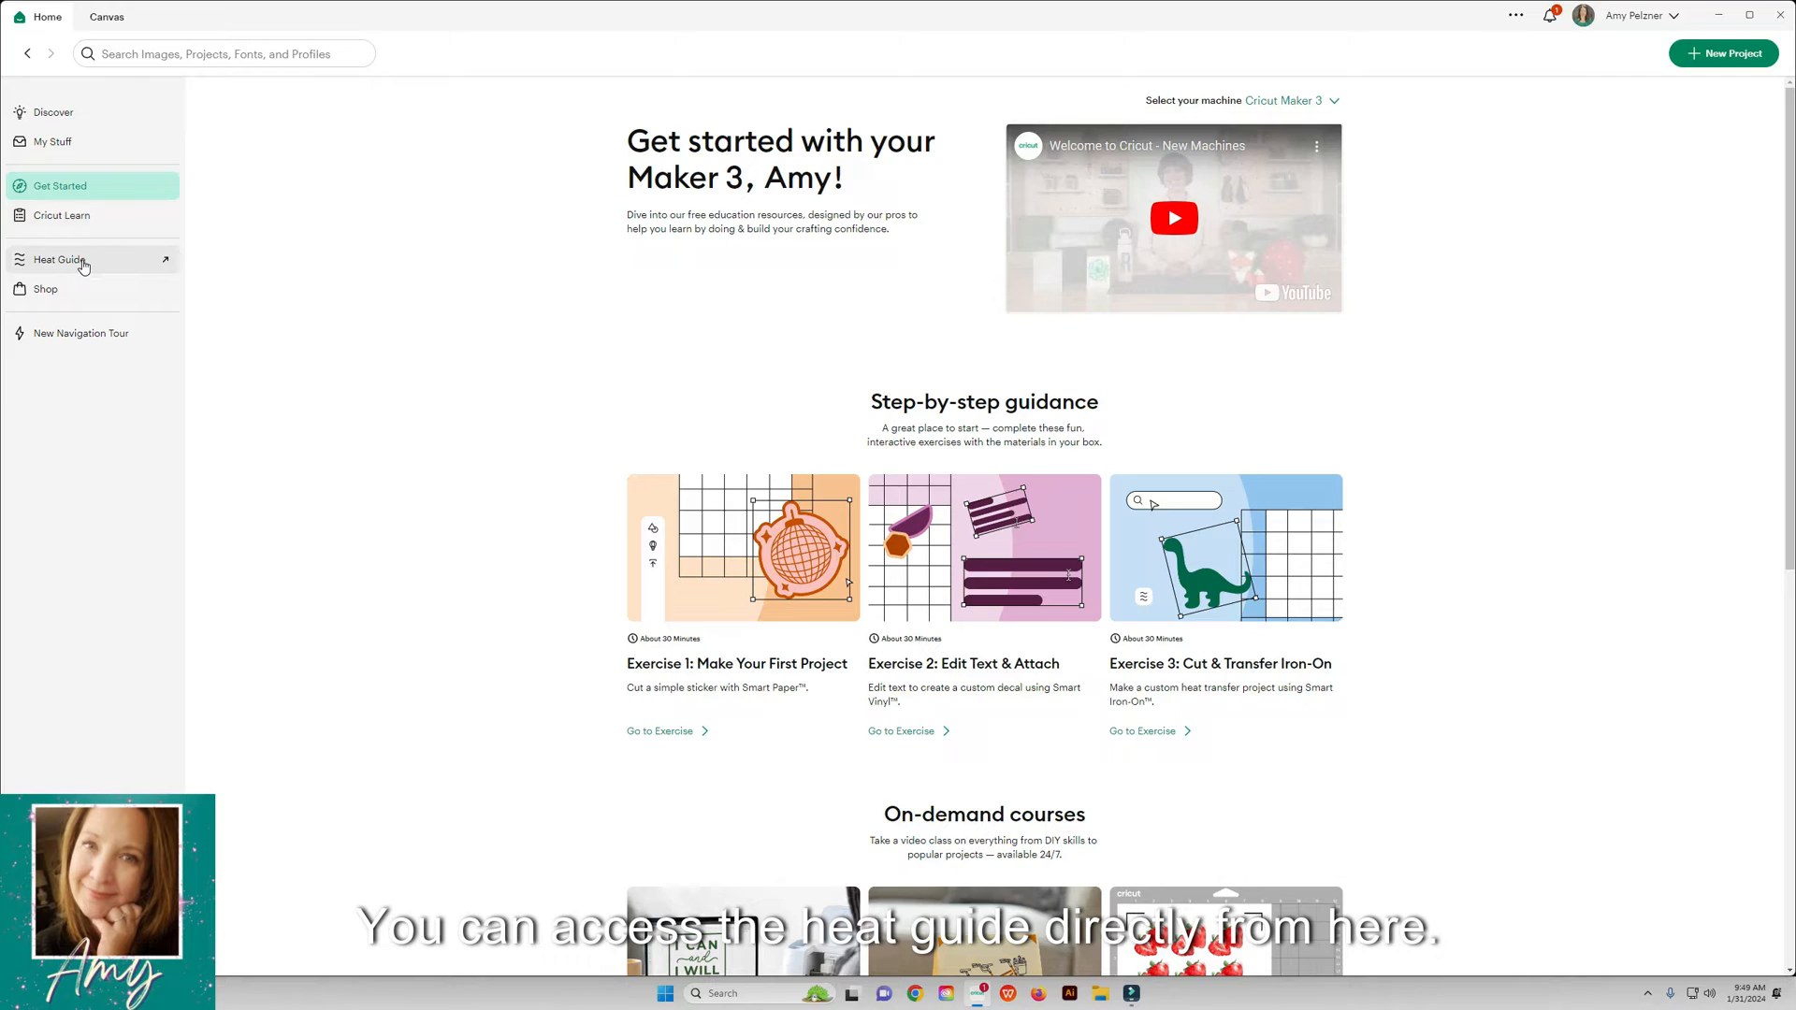
left_click(60, 260)
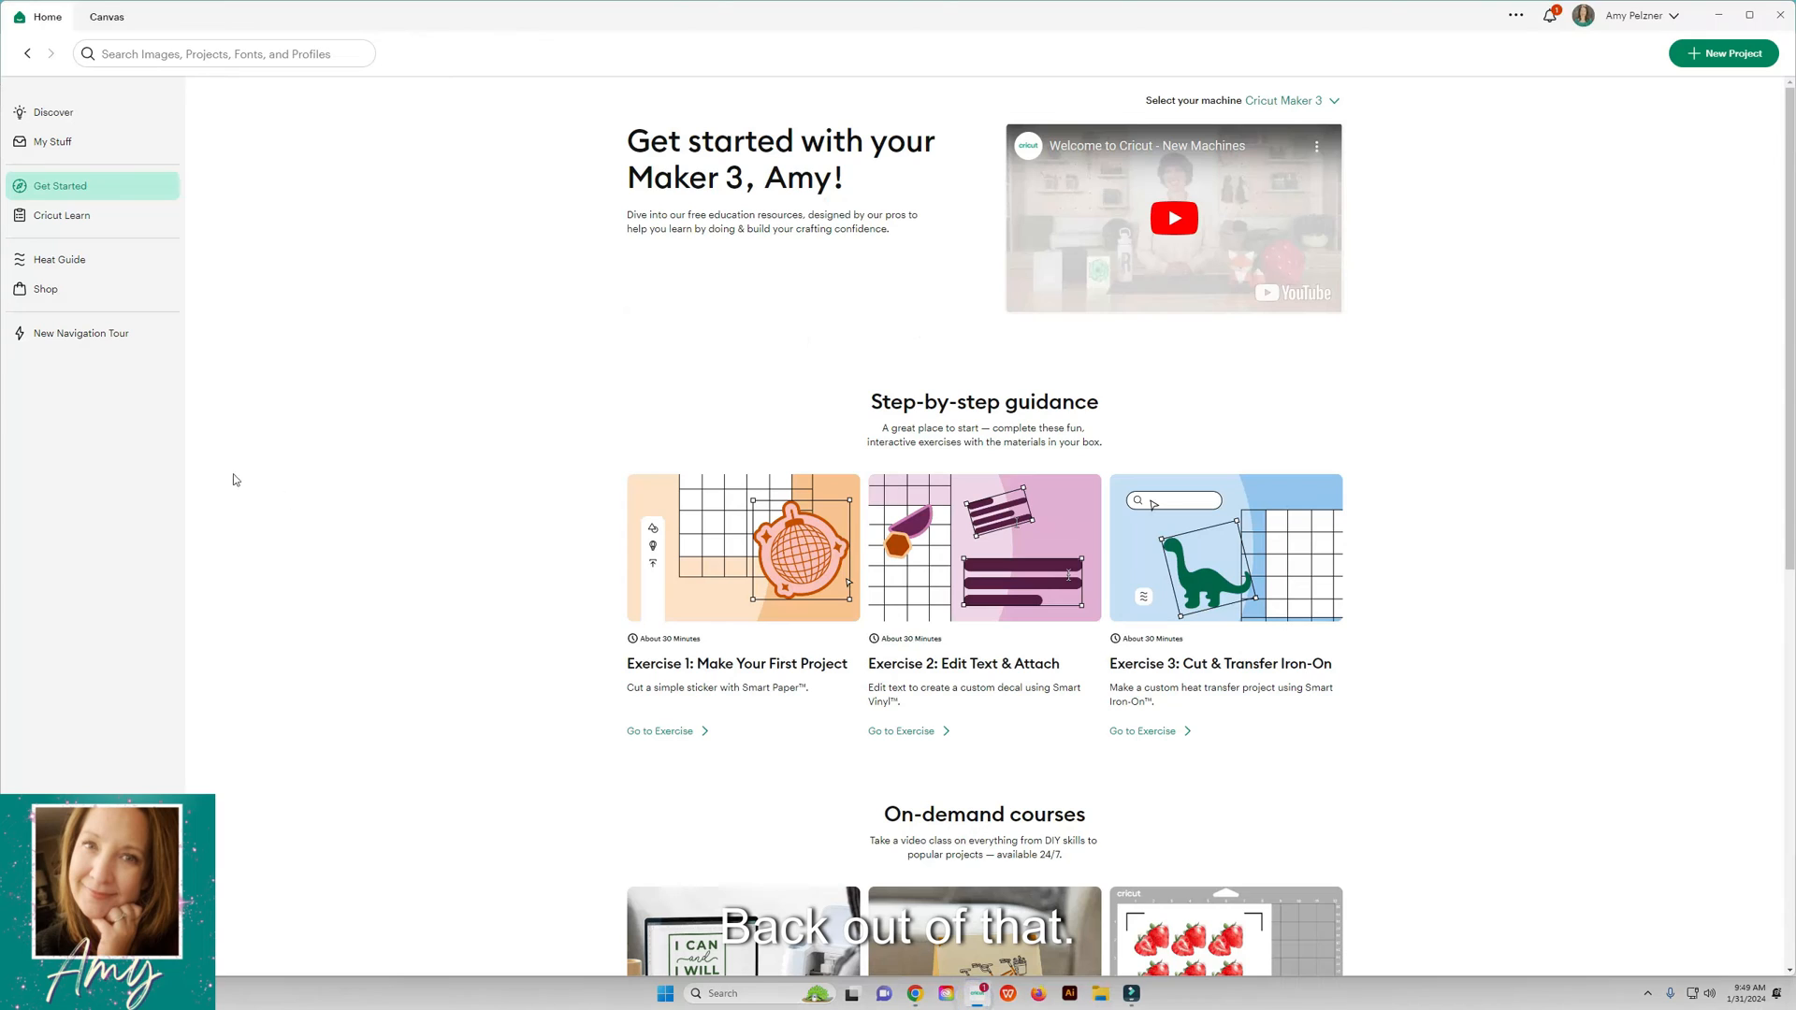
mouse_move(81, 341)
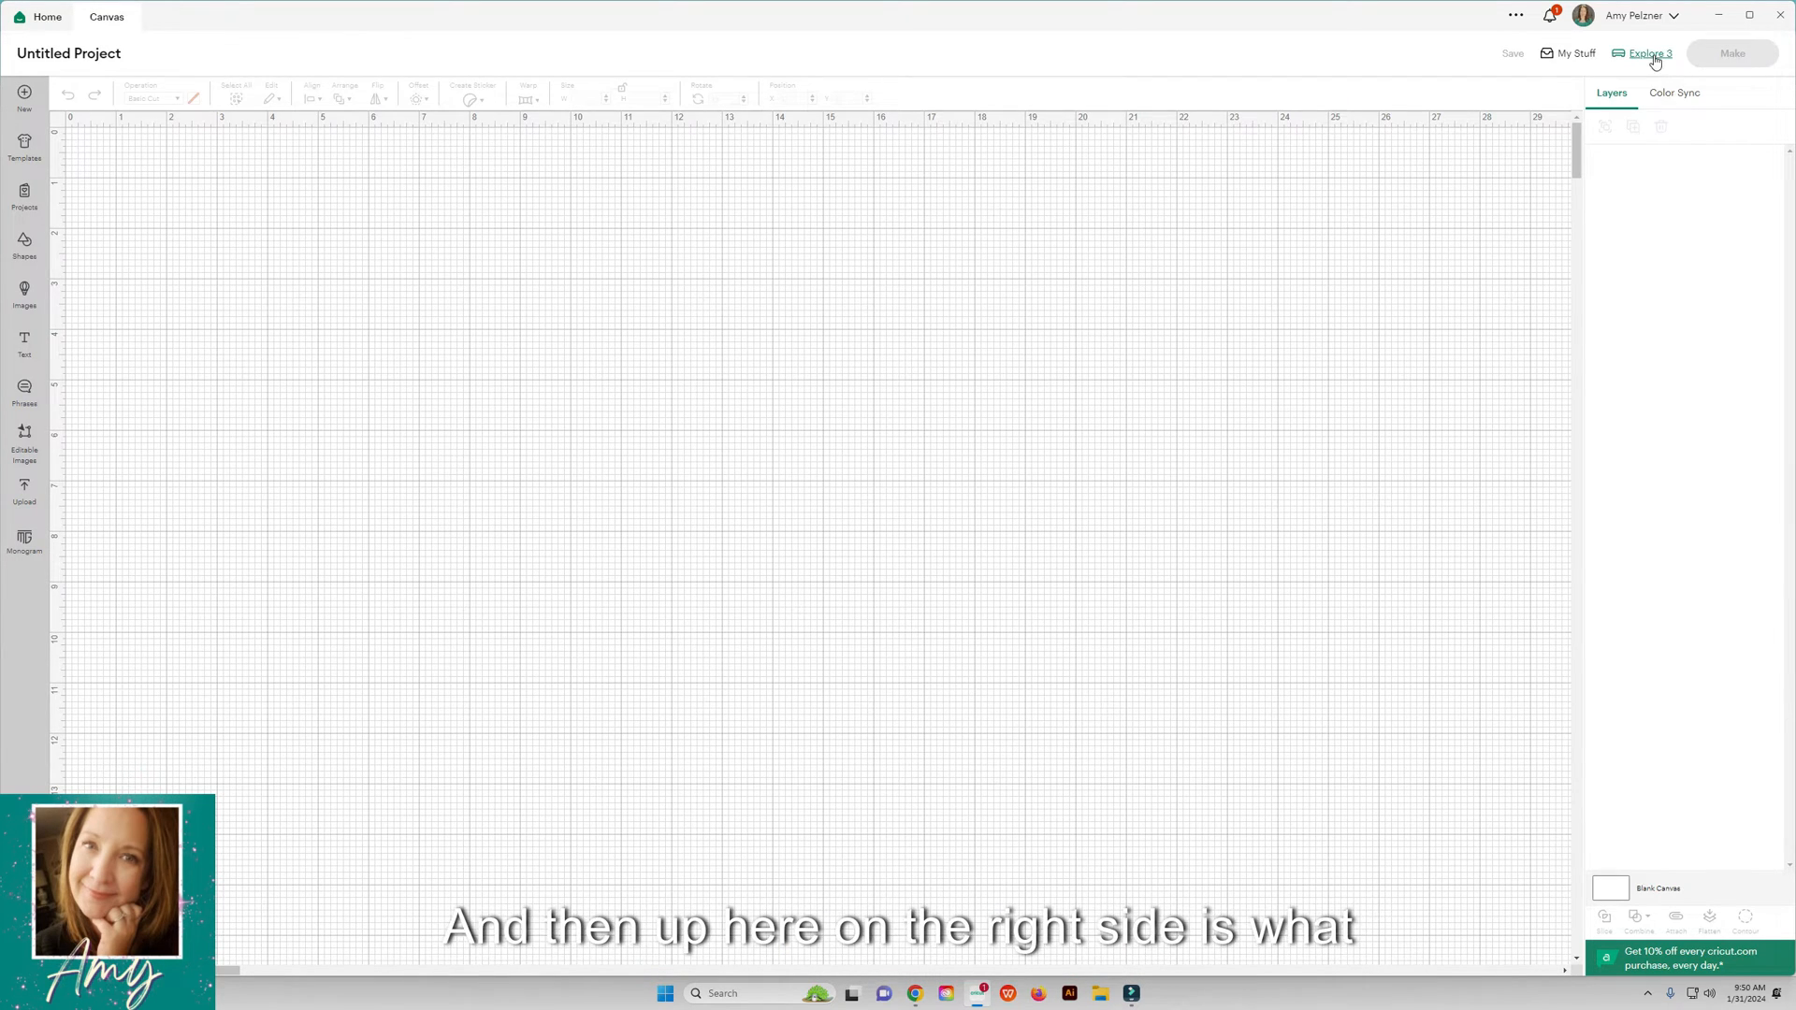
Step: Set the blank canvas project's machine to Cricut Maker 3
left_click(1648, 53)
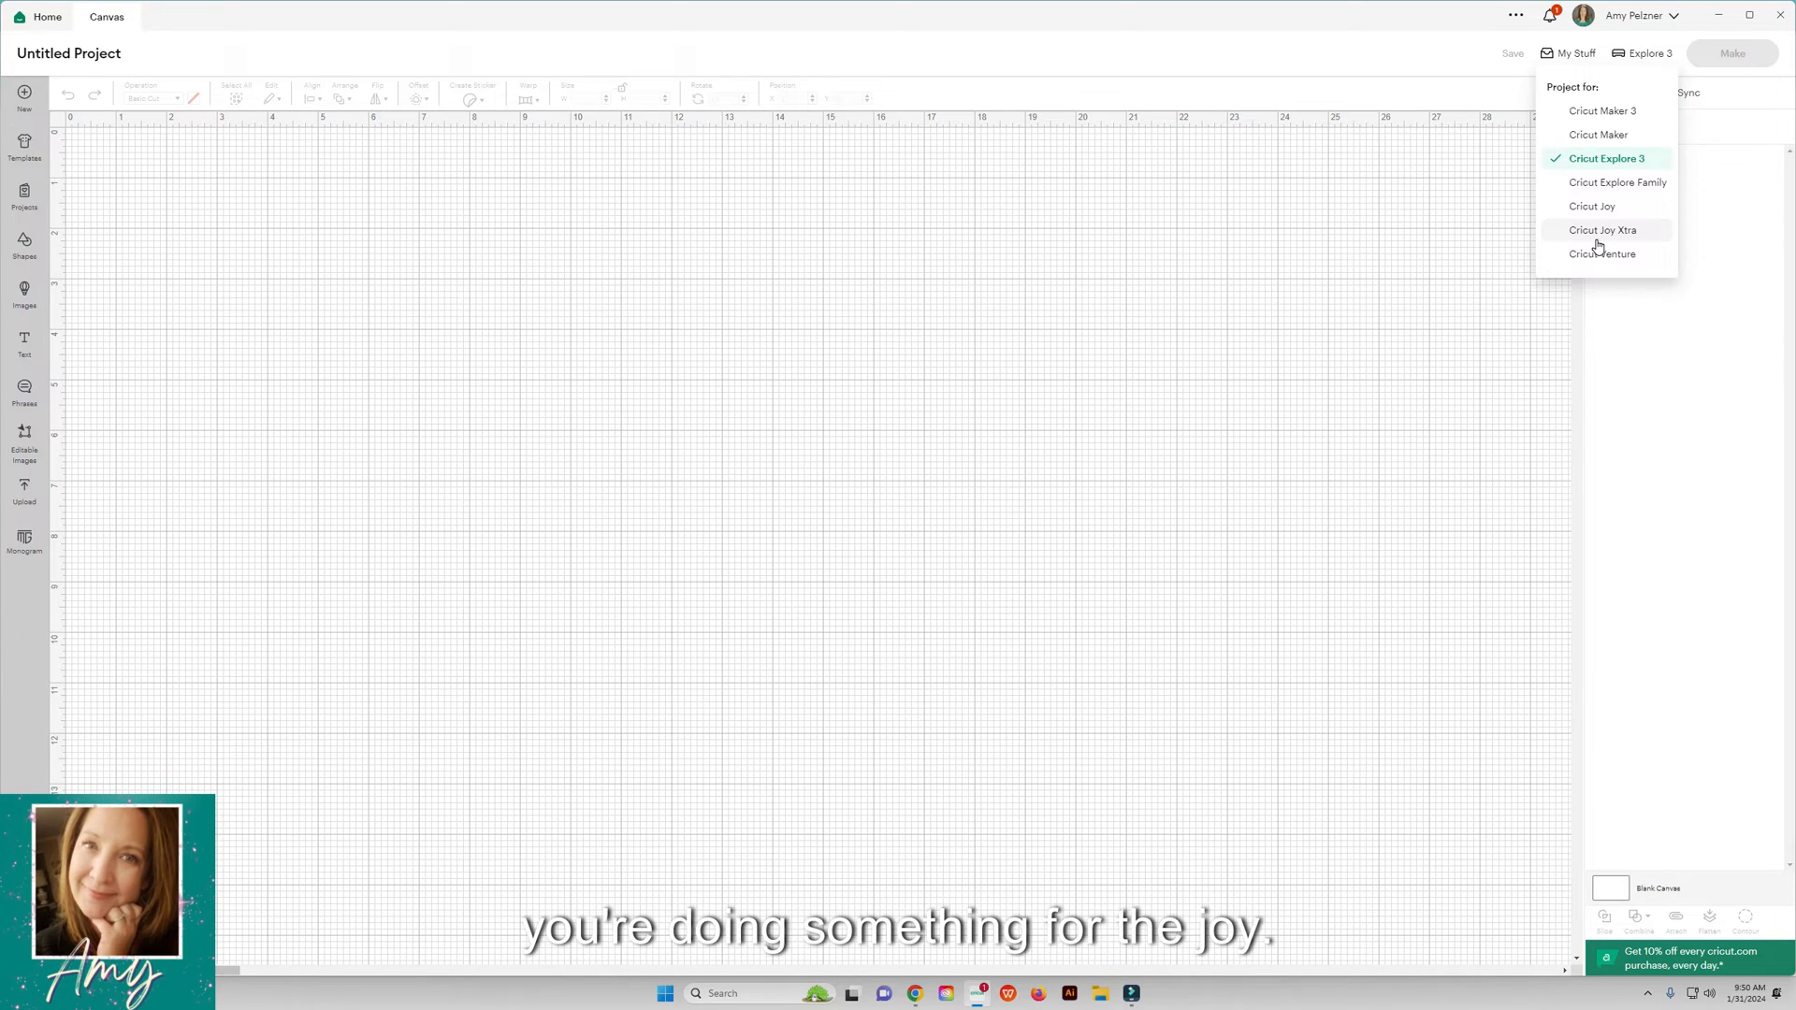
mouse_move(1602, 206)
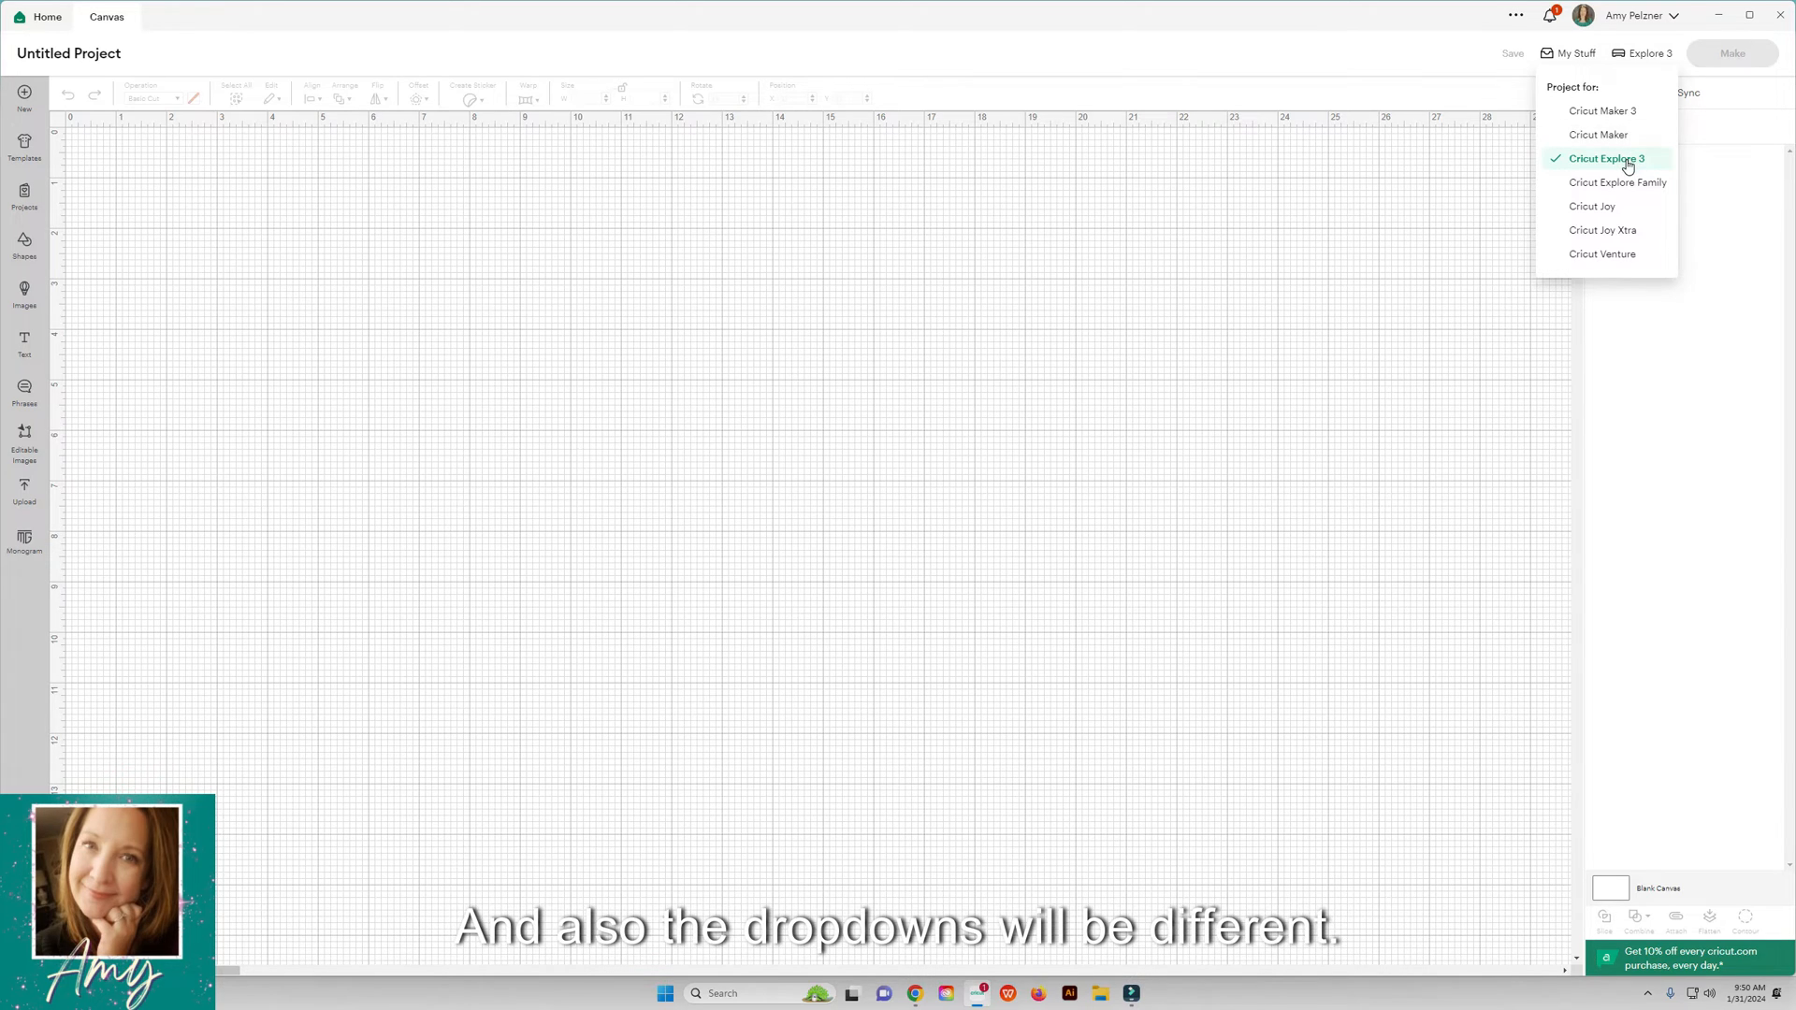
left_click(1603, 112)
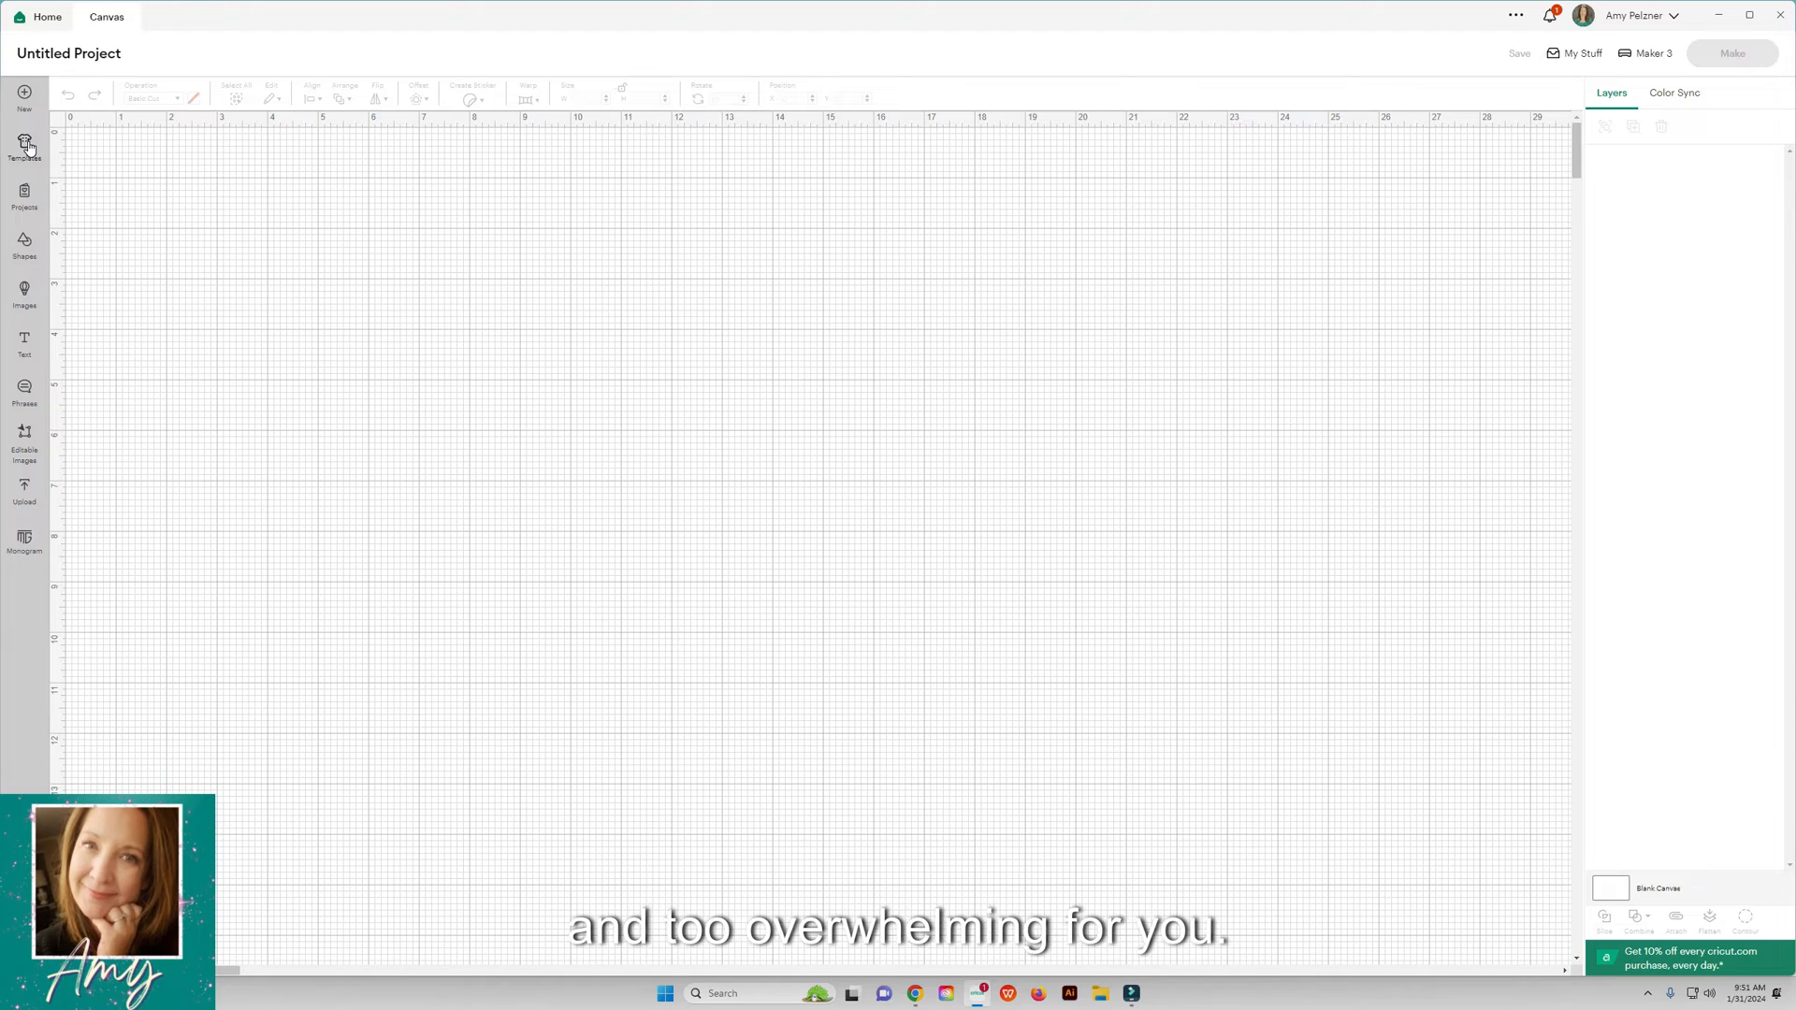
Step: Place the Baseball t-shirt template, front and back, on the canvas
left_click(24, 146)
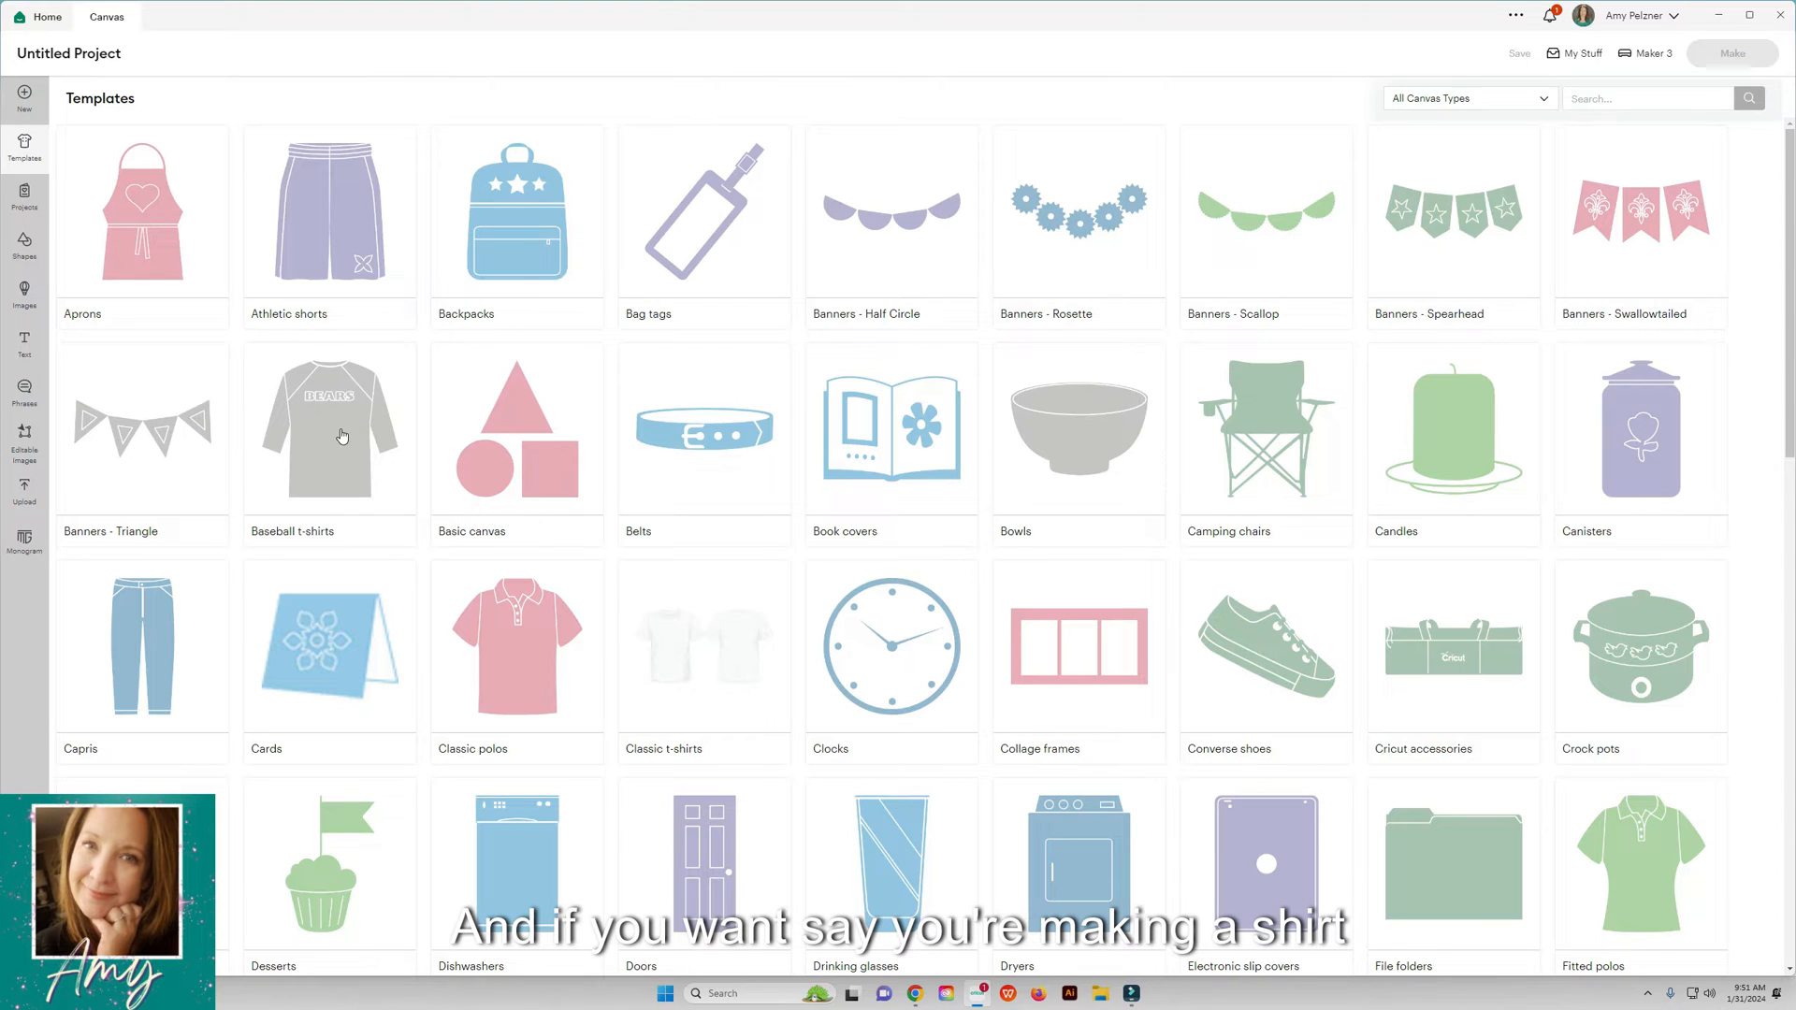
left_click(330, 429)
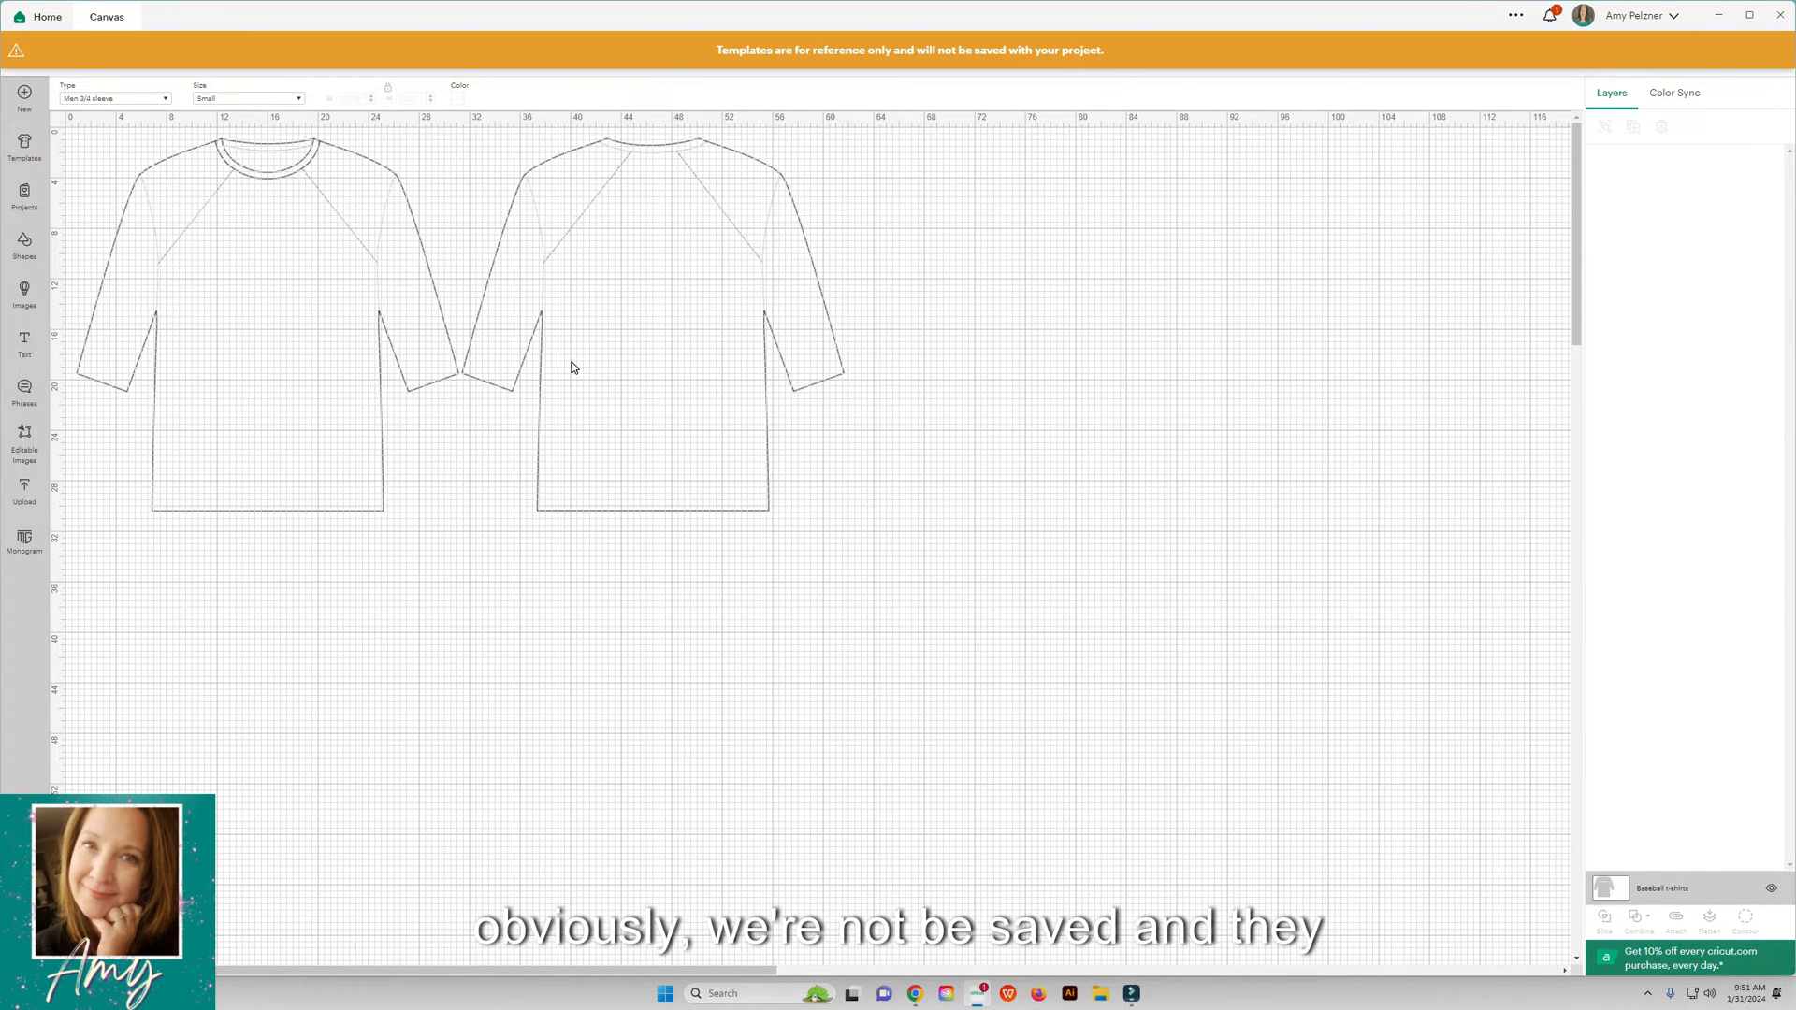
mouse_move(211, 264)
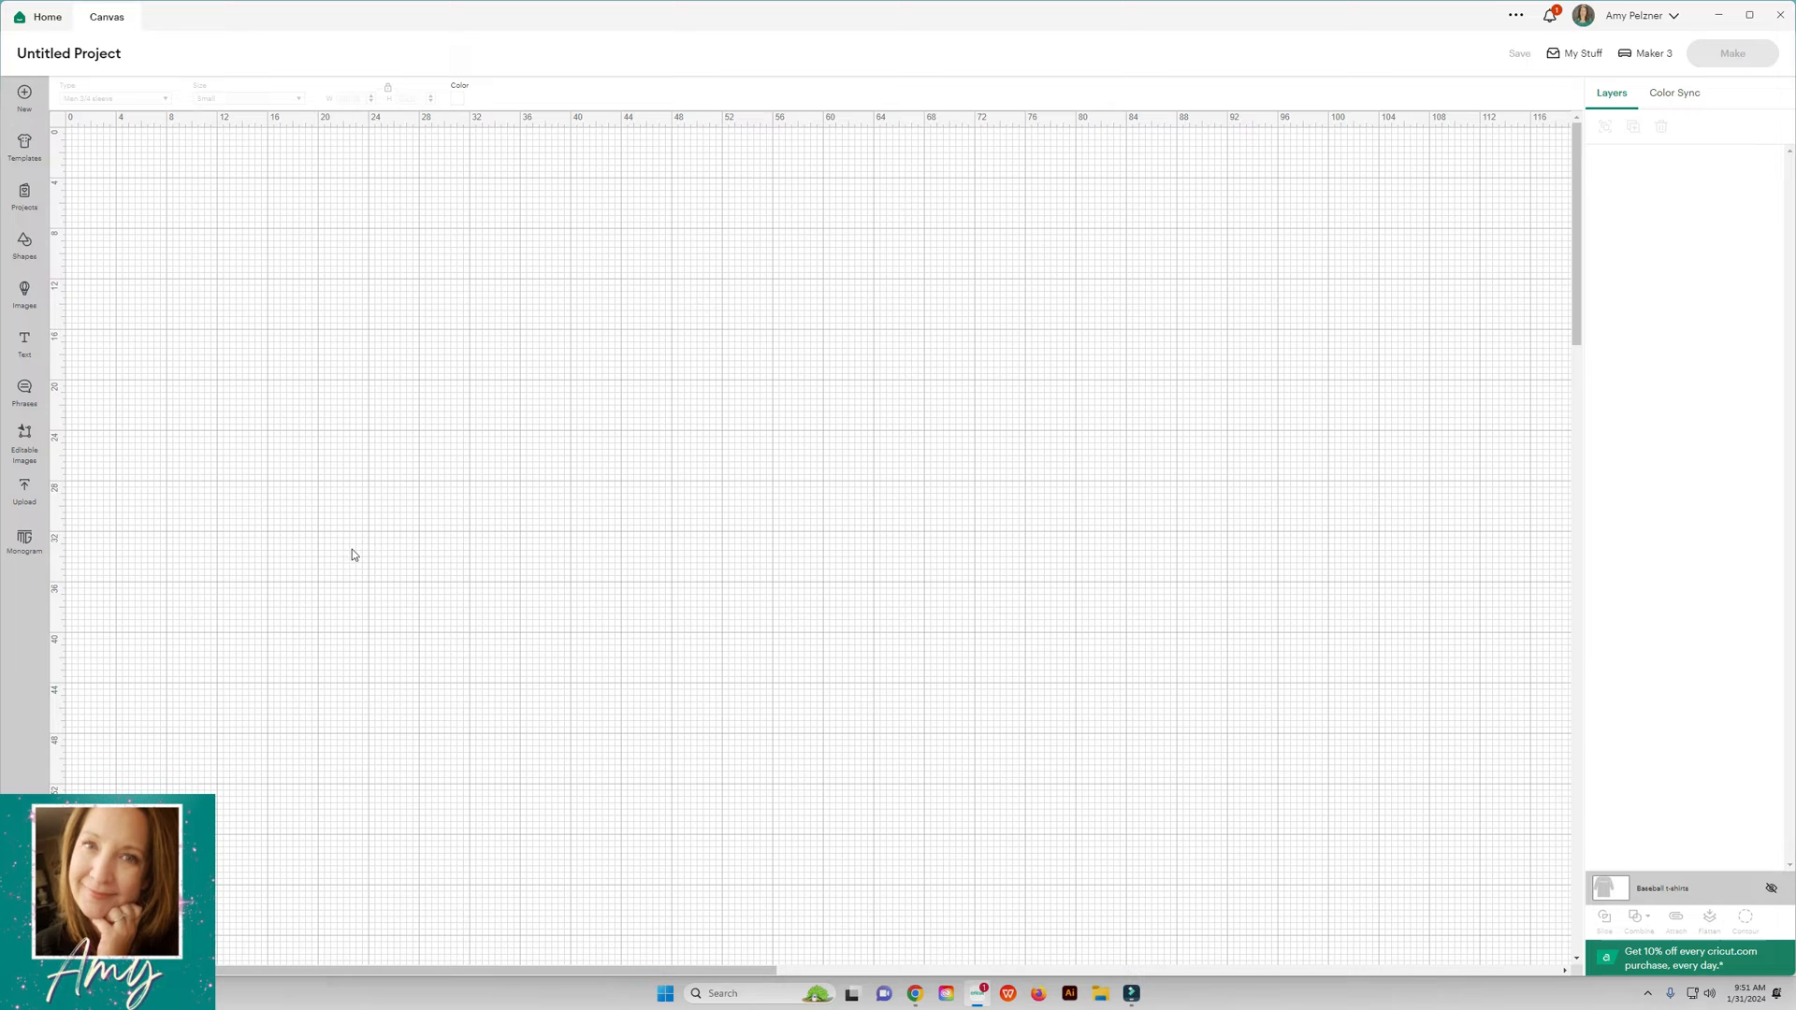
Step: Search projects for 'birthday card' and filter the results to Free
left_click(24, 190)
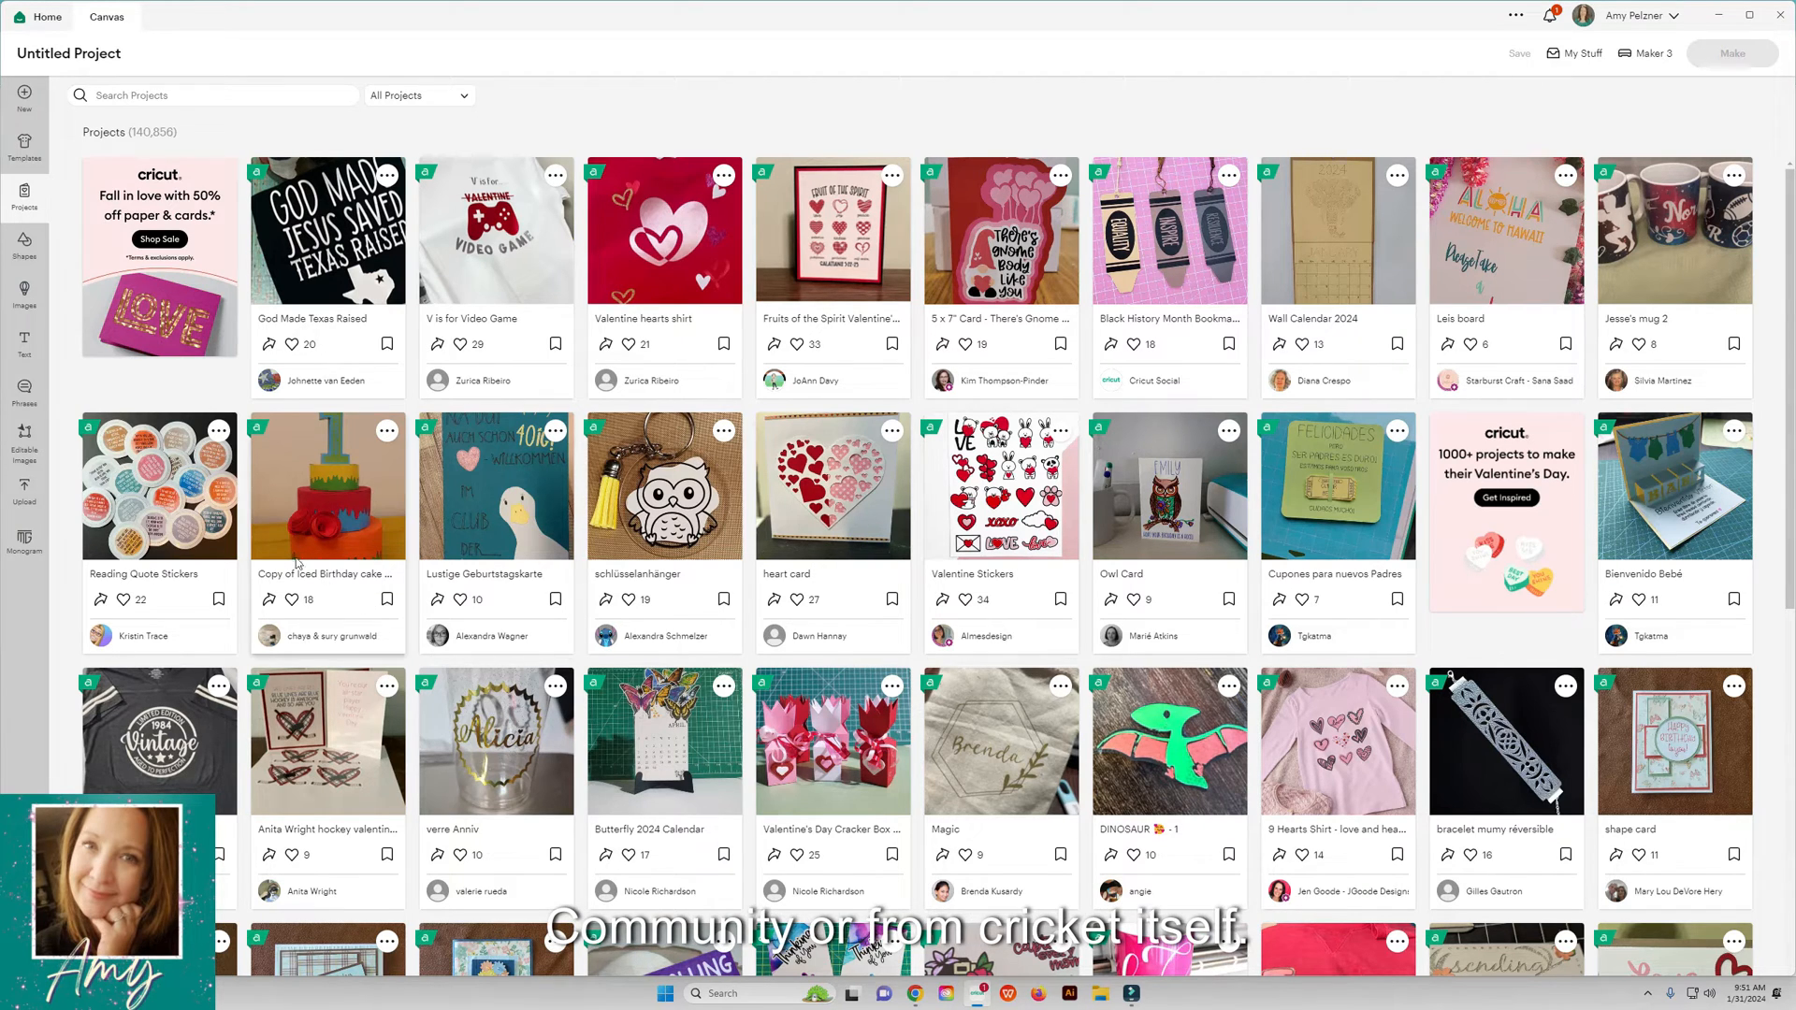
scroll("down", 3)
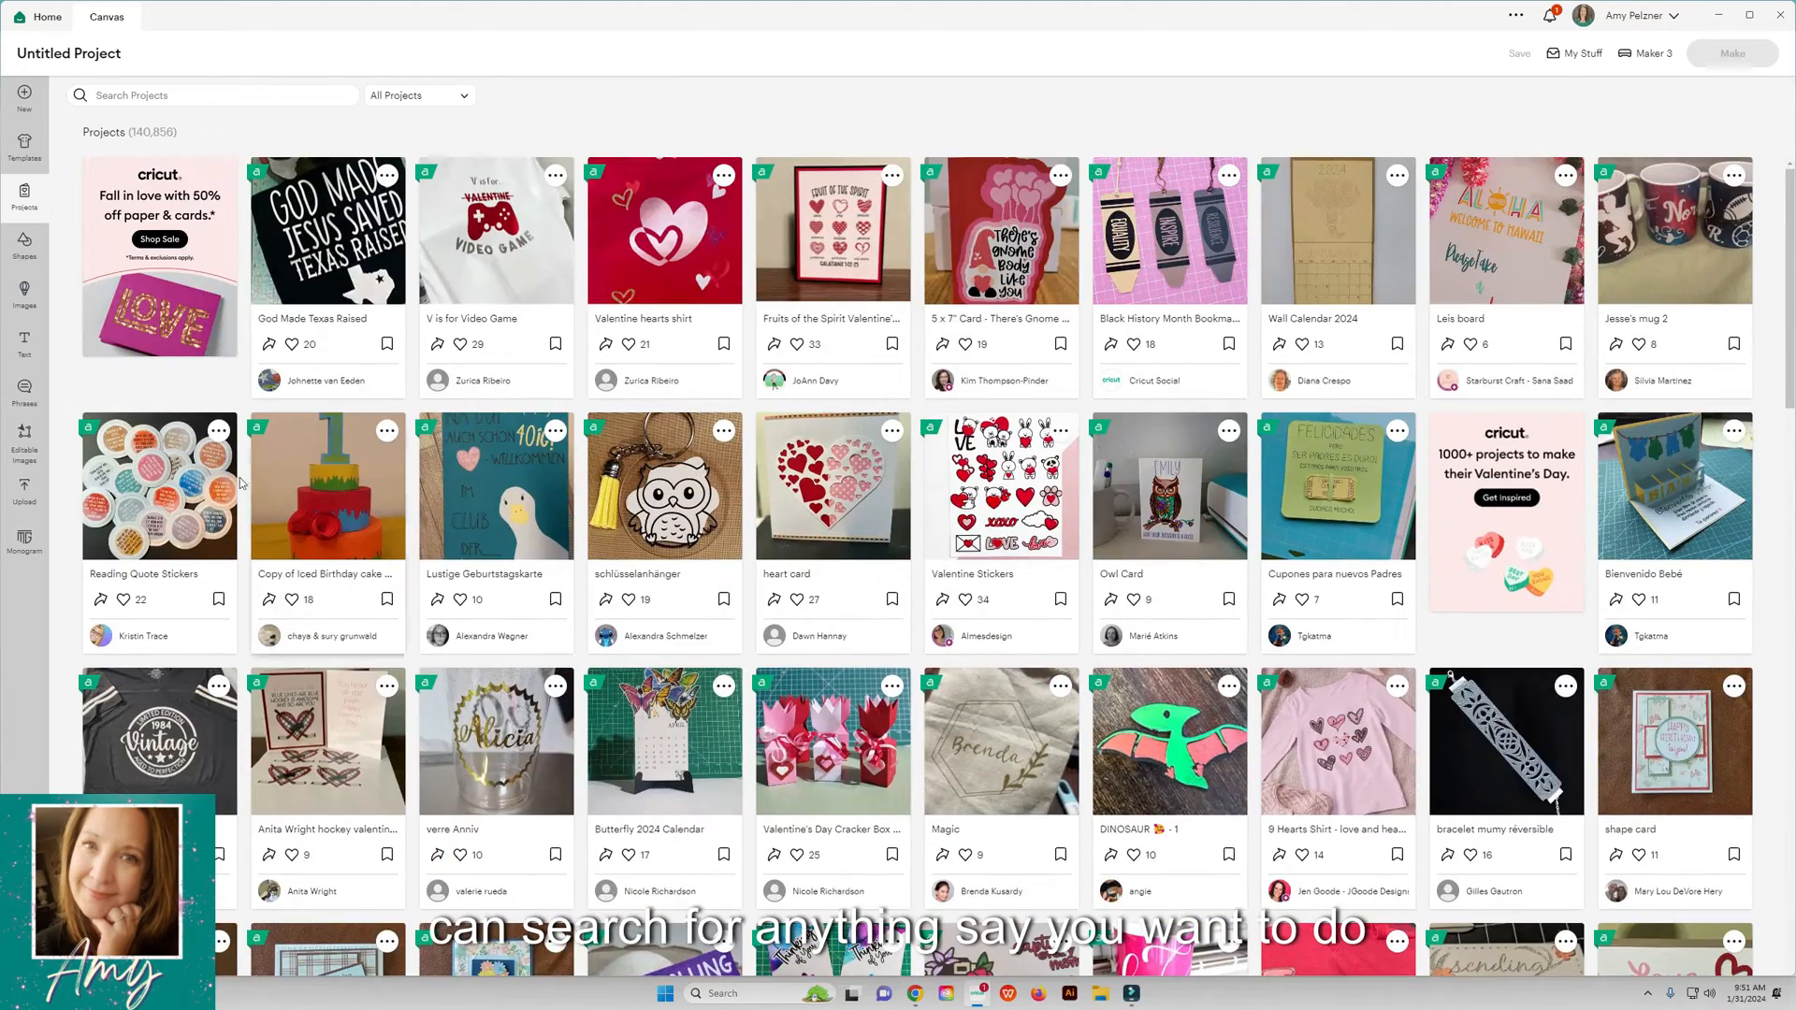
left_click(212, 95)
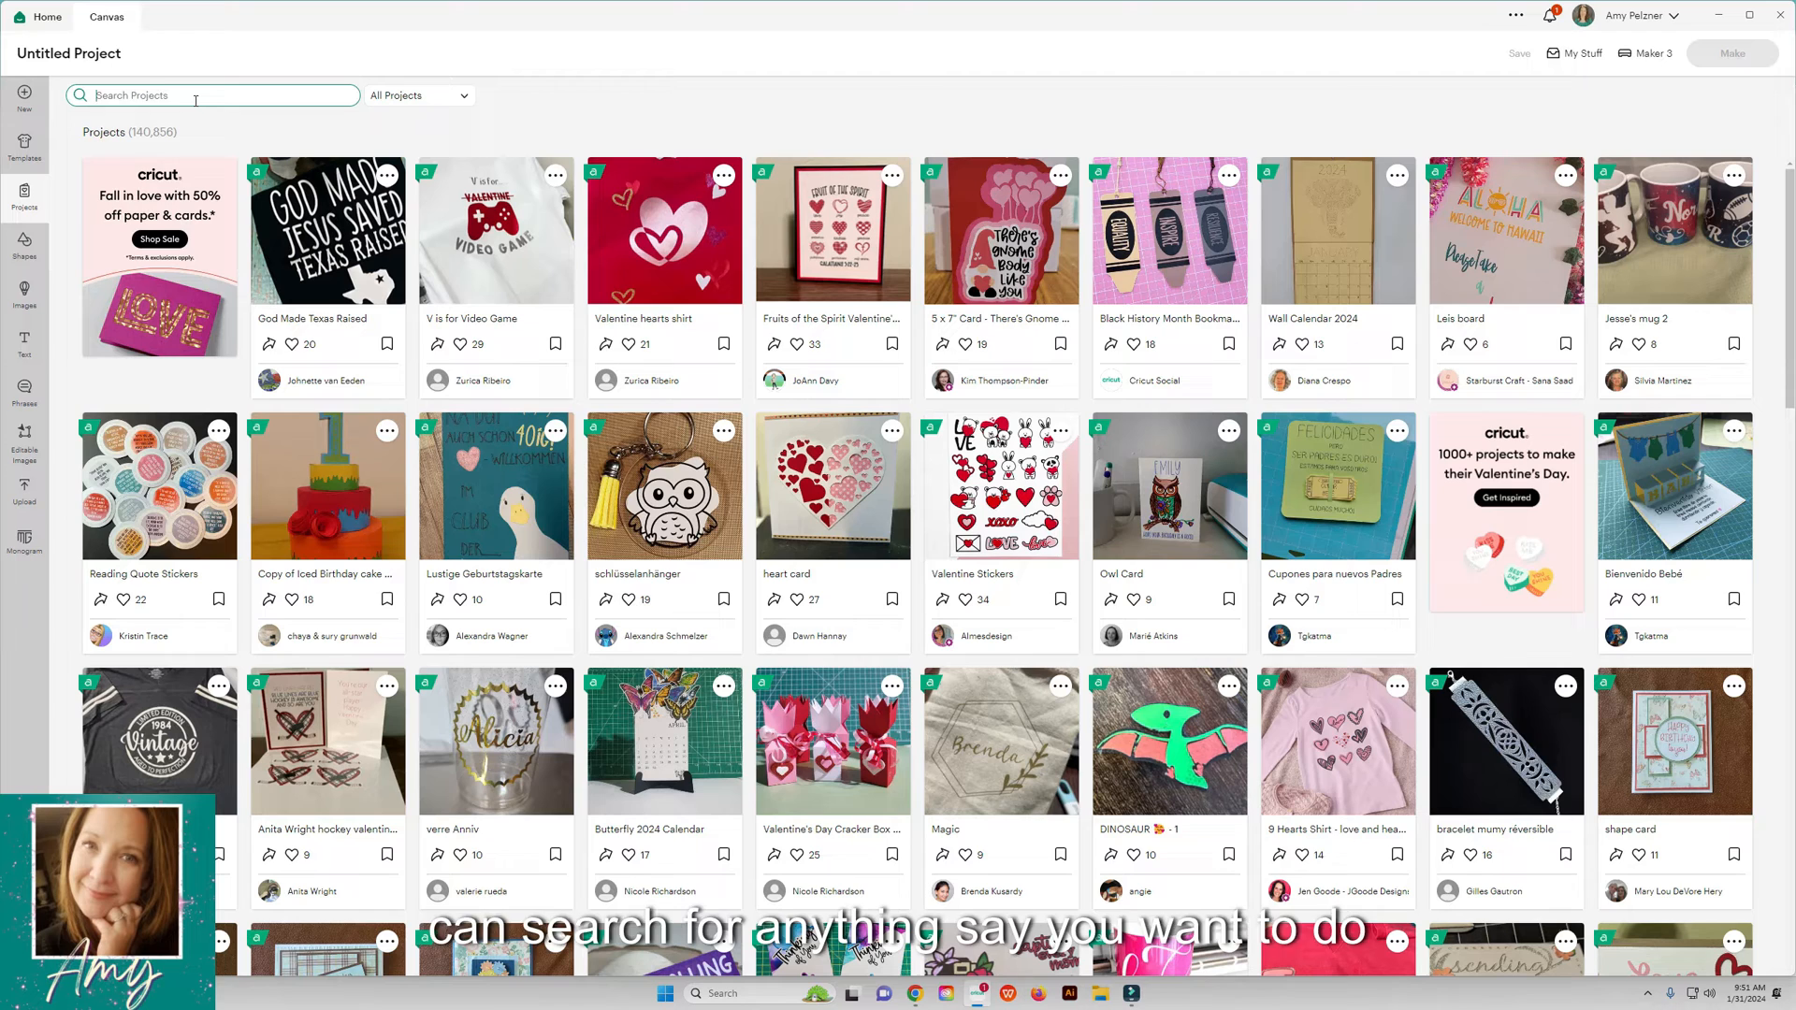
type("birthday card")
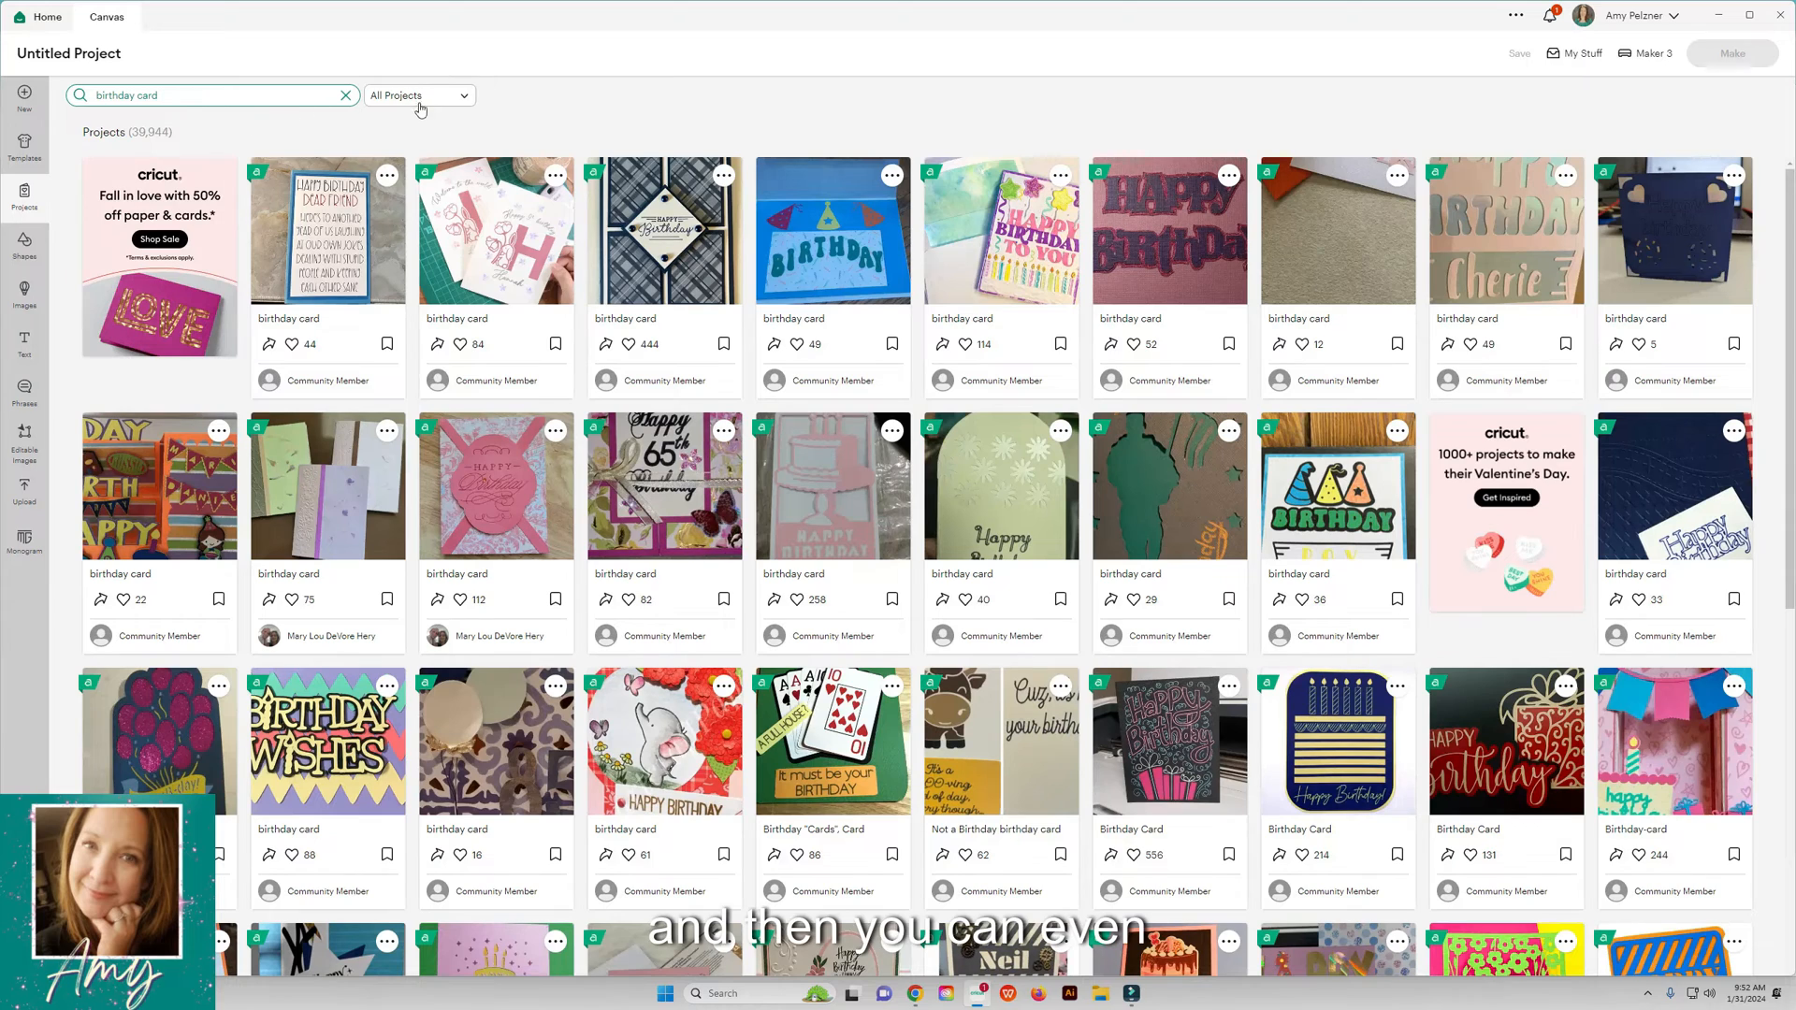
left_click(419, 95)
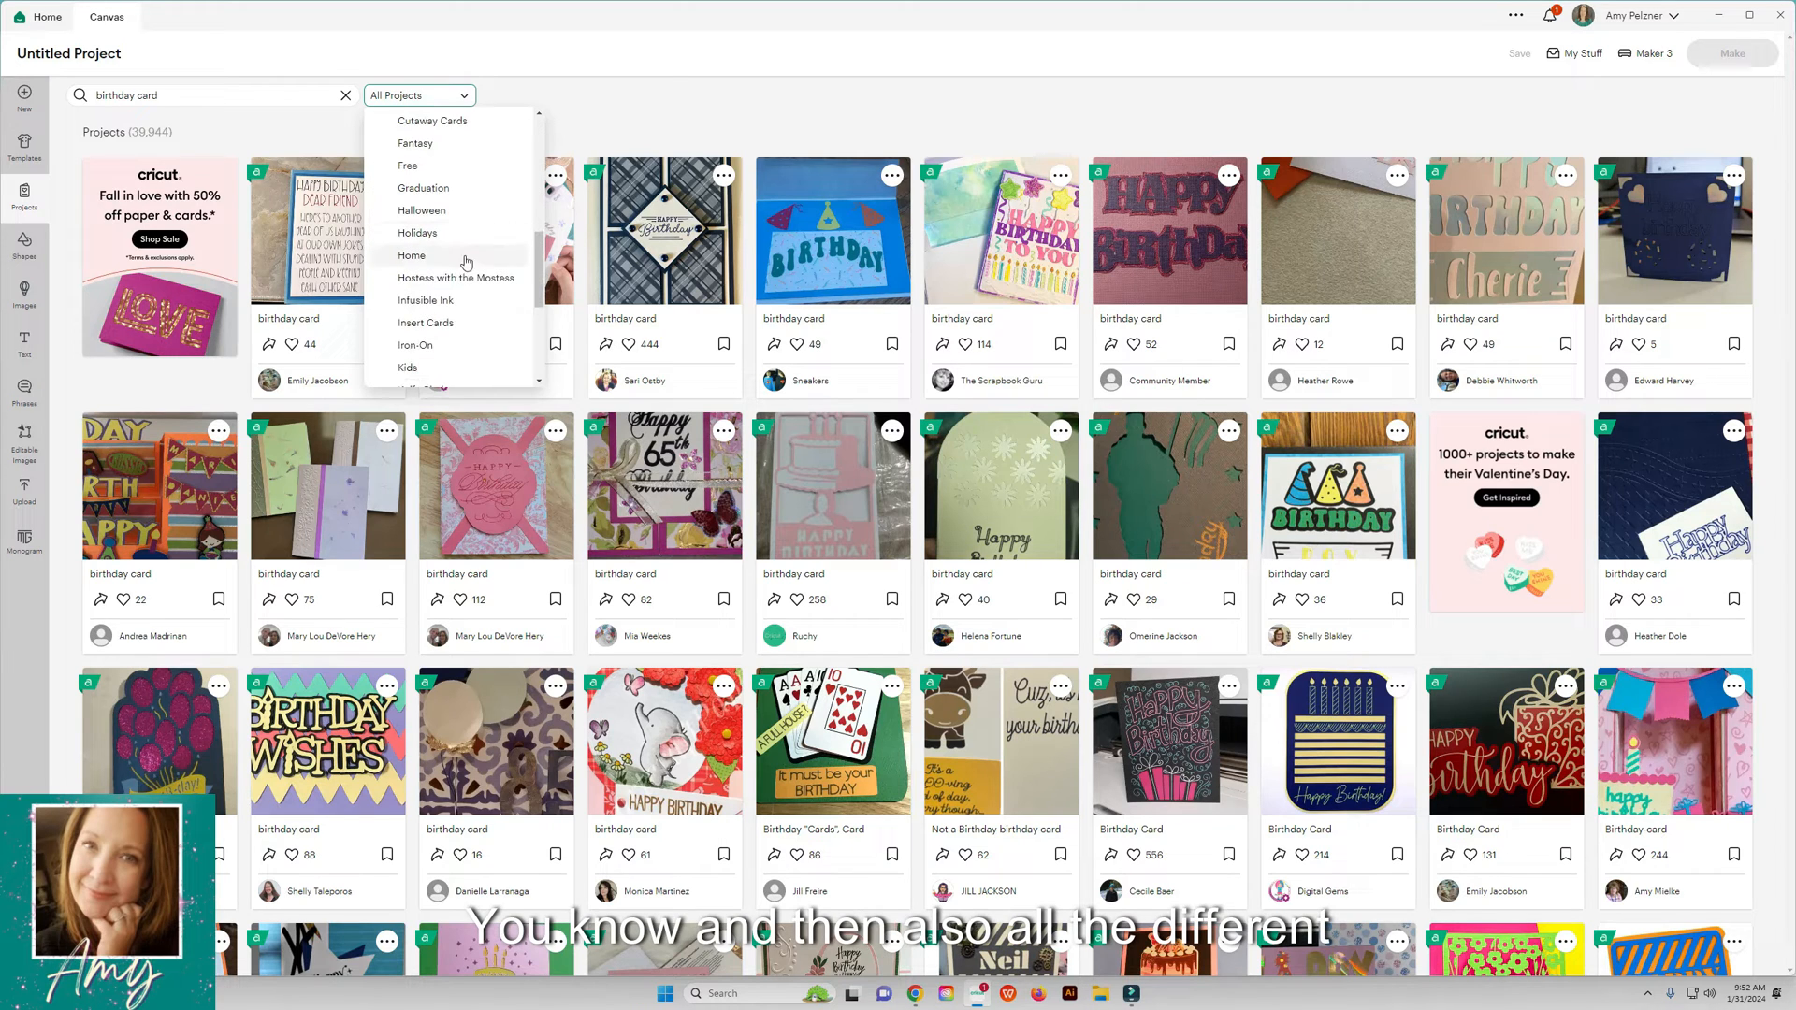
scroll("down", 3)
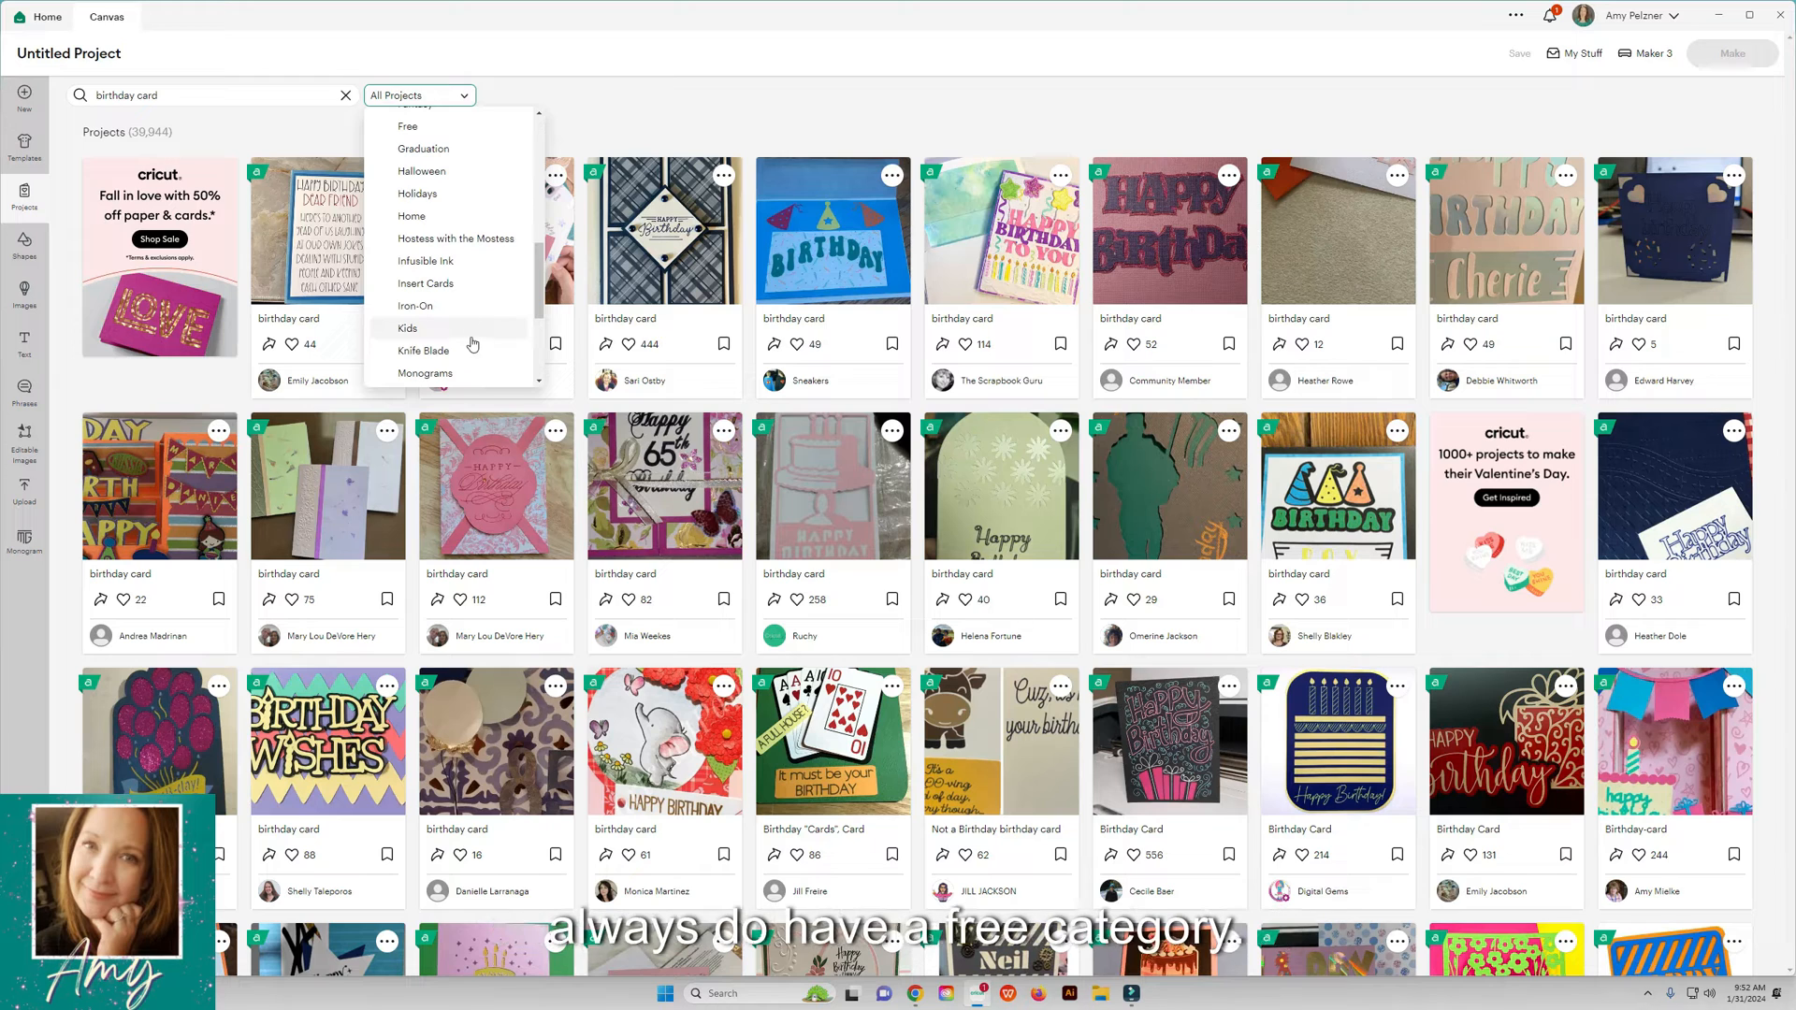
left_click(408, 127)
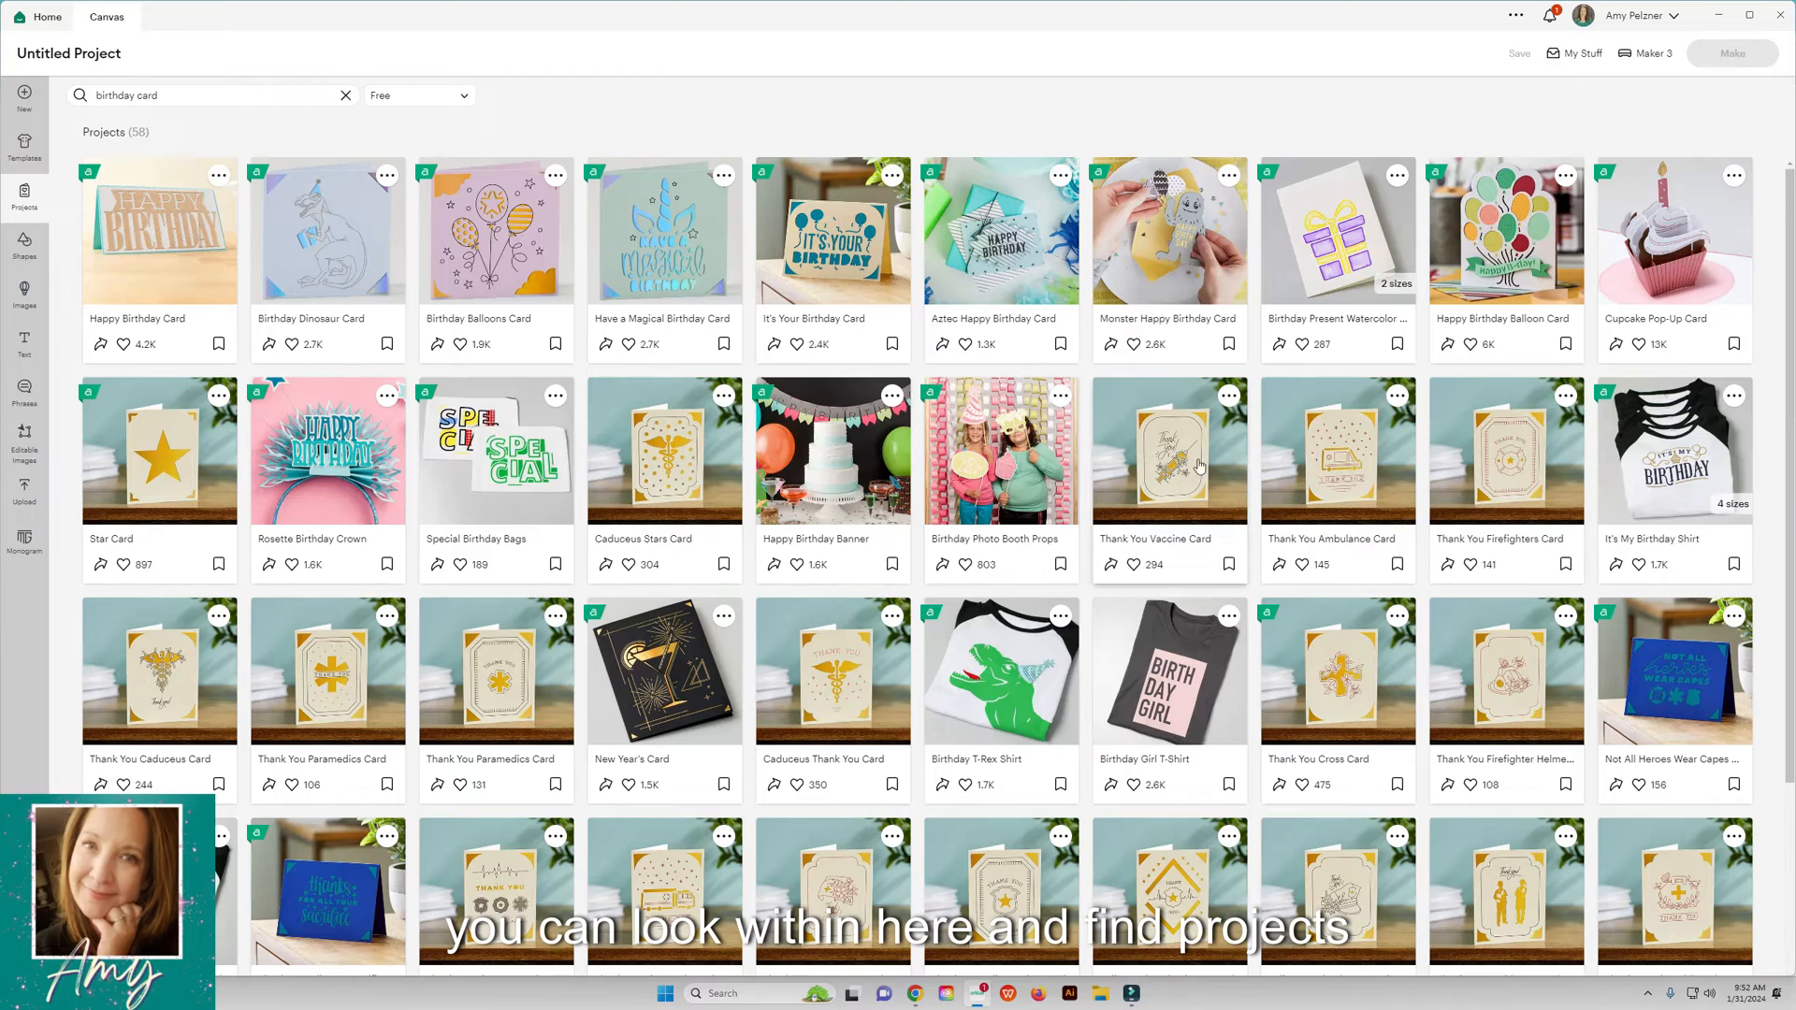
scroll("down", 3)
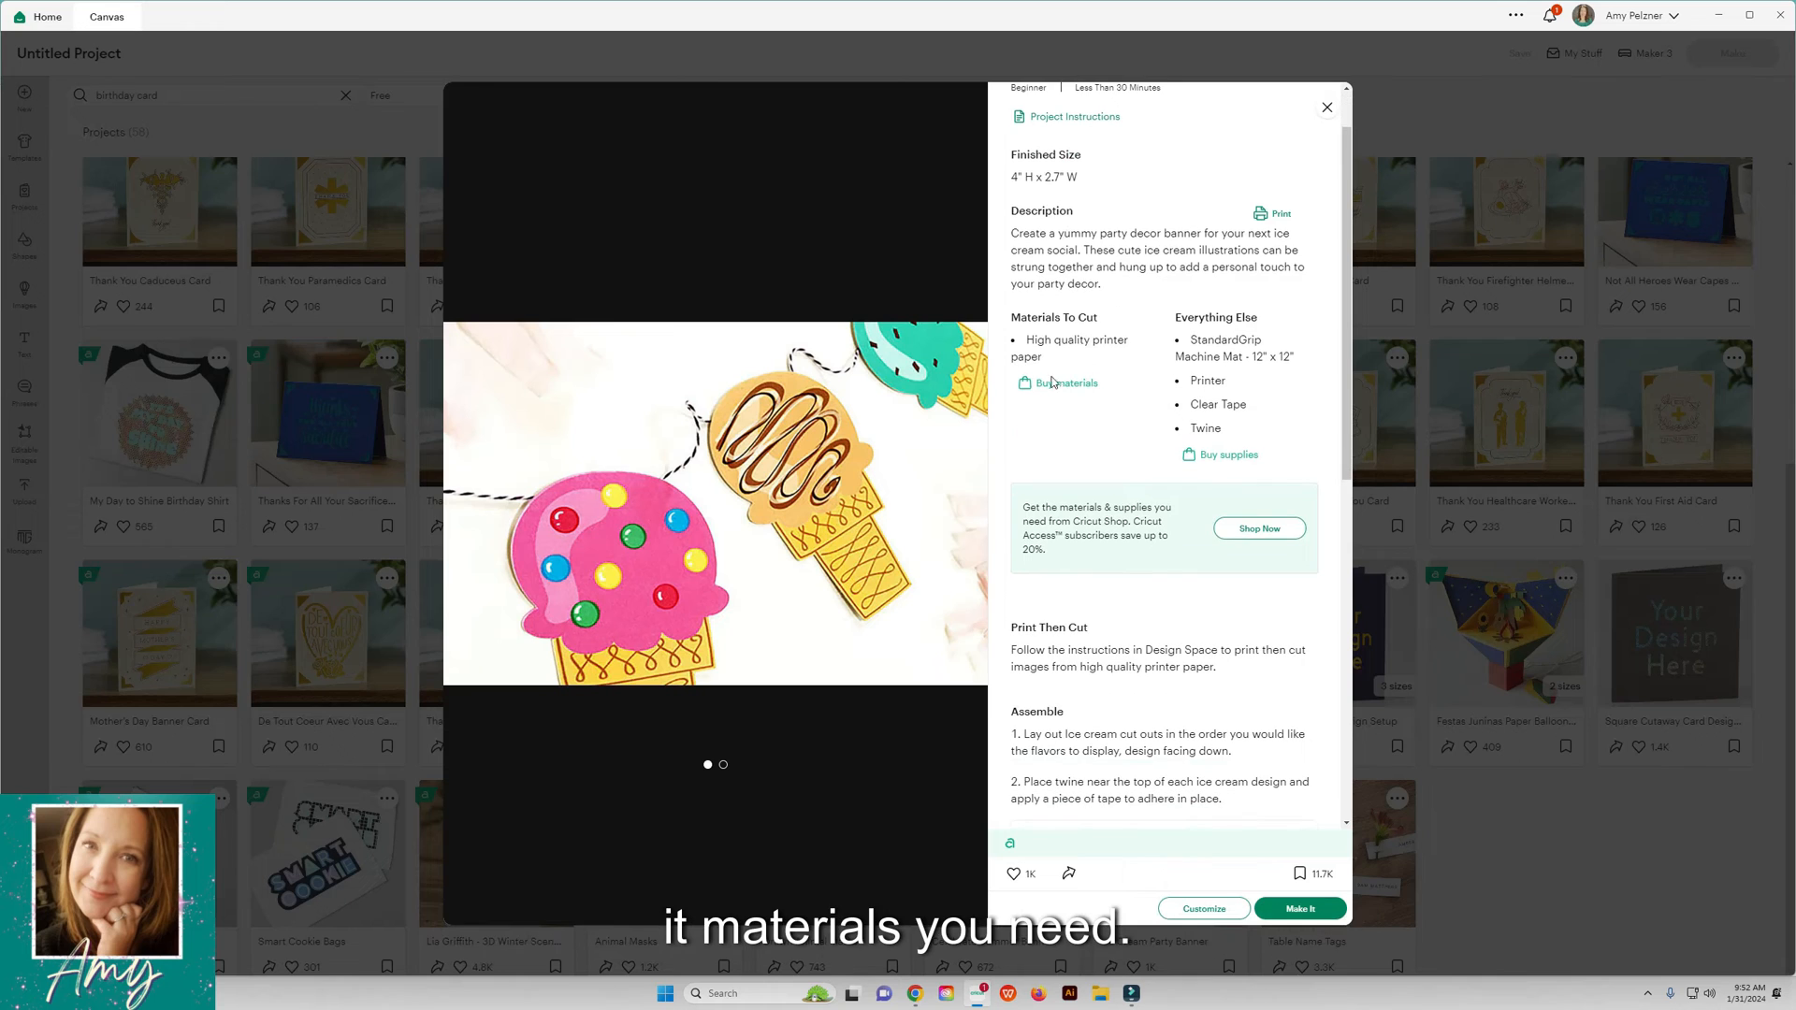
scroll("down", 3)
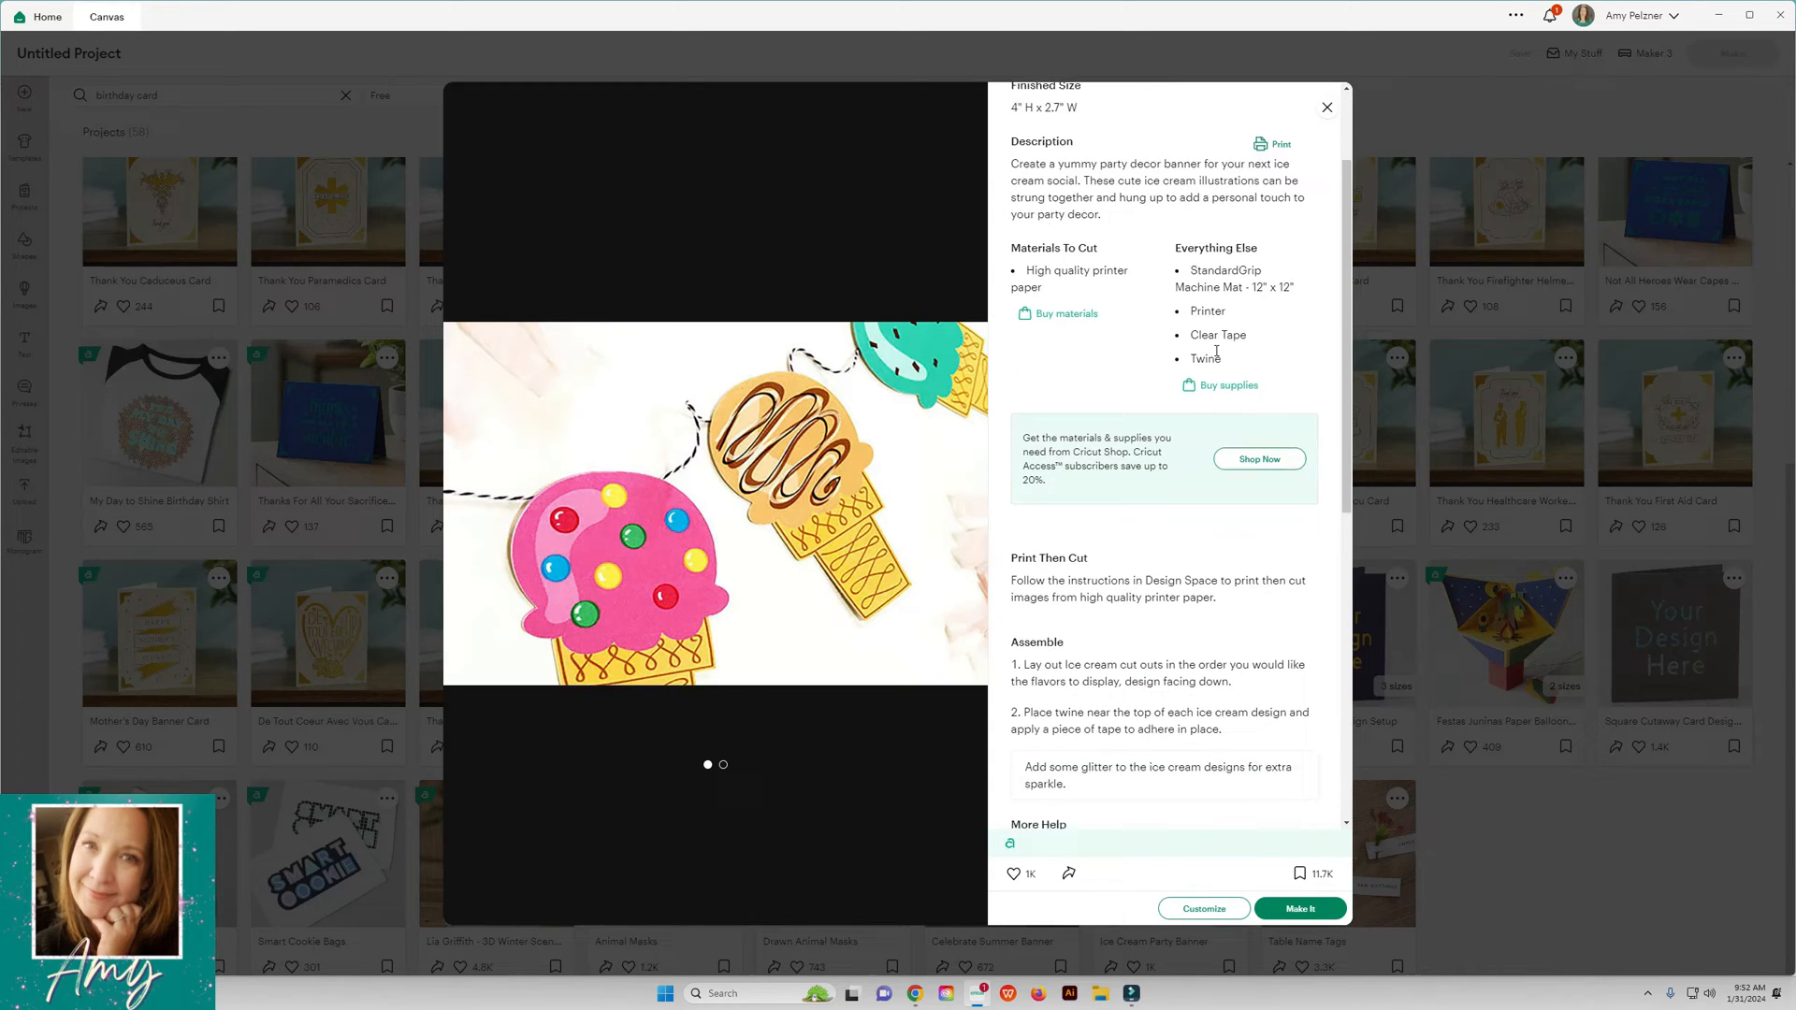
scroll("down", 3)
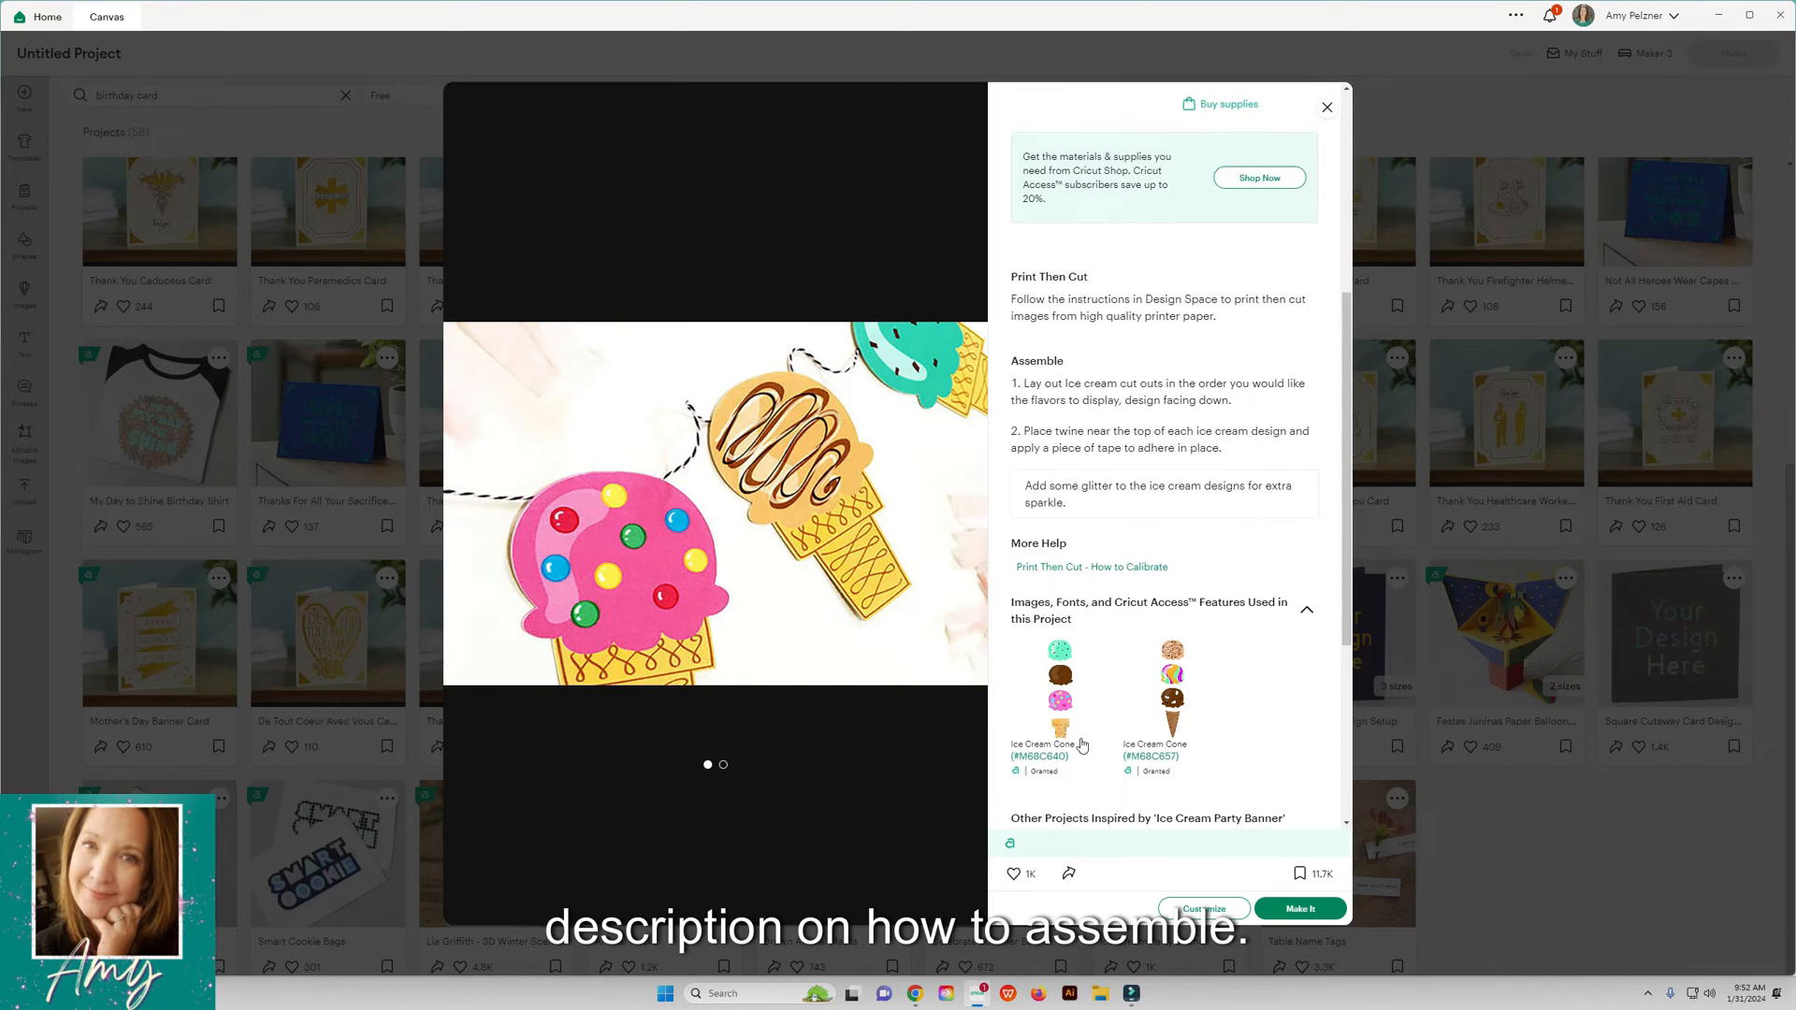
scroll("down", 3)
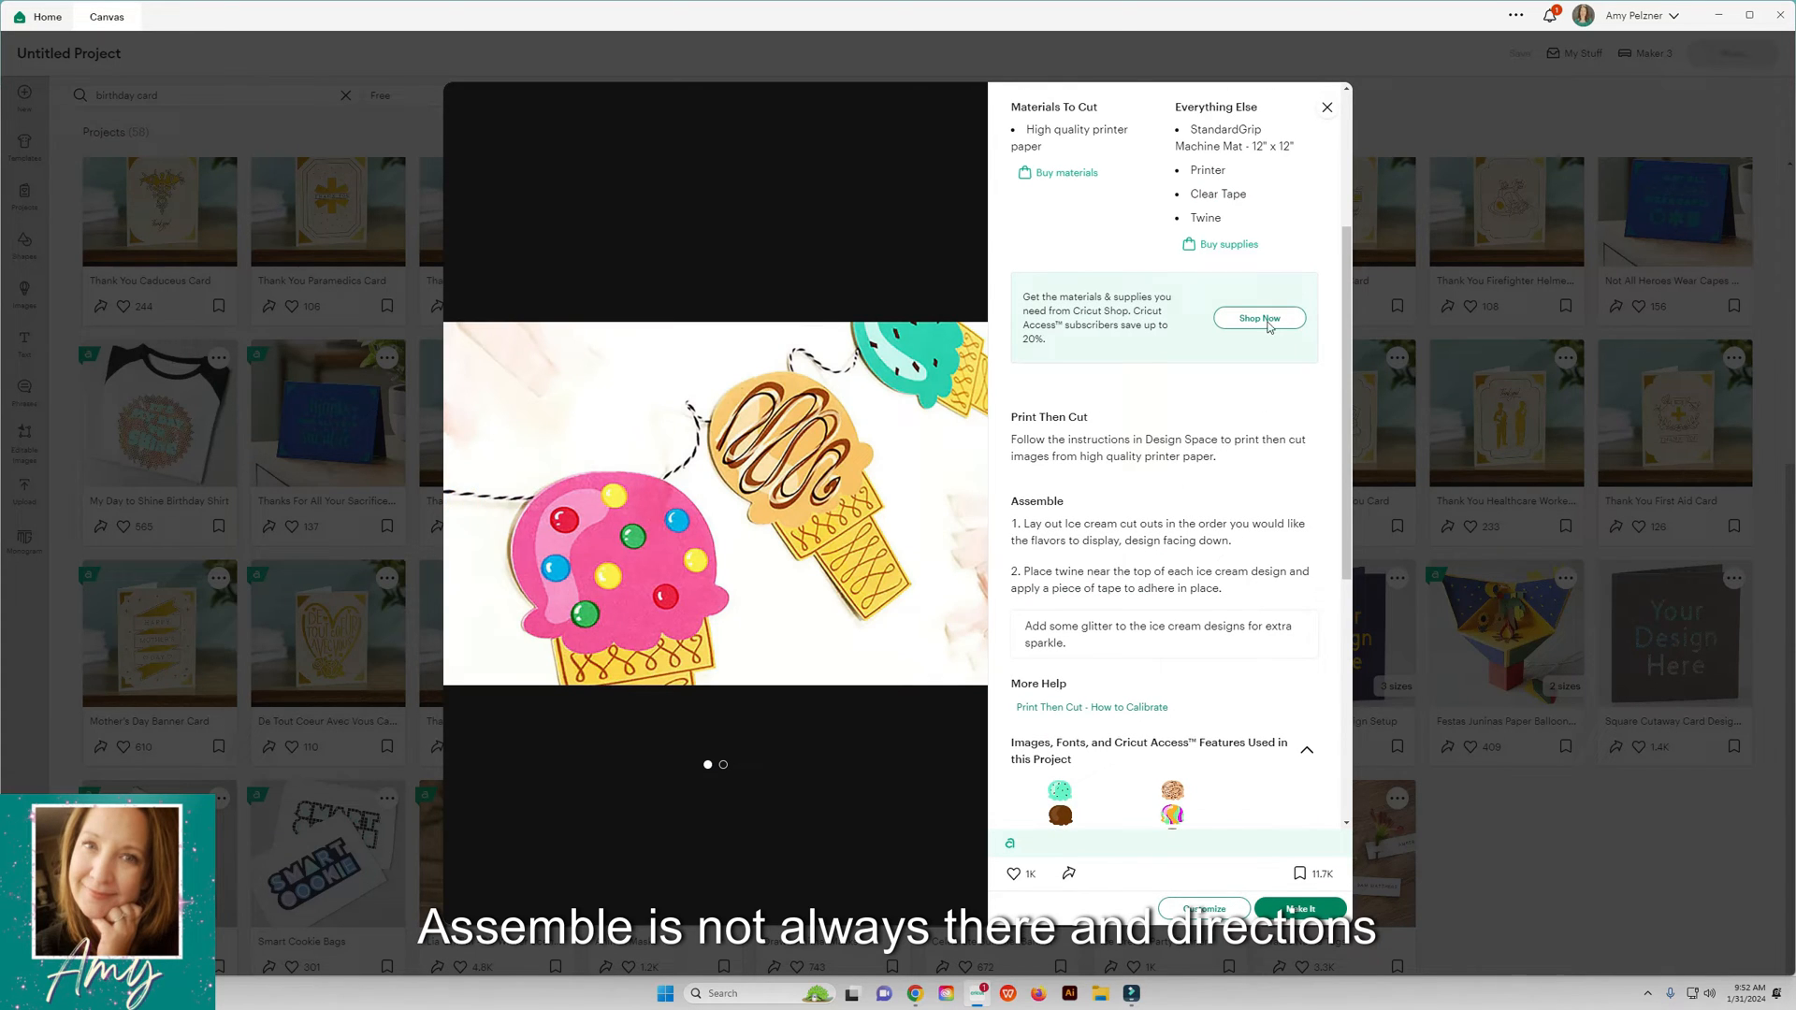
left_click(1327, 108)
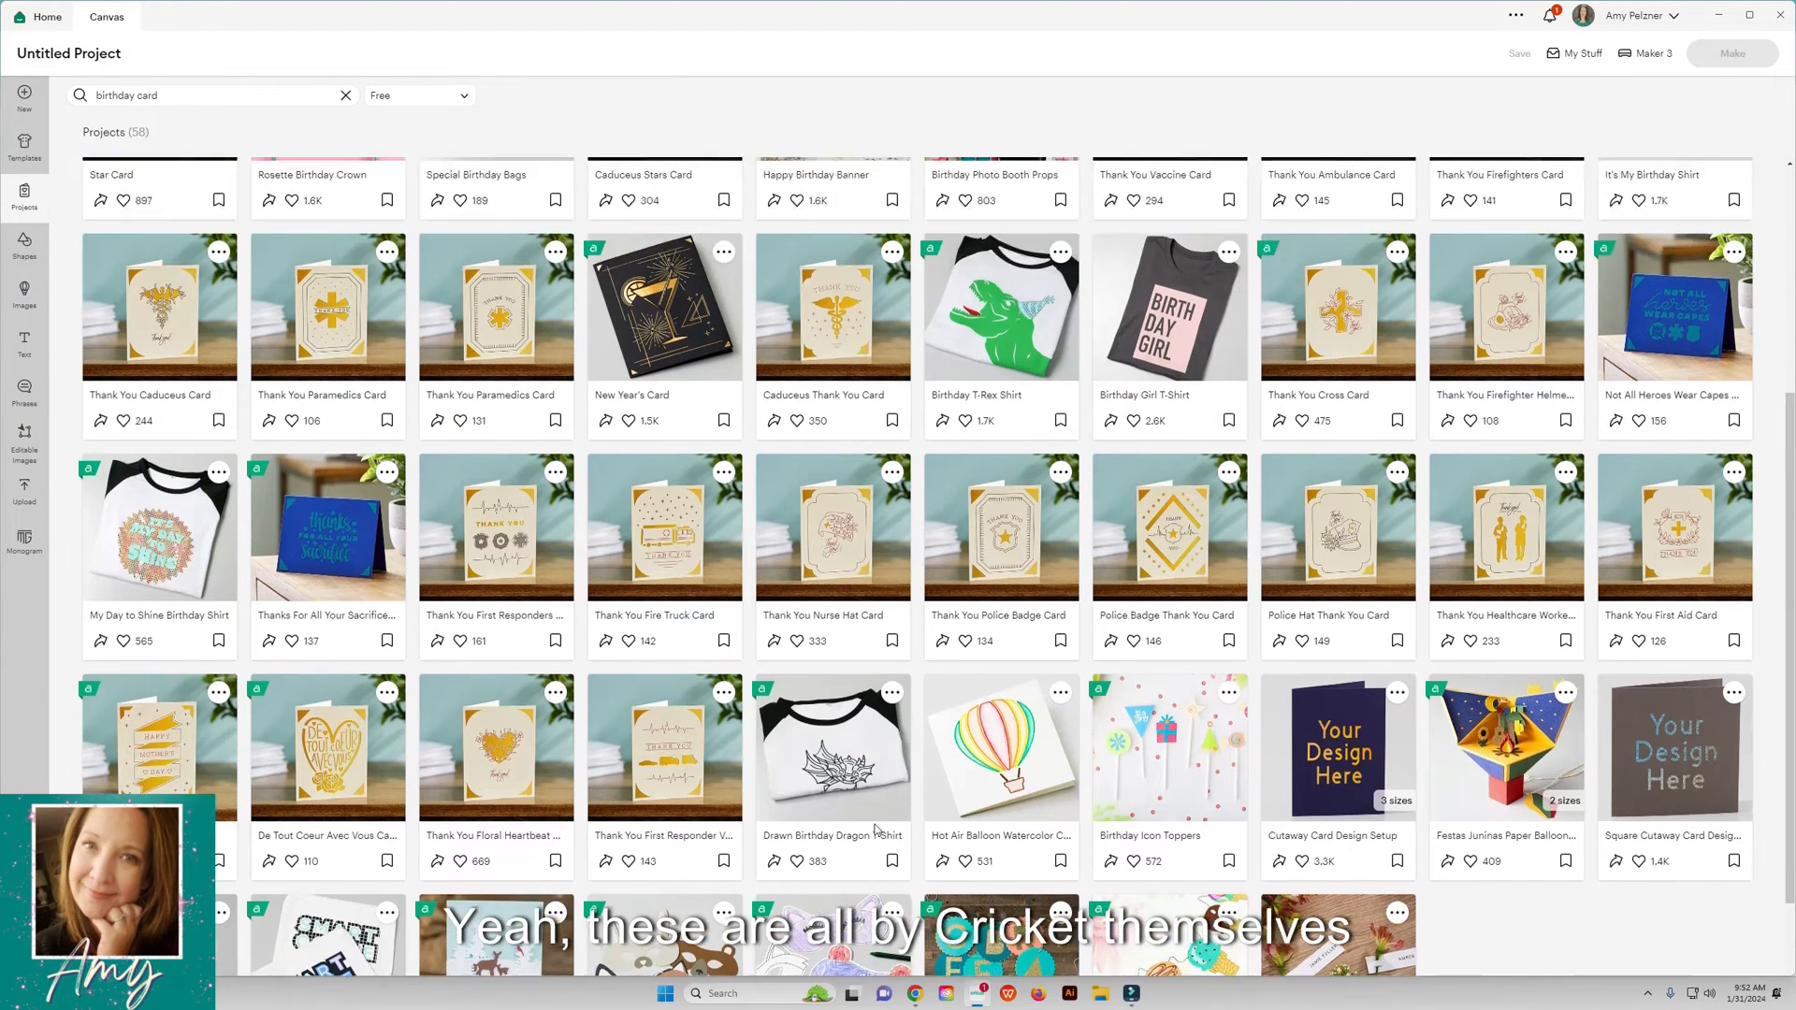
Step: Filter the project results to Cards, then to Community-made projects
left_click(418, 96)
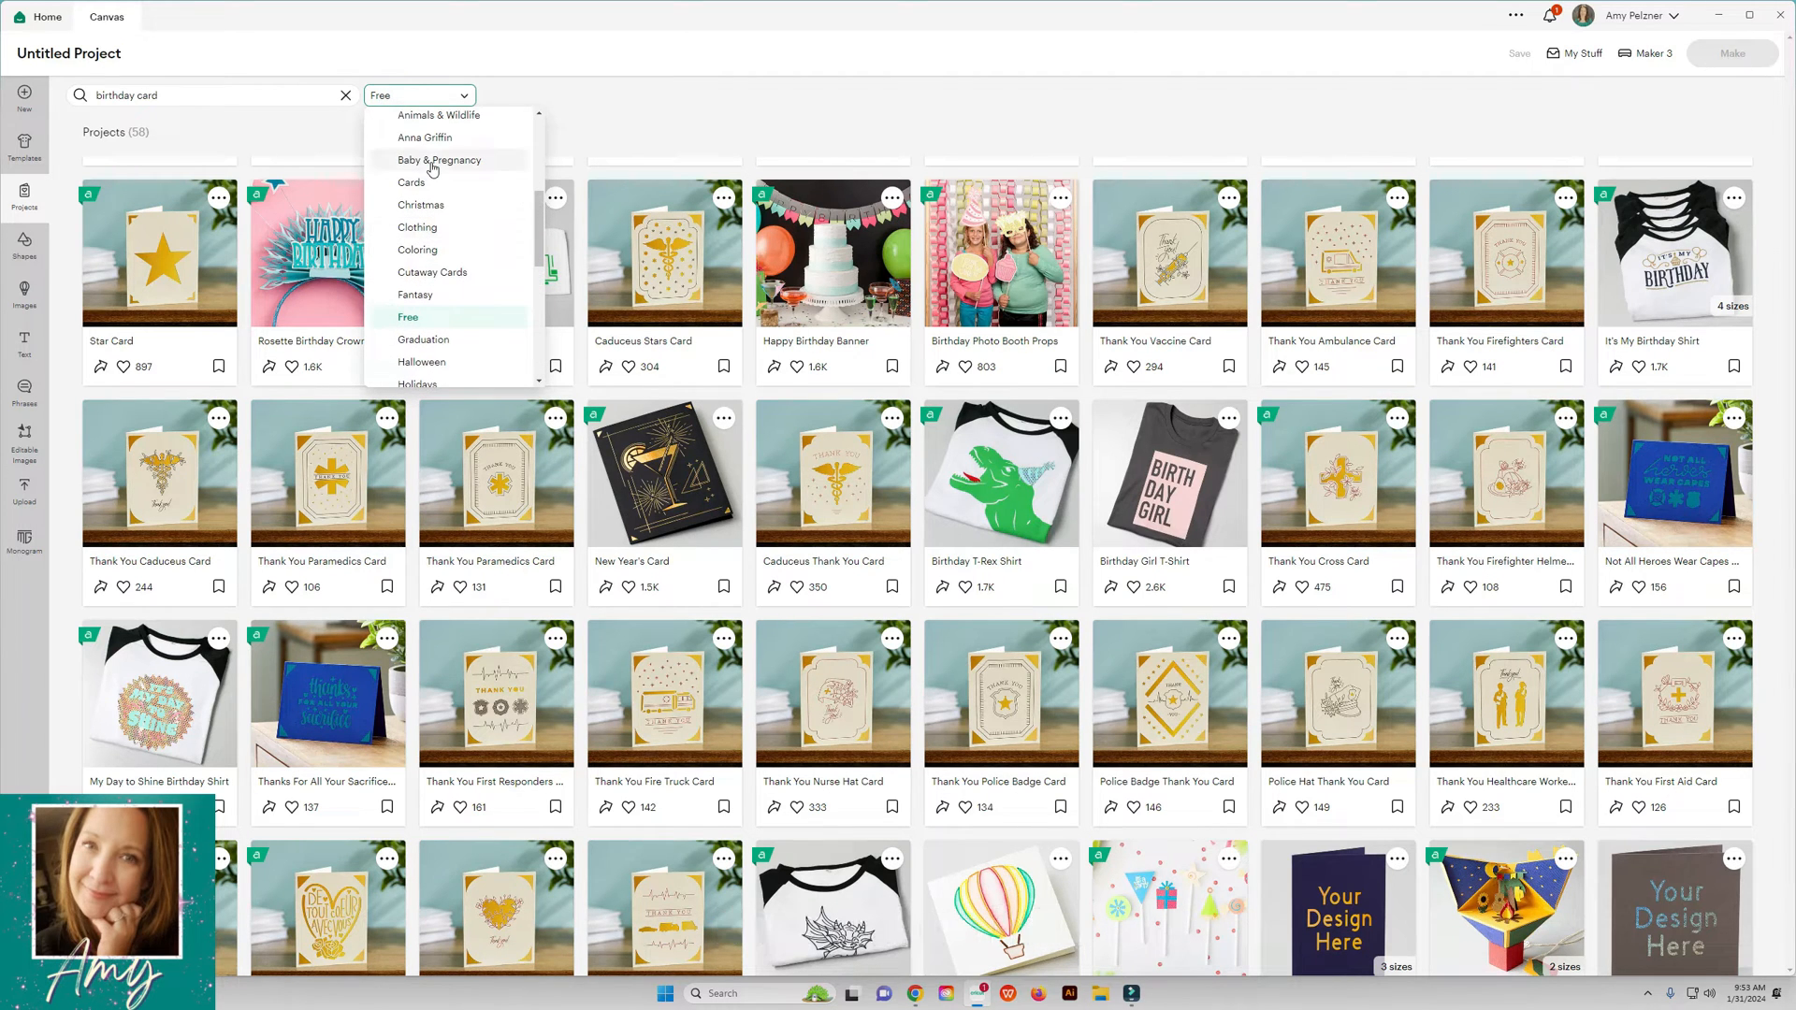
left_click(409, 182)
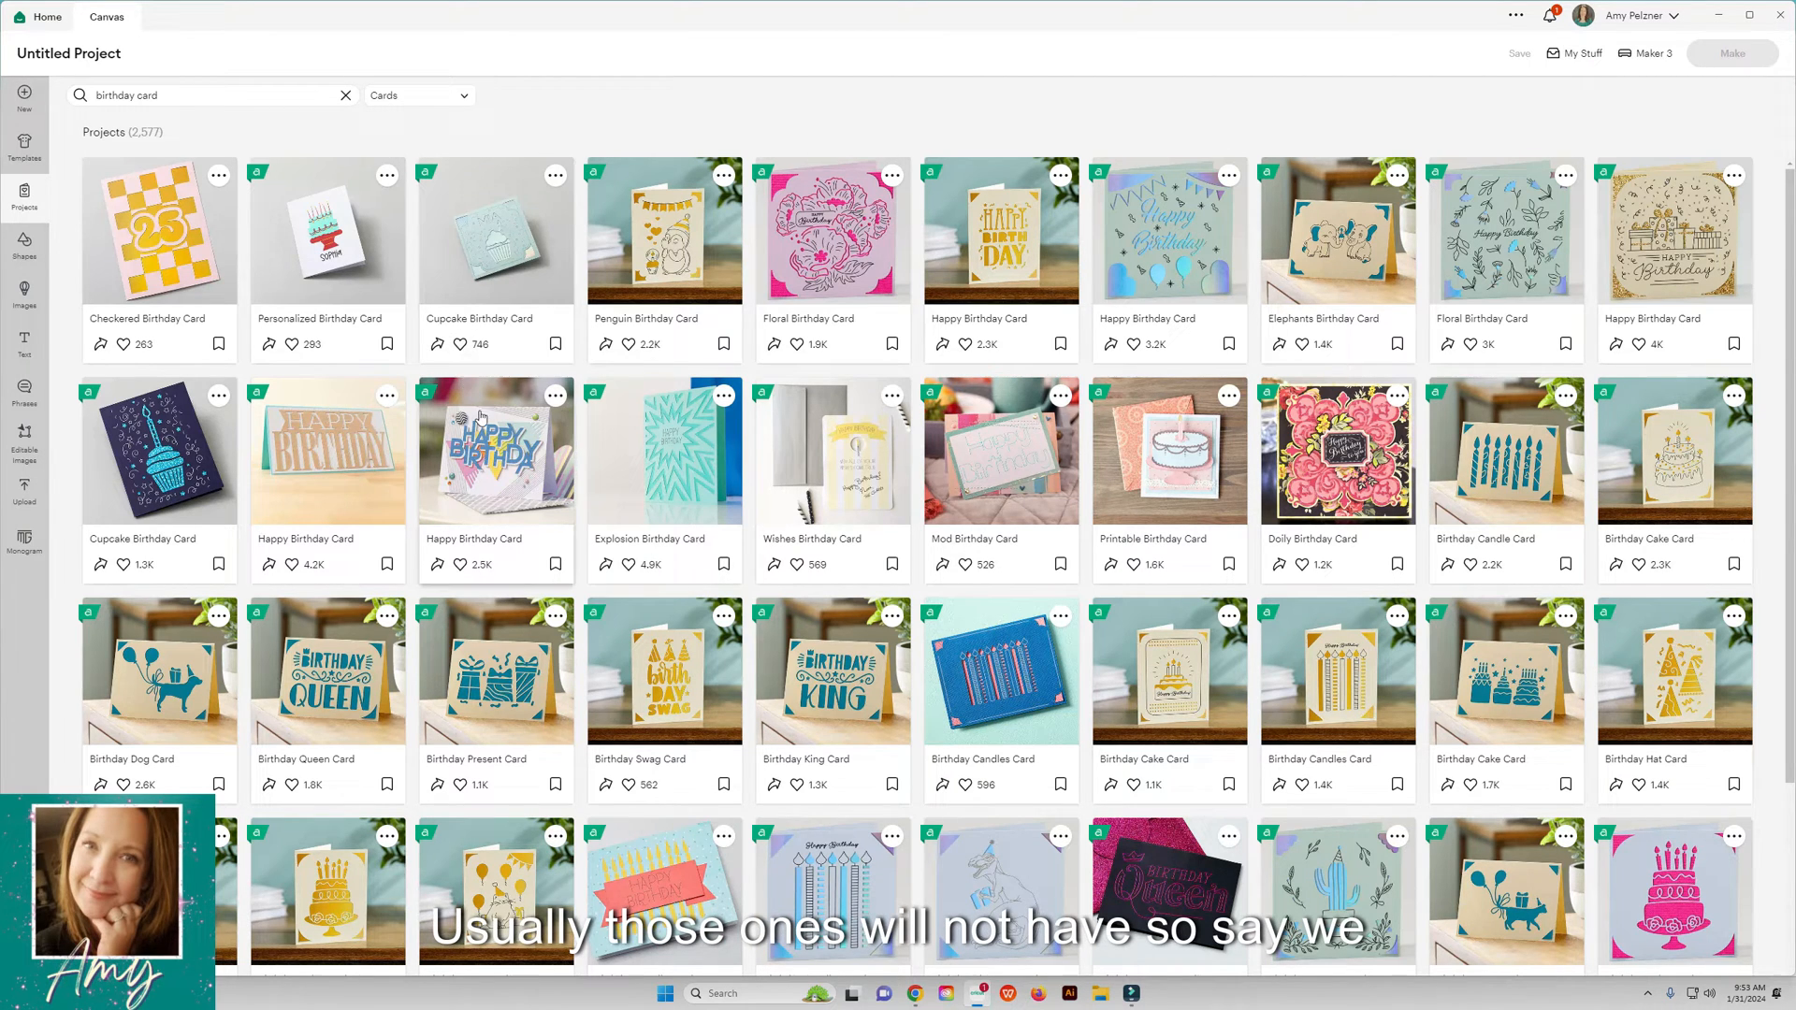
left_click(417, 96)
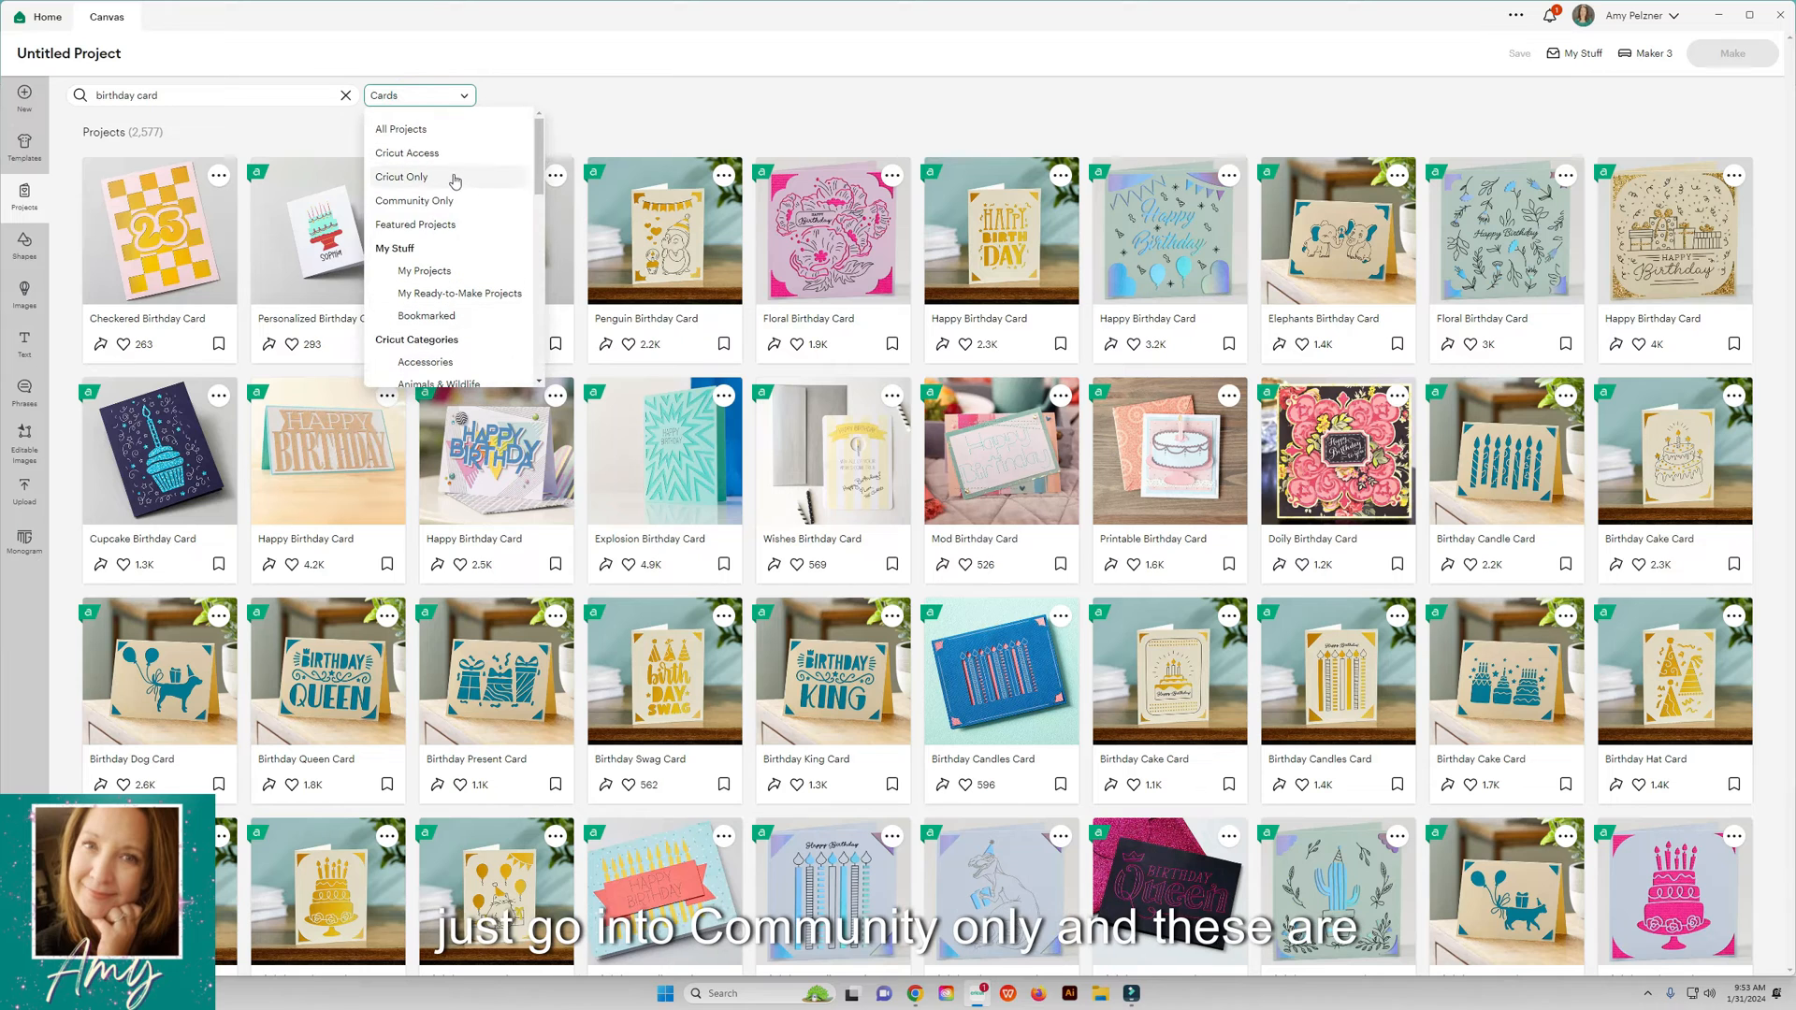
left_click(413, 200)
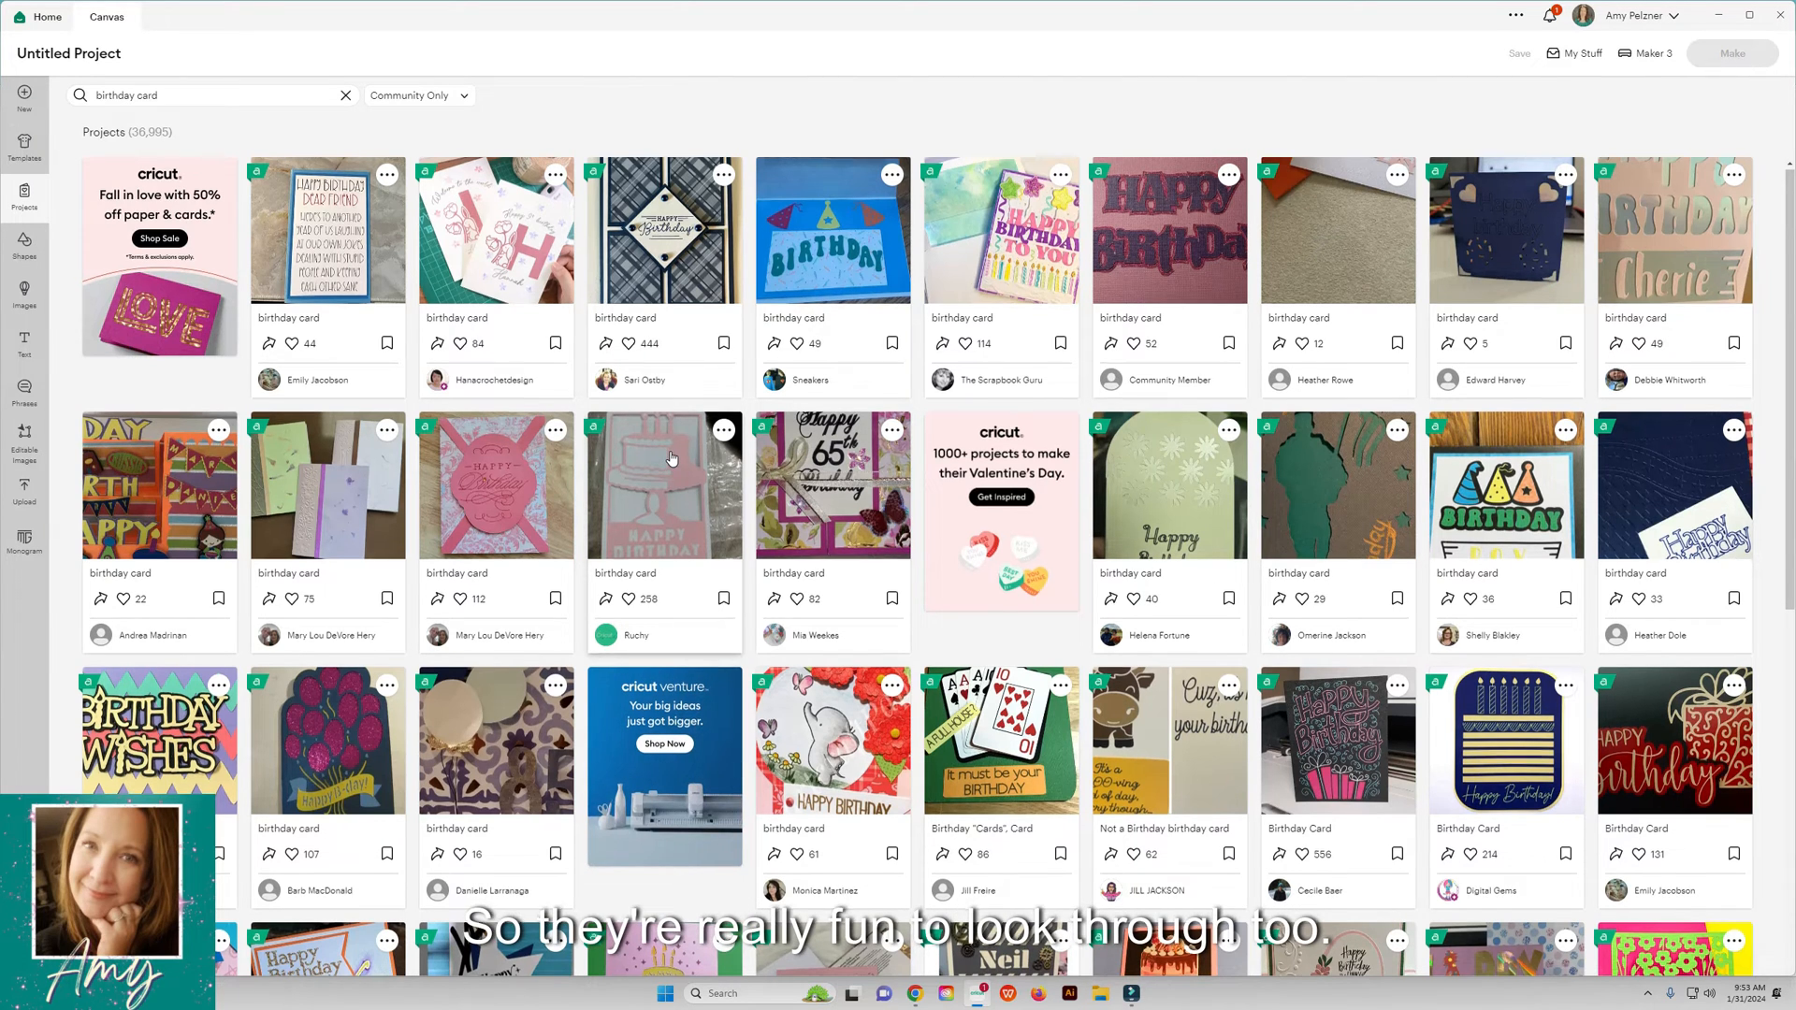
Step: Close the birthday card details and clear the 'birthday card' search
scroll("down", 3)
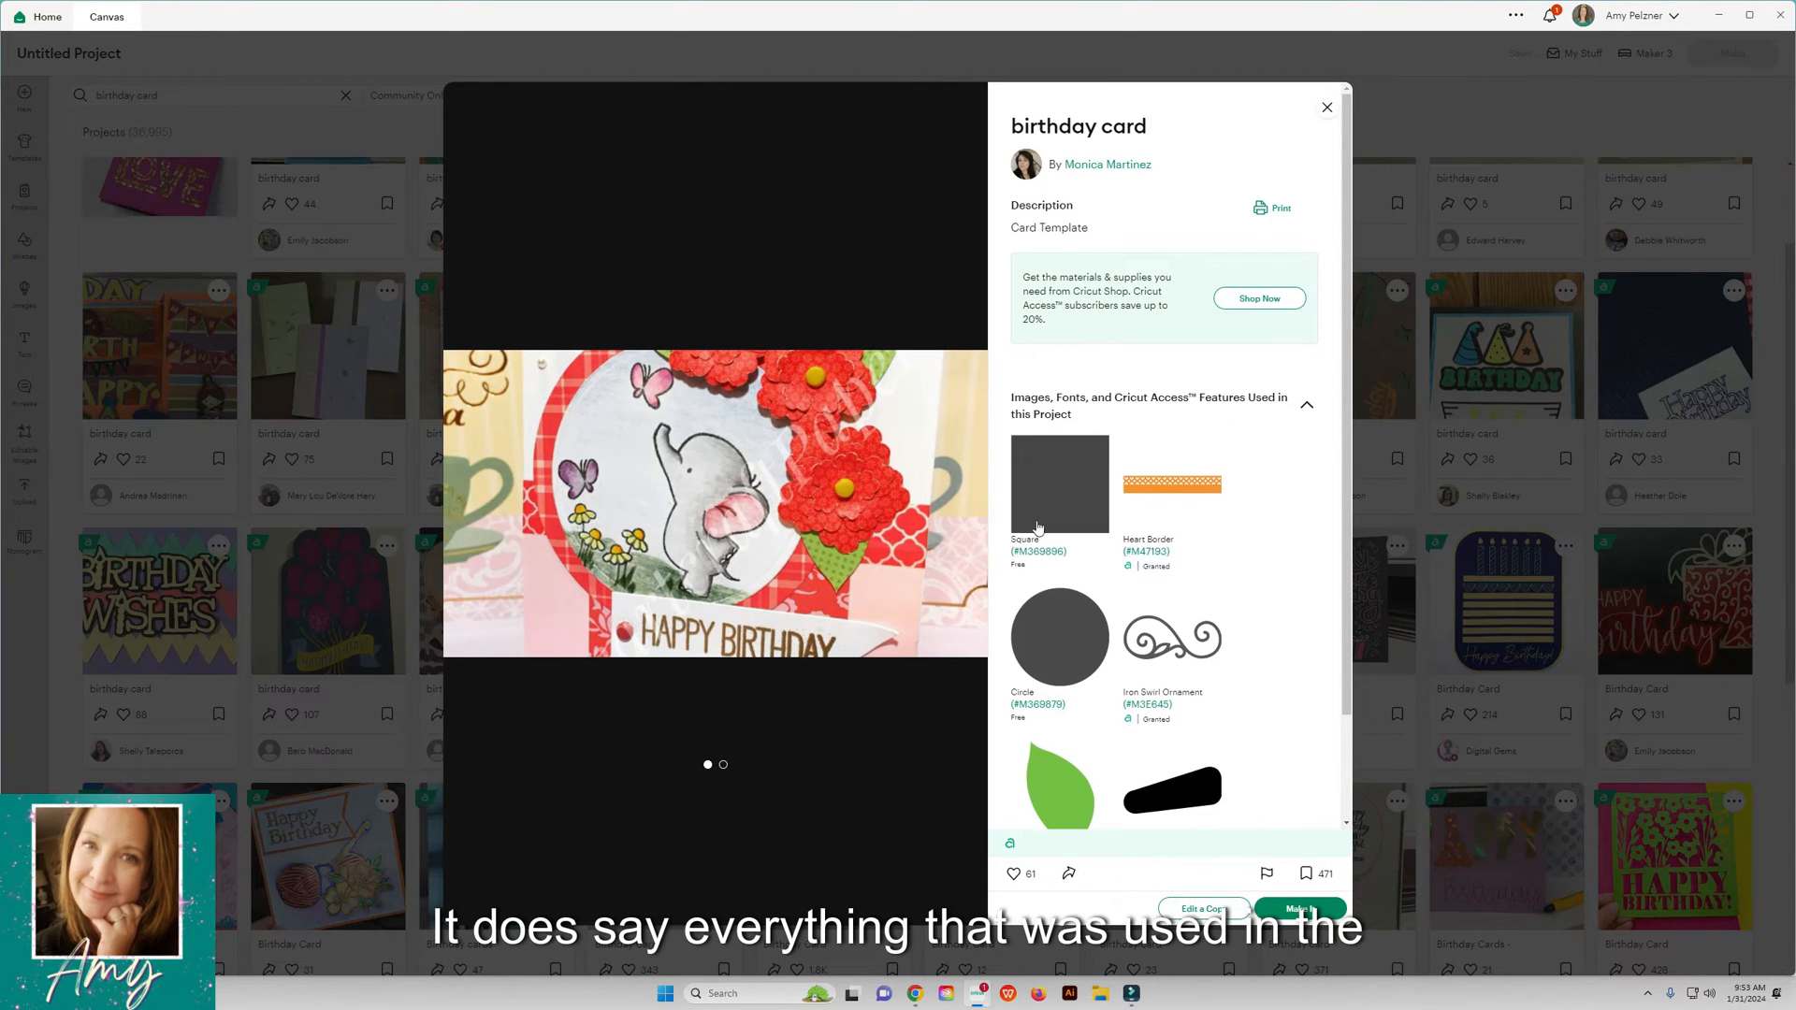
scroll("down", 3)
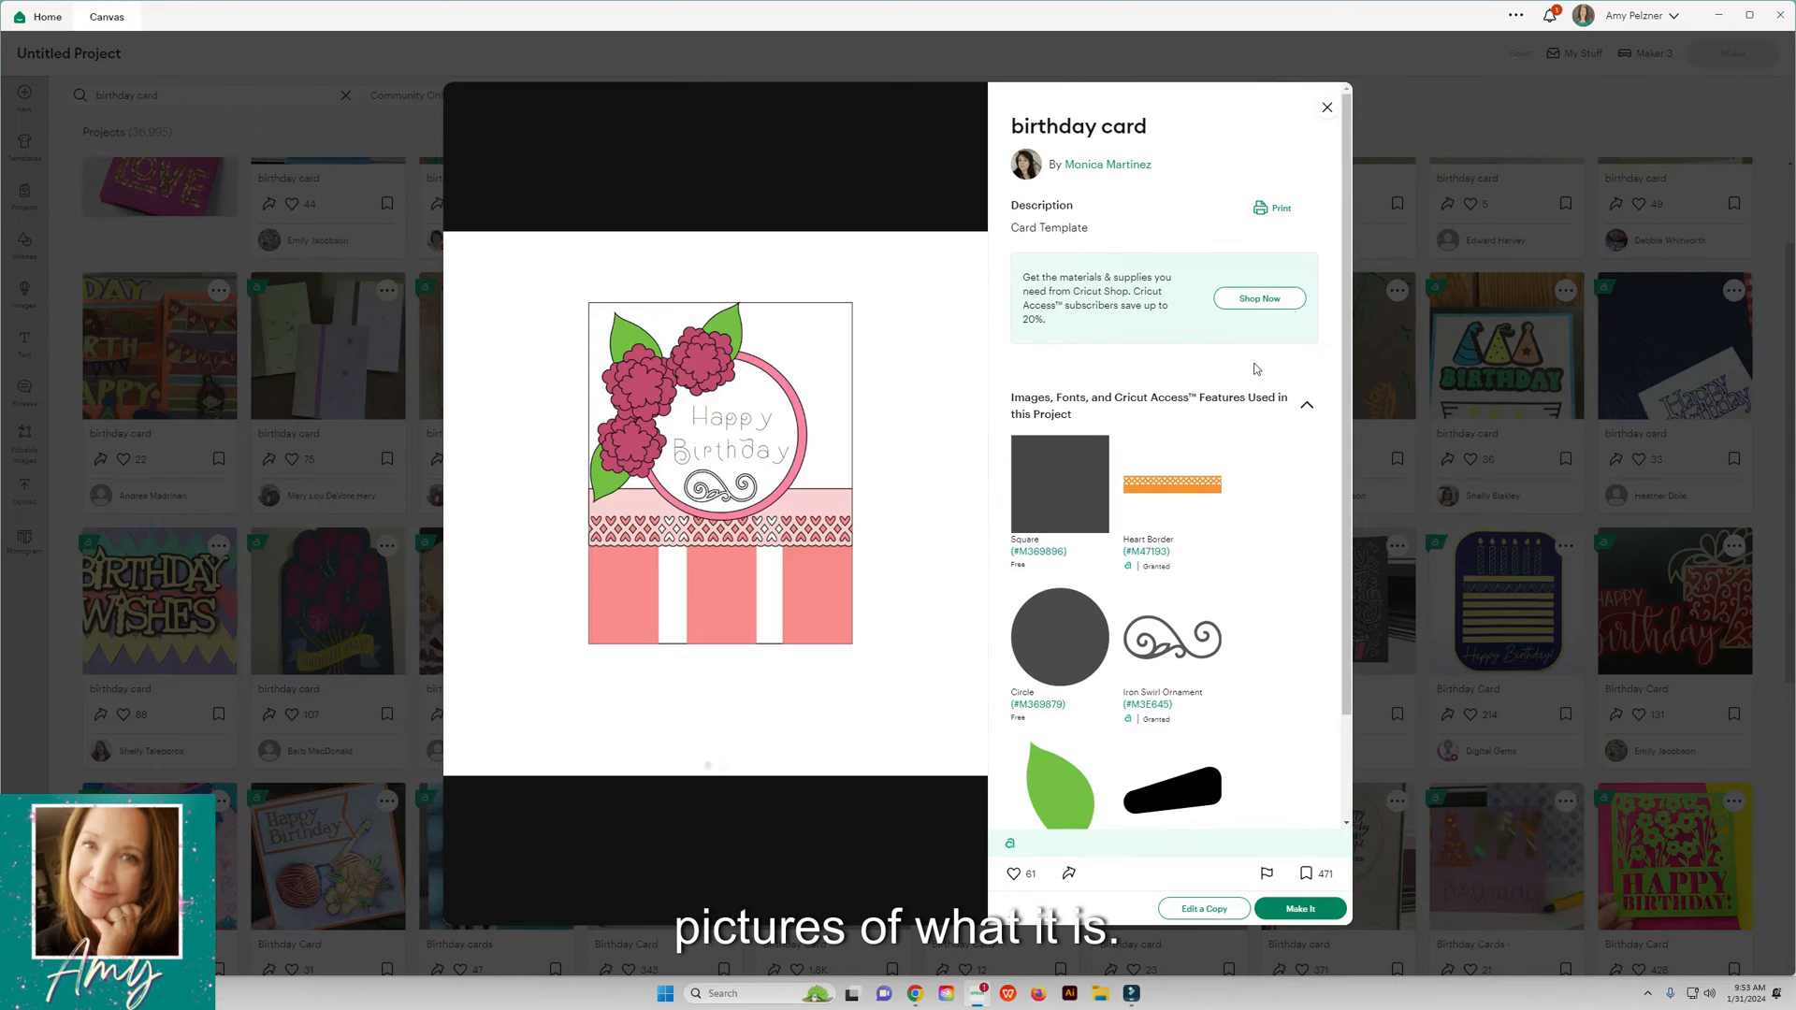
left_click(1326, 107)
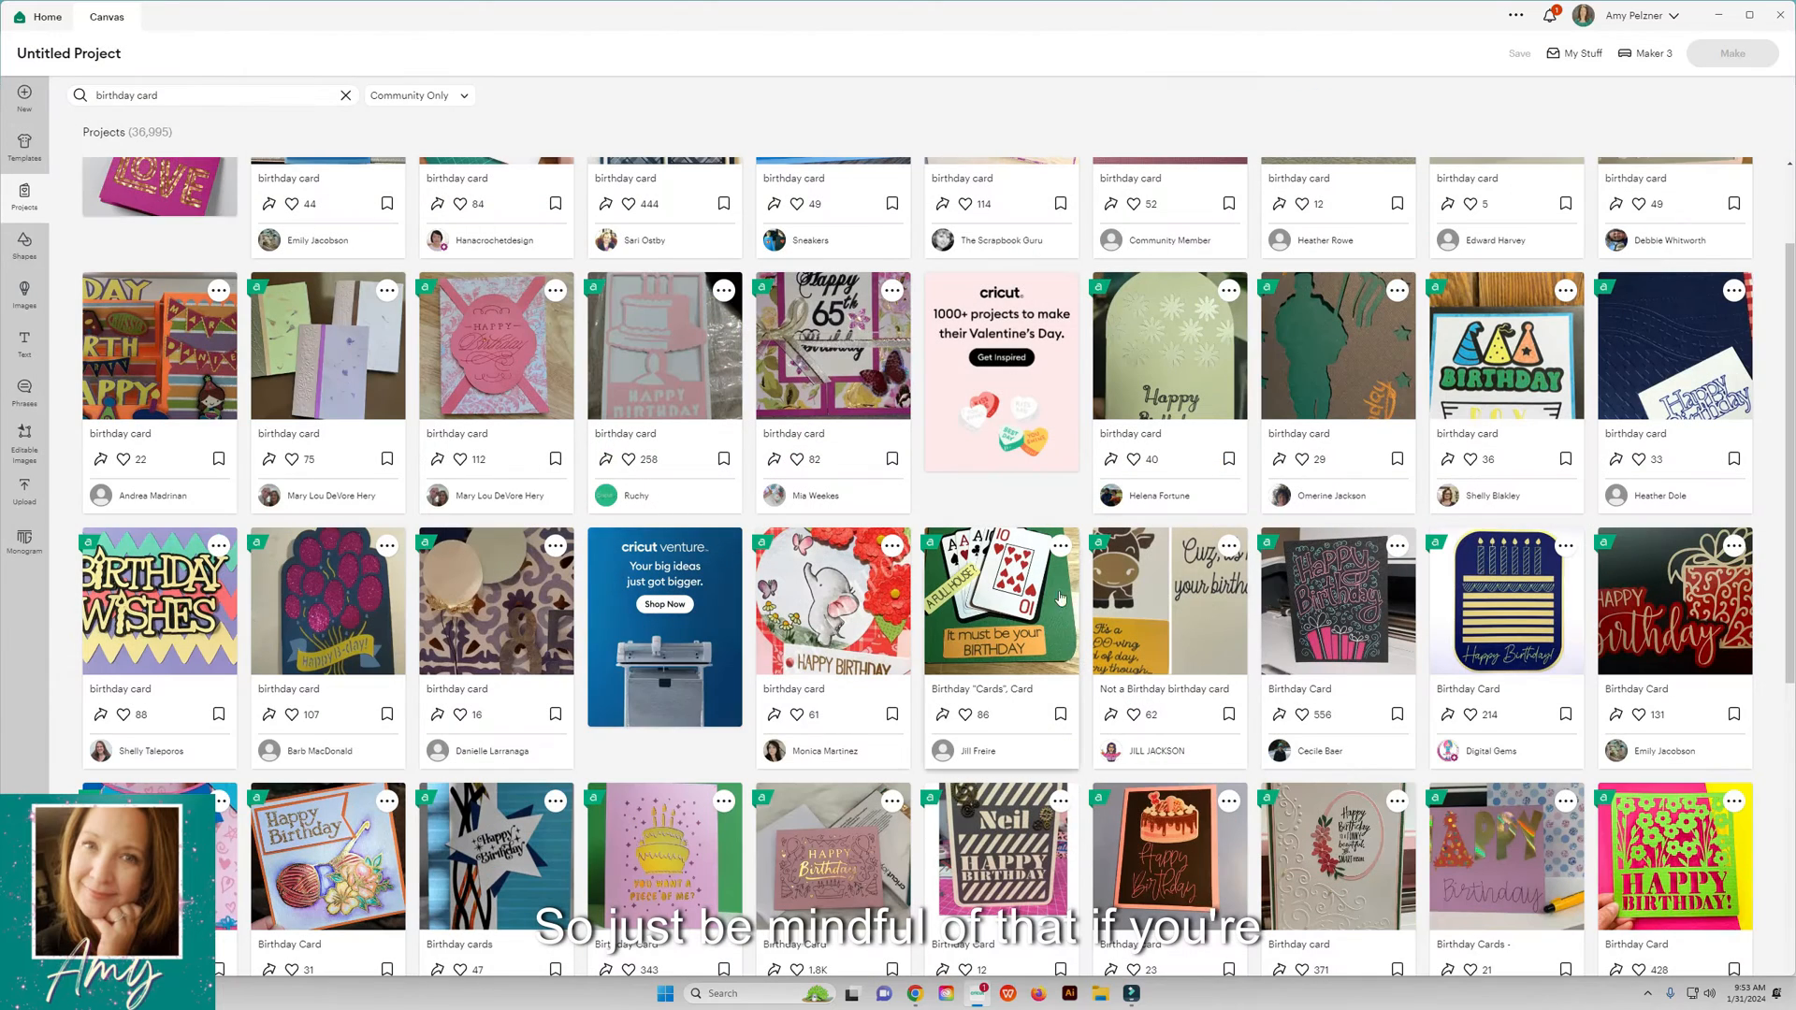
scroll("down", 3)
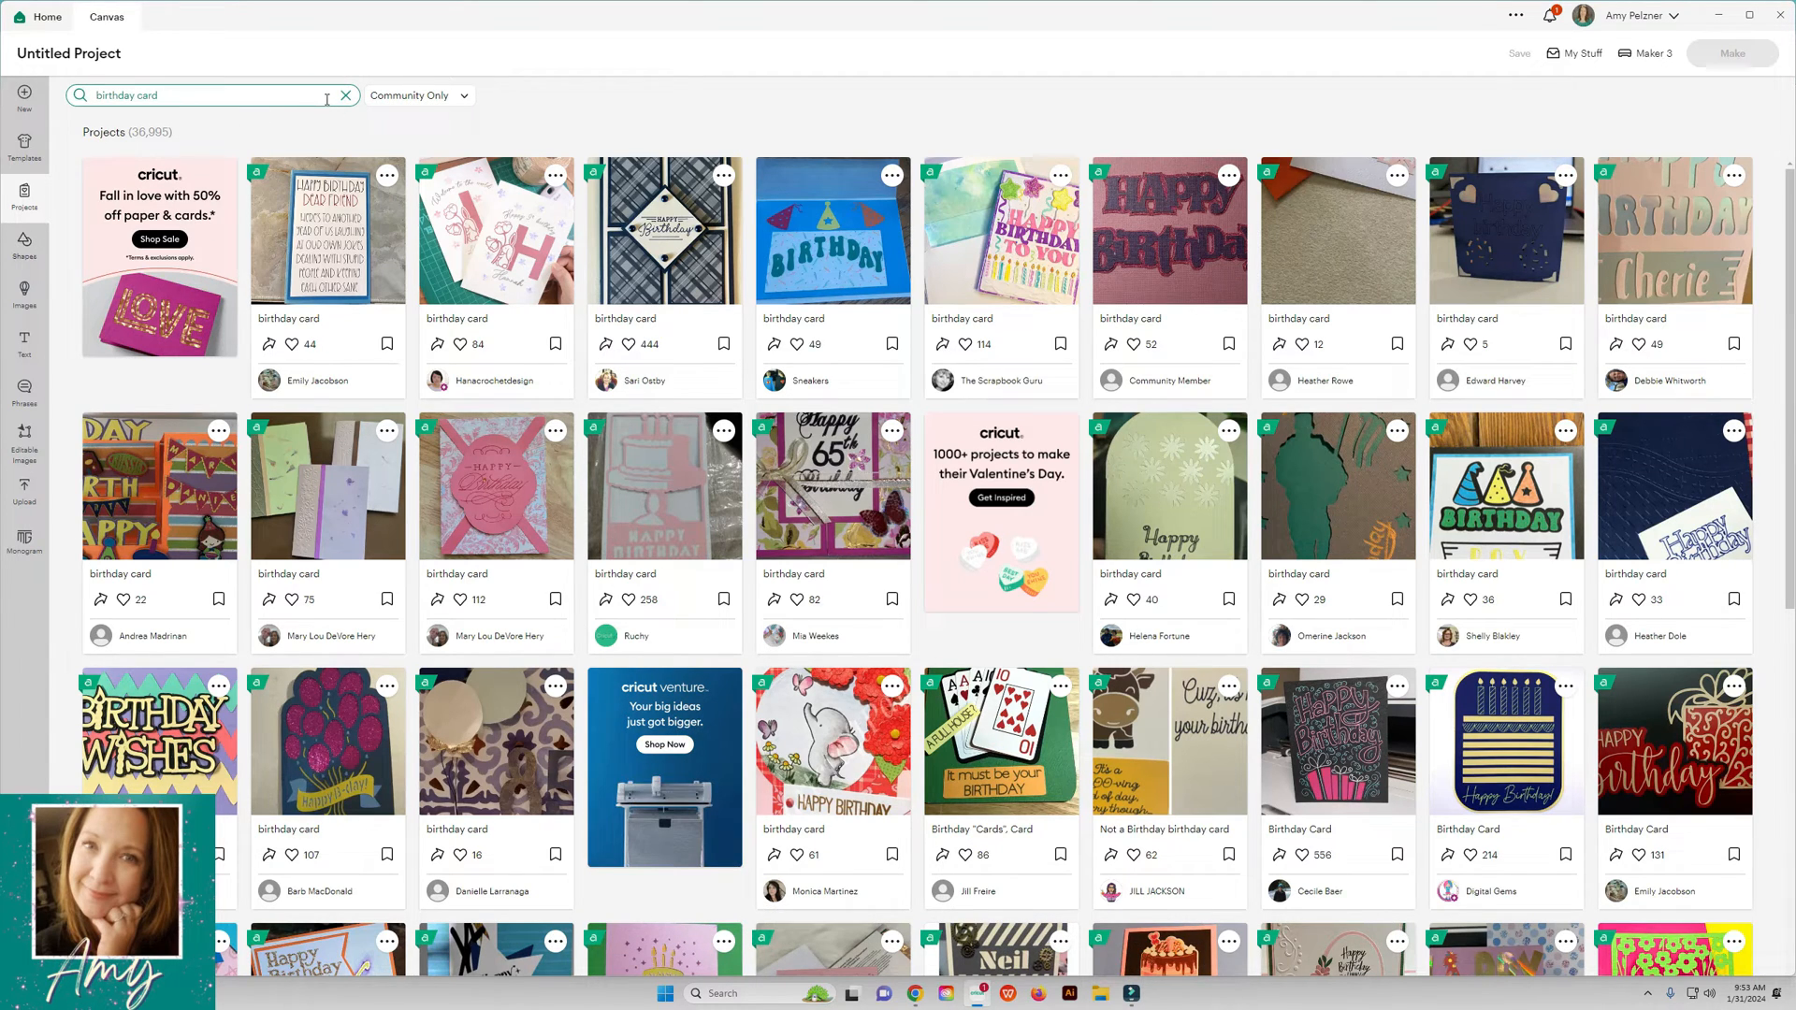
left_click(346, 95)
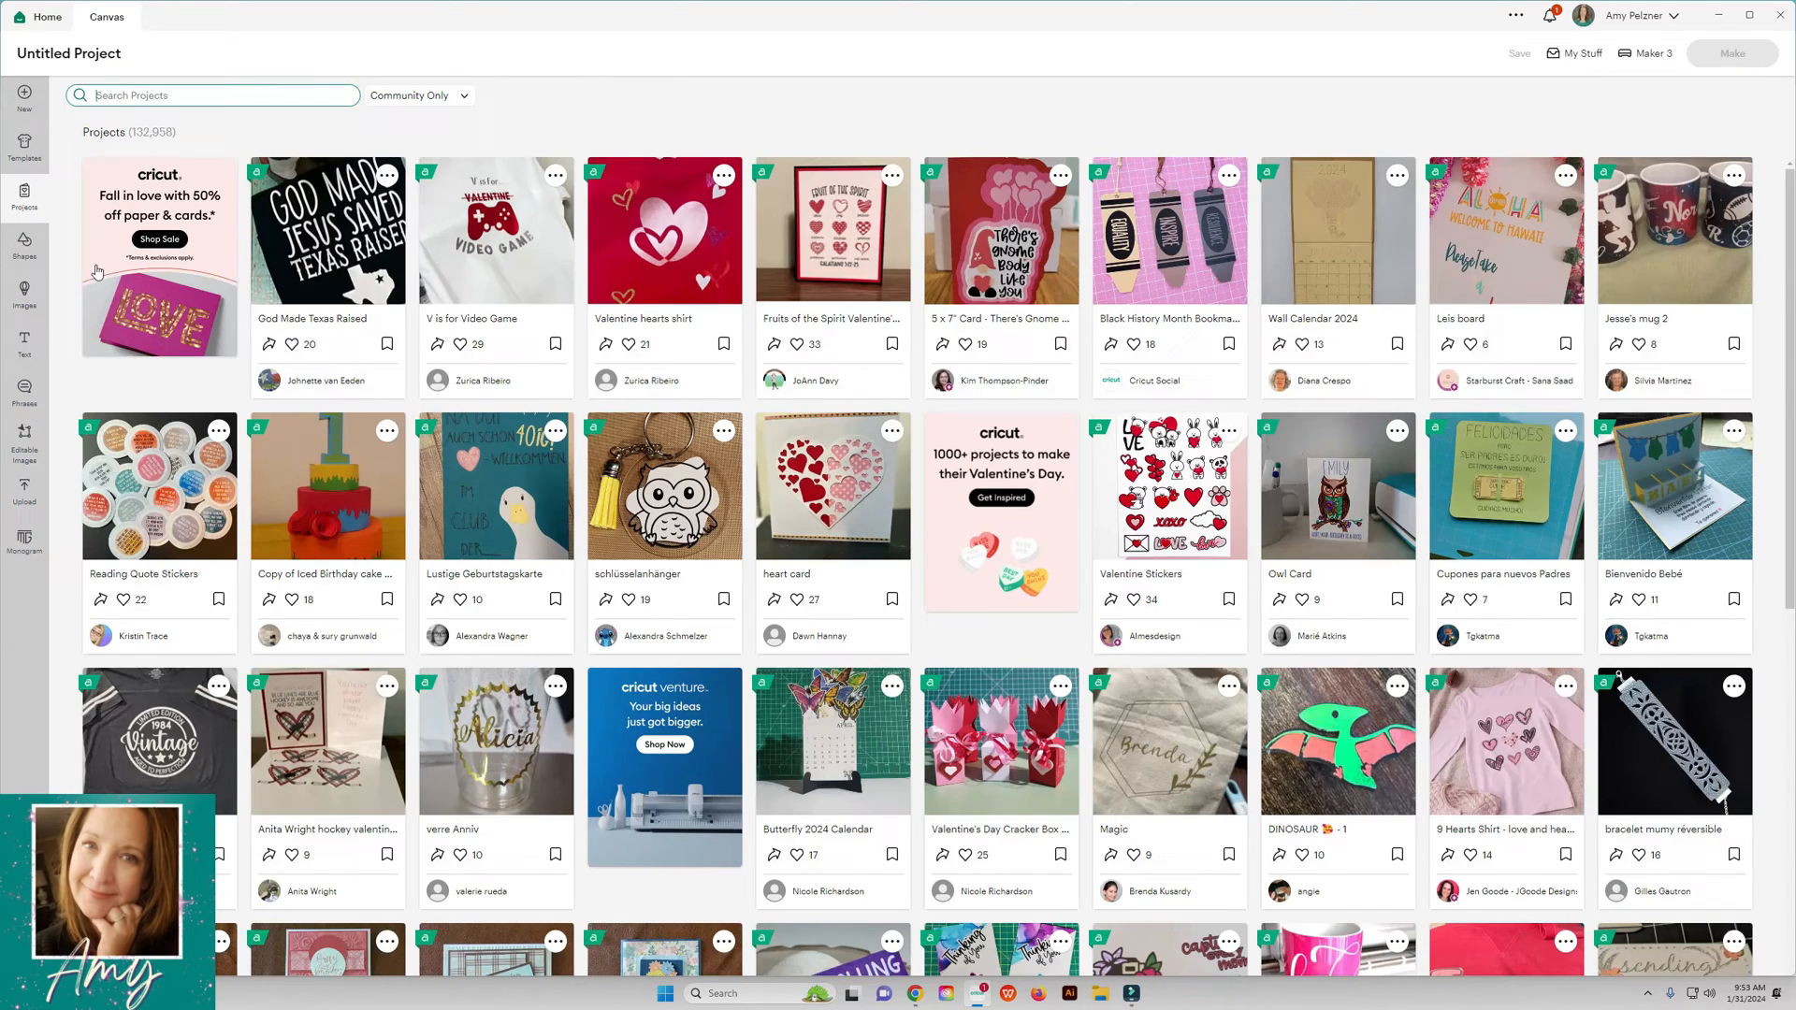
Step: Look over the Shapes library, then switch to the Images library
left_click(25, 246)
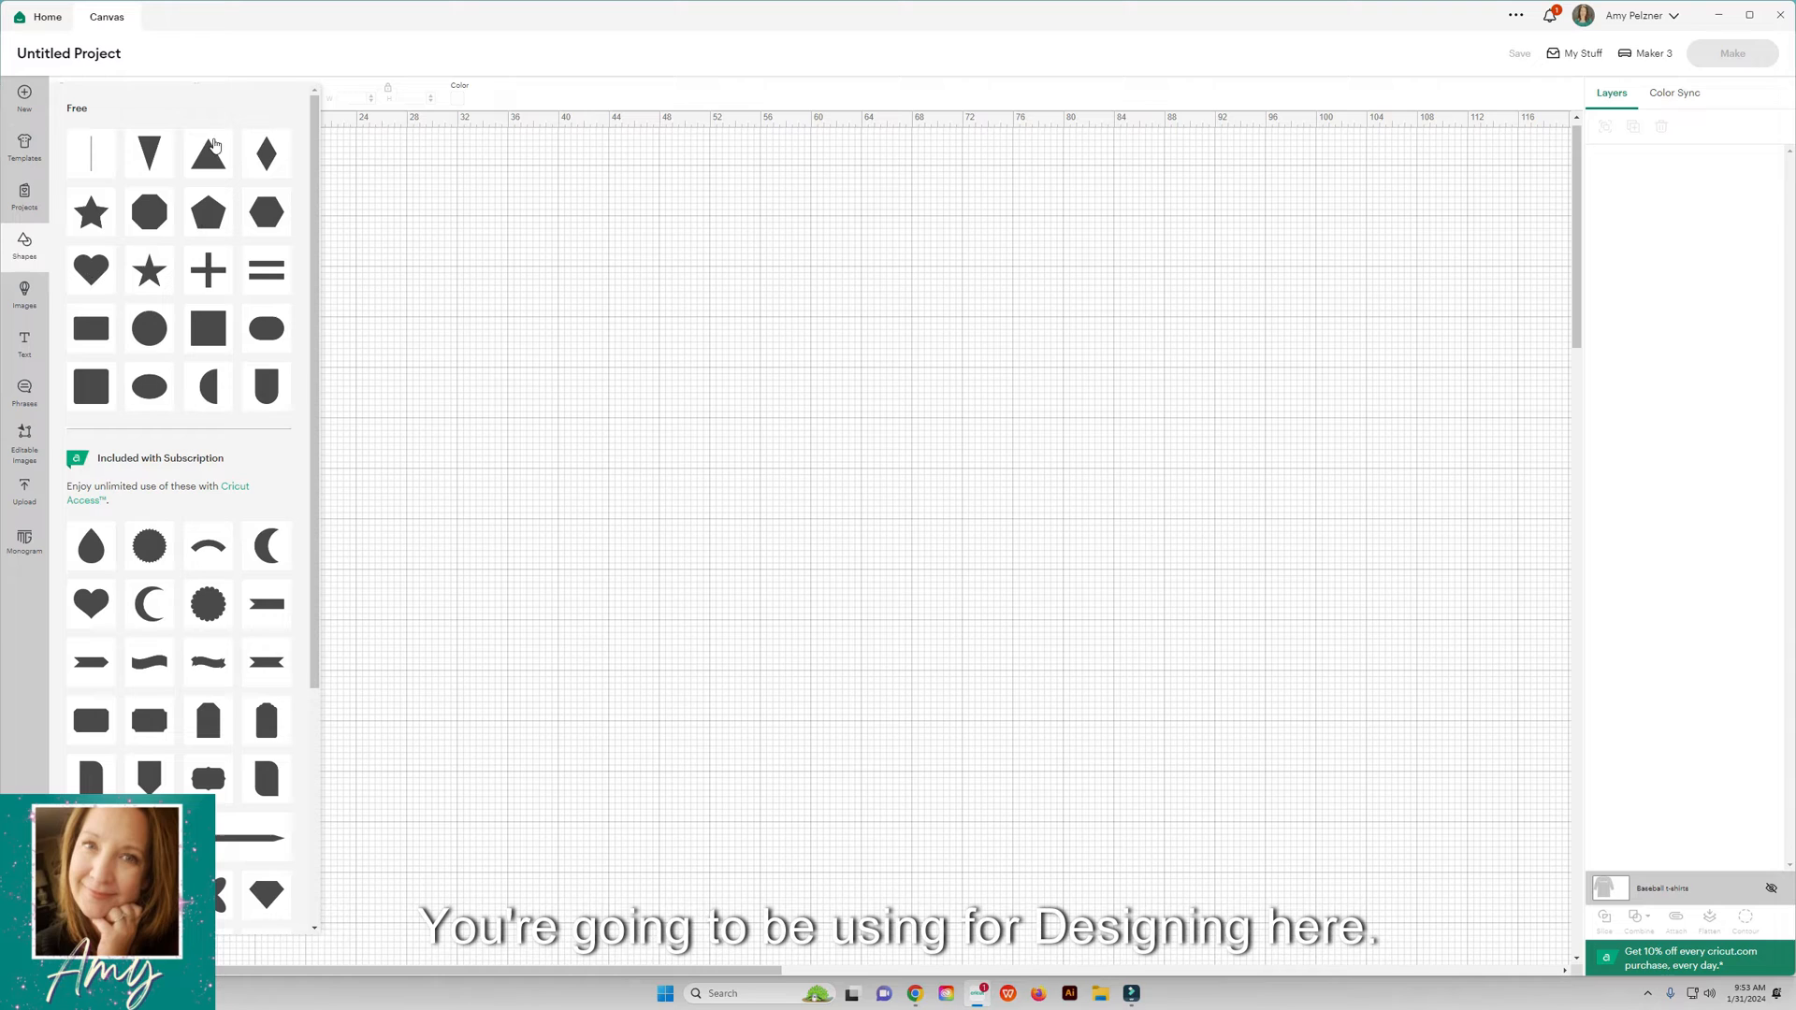
mouse_move(281, 208)
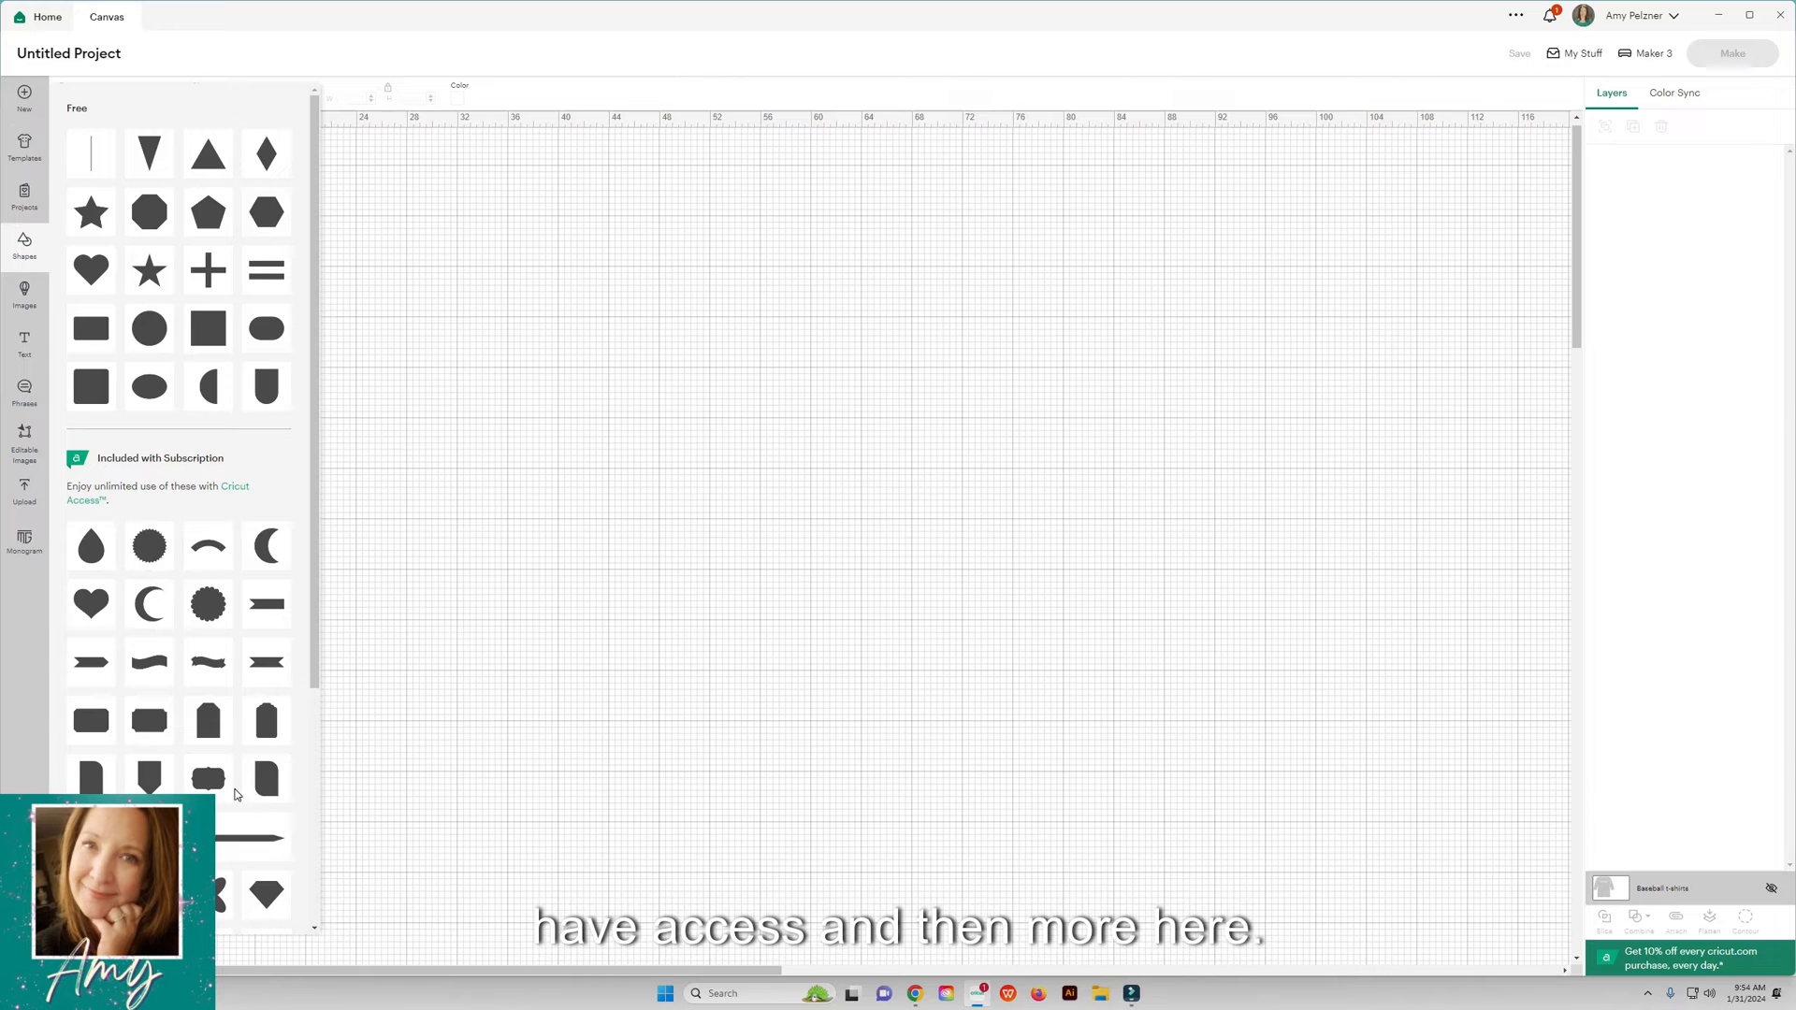
left_click(23, 296)
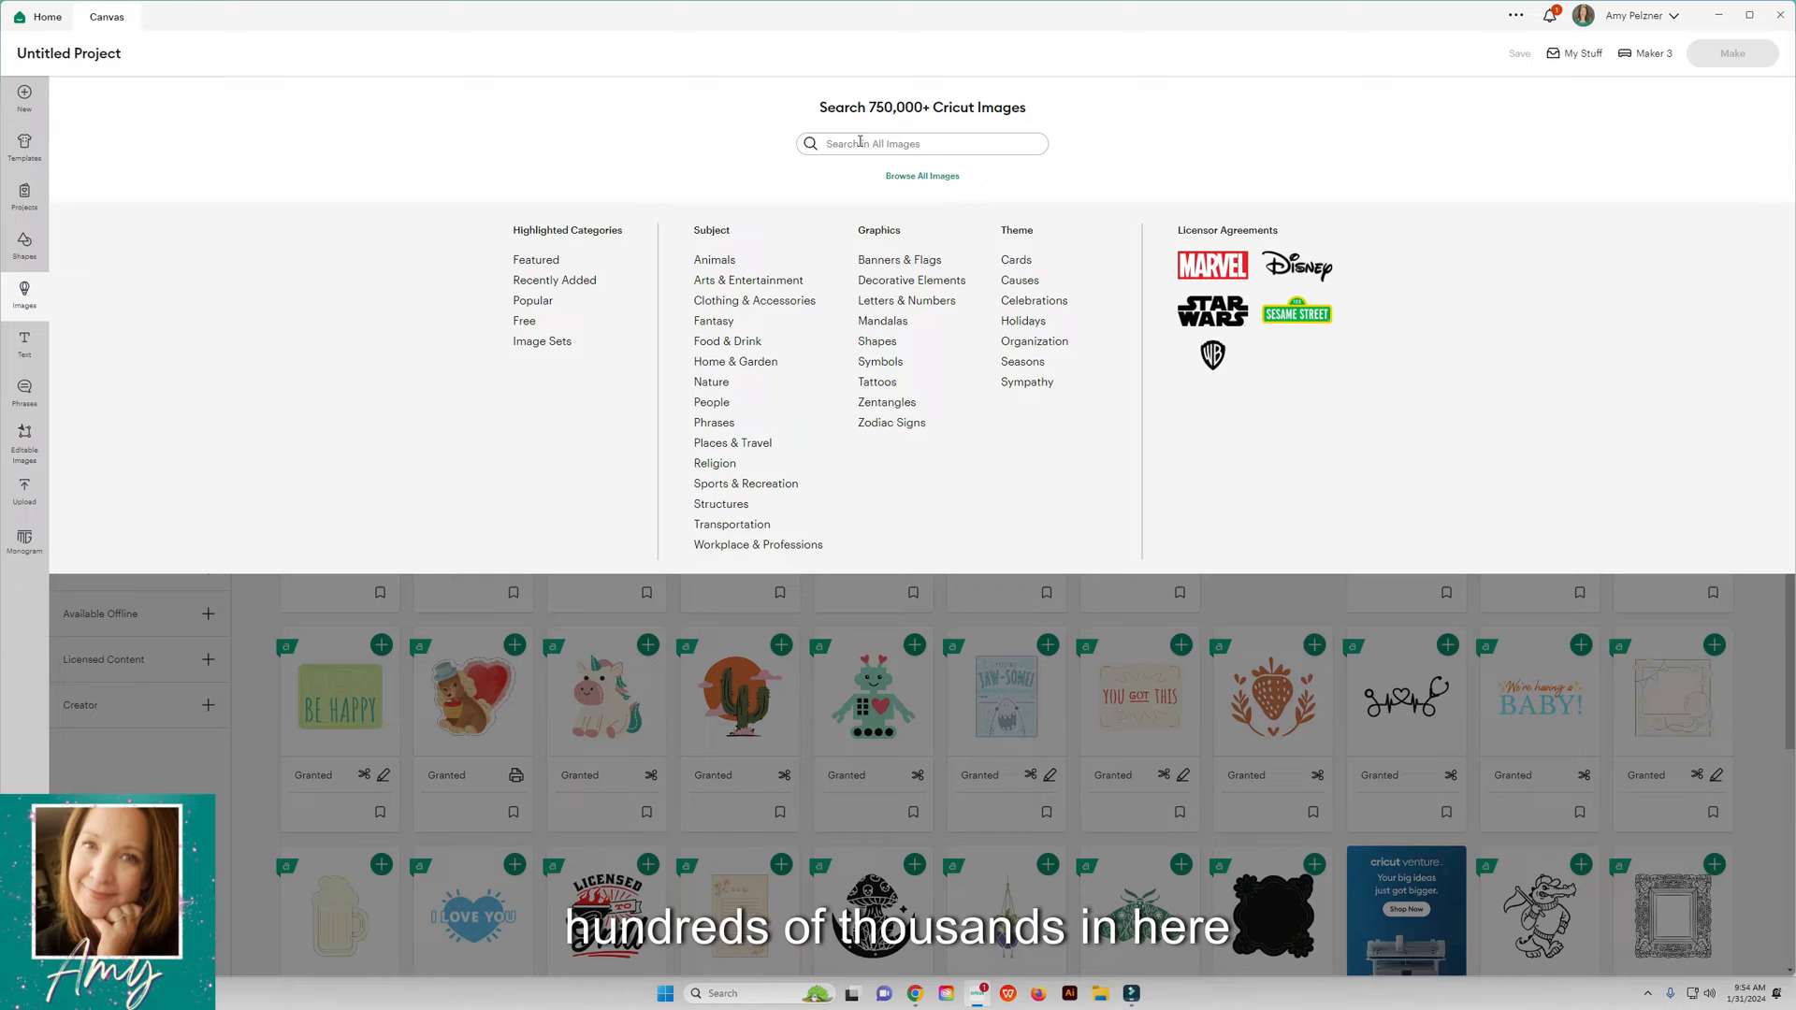
Step: Scroll through Holidays images and expand the Project Type filter options
left_click(1021, 321)
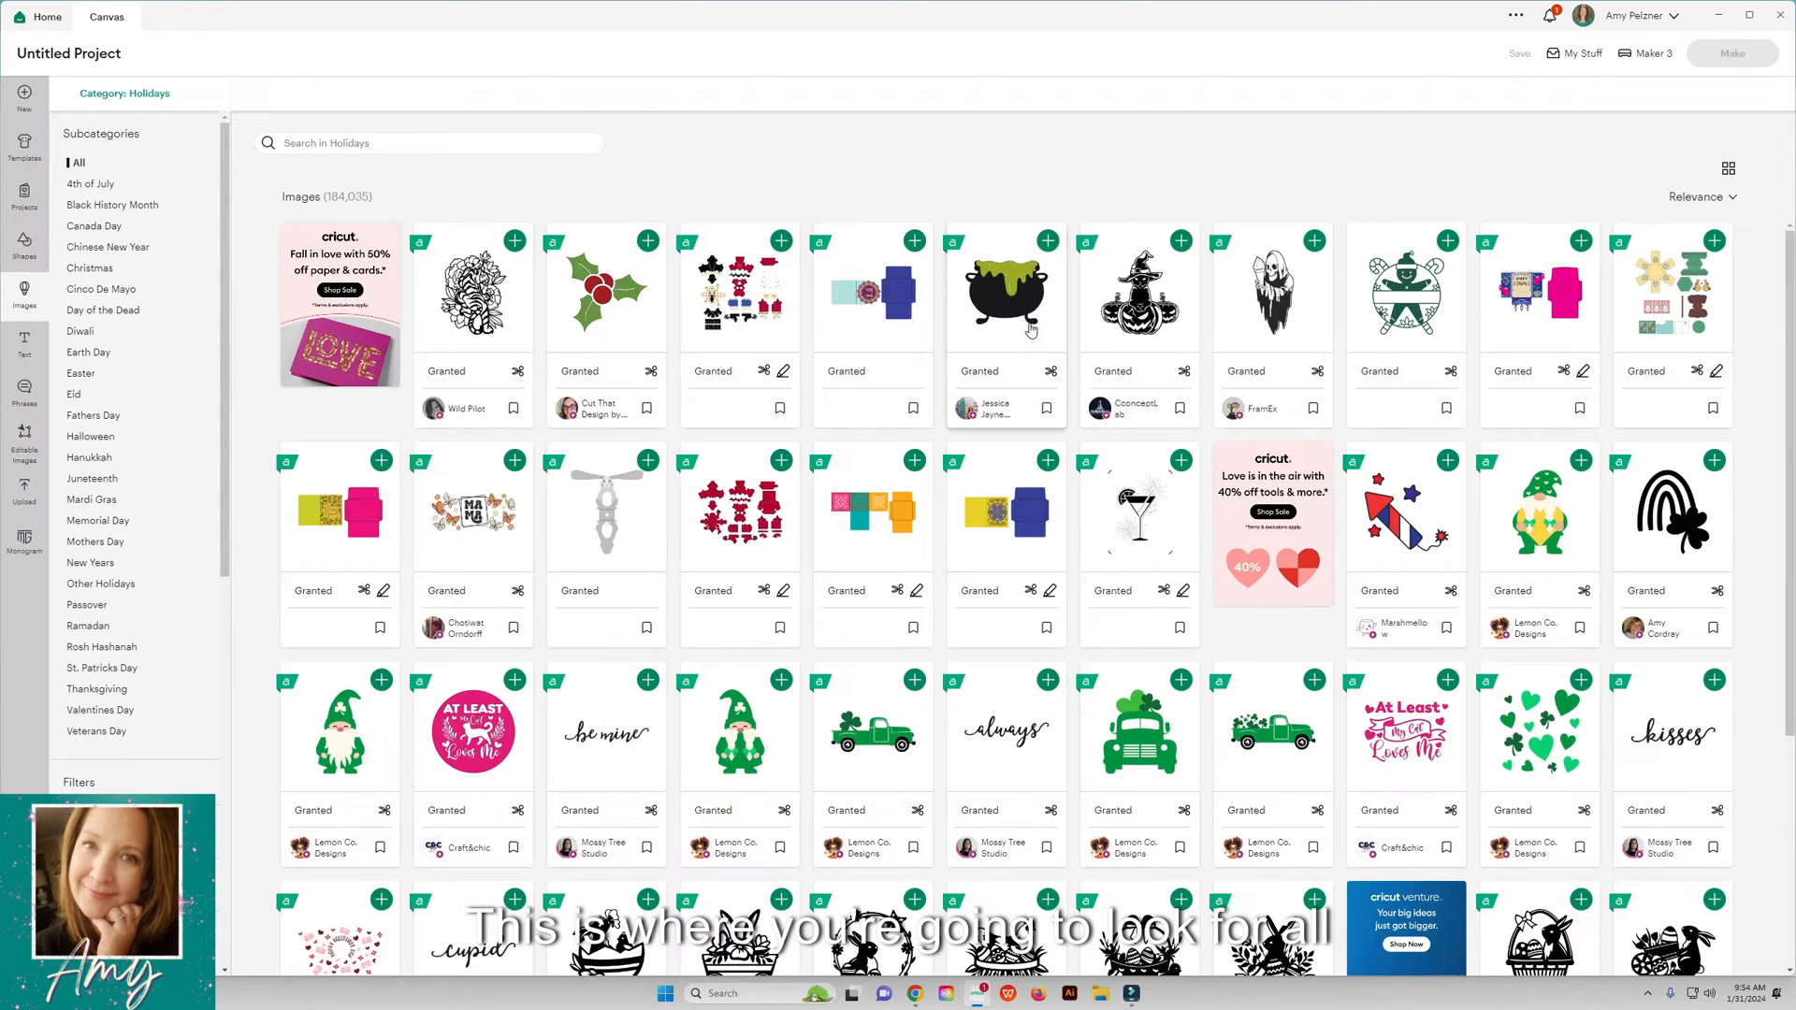
scroll("down", 3)
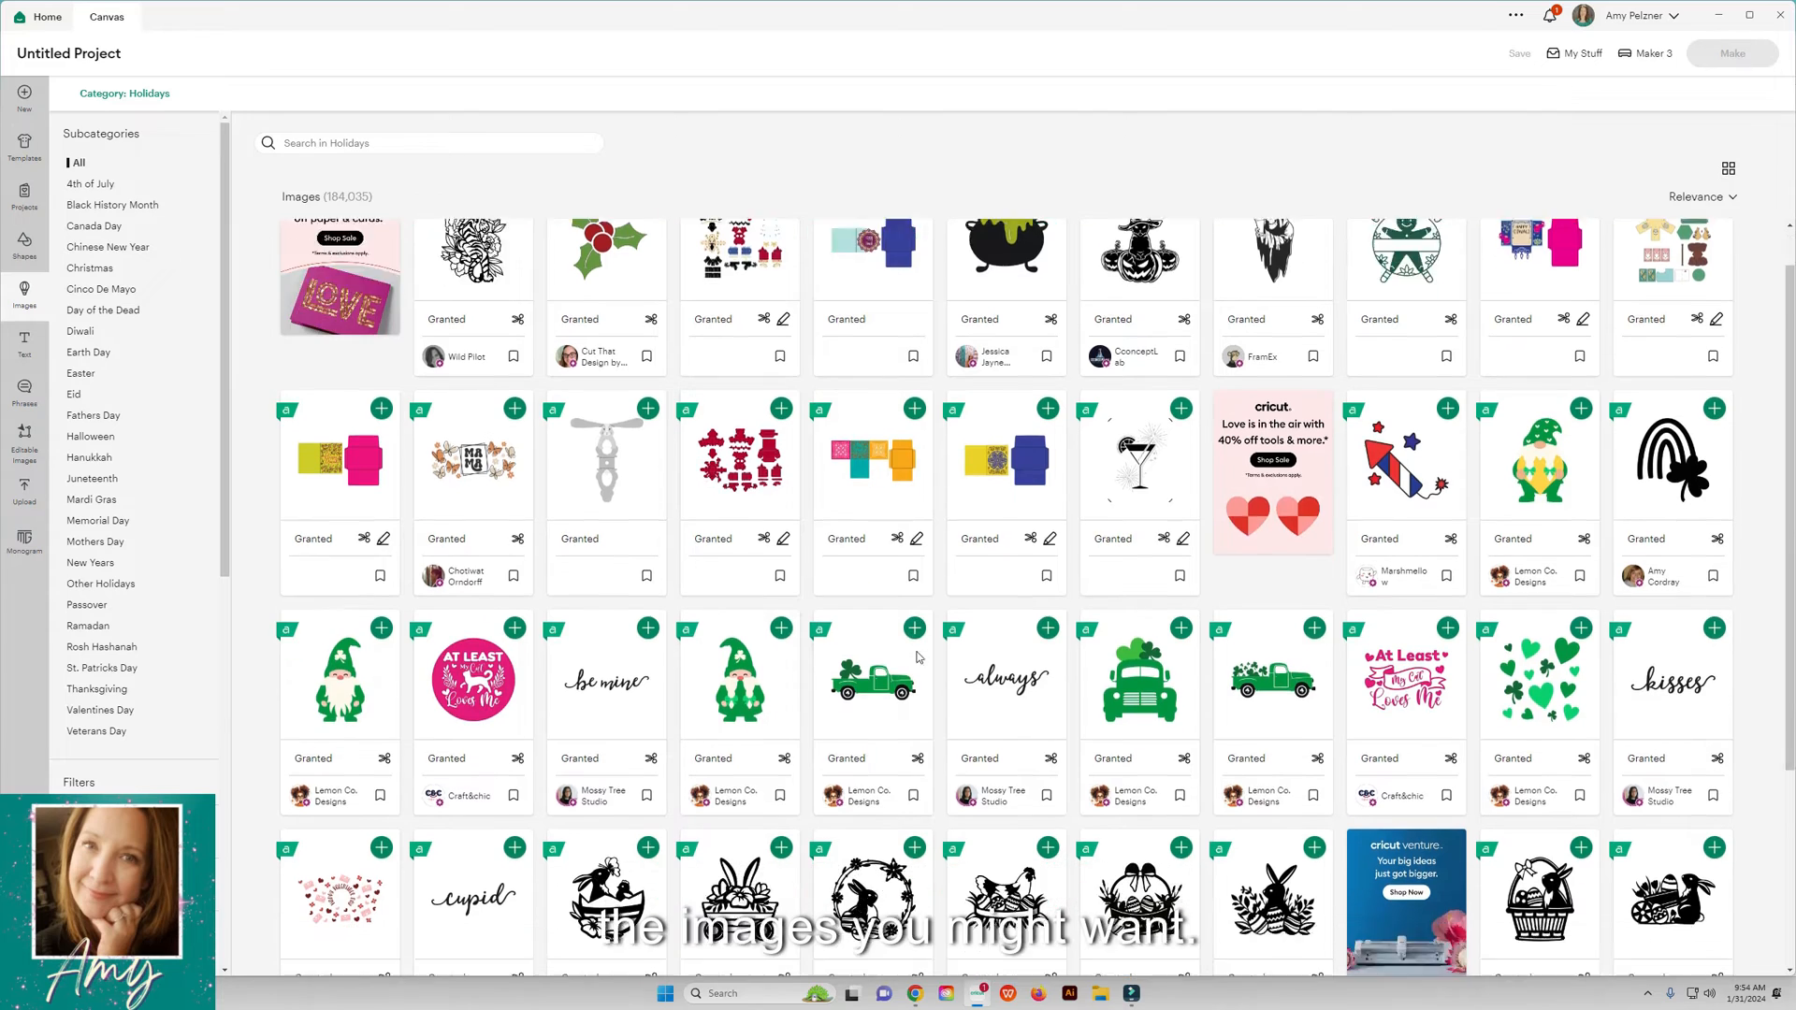
scroll("down", 3)
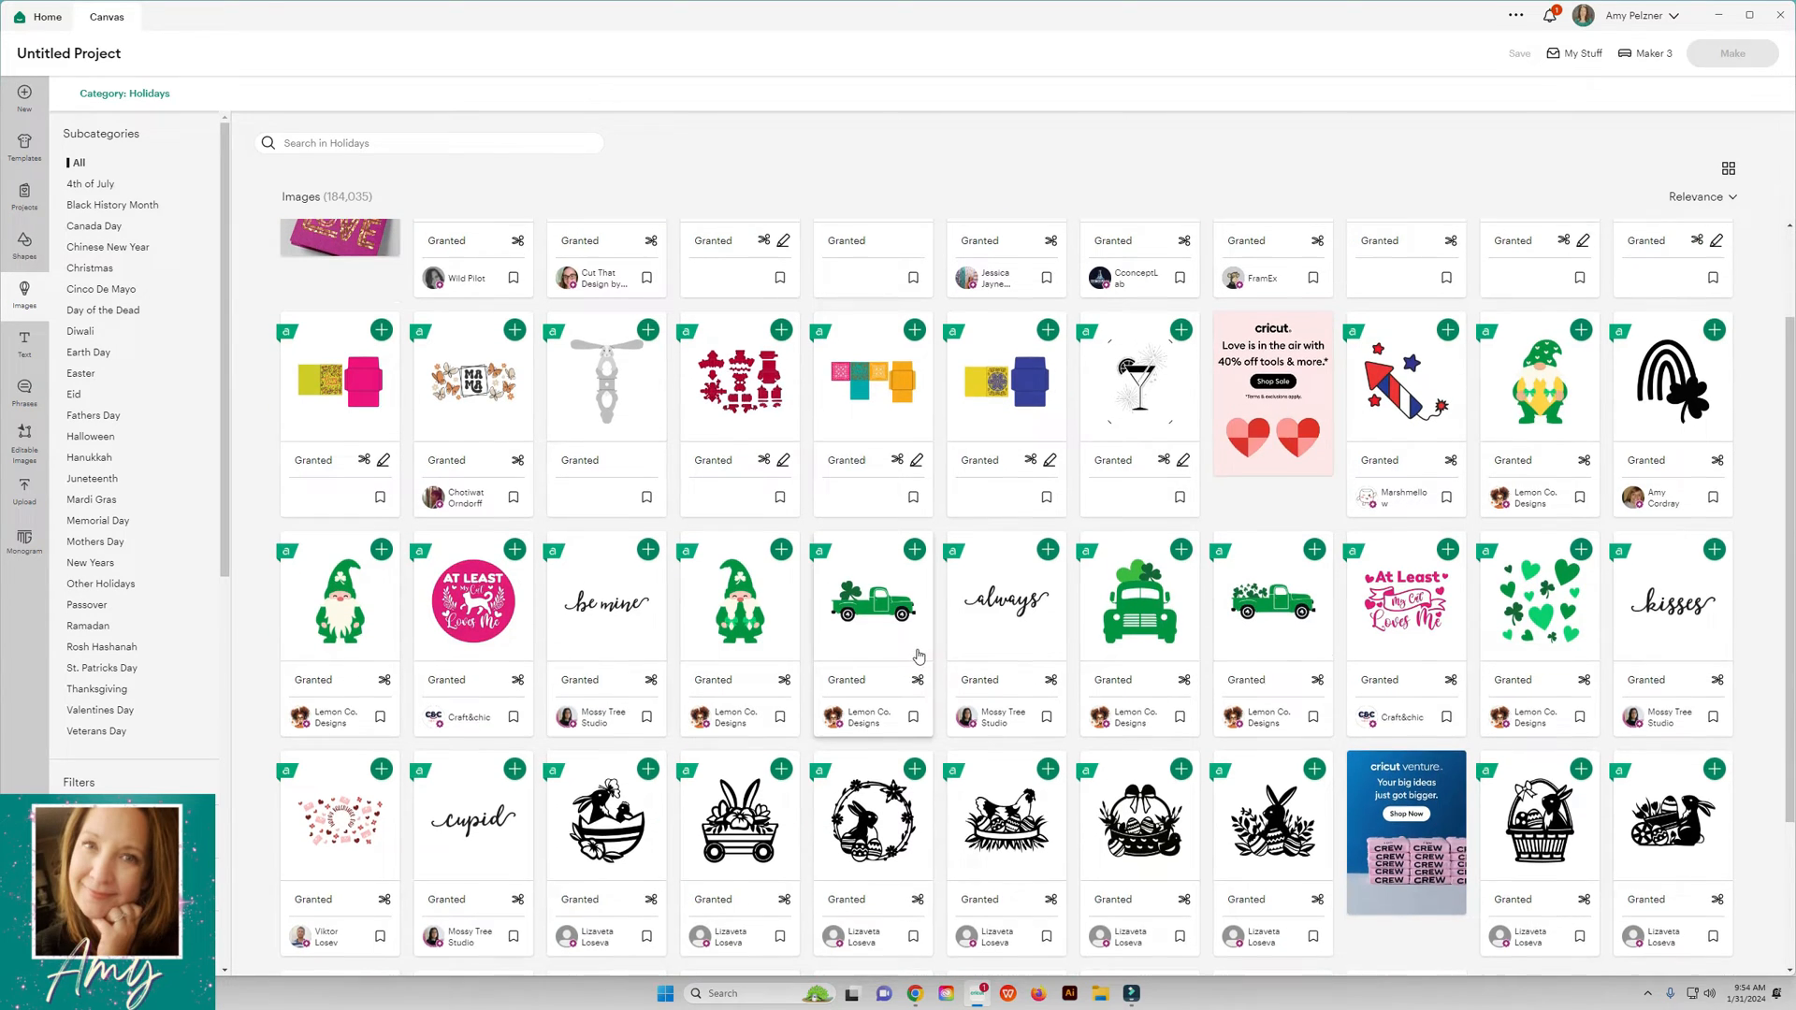
scroll("down", 3)
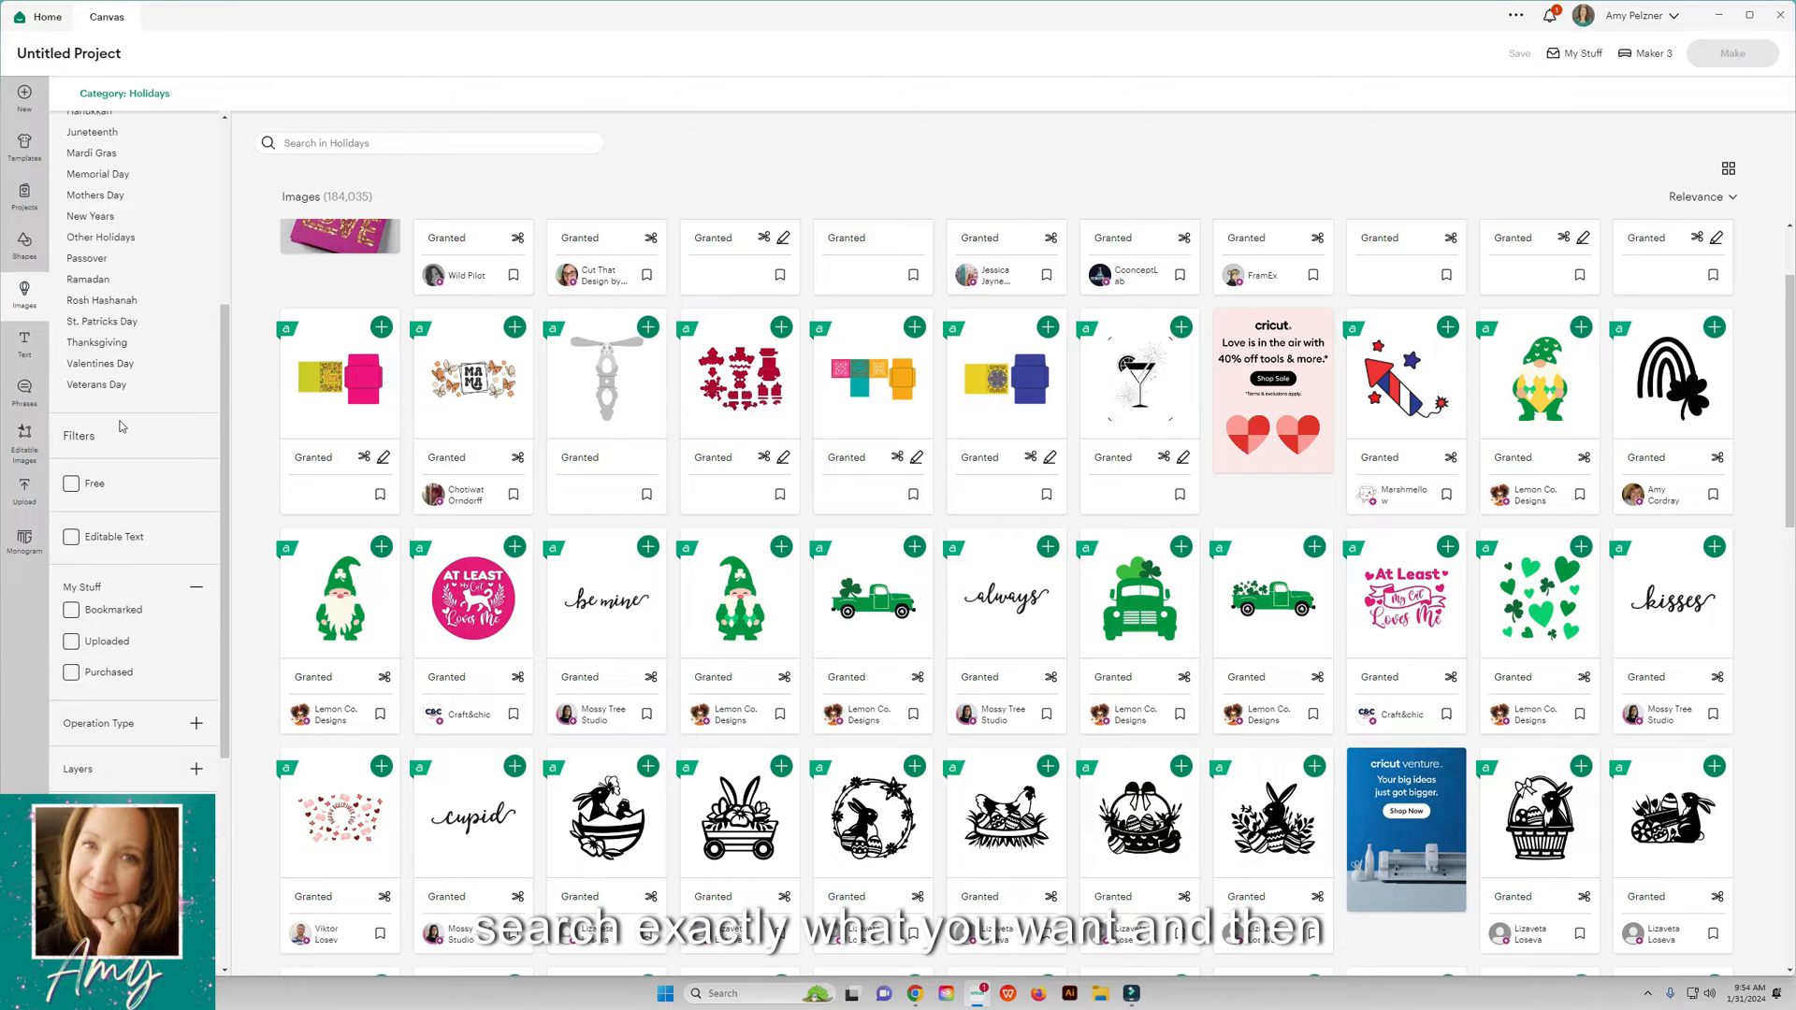
scroll("down", 3)
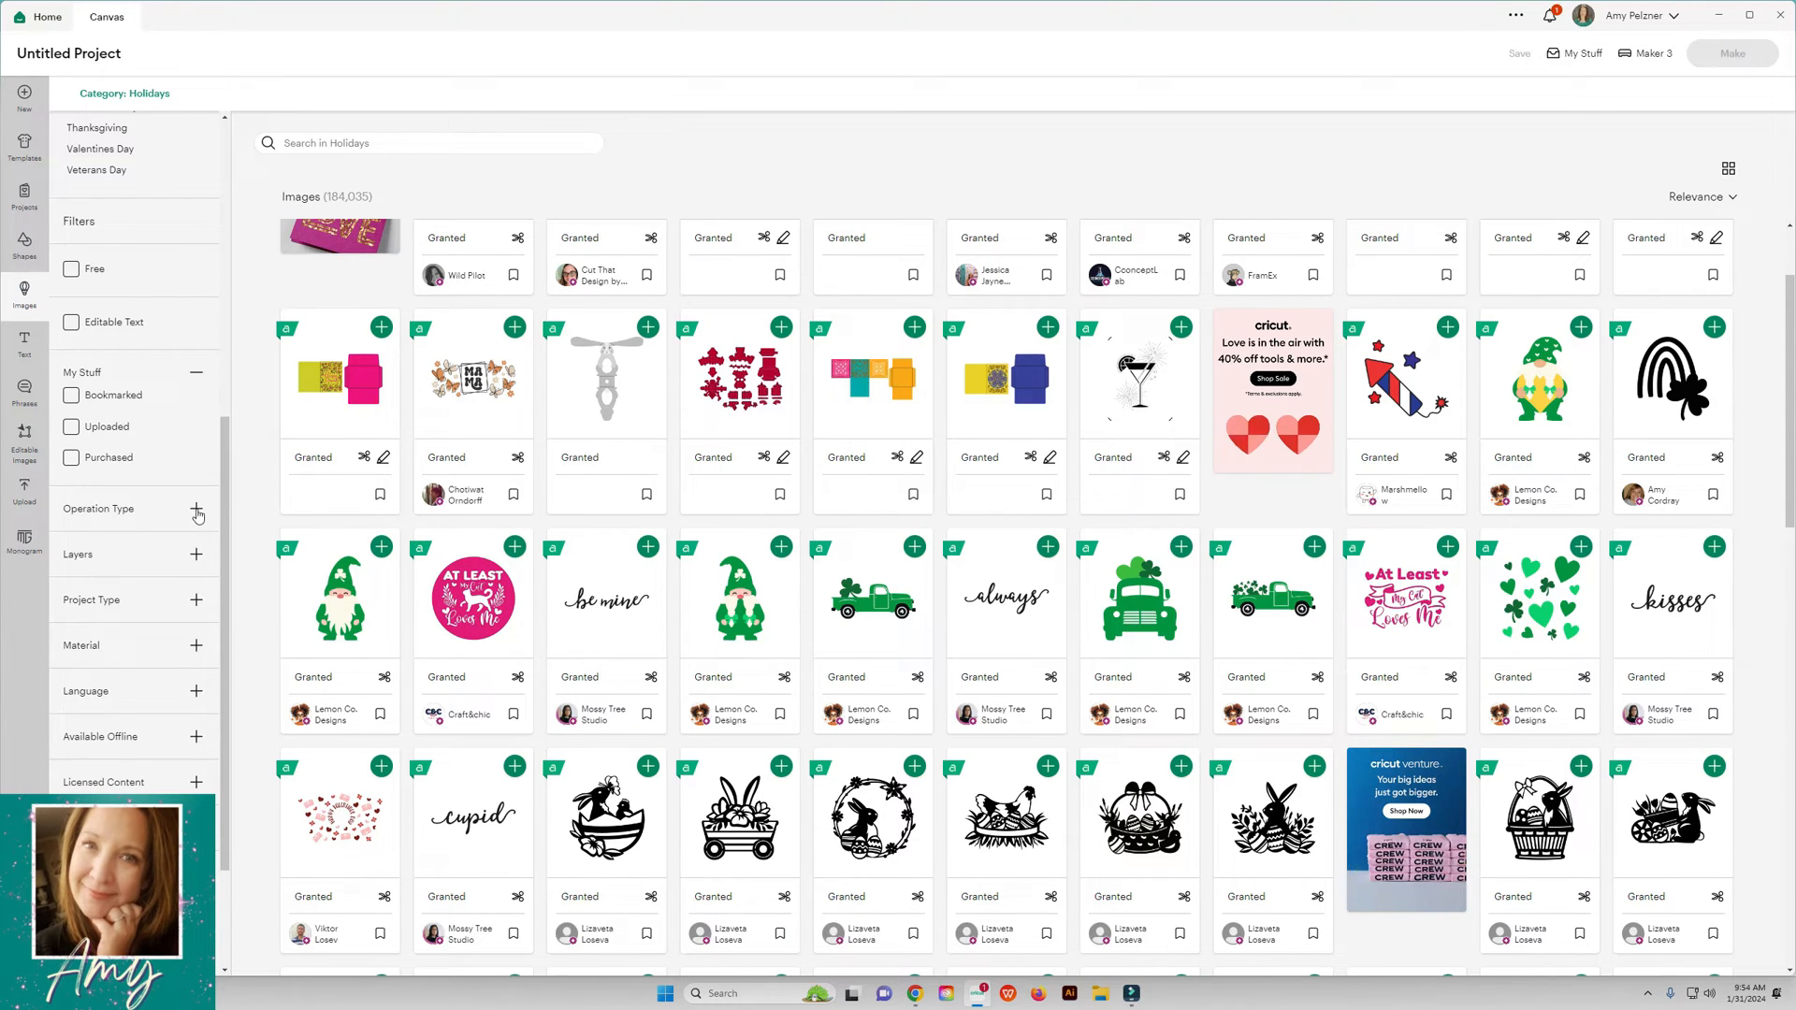
left_click(195, 512)
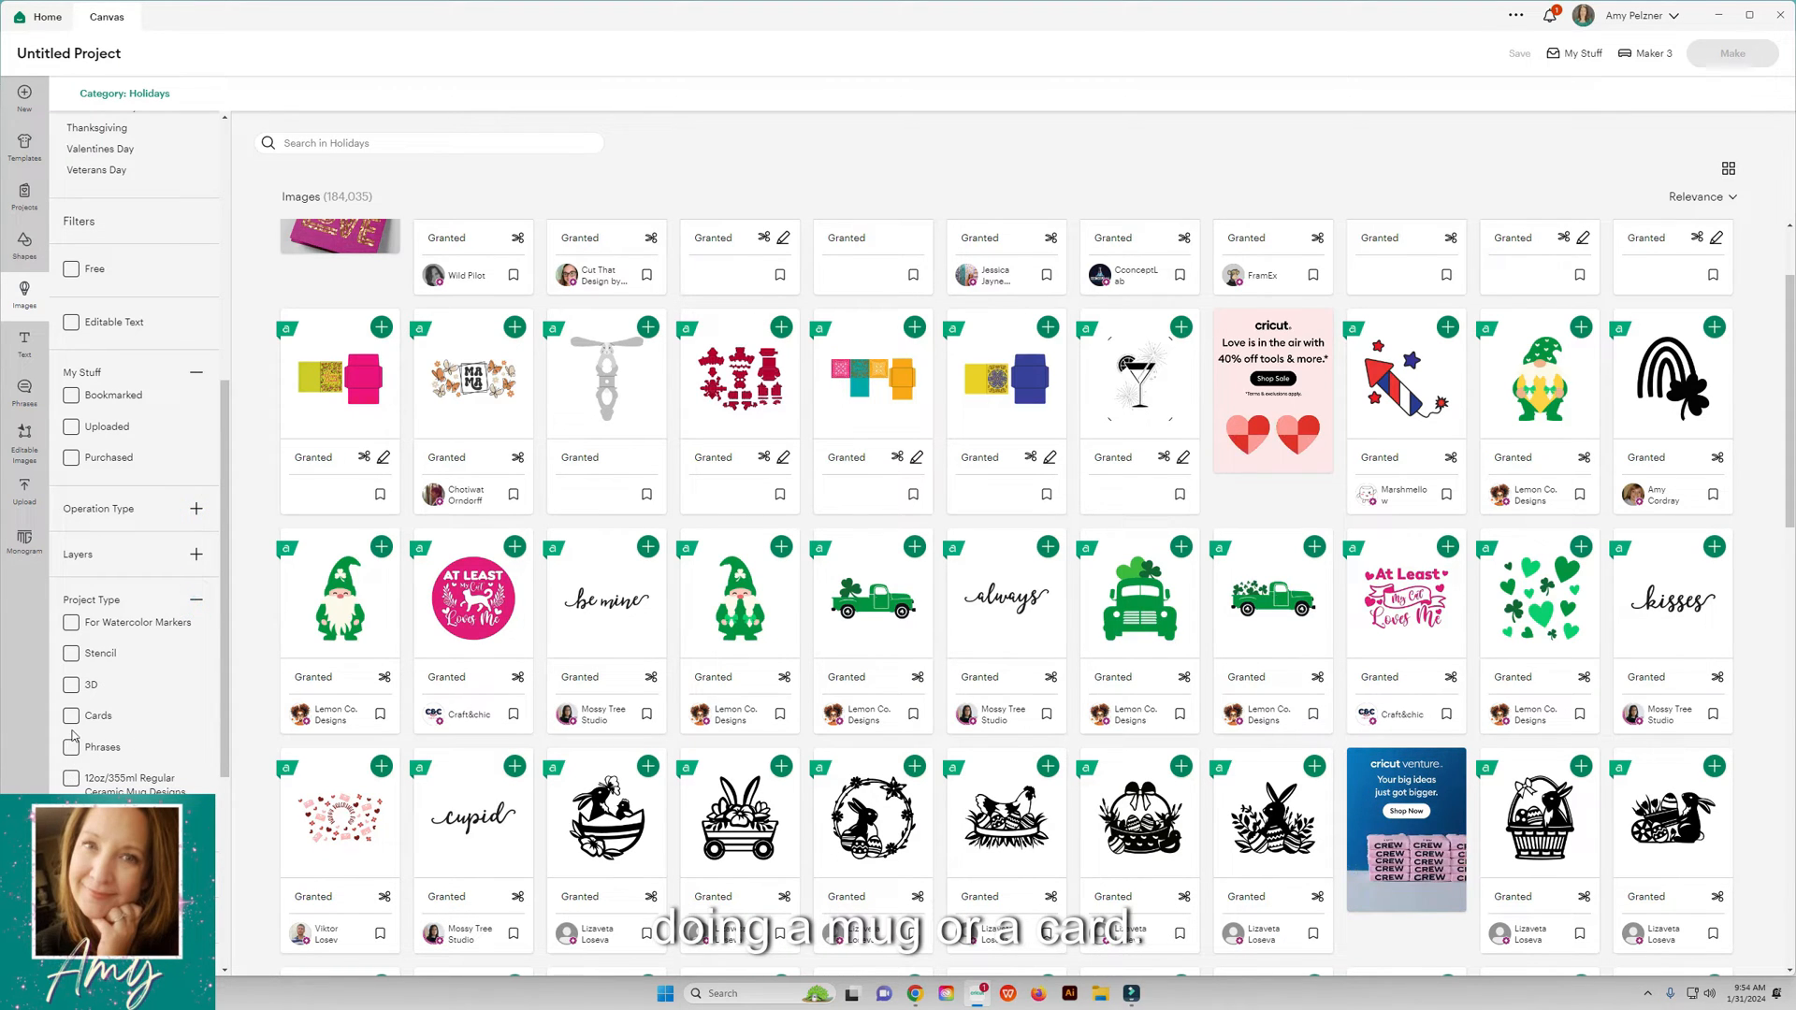
left_click(196, 600)
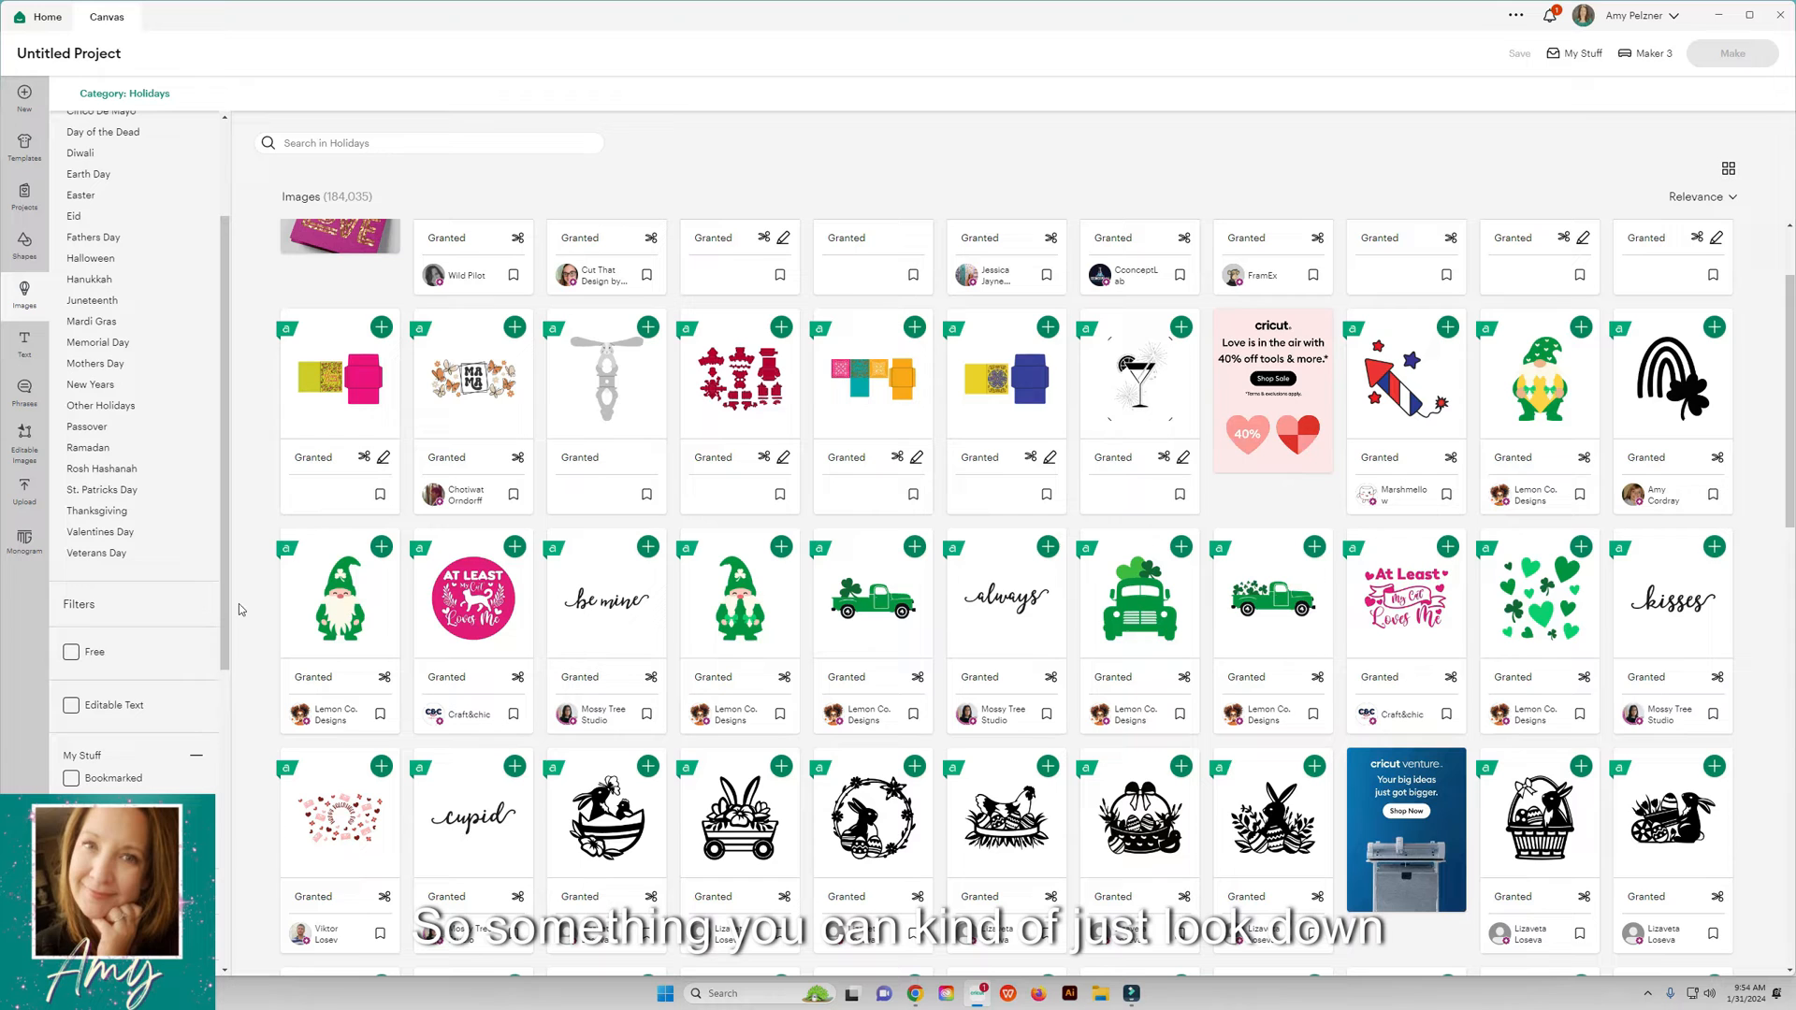
Step: Add a text box reading 'hello' to the canvas and drag it larger
left_click(23, 341)
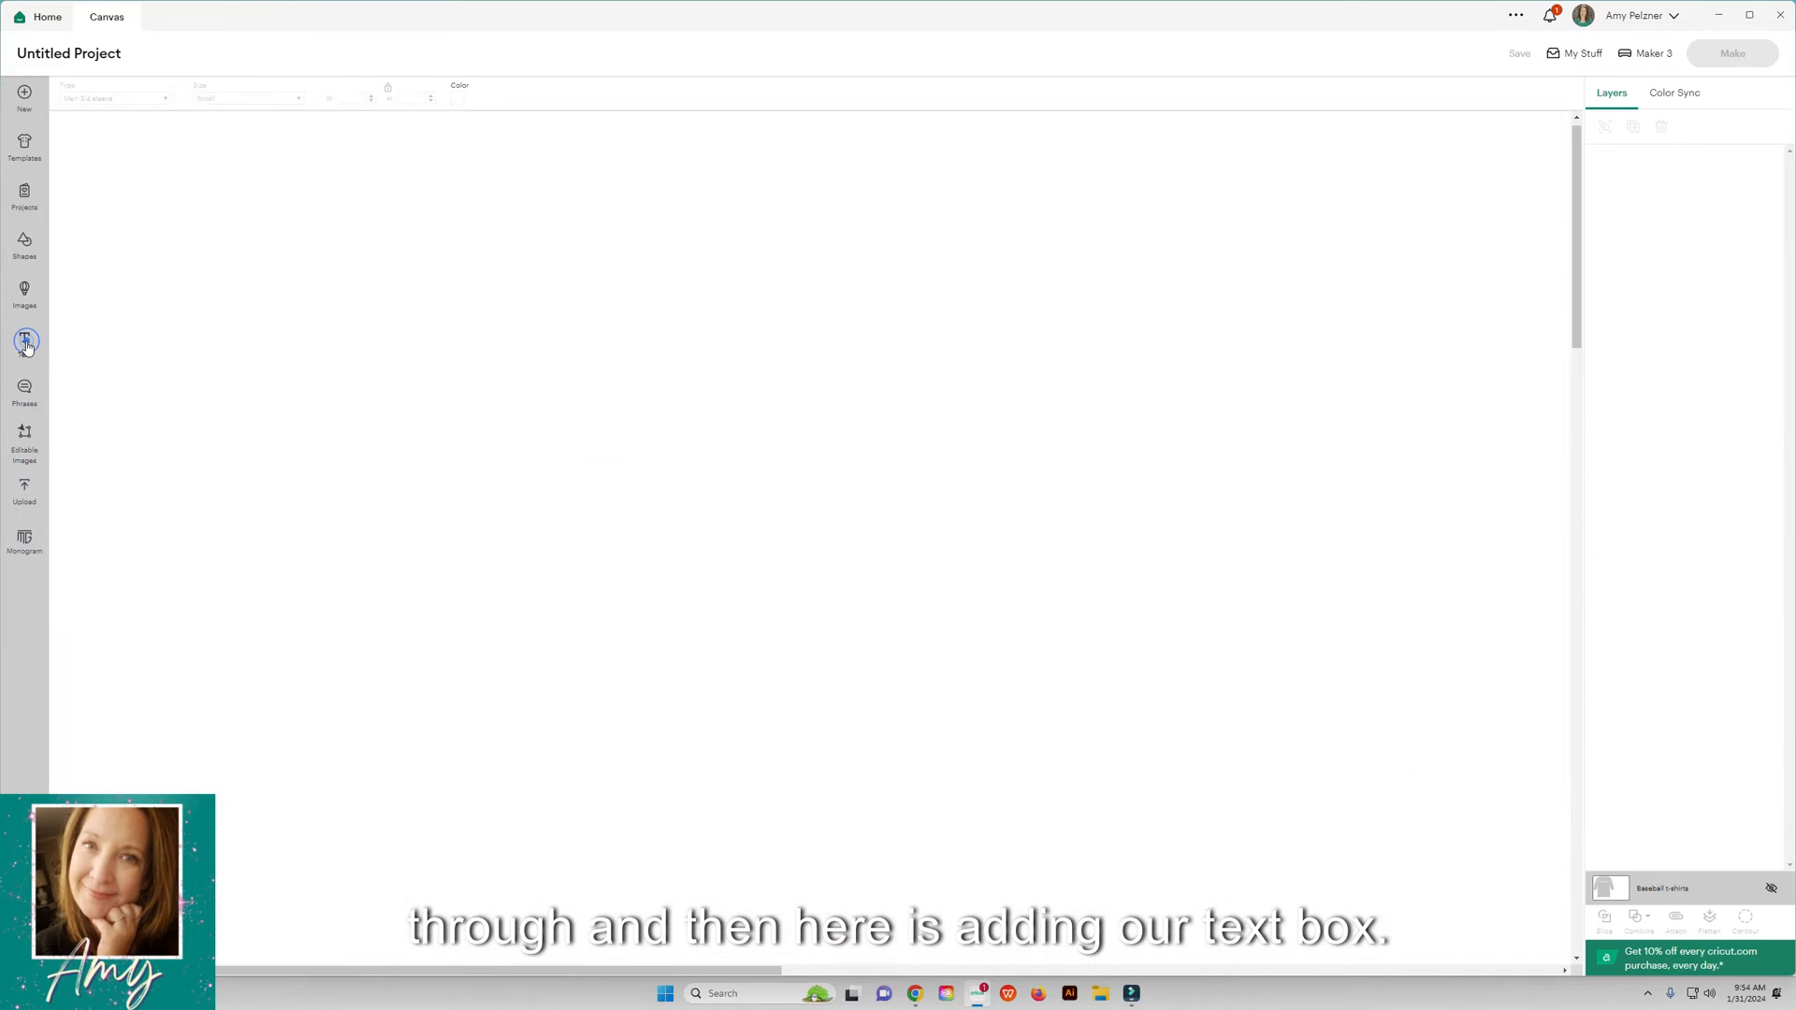
left_click(22, 341)
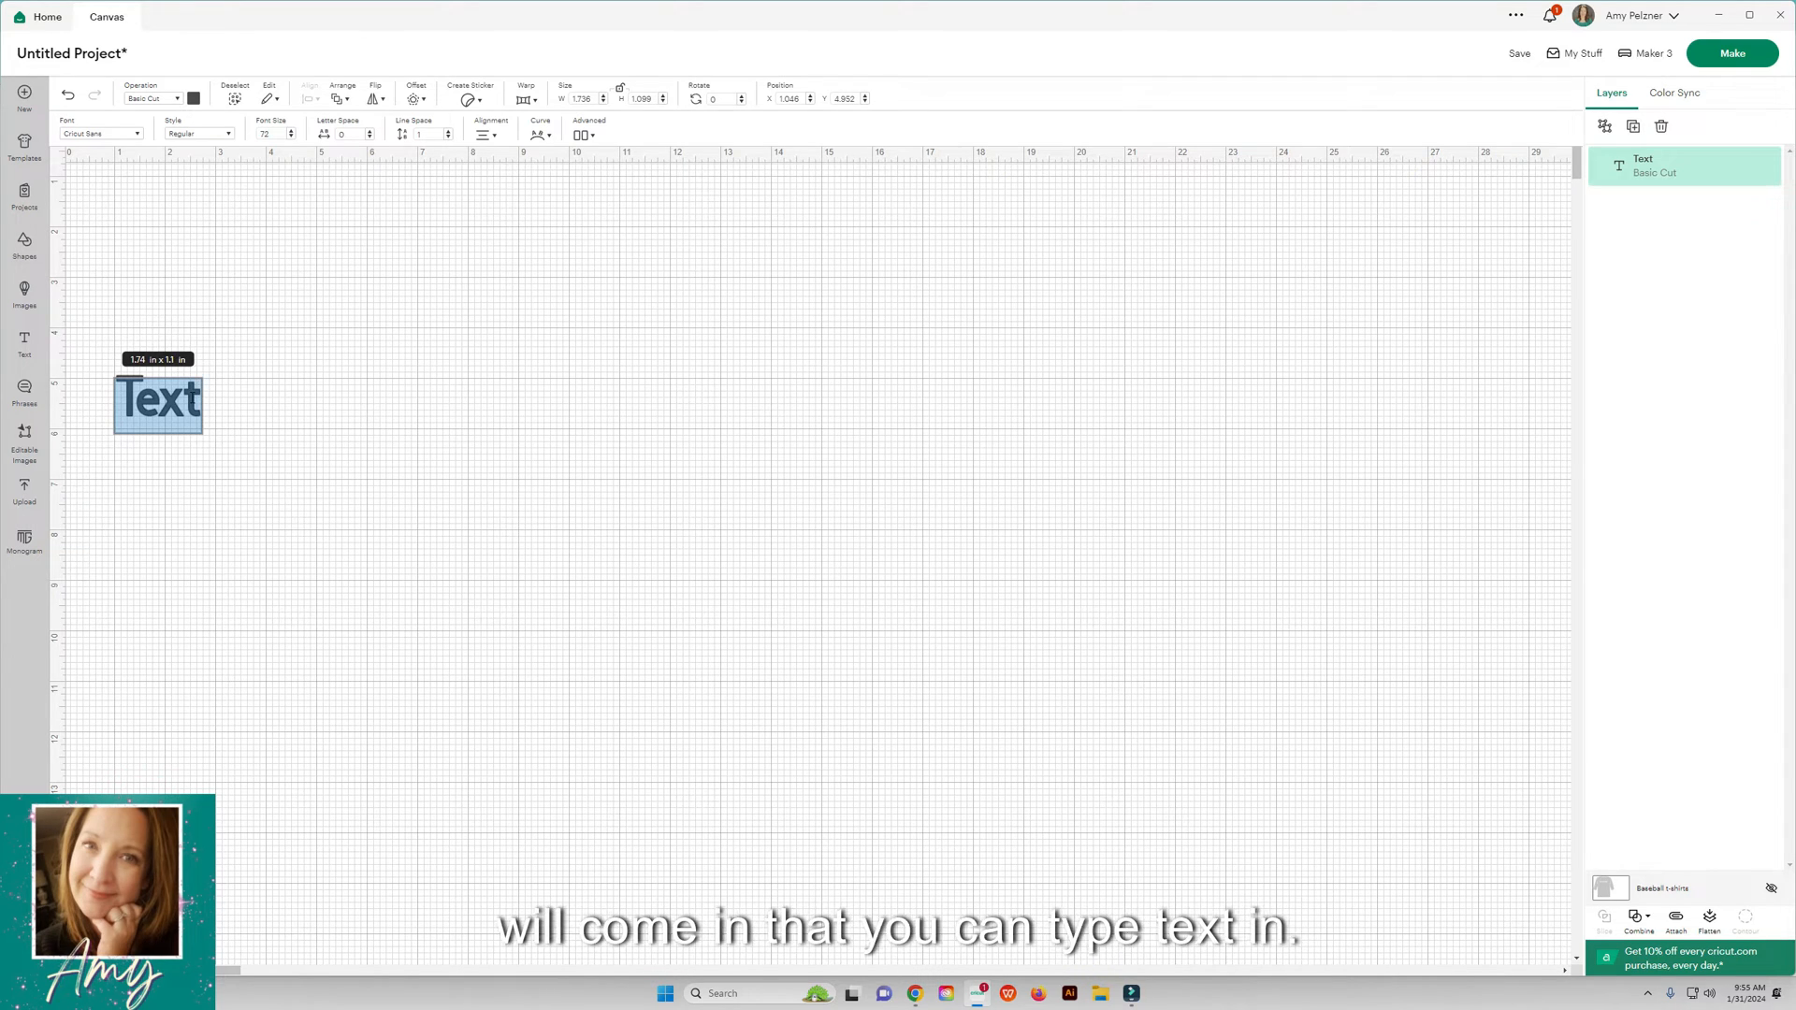
double_click(157, 403)
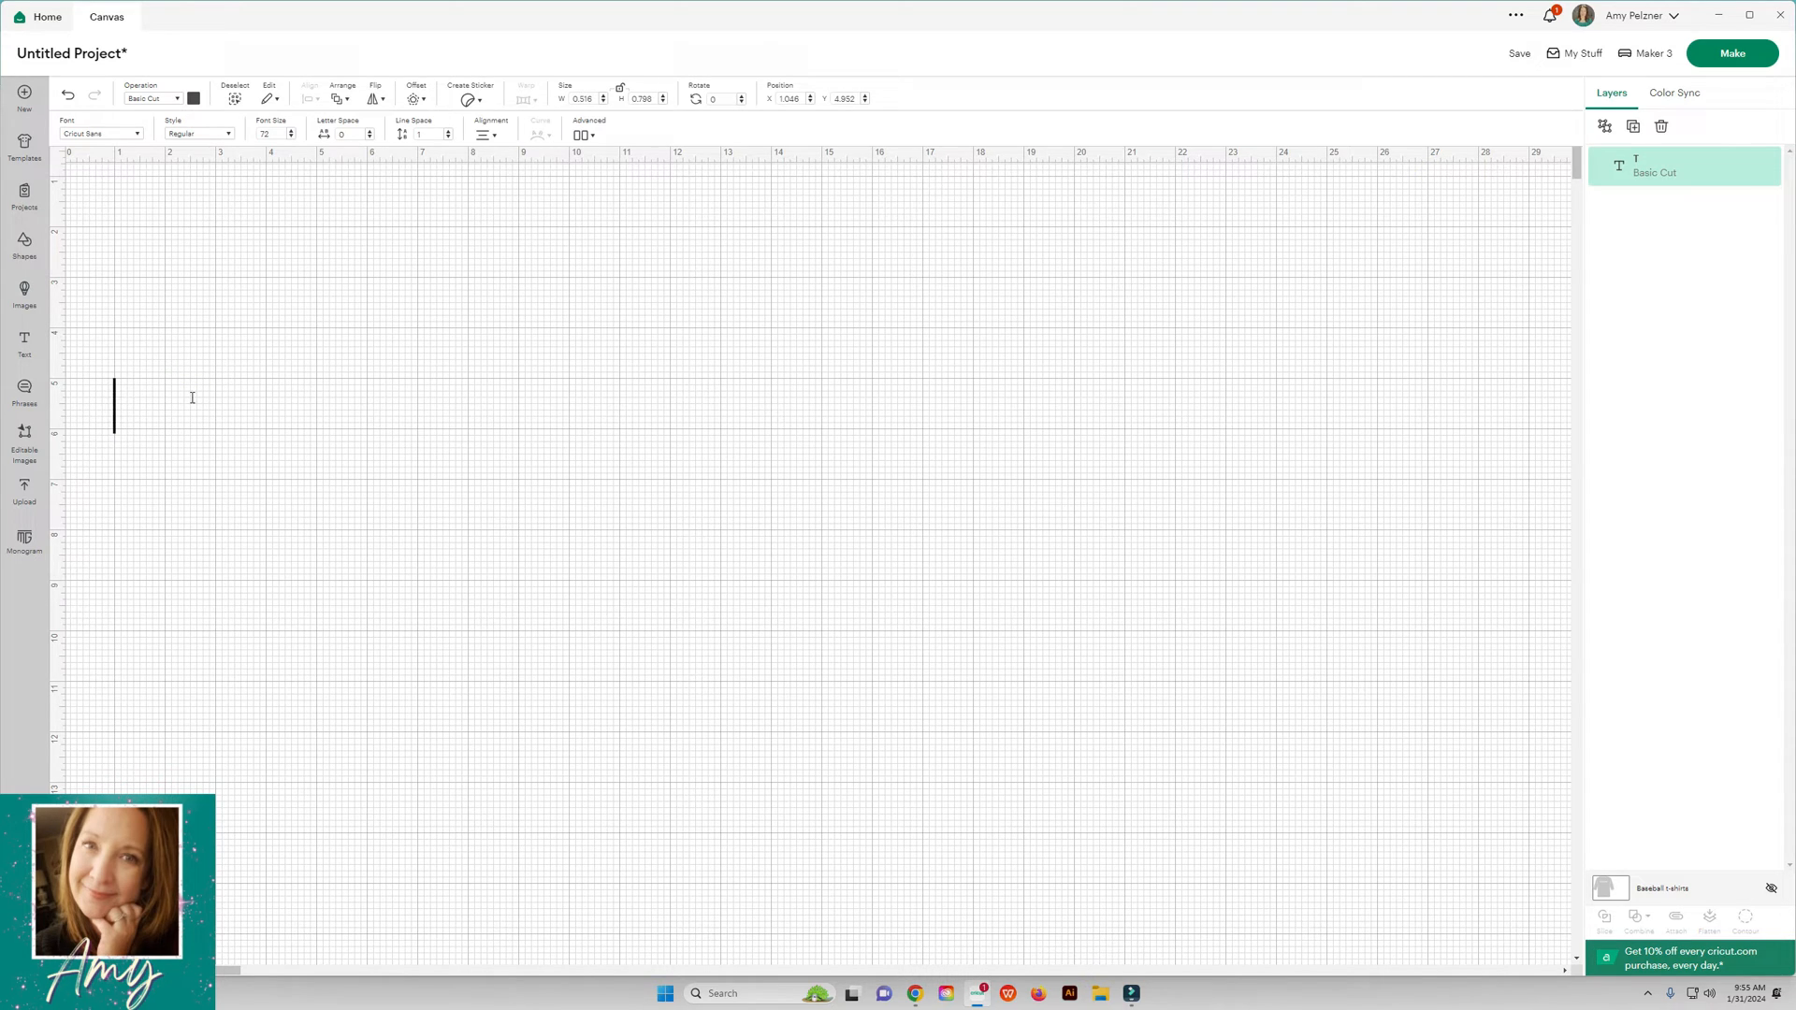
type("hello")
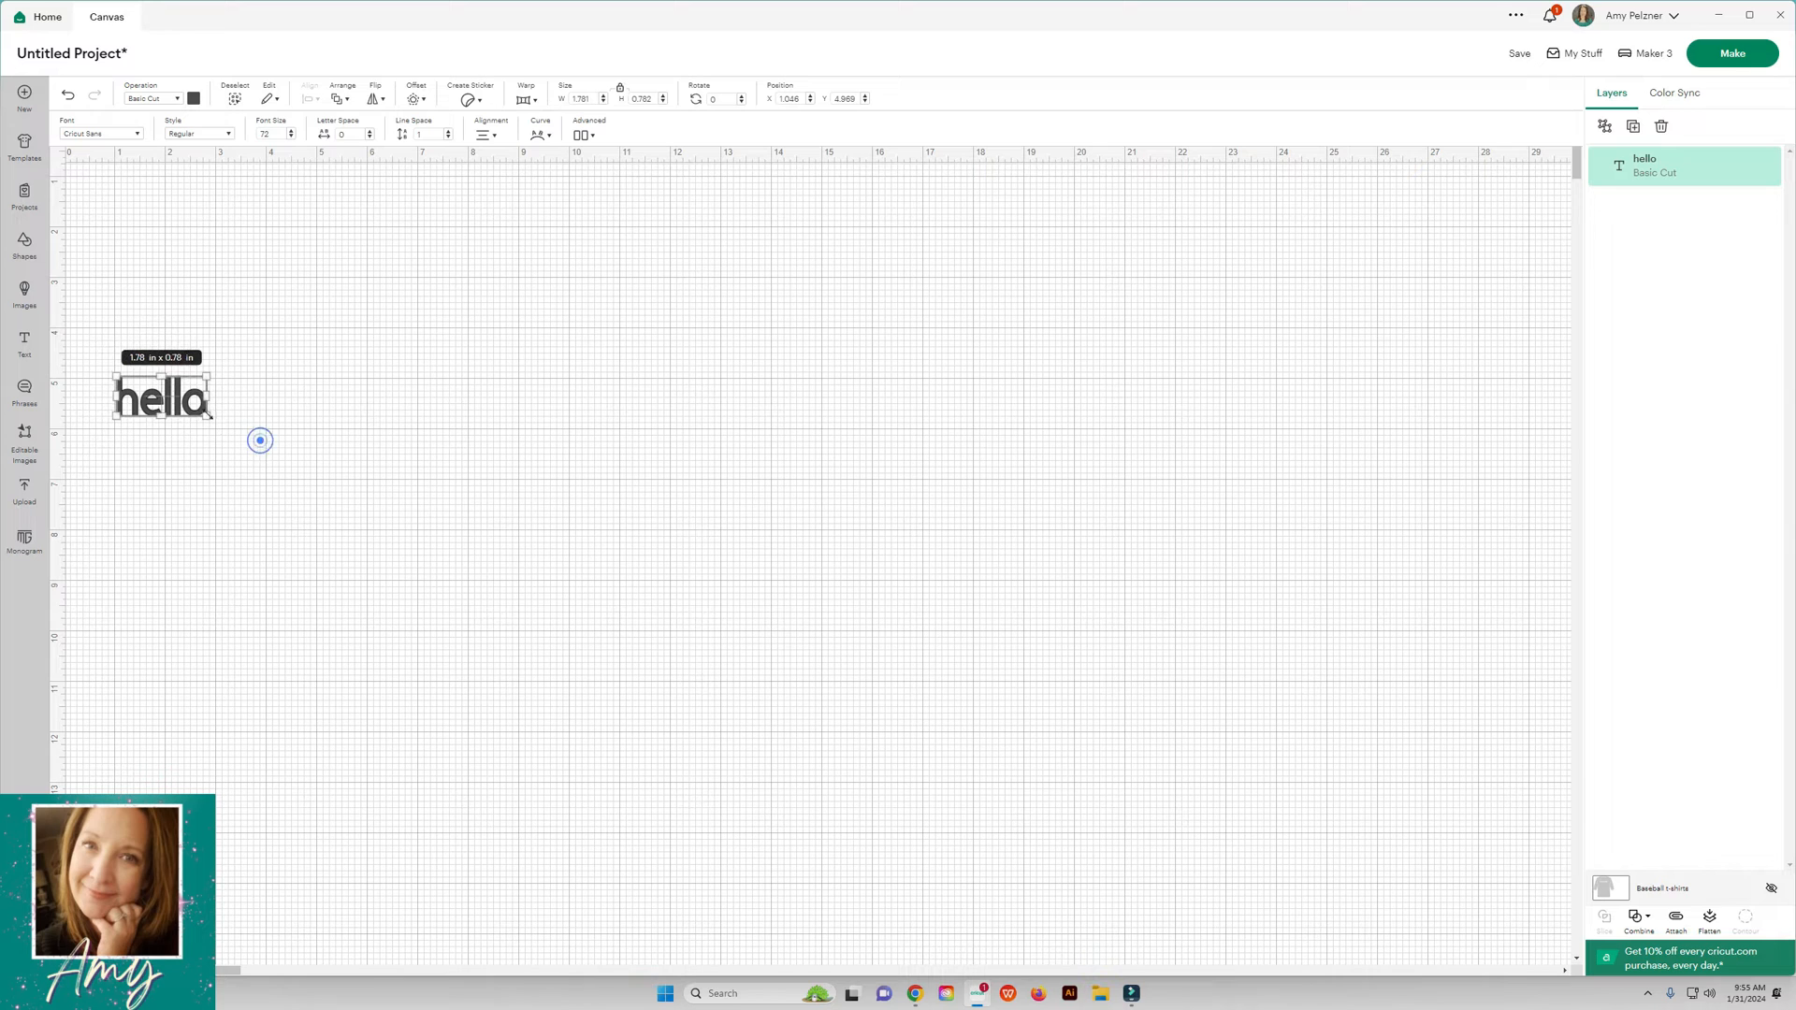
left_click_drag(210, 413, 663, 542)
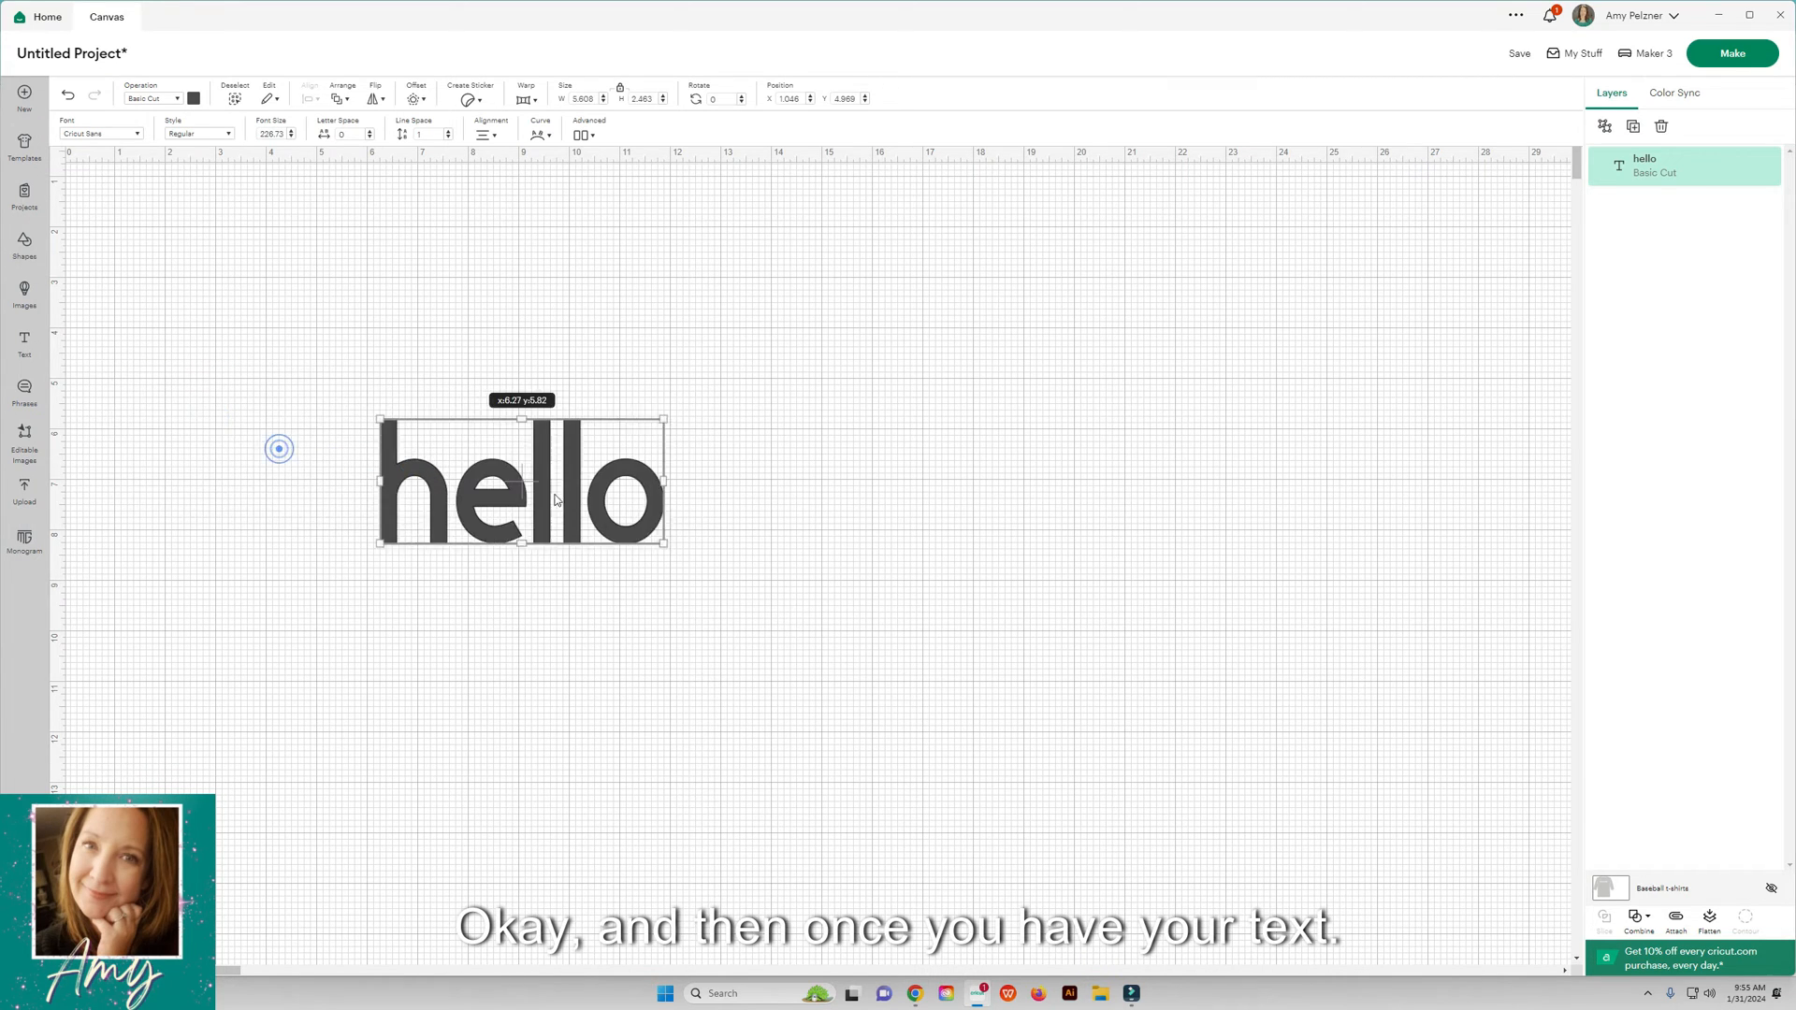
Step: Open the font list and scroll through the available fonts
left_click(97, 133)
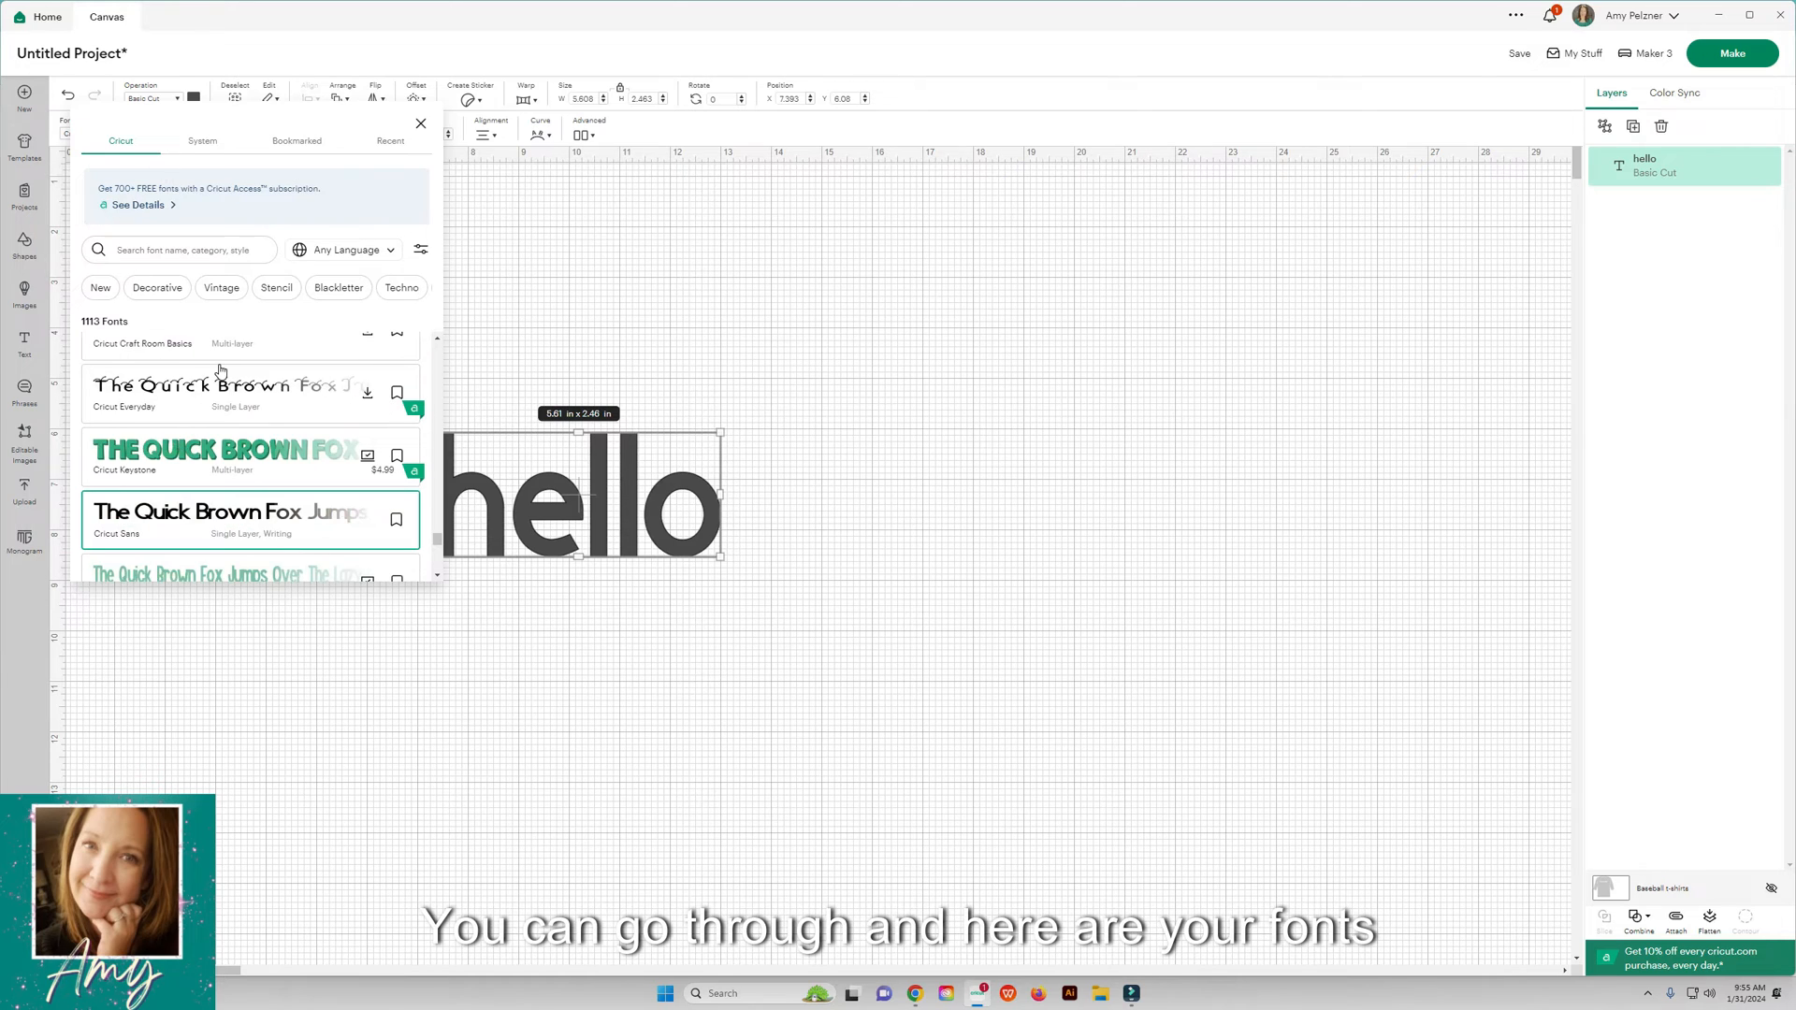
left_click(420, 123)
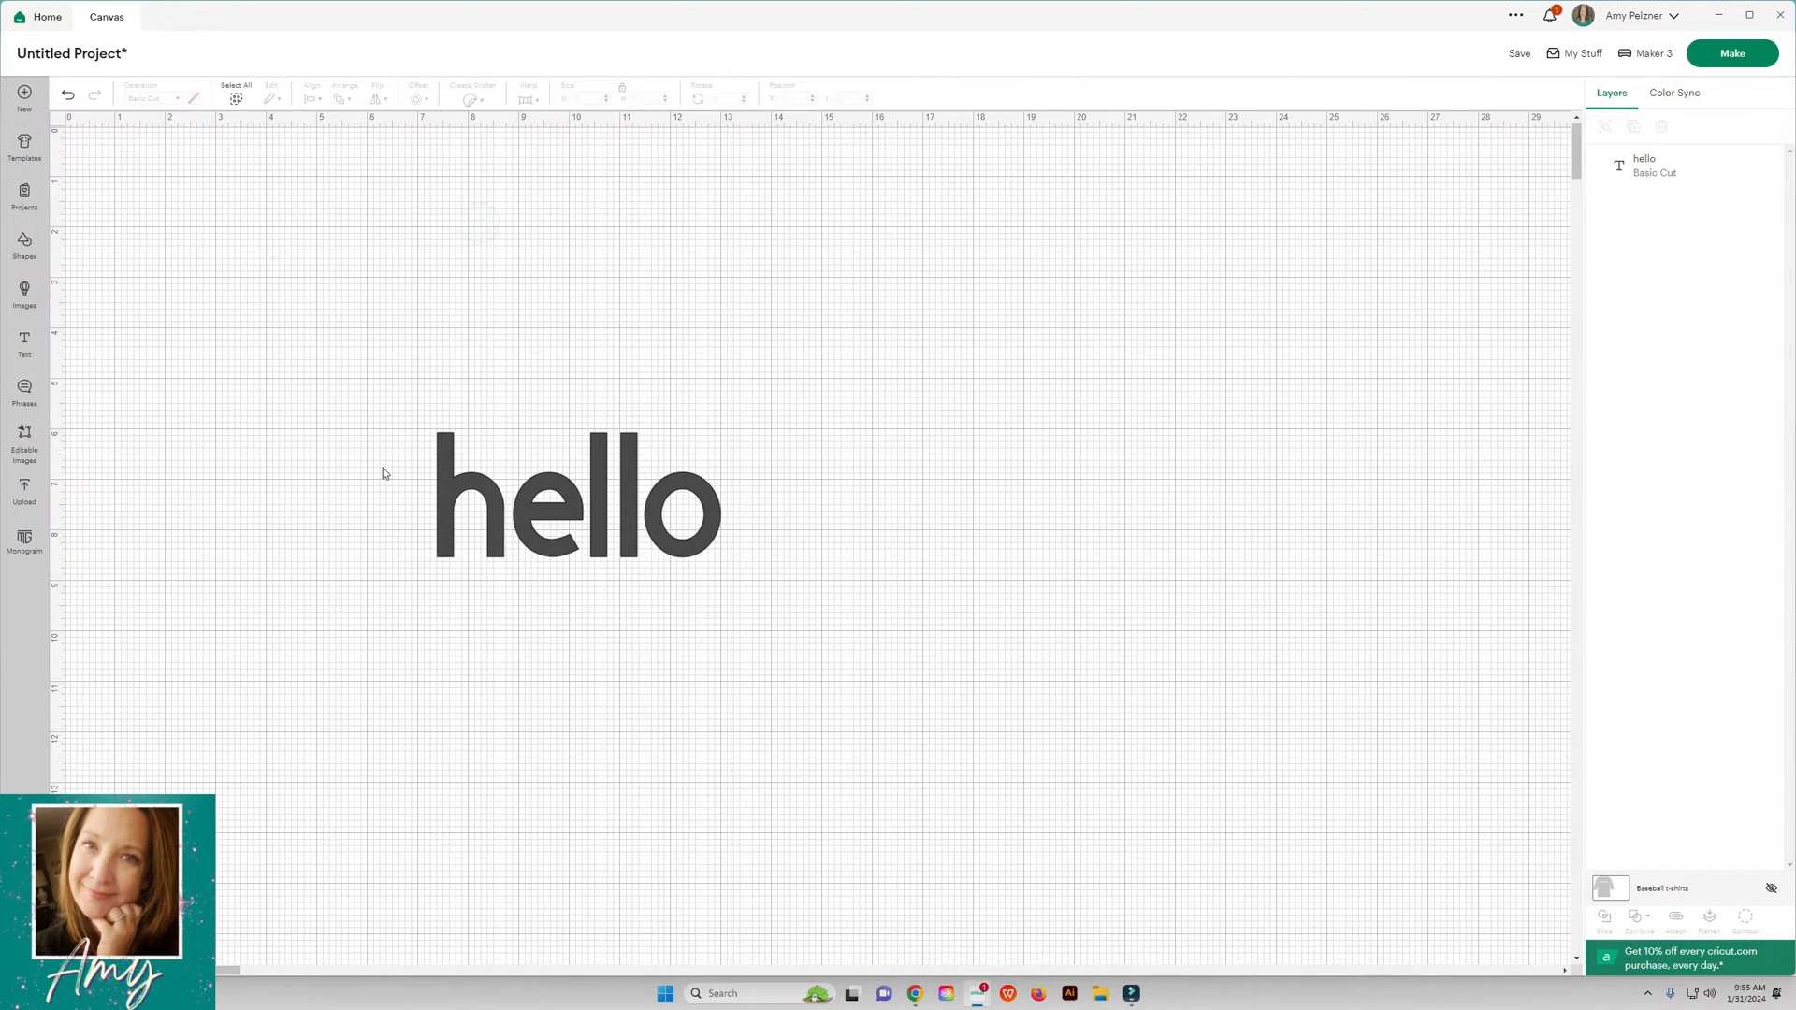
left_click(577, 496)
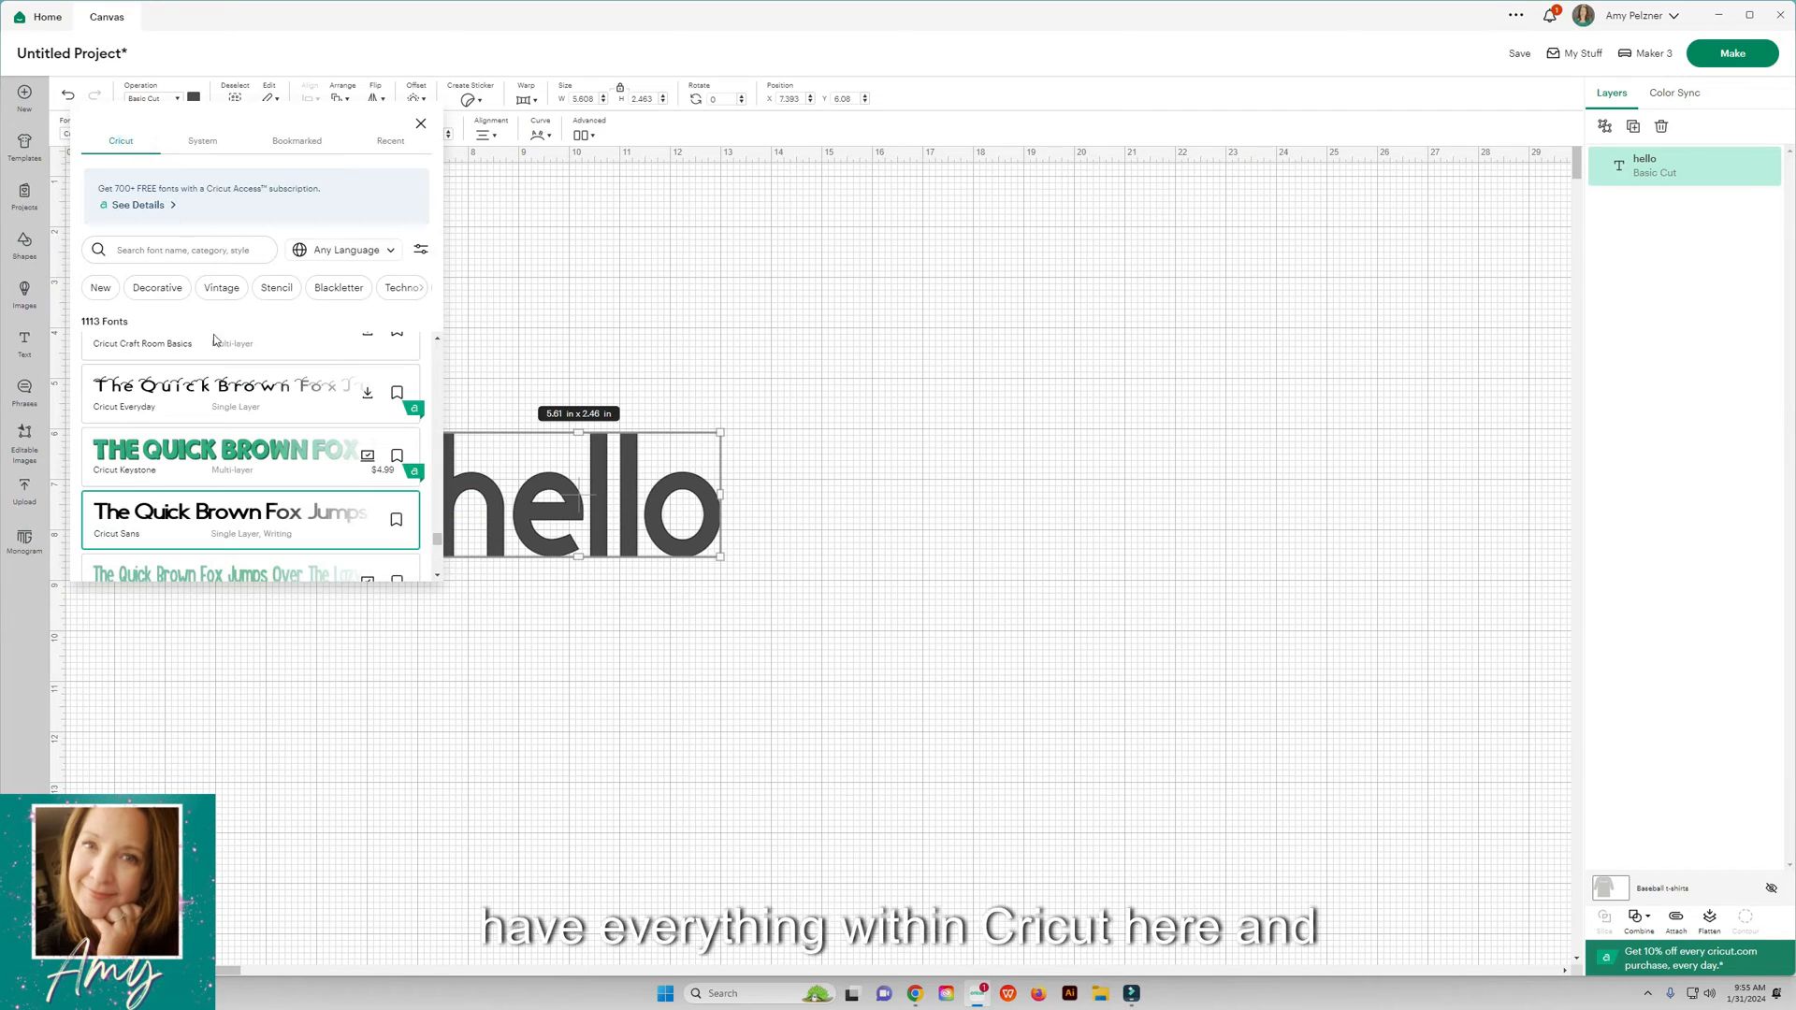
scroll("down", 3)
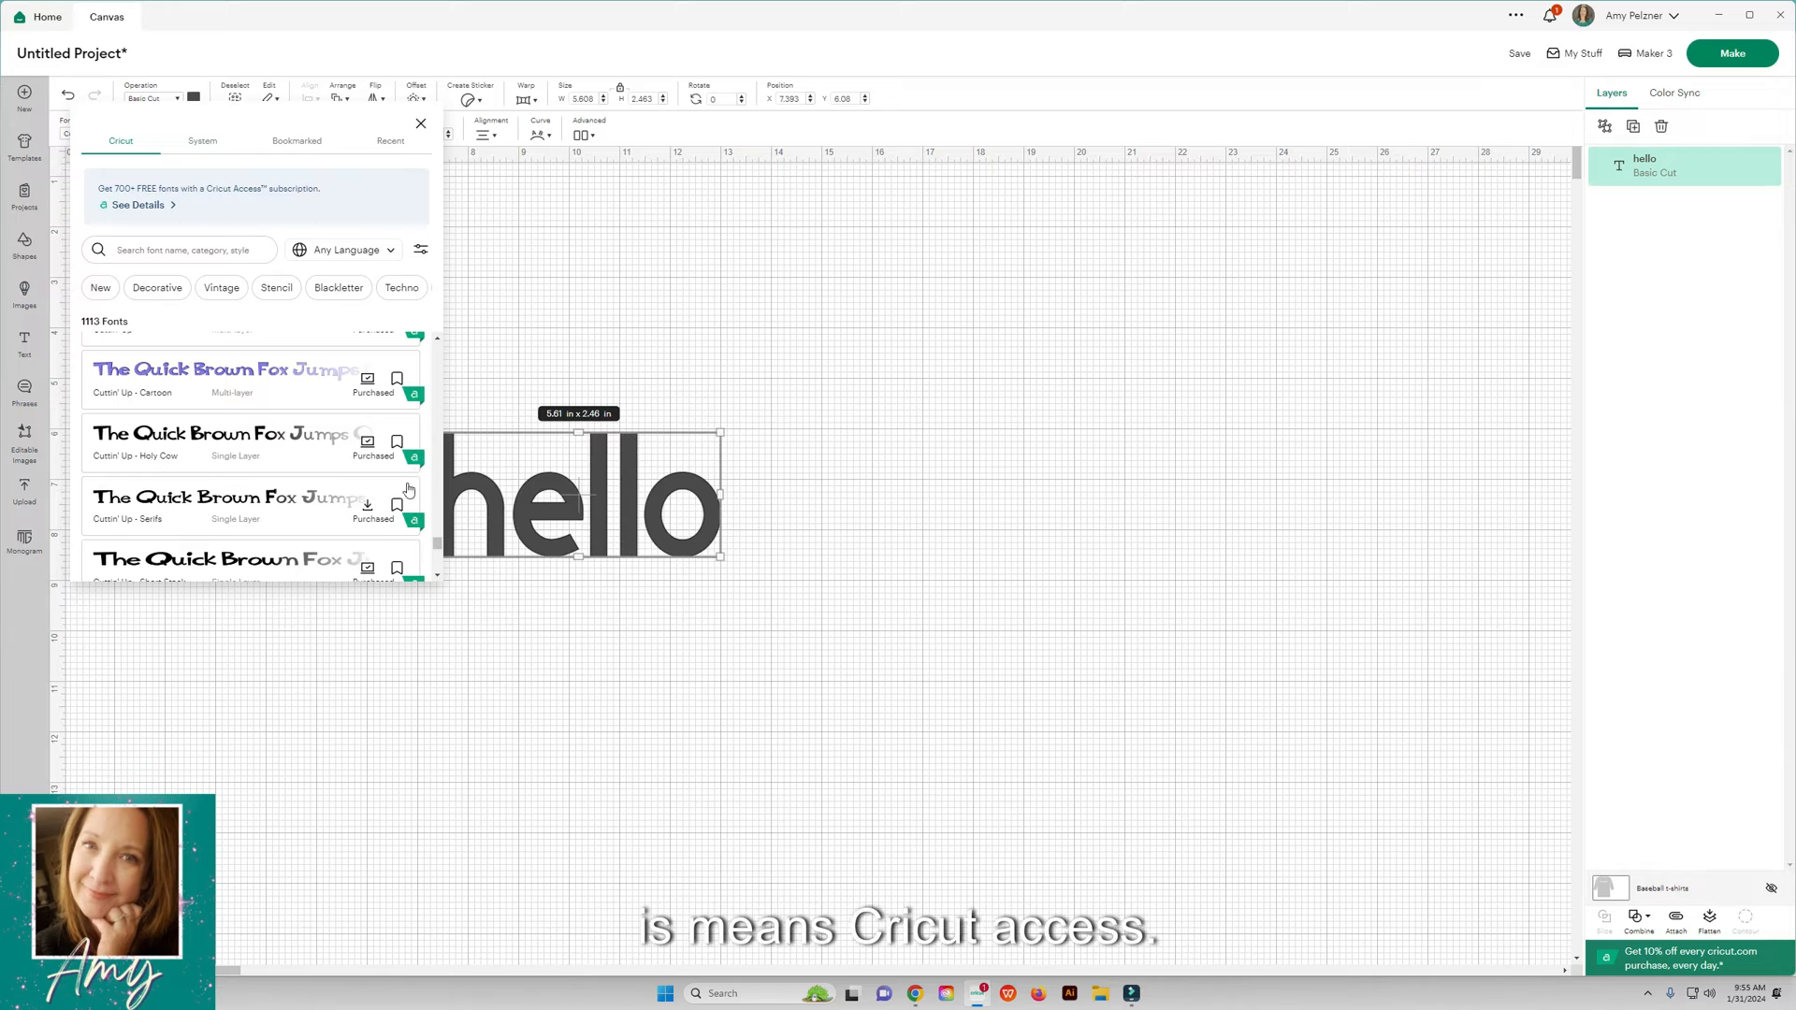
scroll("down", 3)
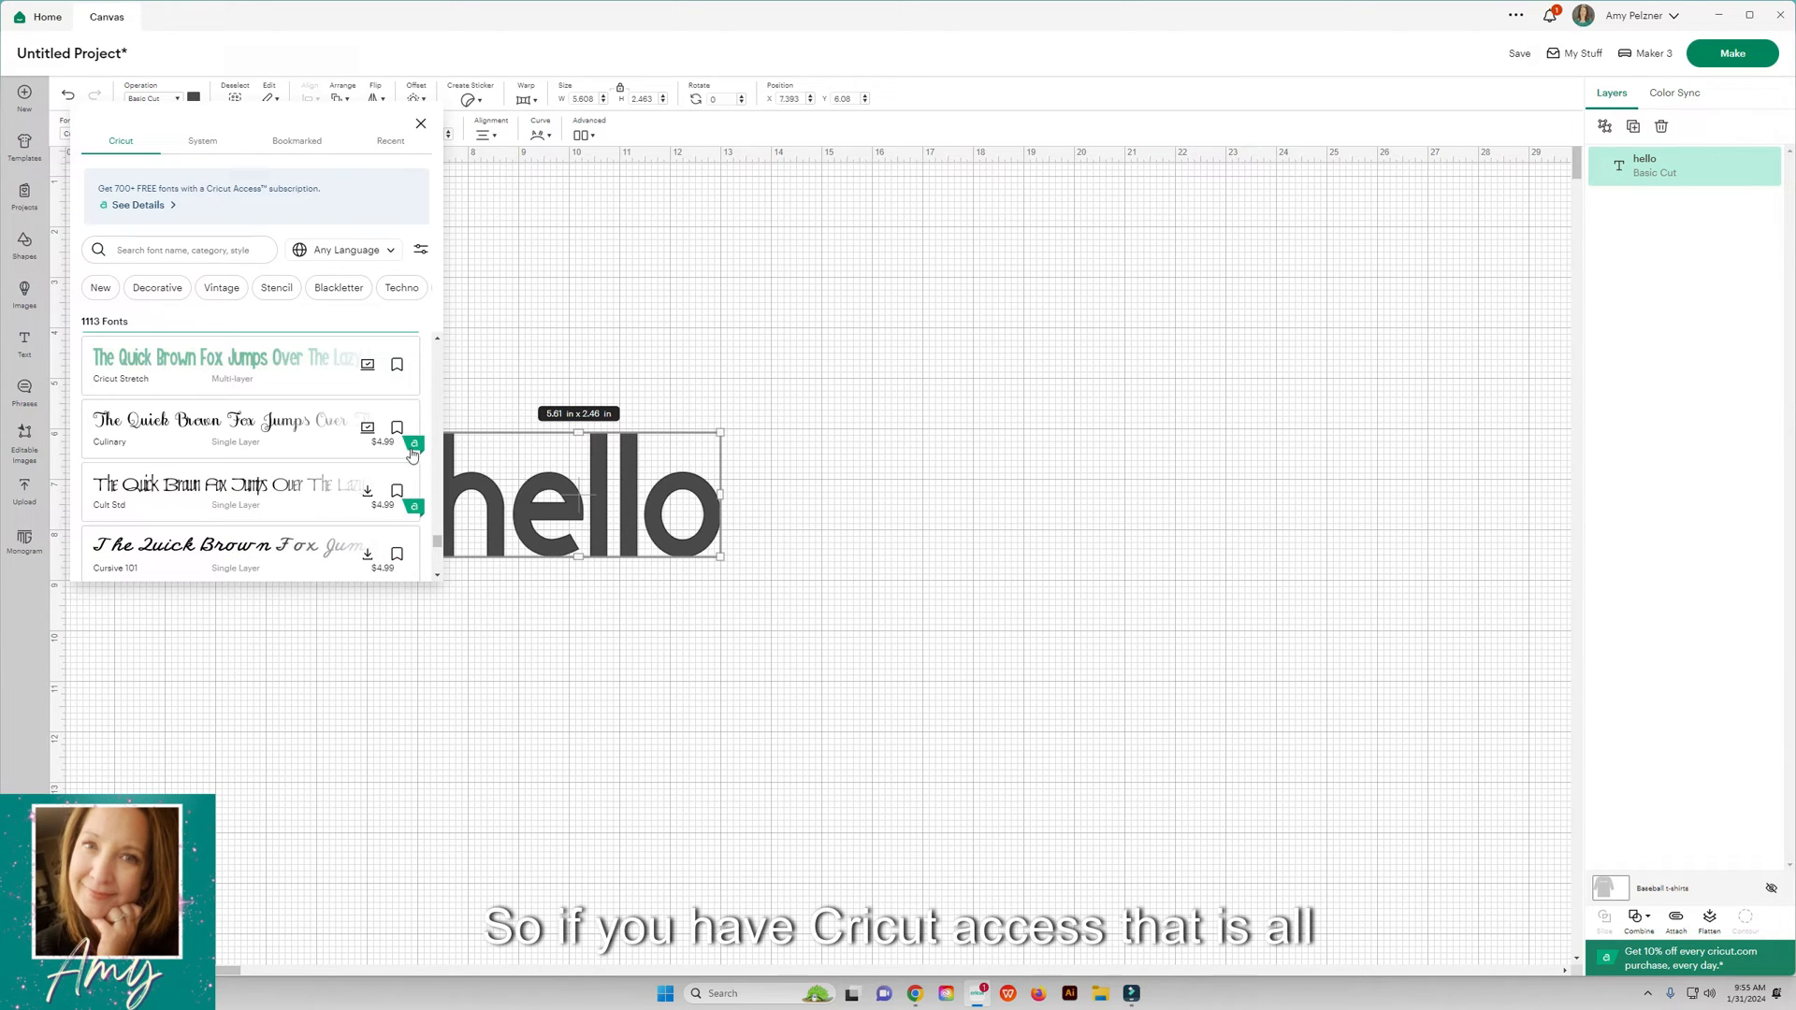
scroll("down", 3)
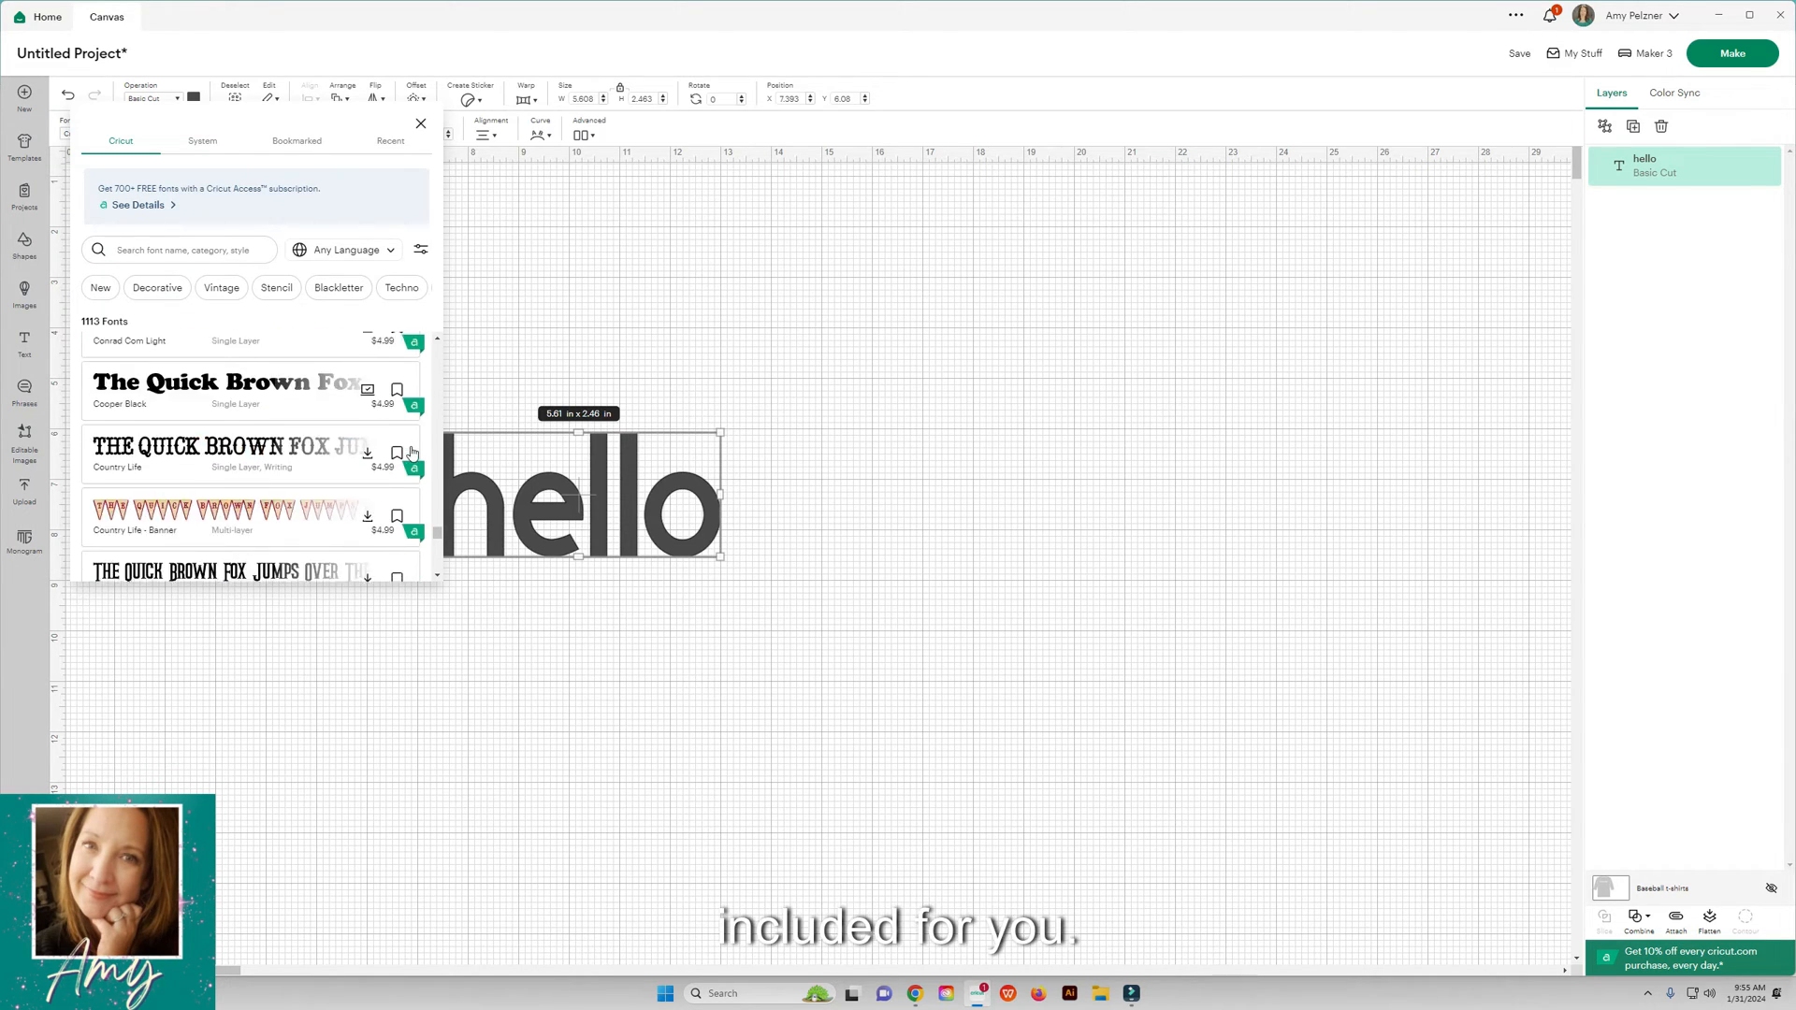
scroll("down", 3)
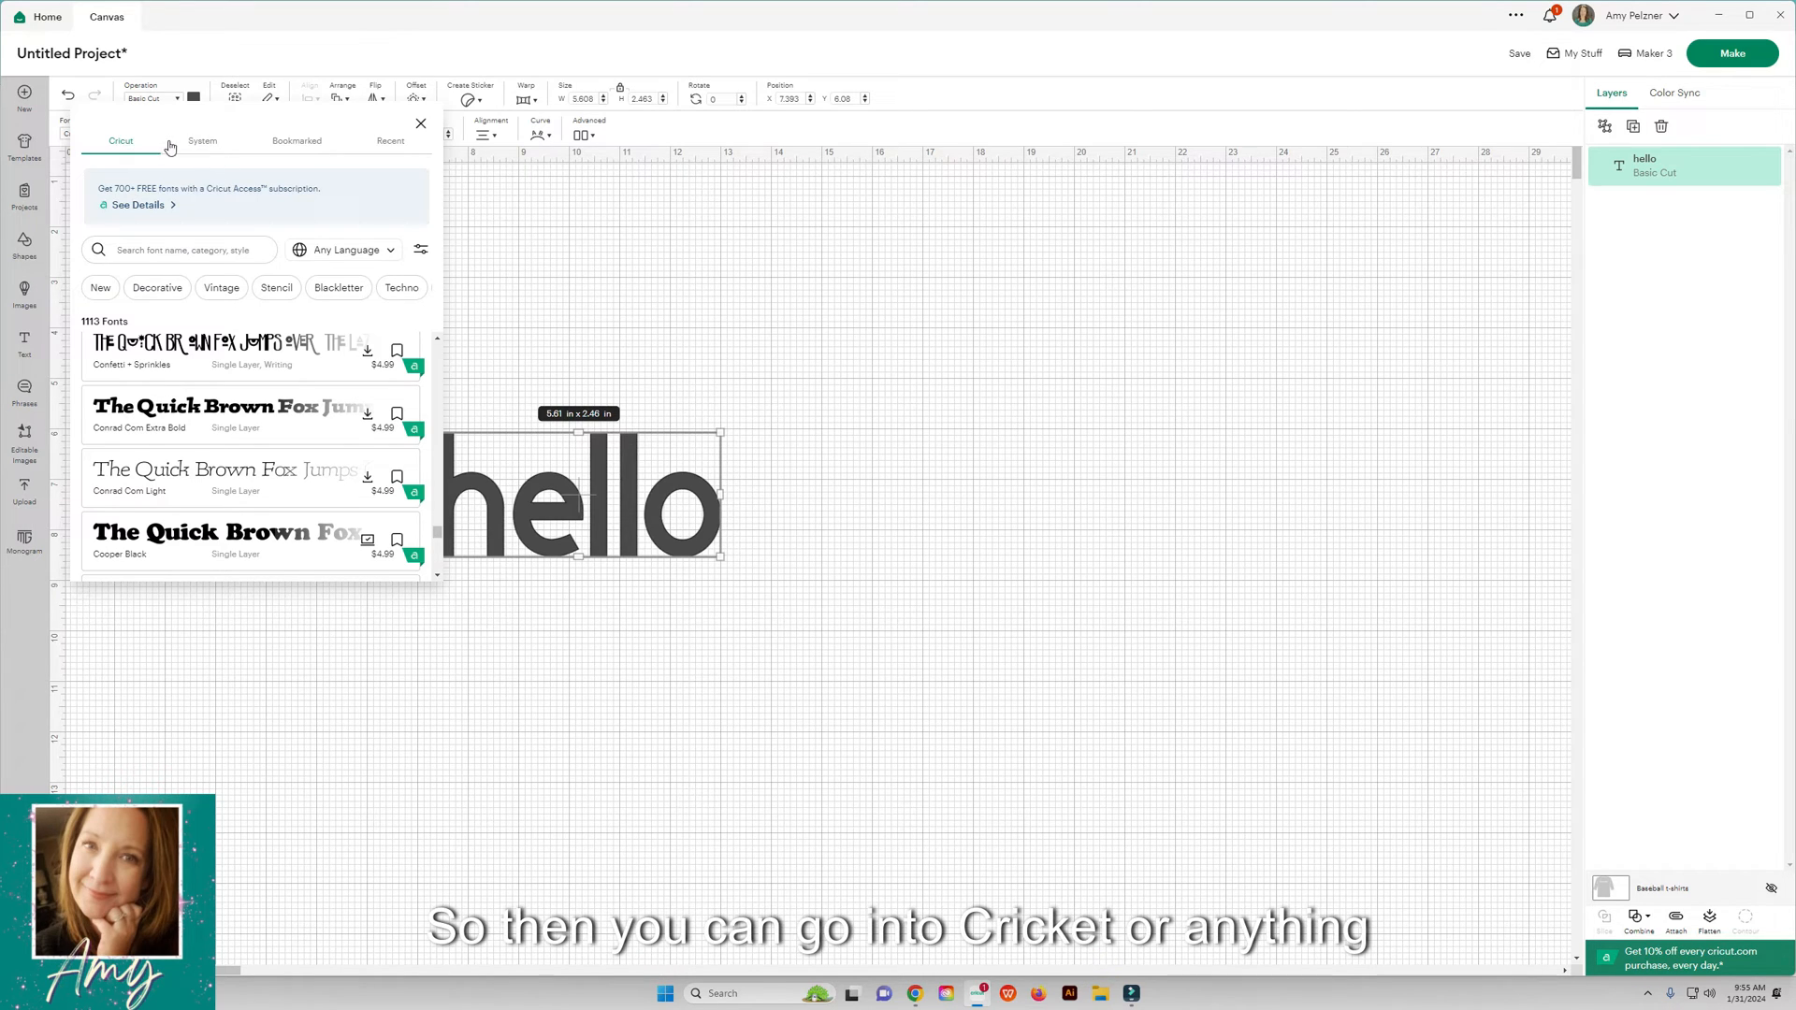
Step: Bookmark Better Valentina from System fonts, view Bookmarked fonts, and close the list
left_click(202, 139)
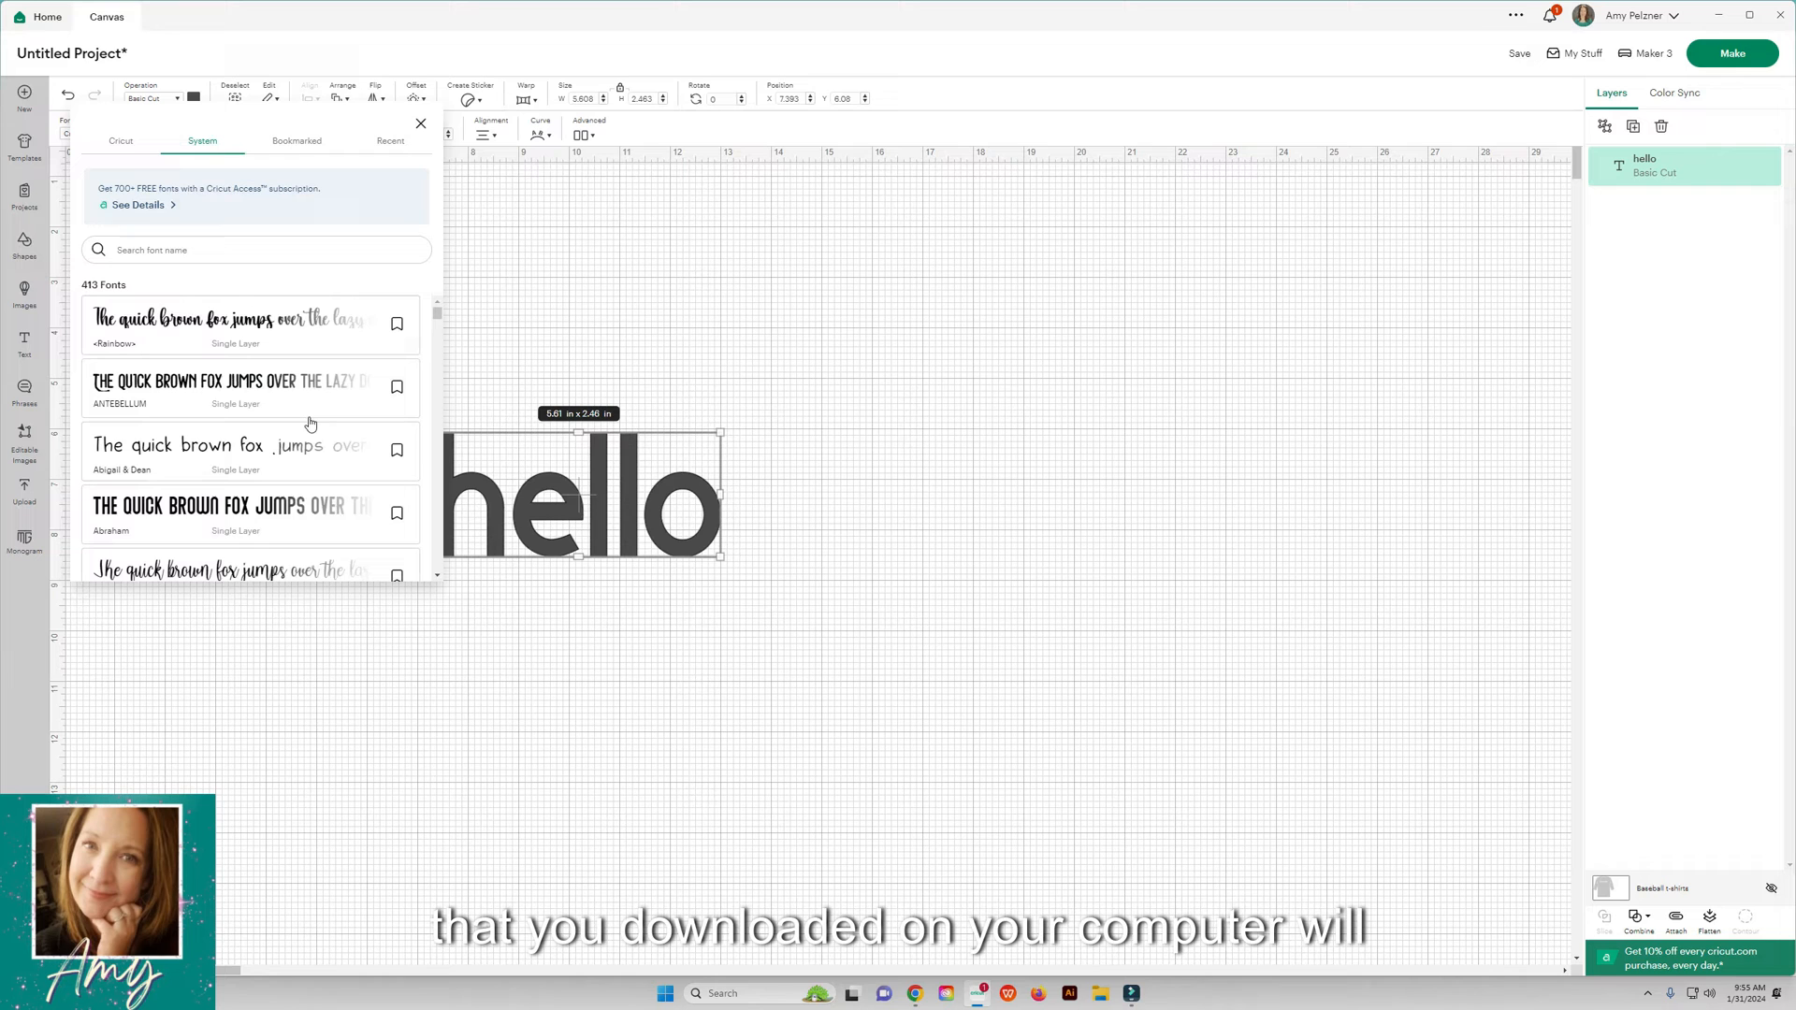
scroll("down", 3)
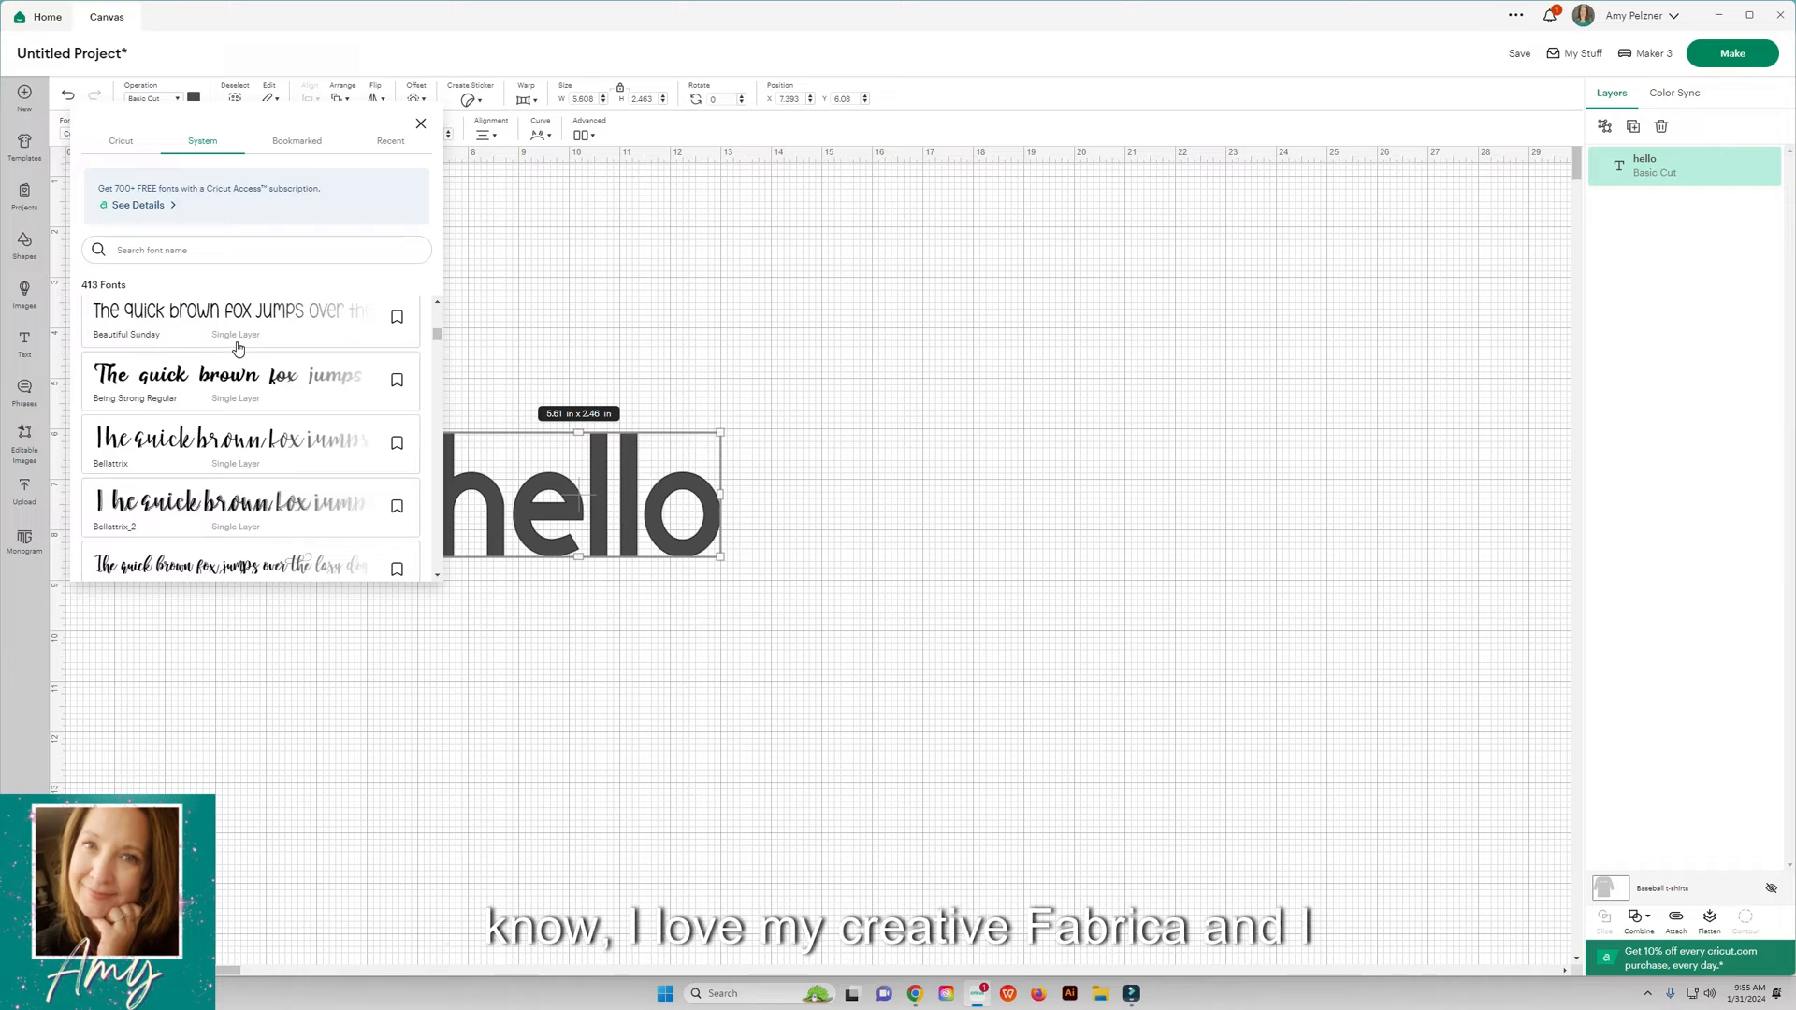
scroll("down", 3)
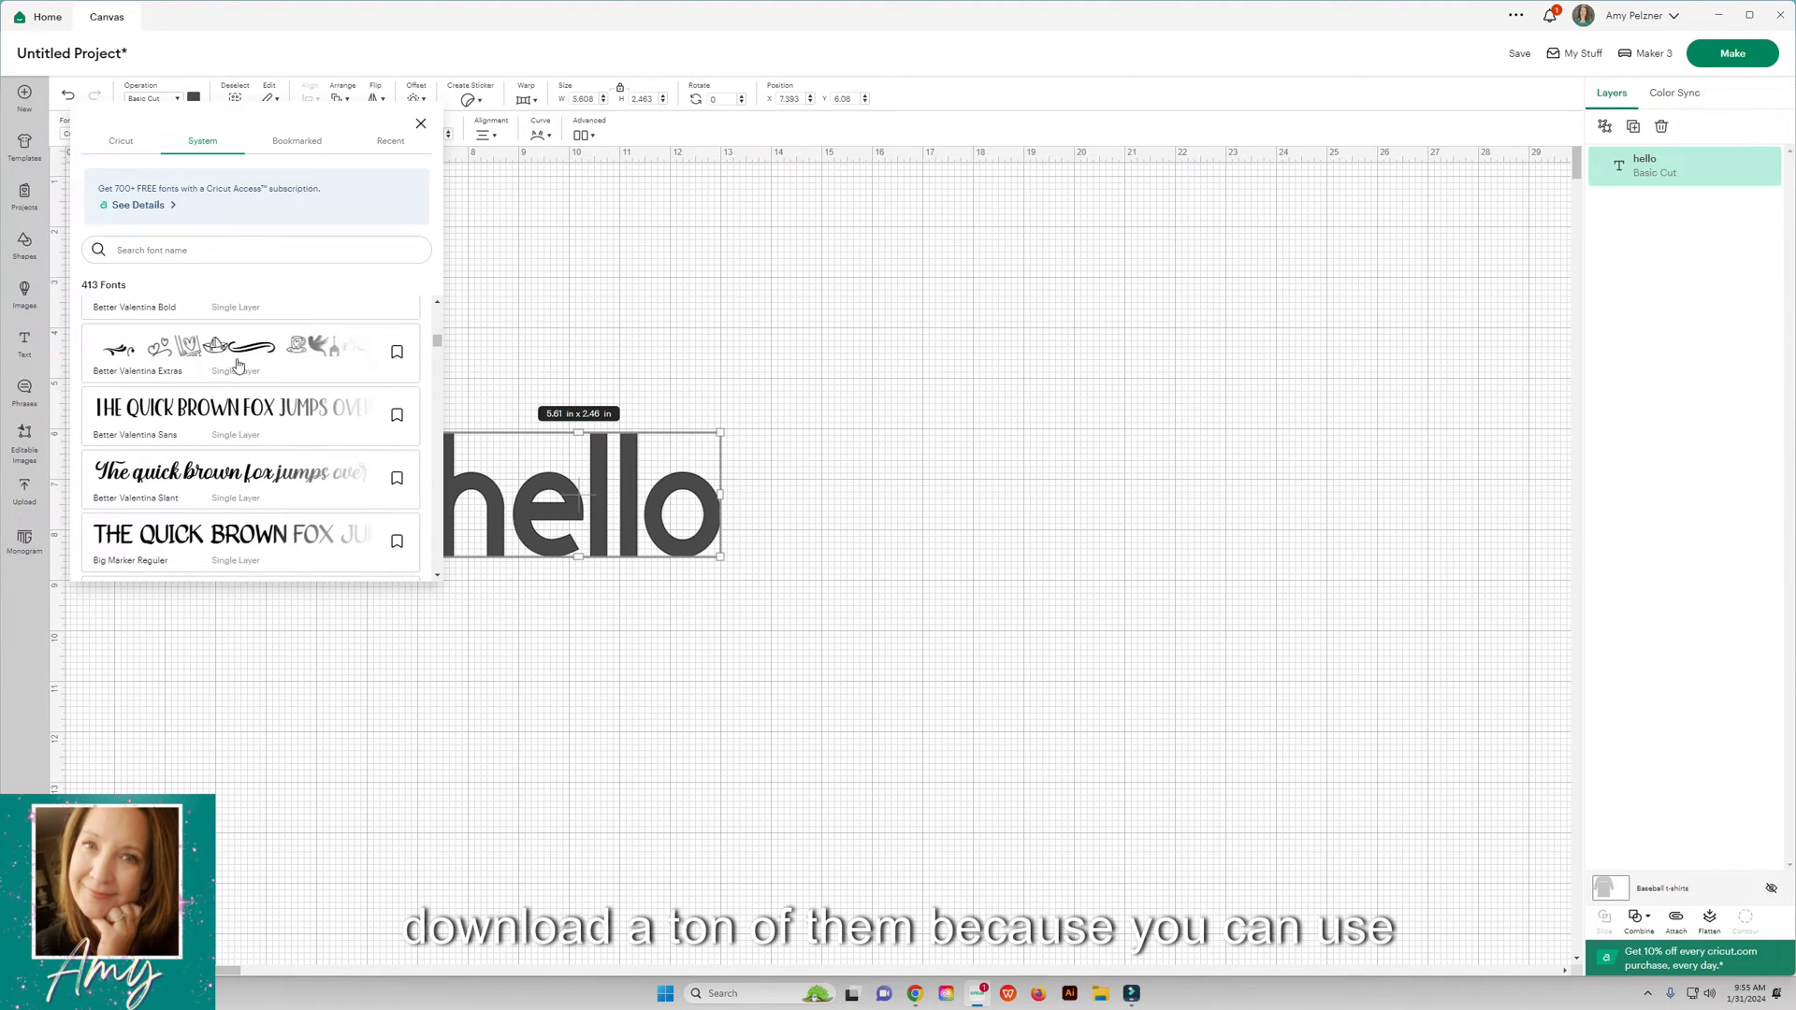
scroll("down", 3)
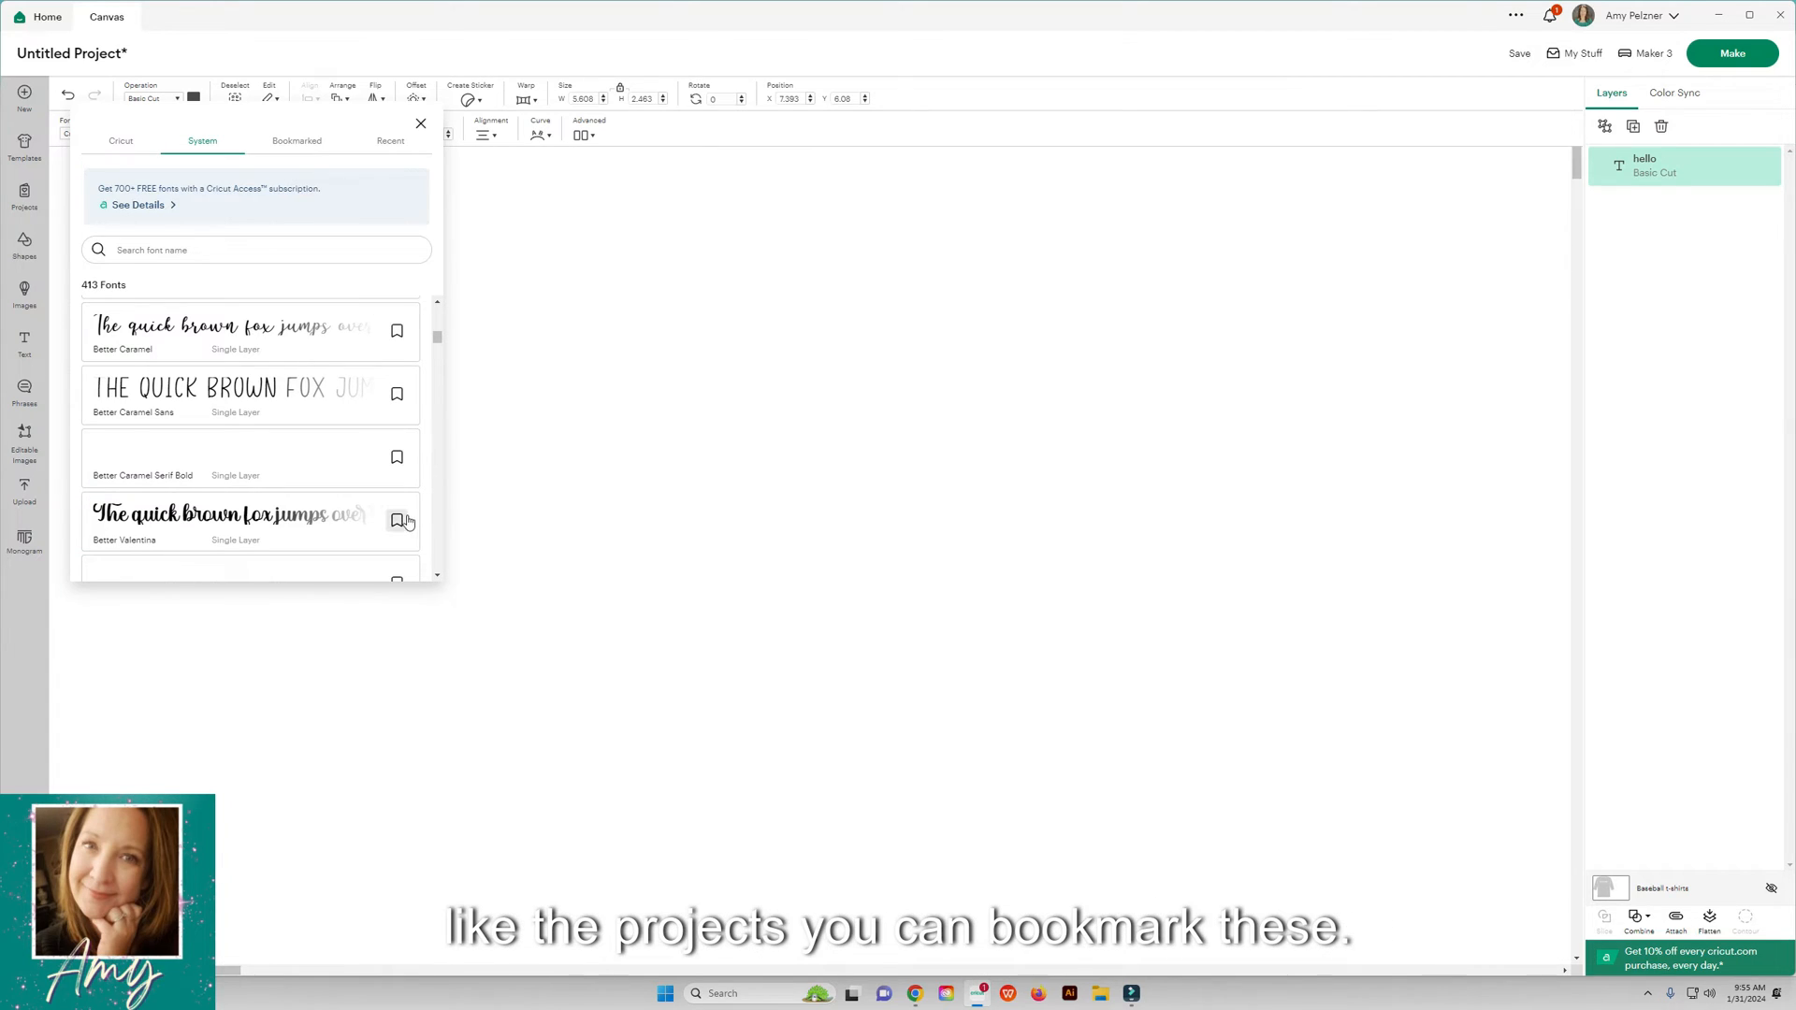
left_click(397, 520)
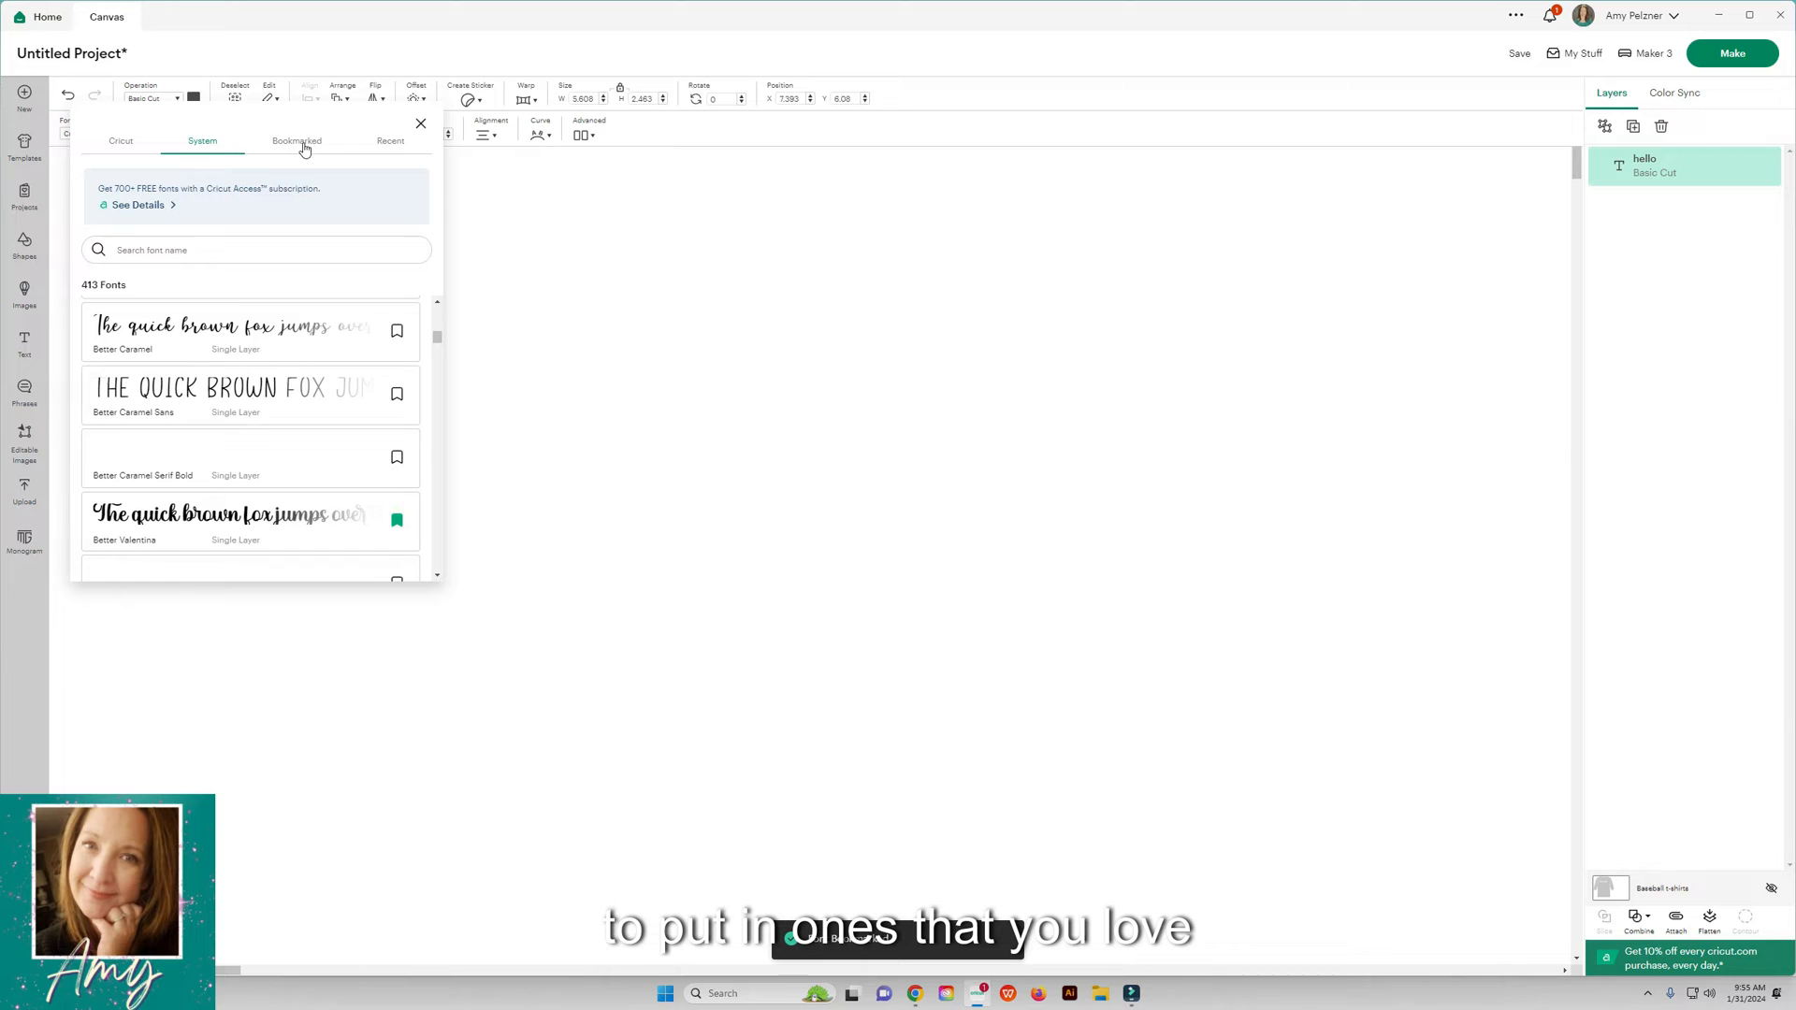
left_click(296, 141)
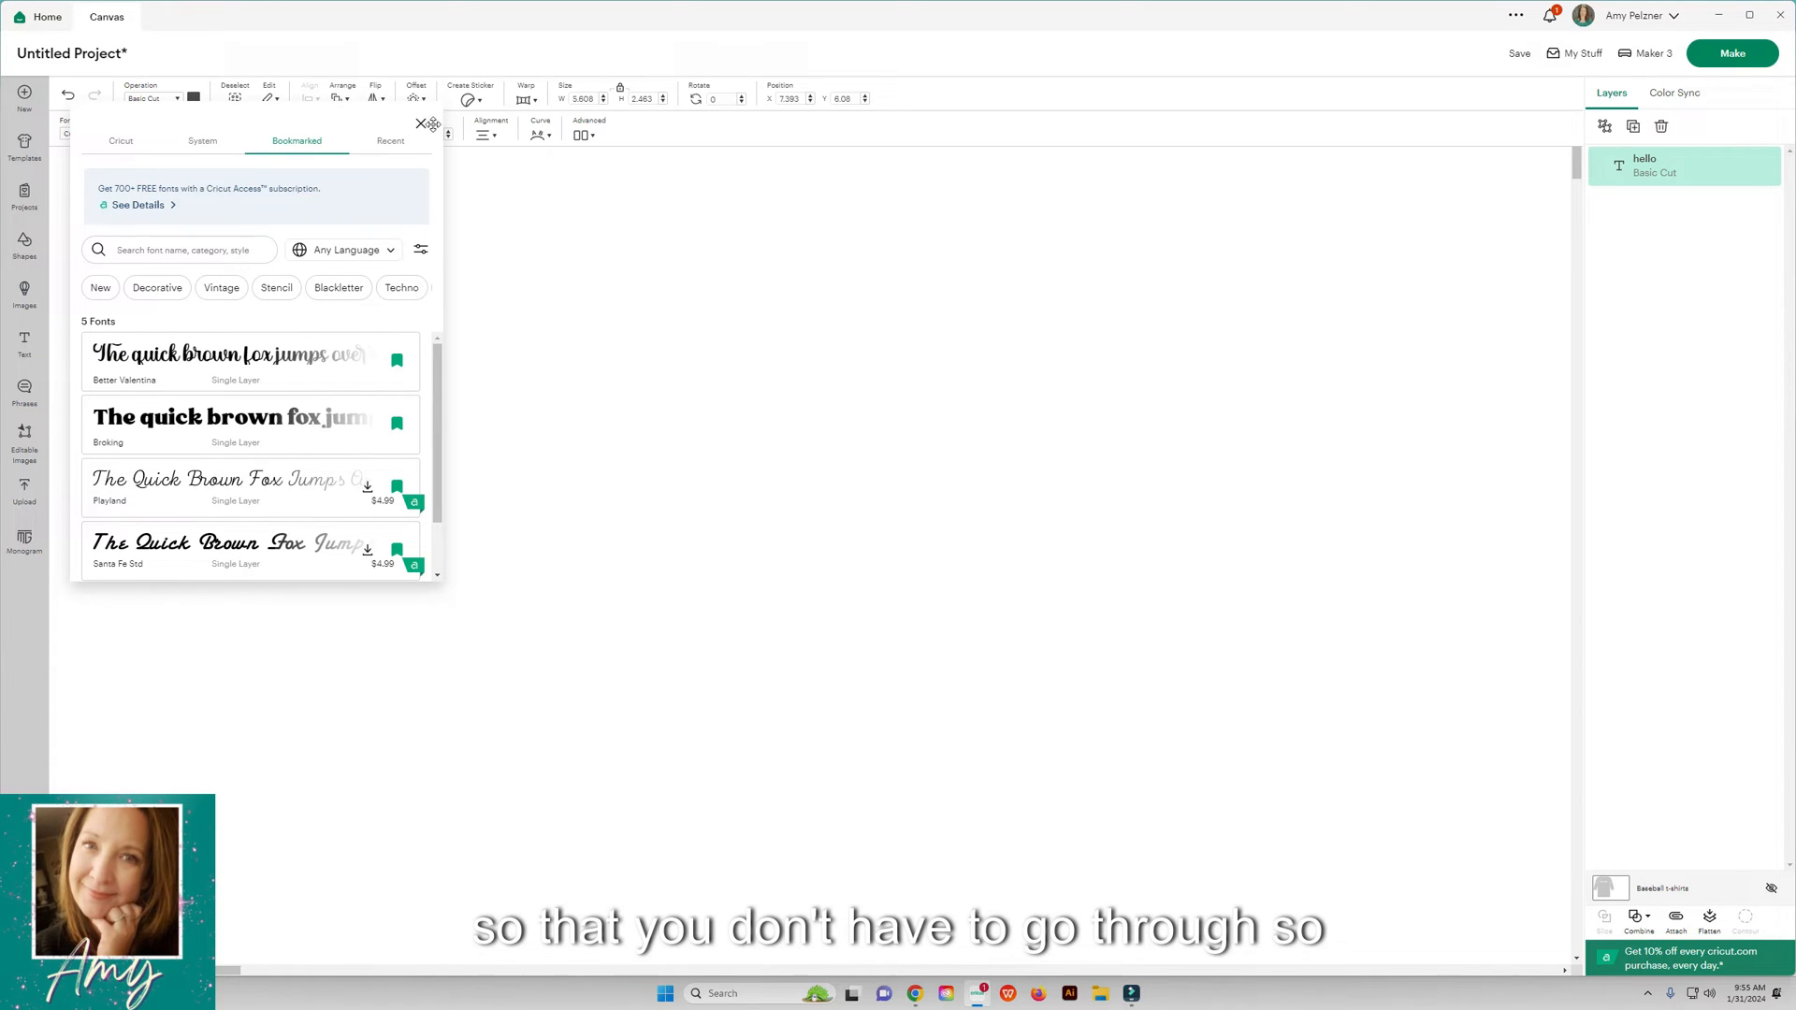
left_click(420, 123)
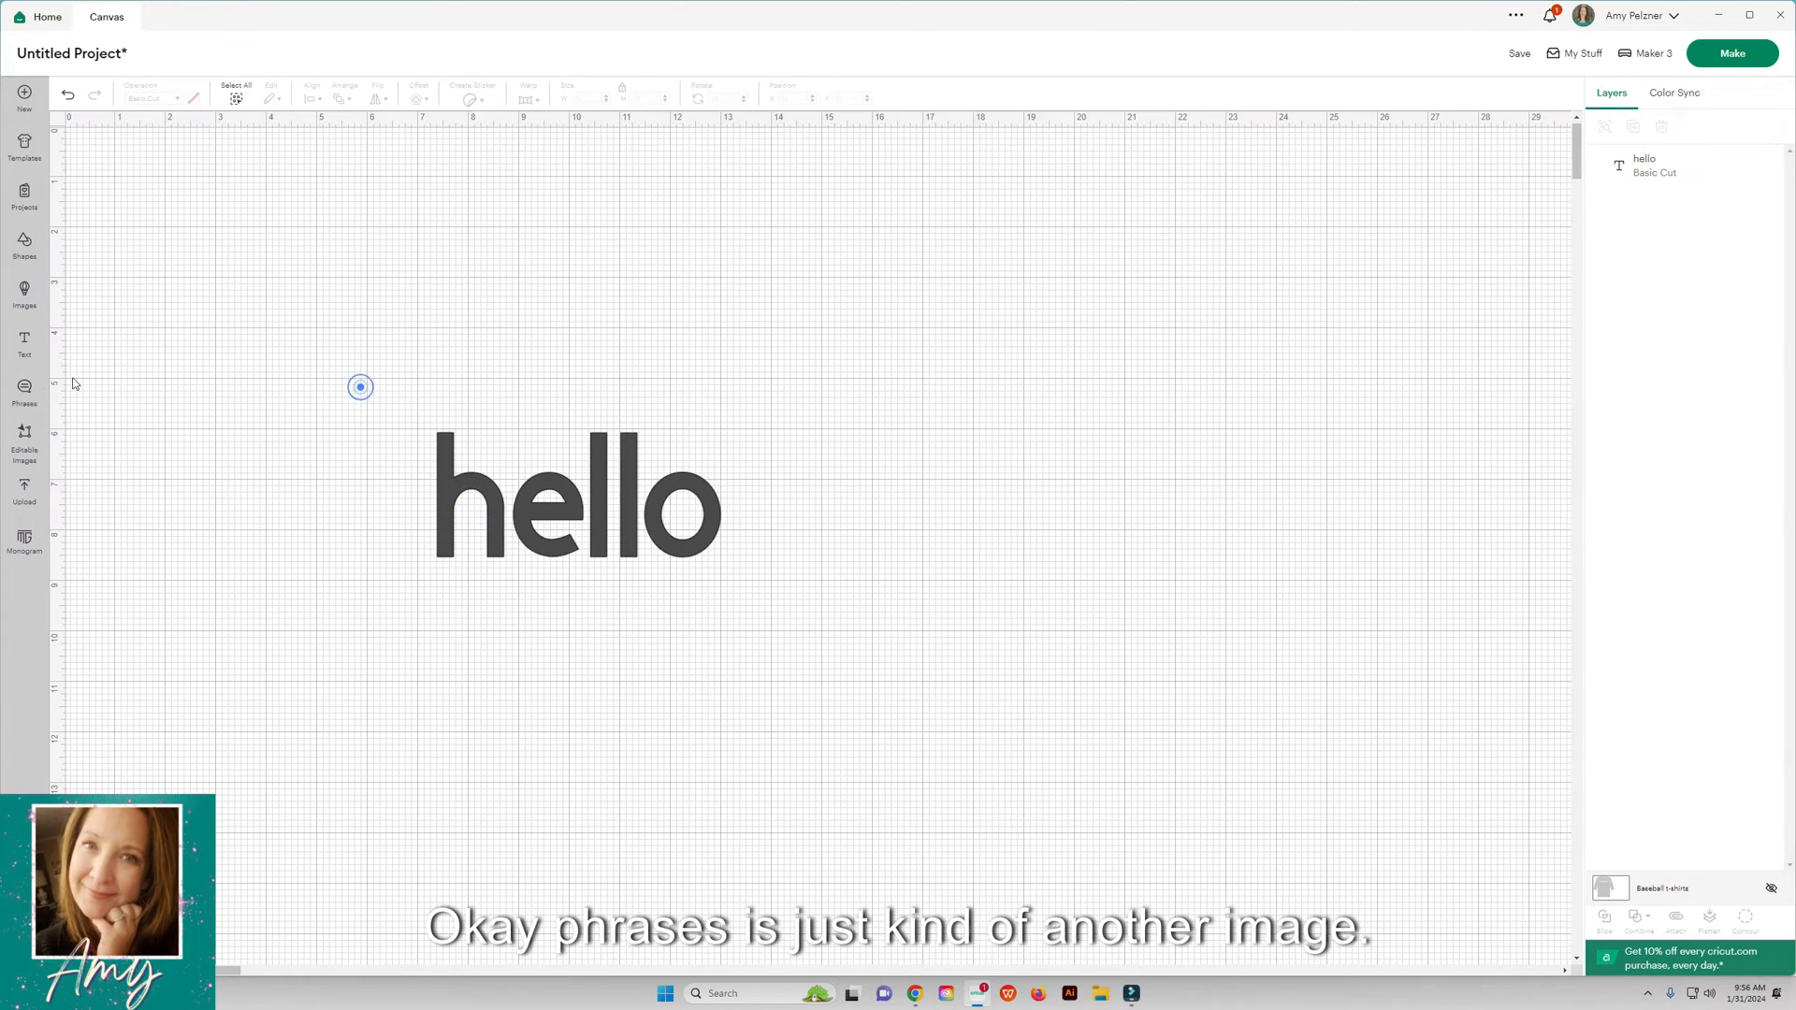
Step: Browse the Phrases and Editable Images libraries, then show the Upload page
left_click(25, 395)
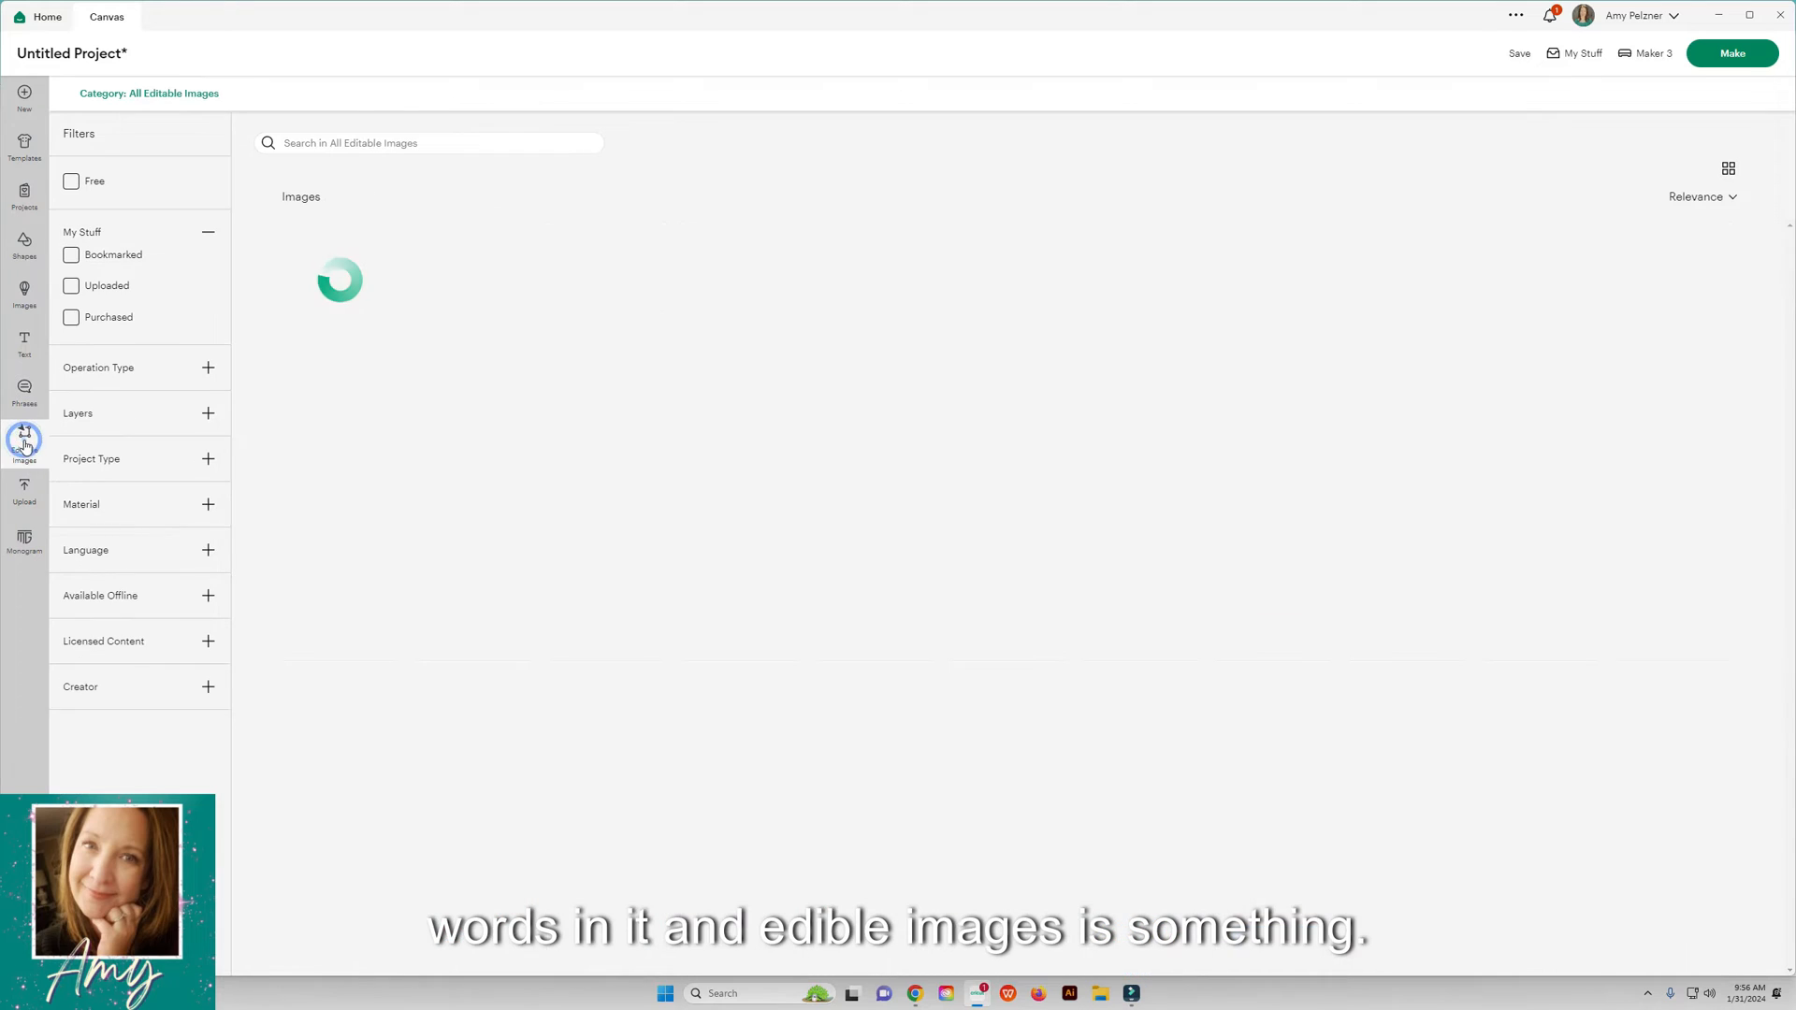
left_click(23, 439)
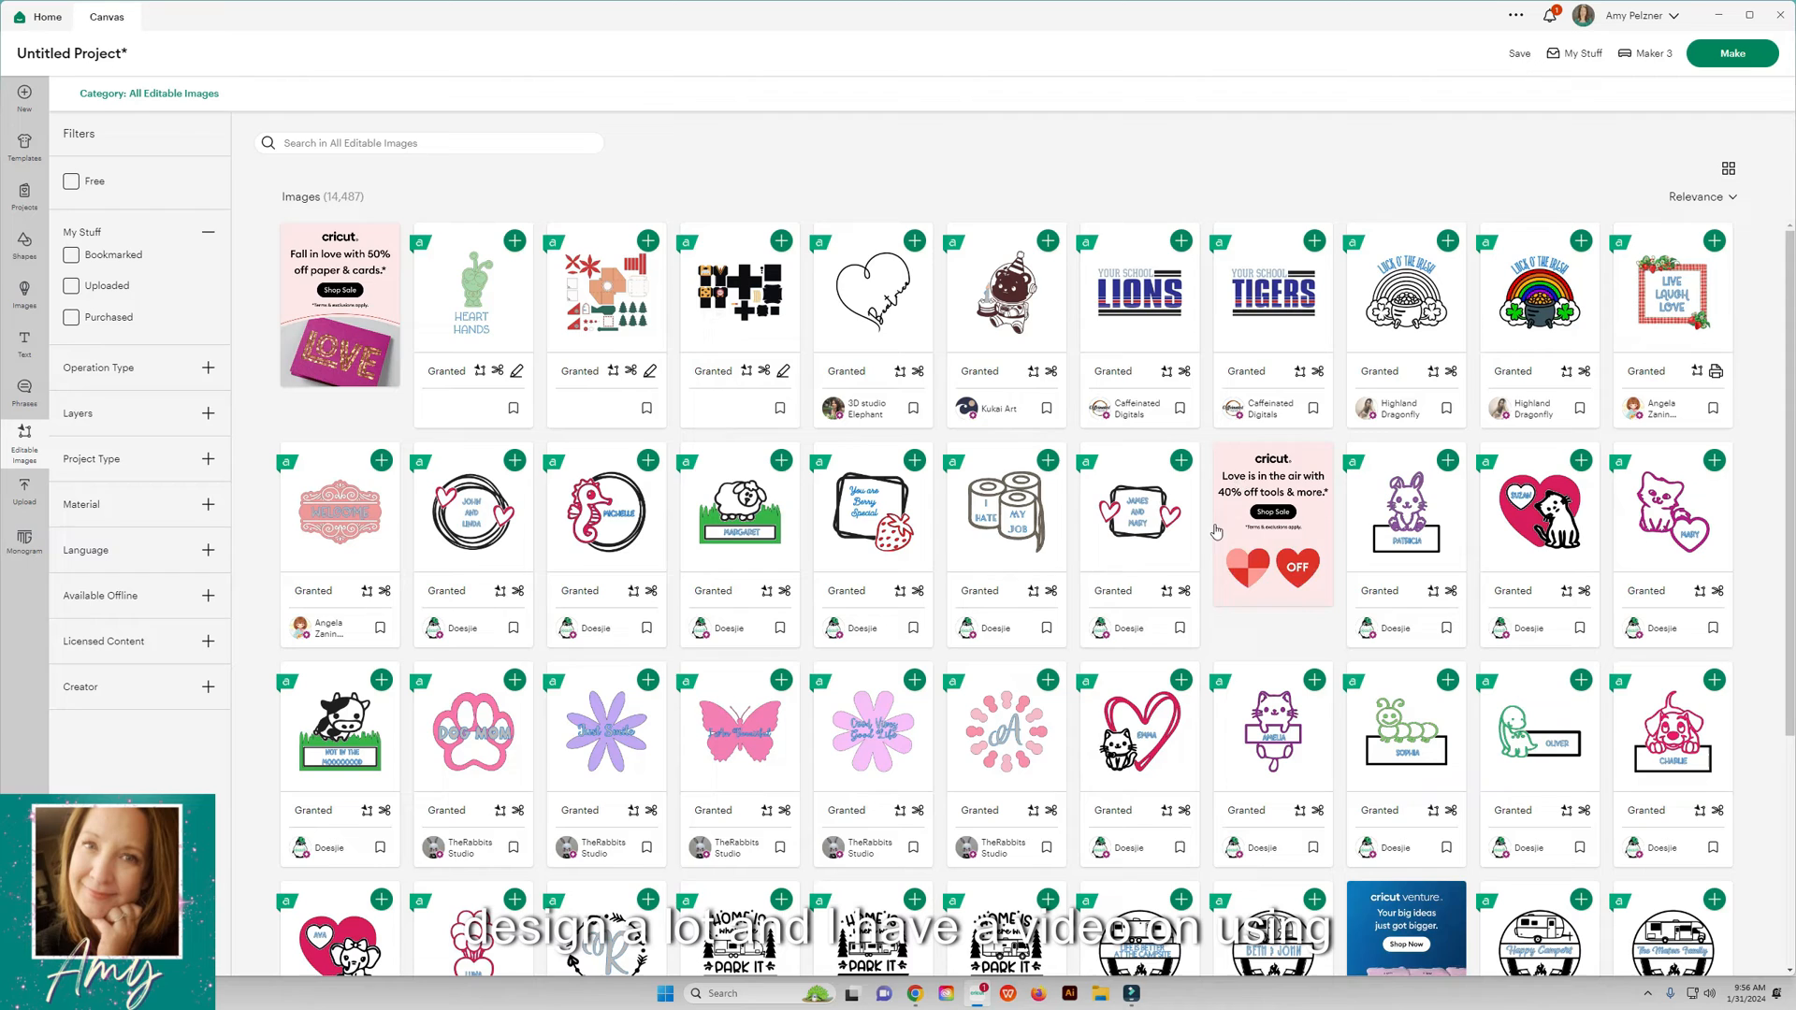
scroll("down", 3)
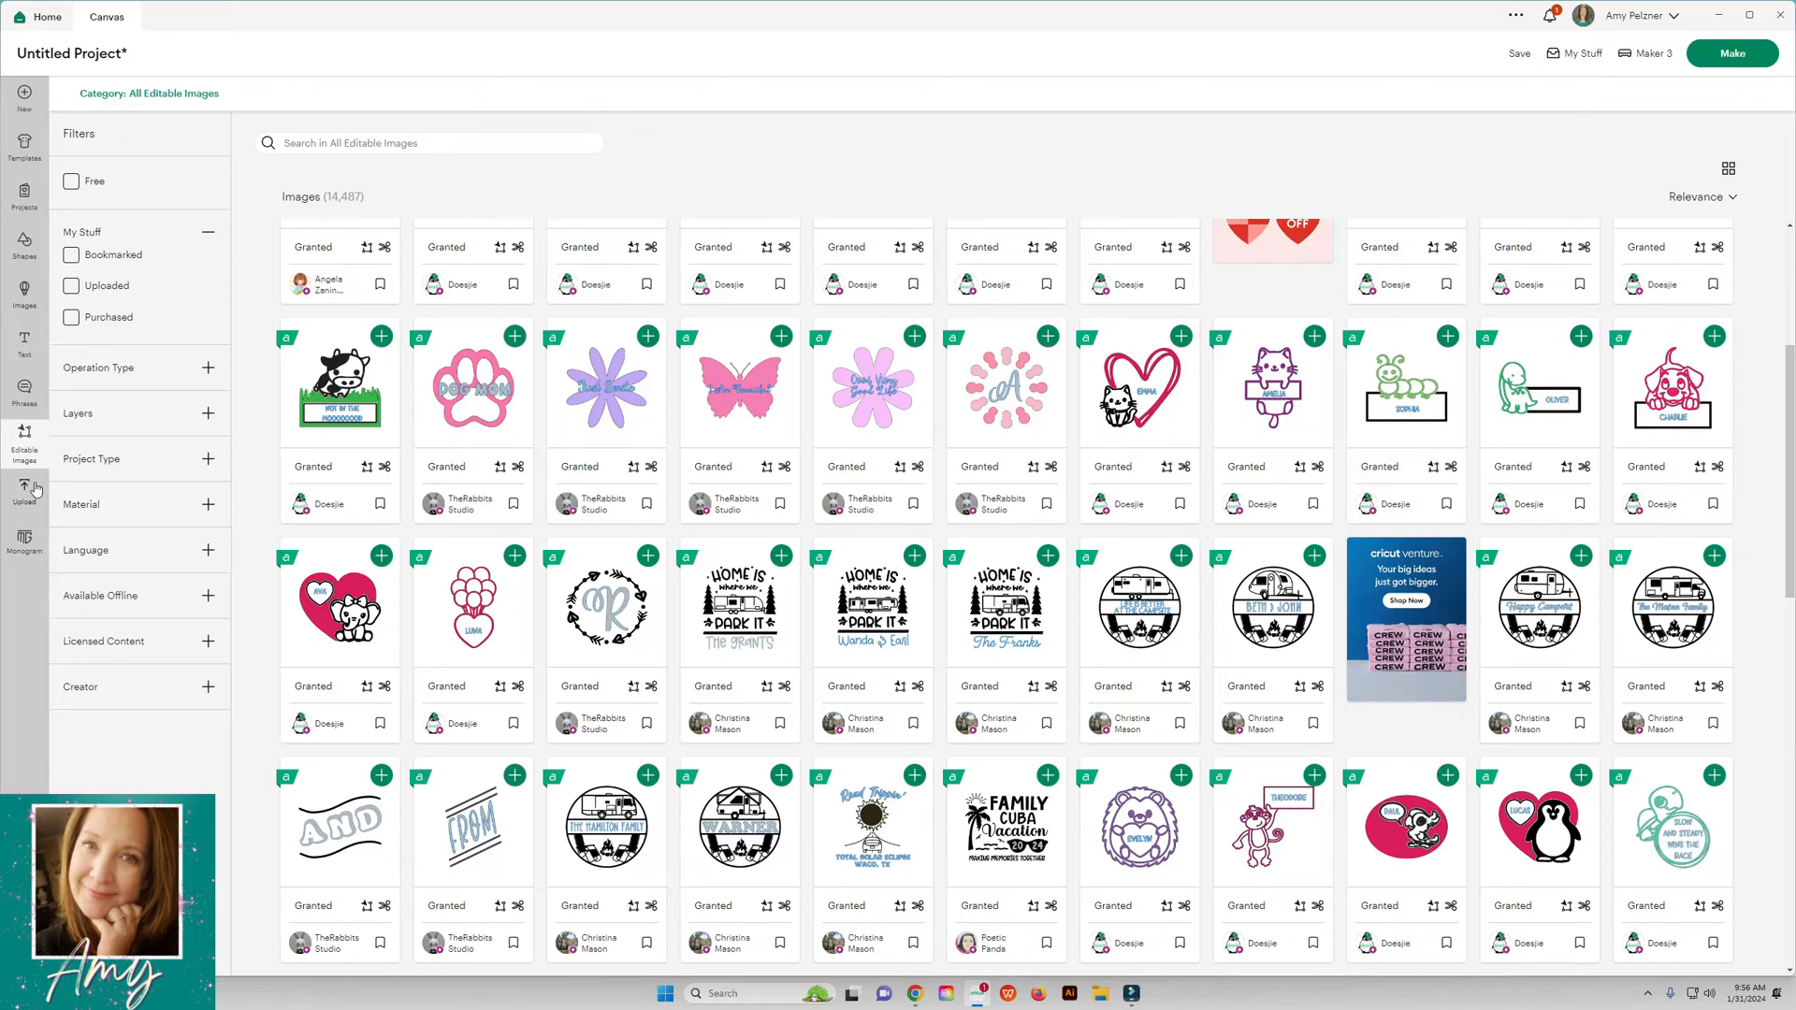
left_click(25, 494)
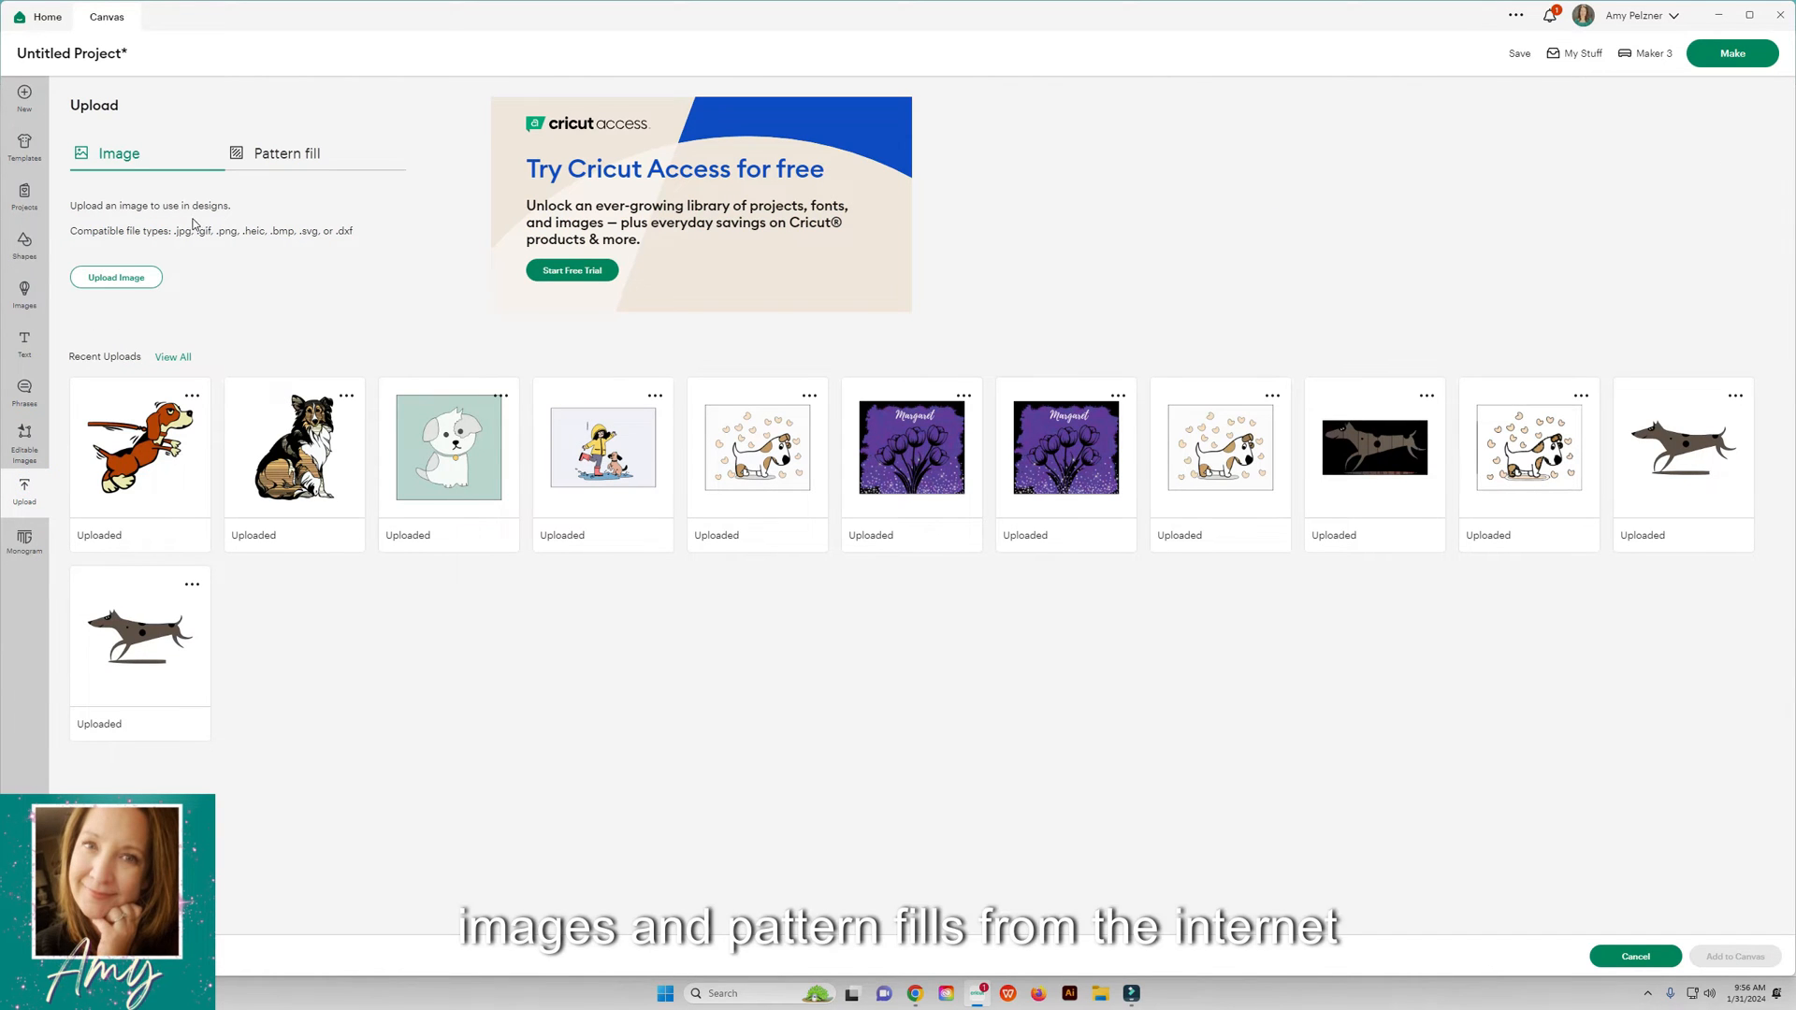
mouse_move(128, 225)
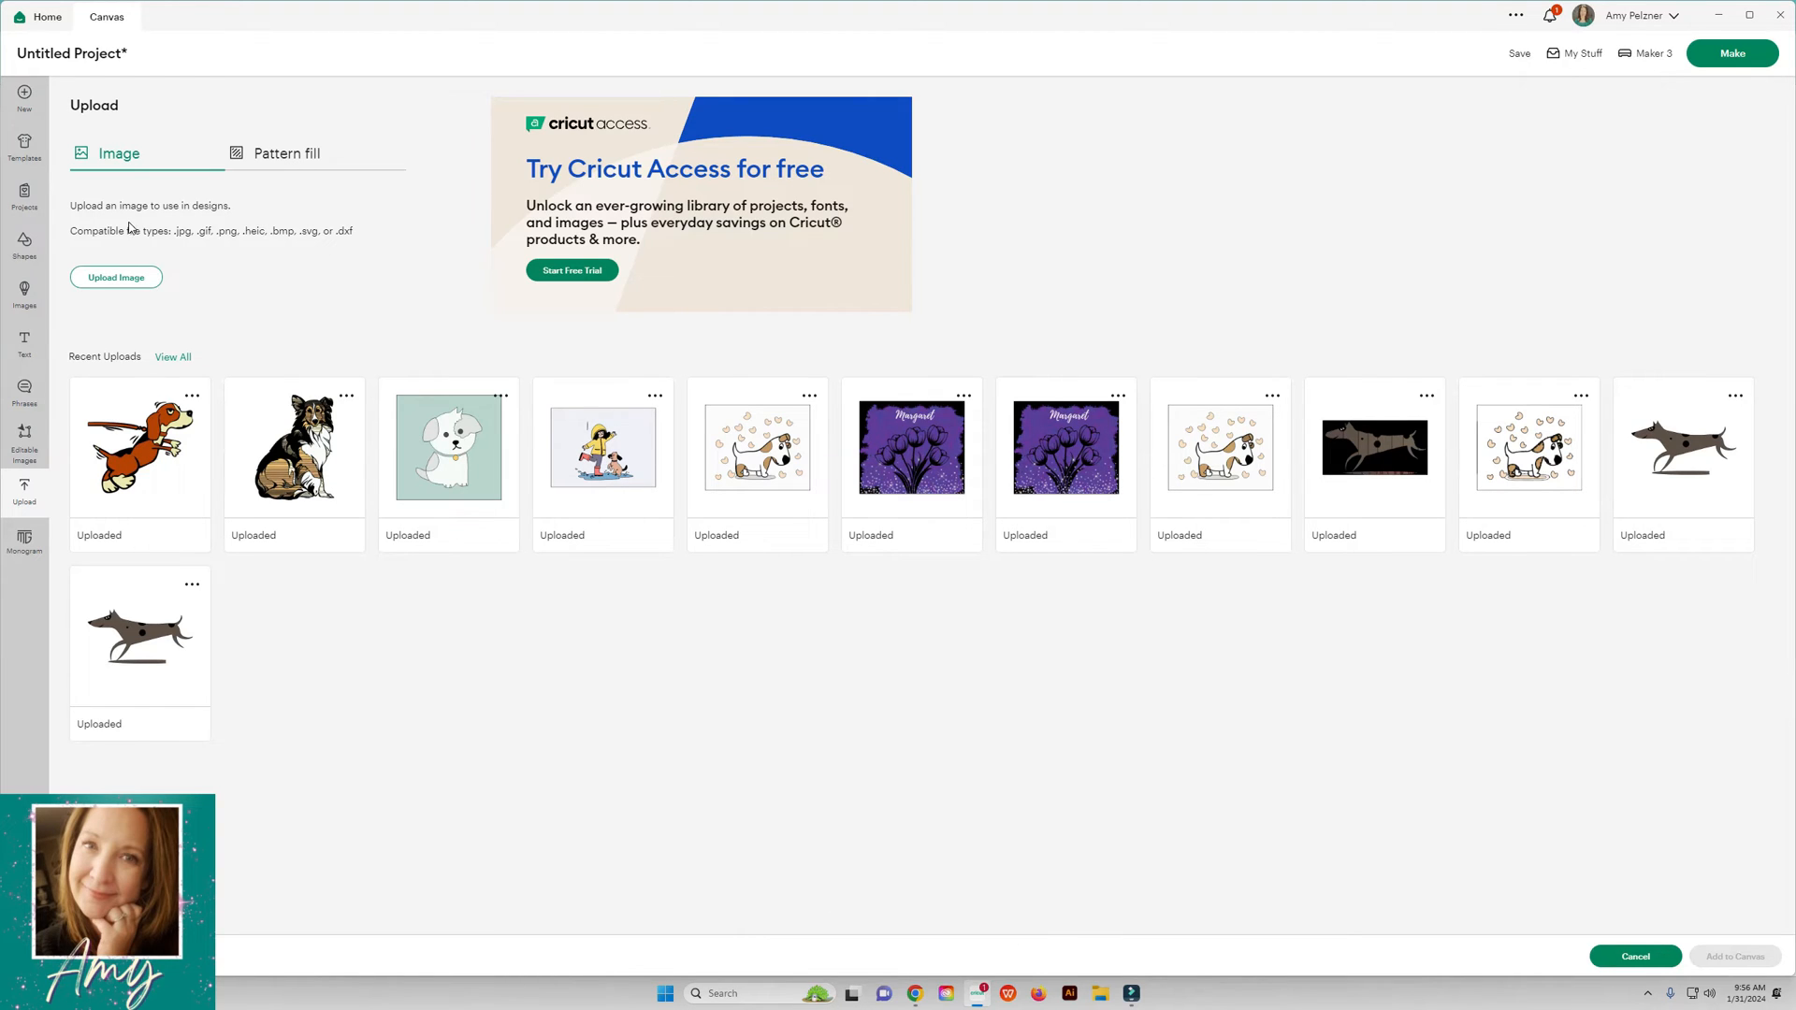
mouse_move(116, 277)
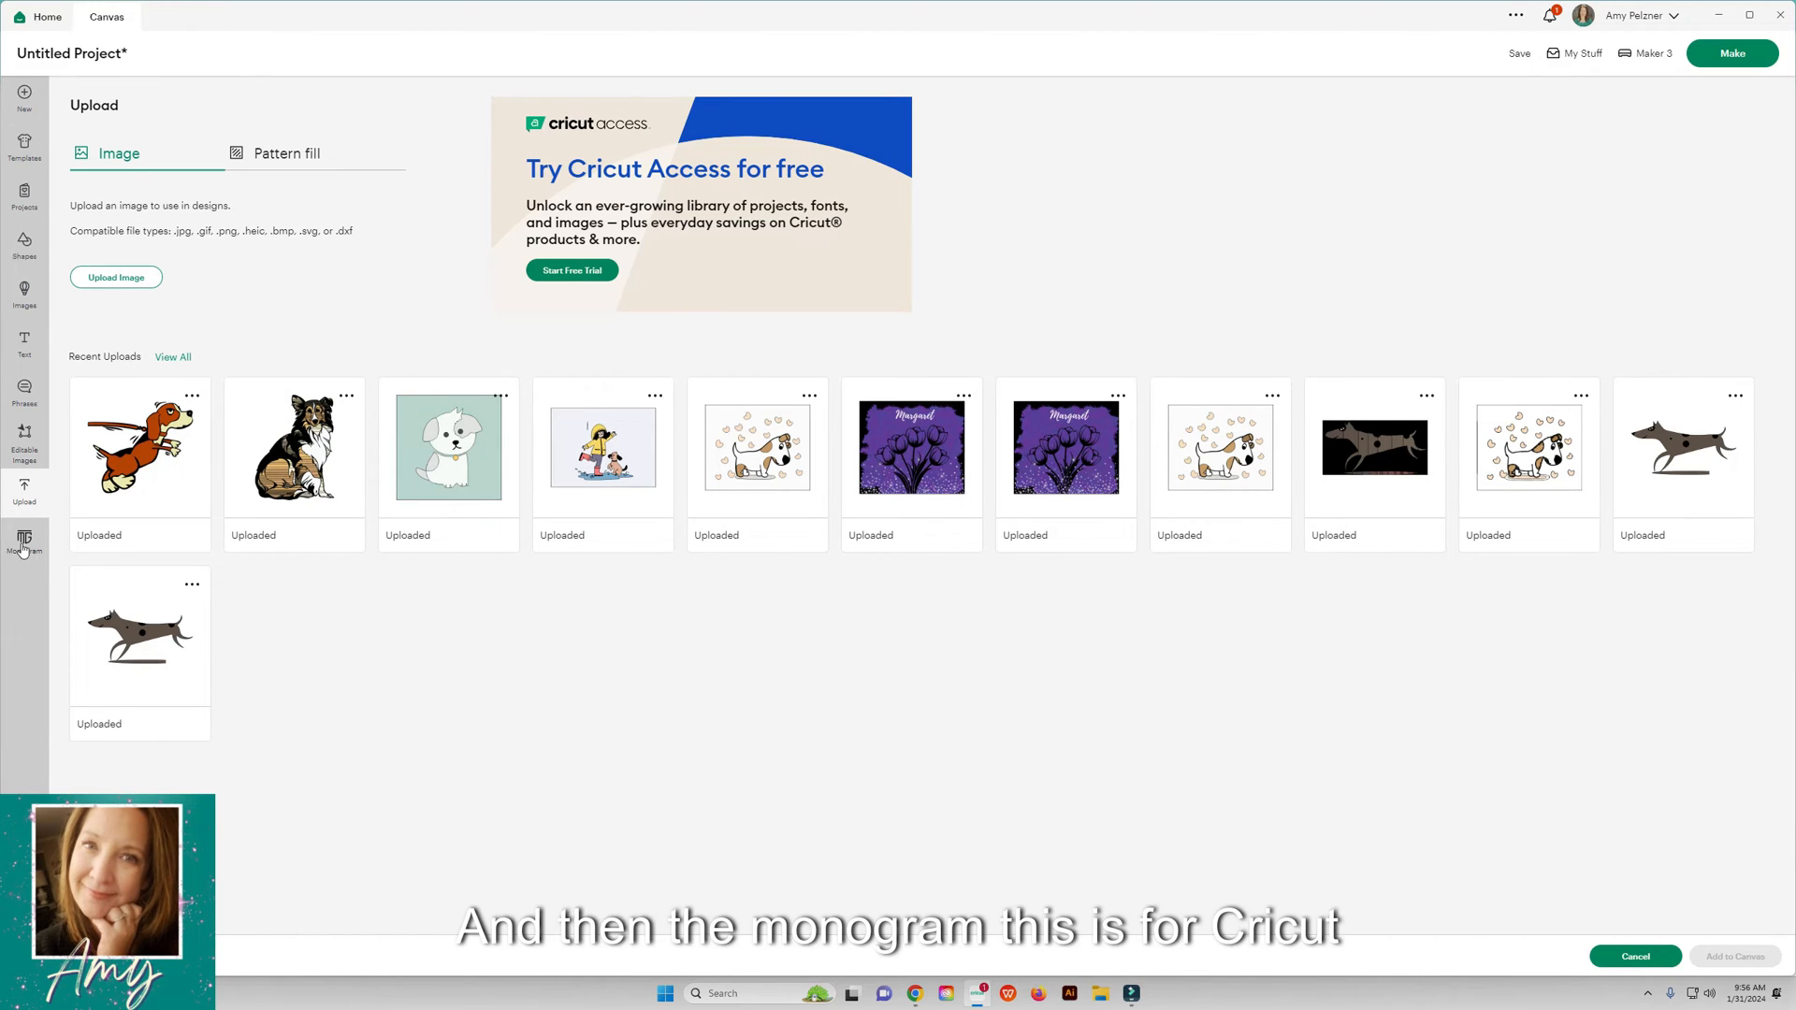
Step: Open Monogram Maker to view its initials and styles, then close it
left_click(23, 542)
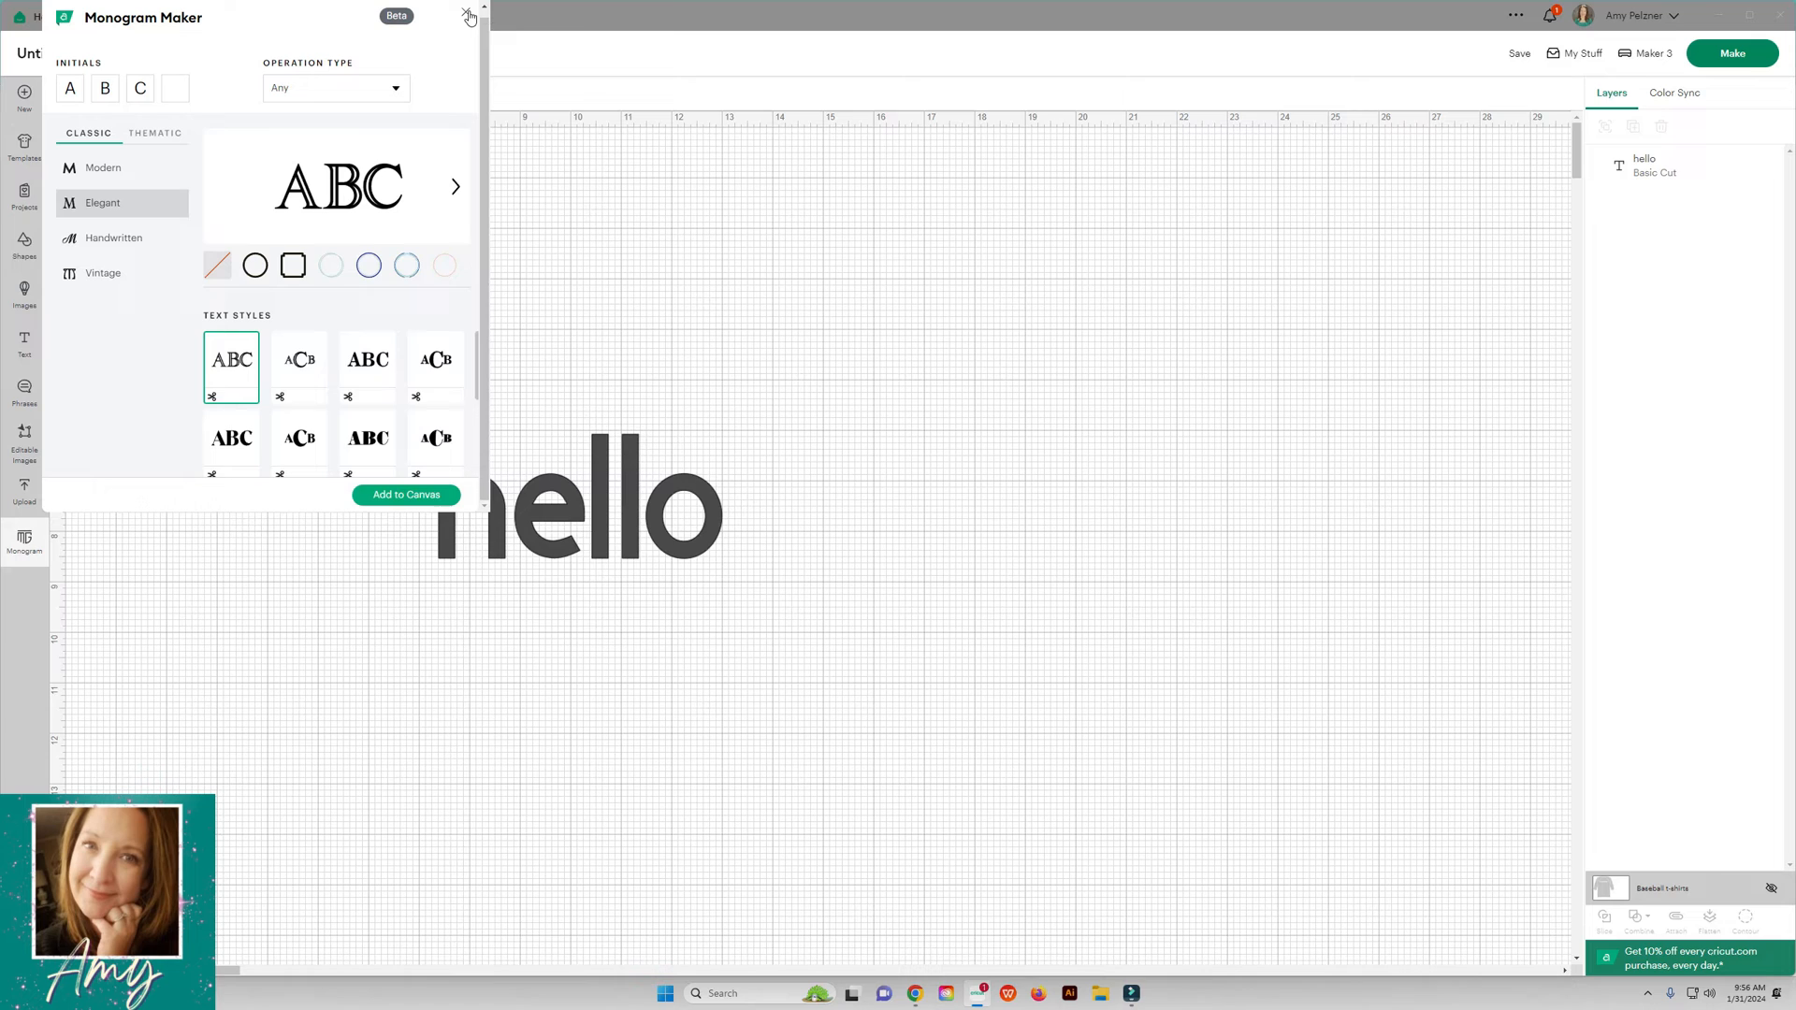
left_click(469, 16)
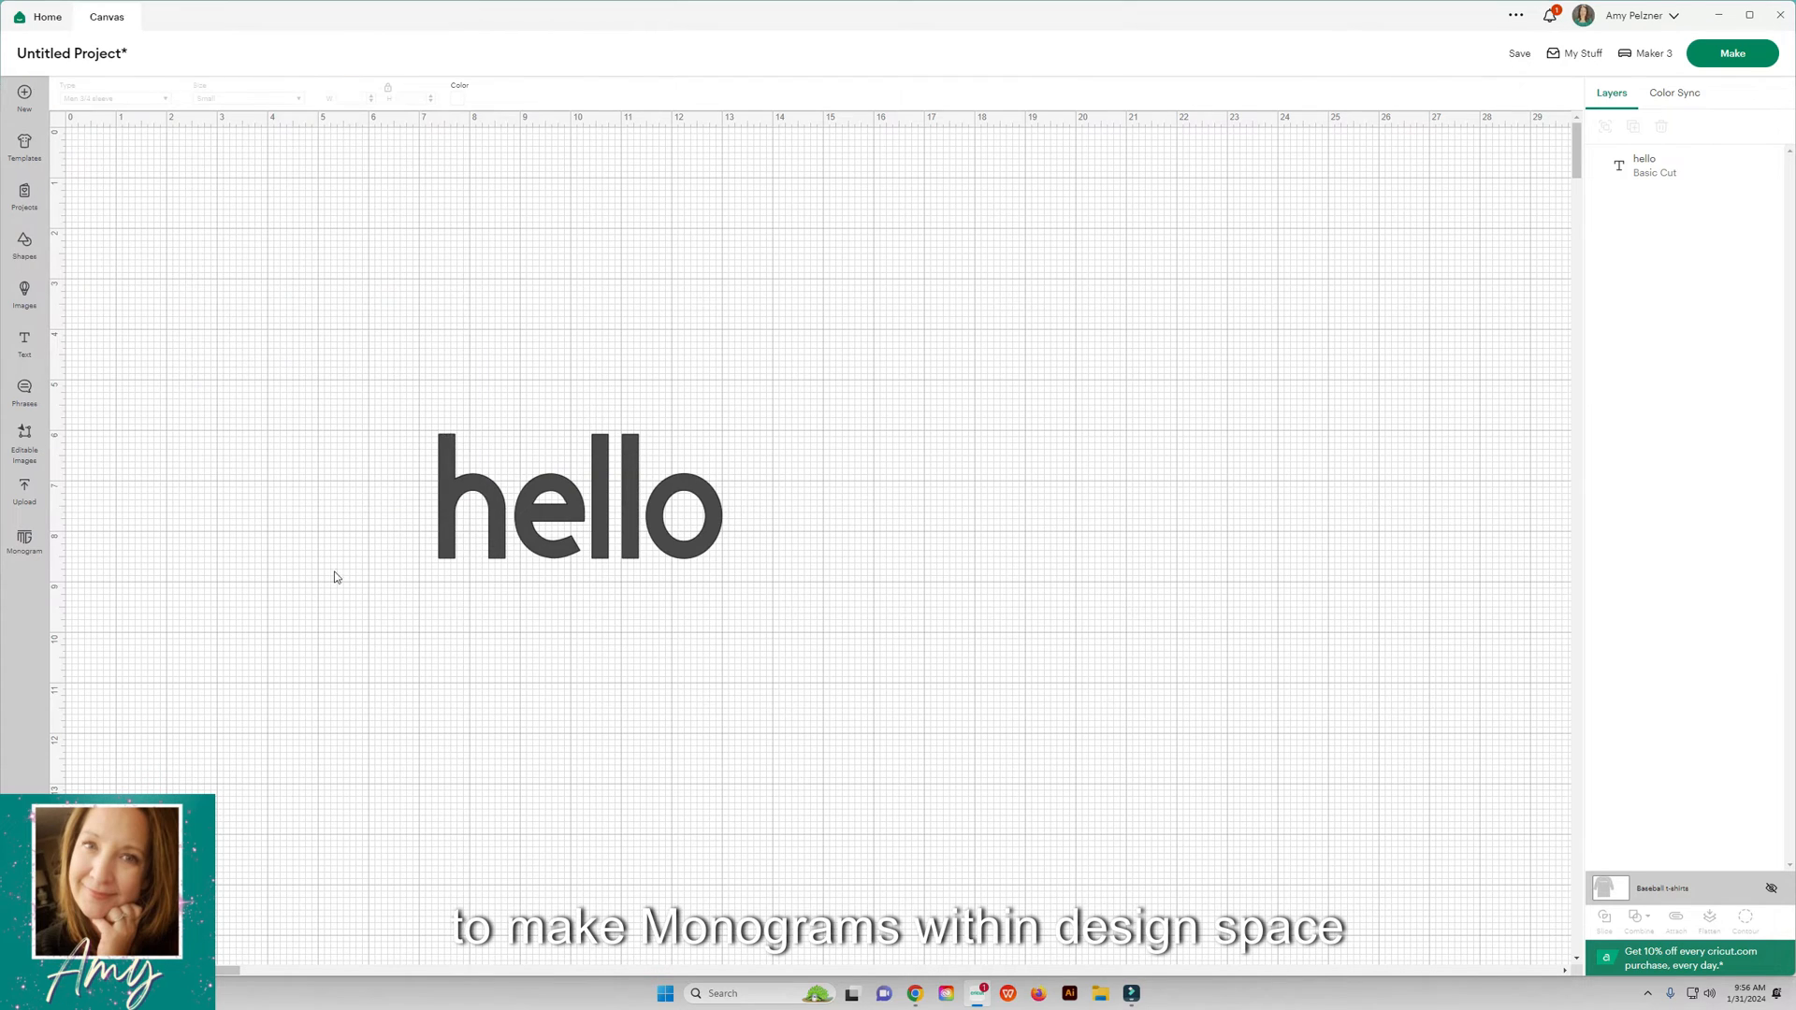
Step: Select the hello text and show its Operation type list
left_click(578, 498)
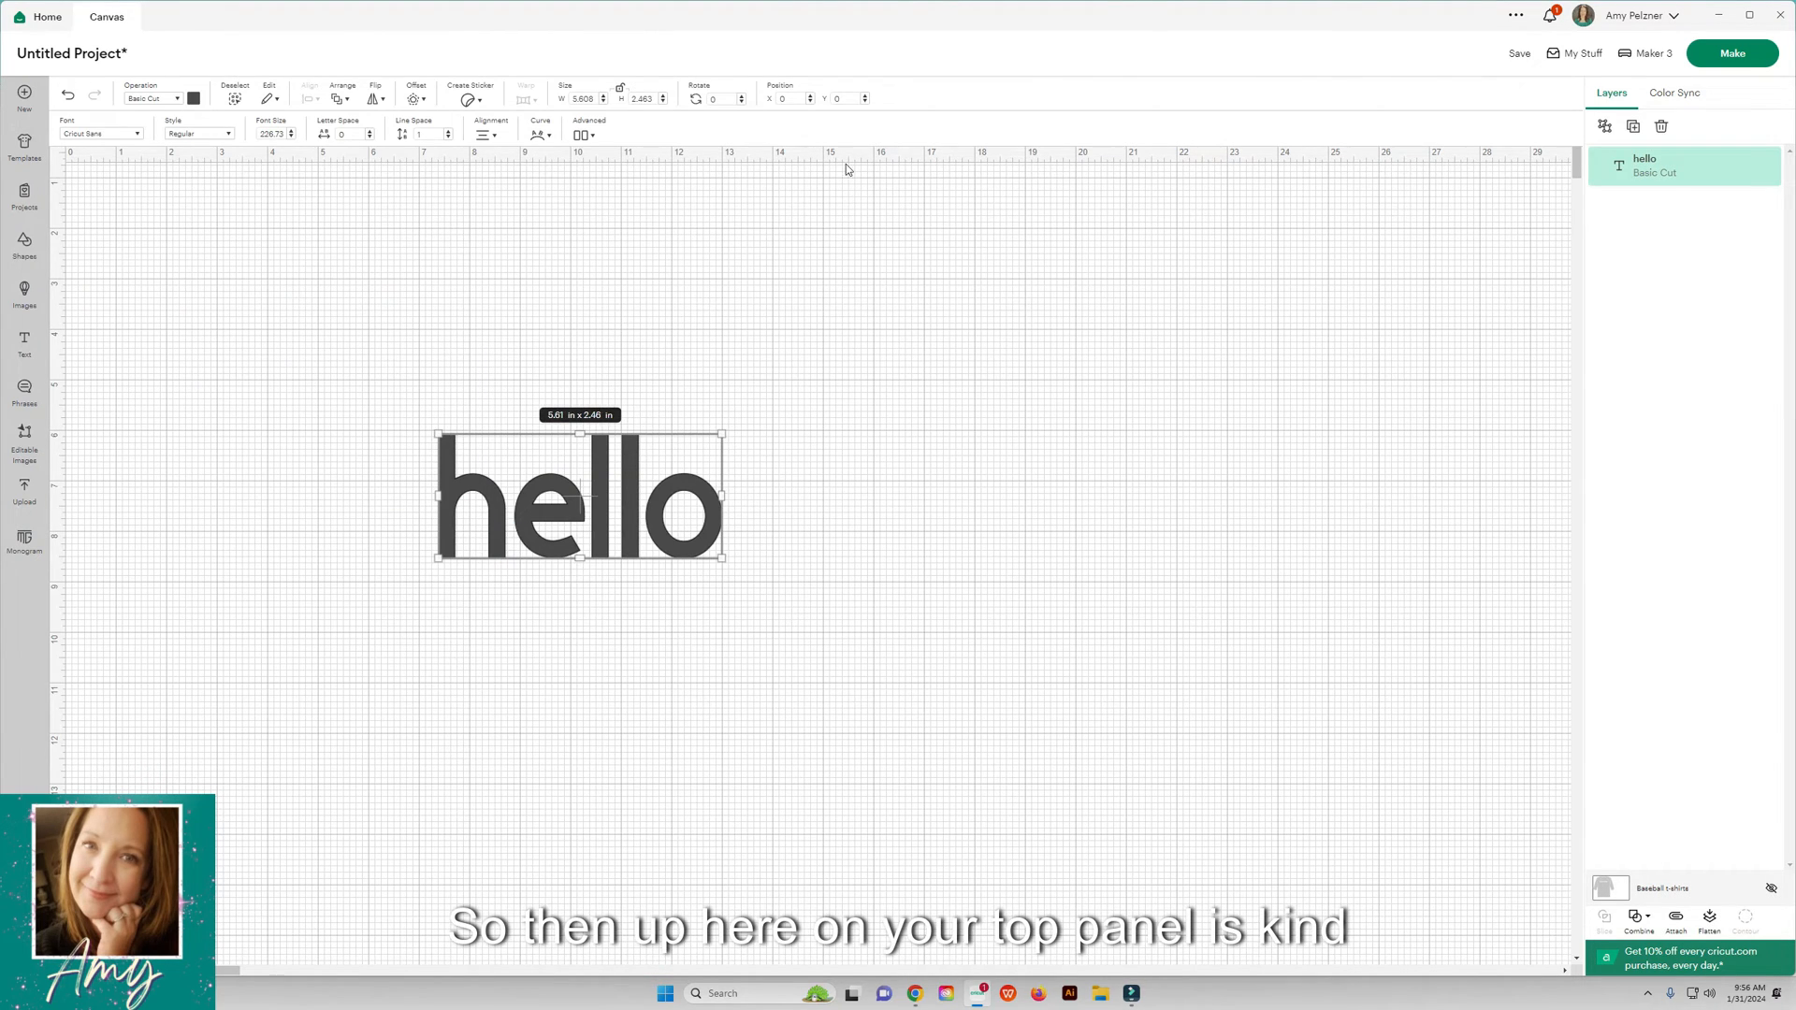
mouse_move(701, 149)
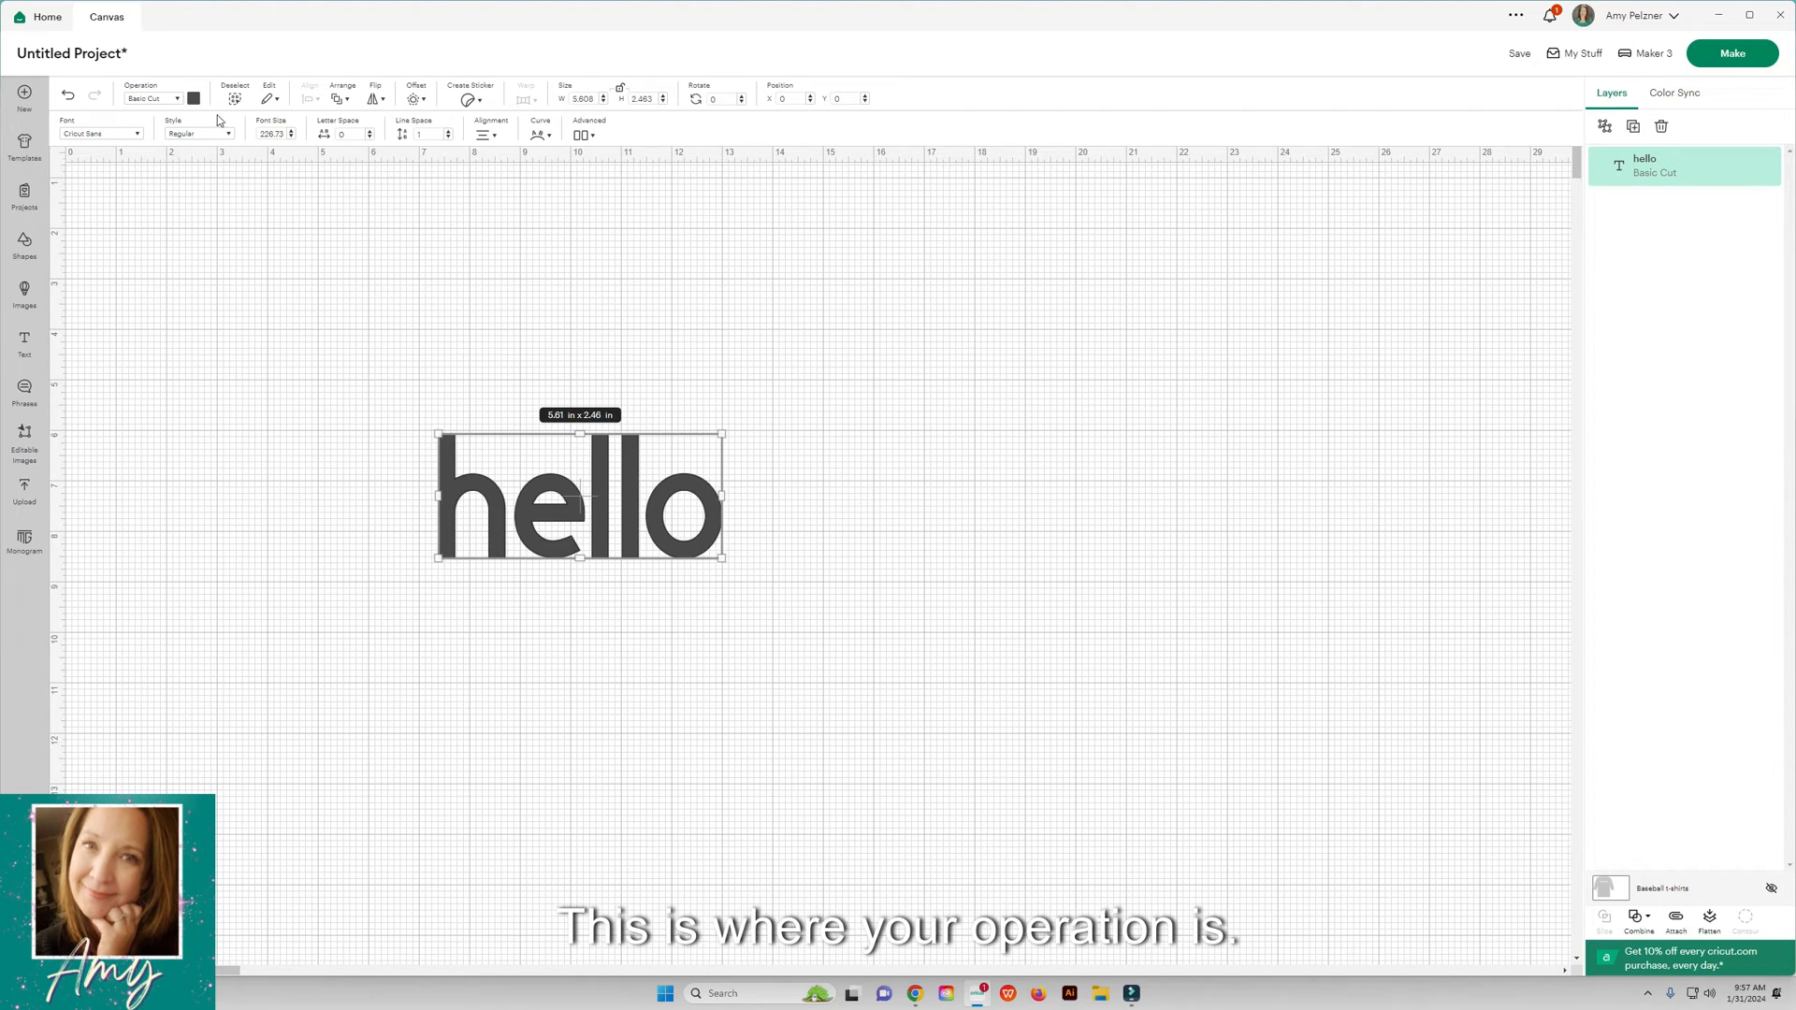
mouse_move(1245, 116)
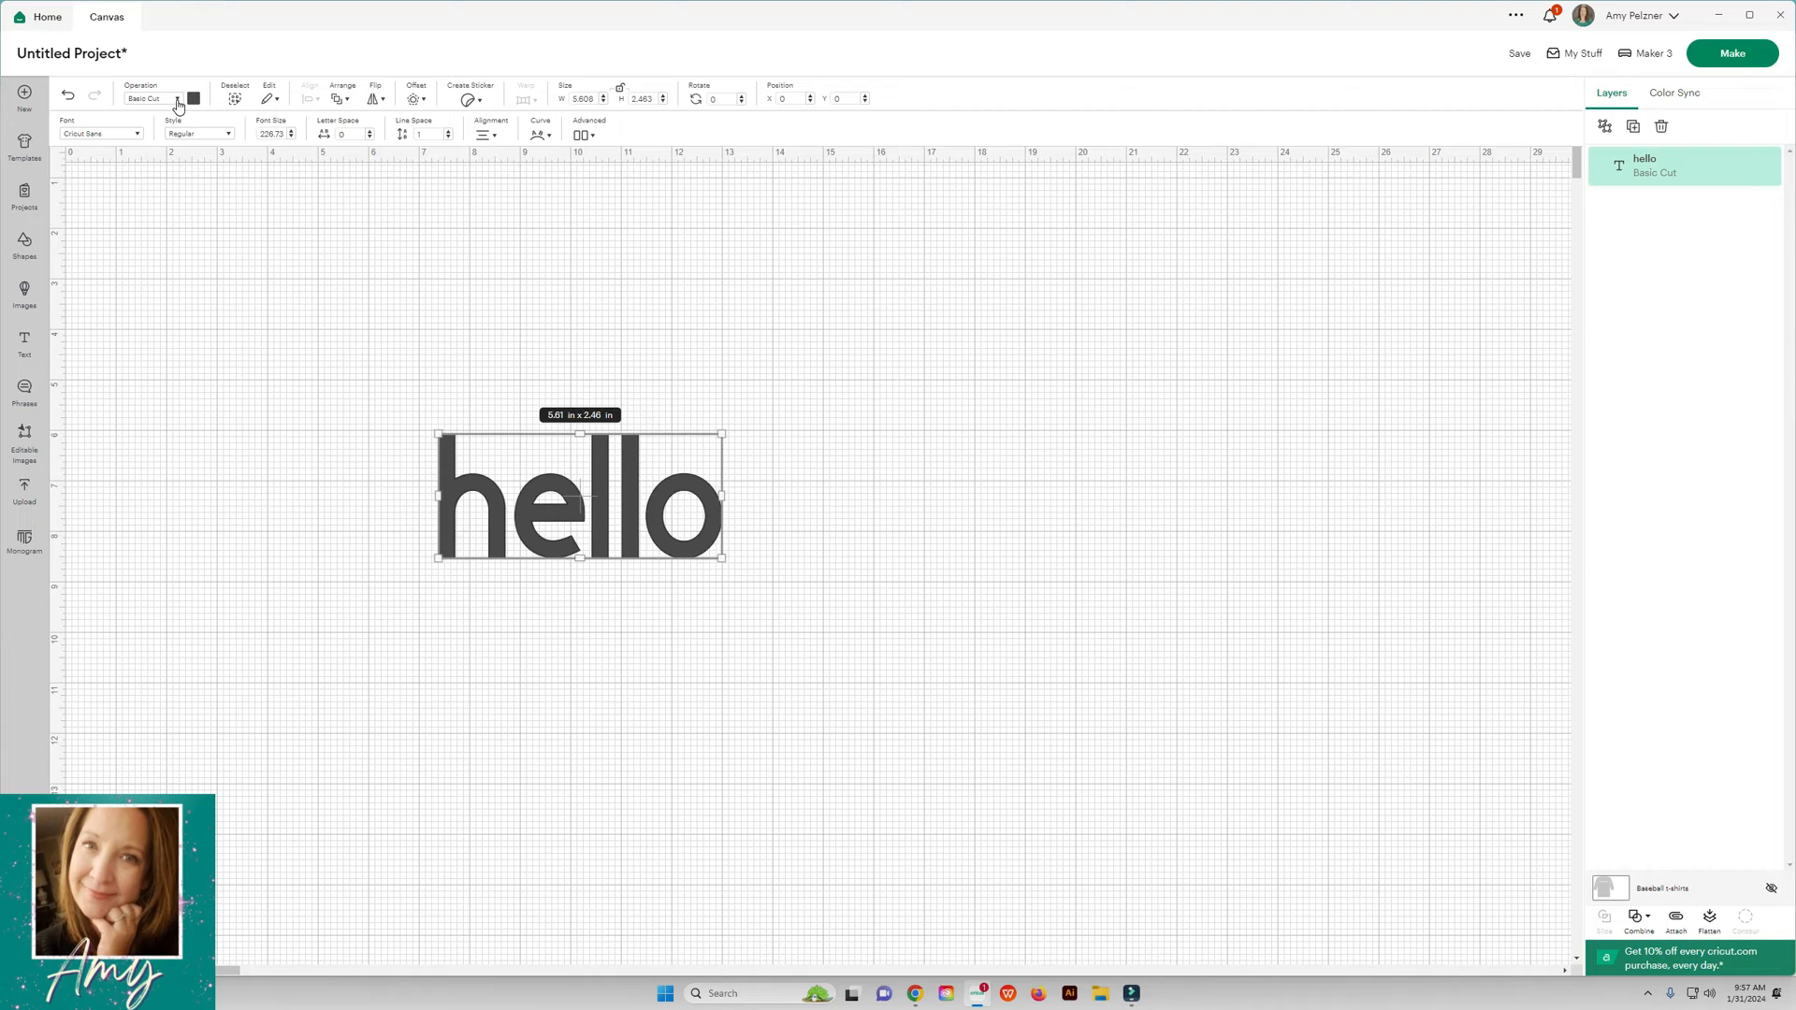
left_click(155, 99)
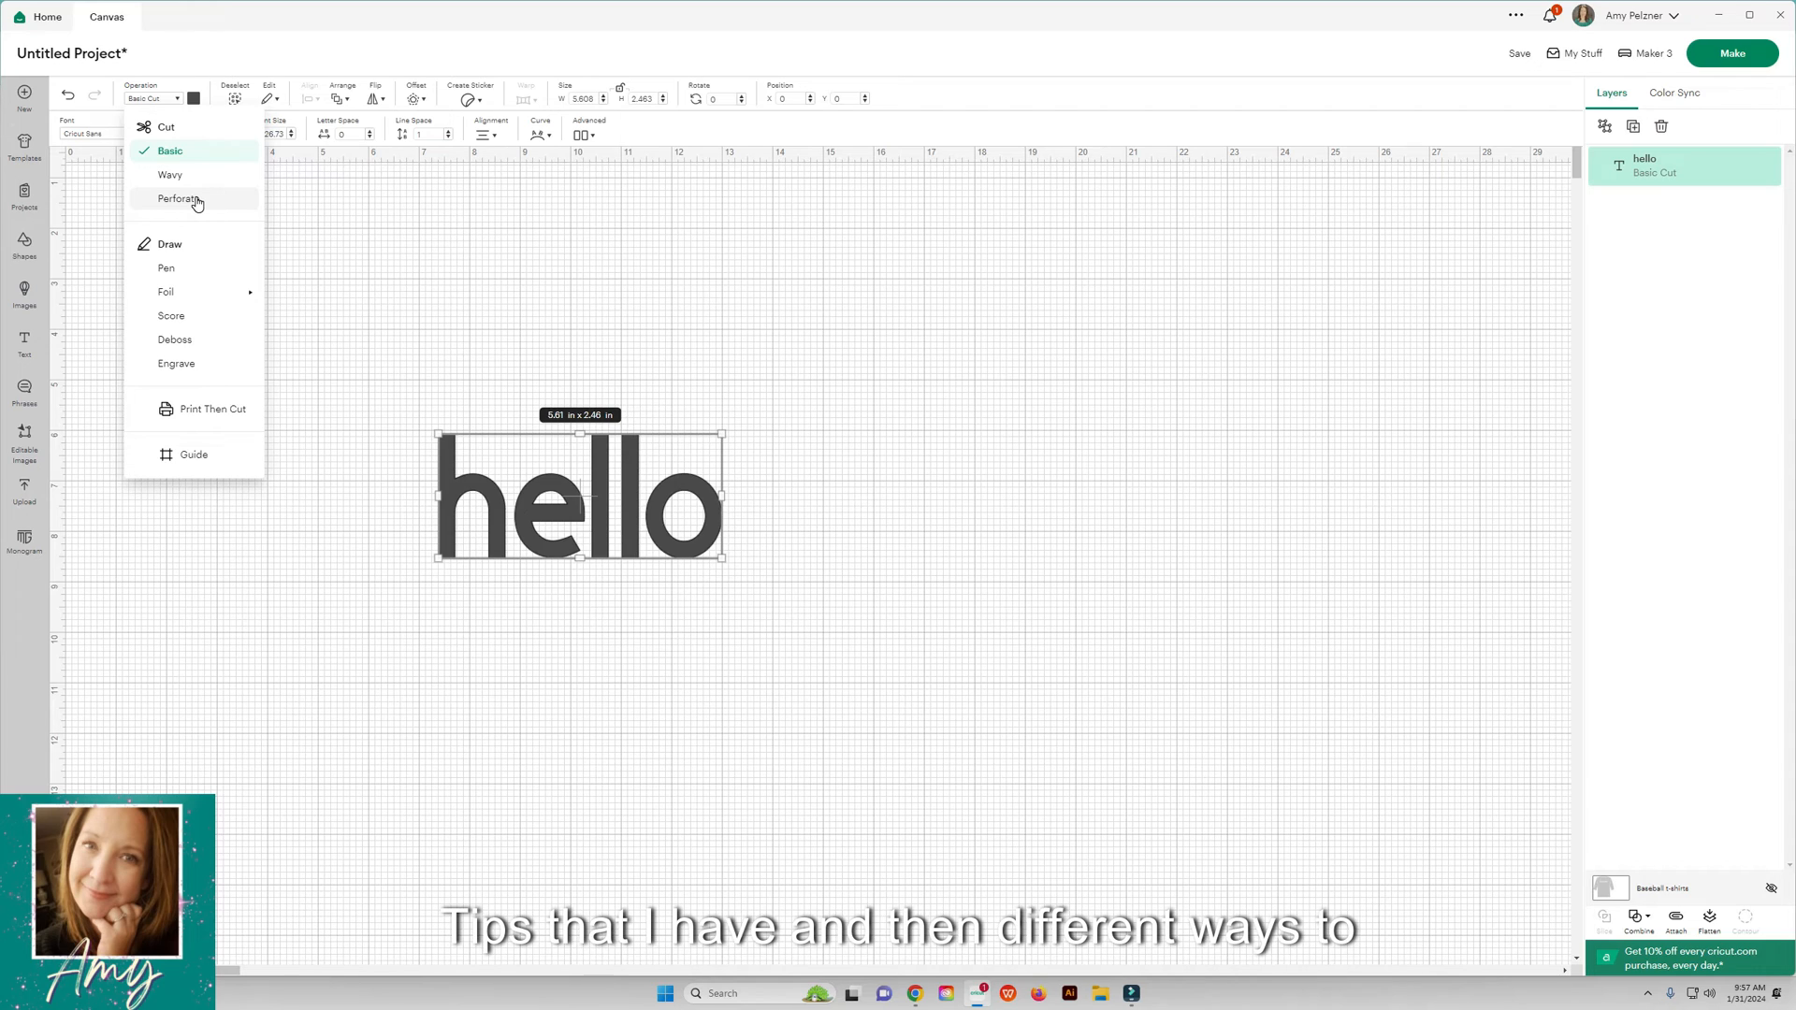
mouse_move(167, 267)
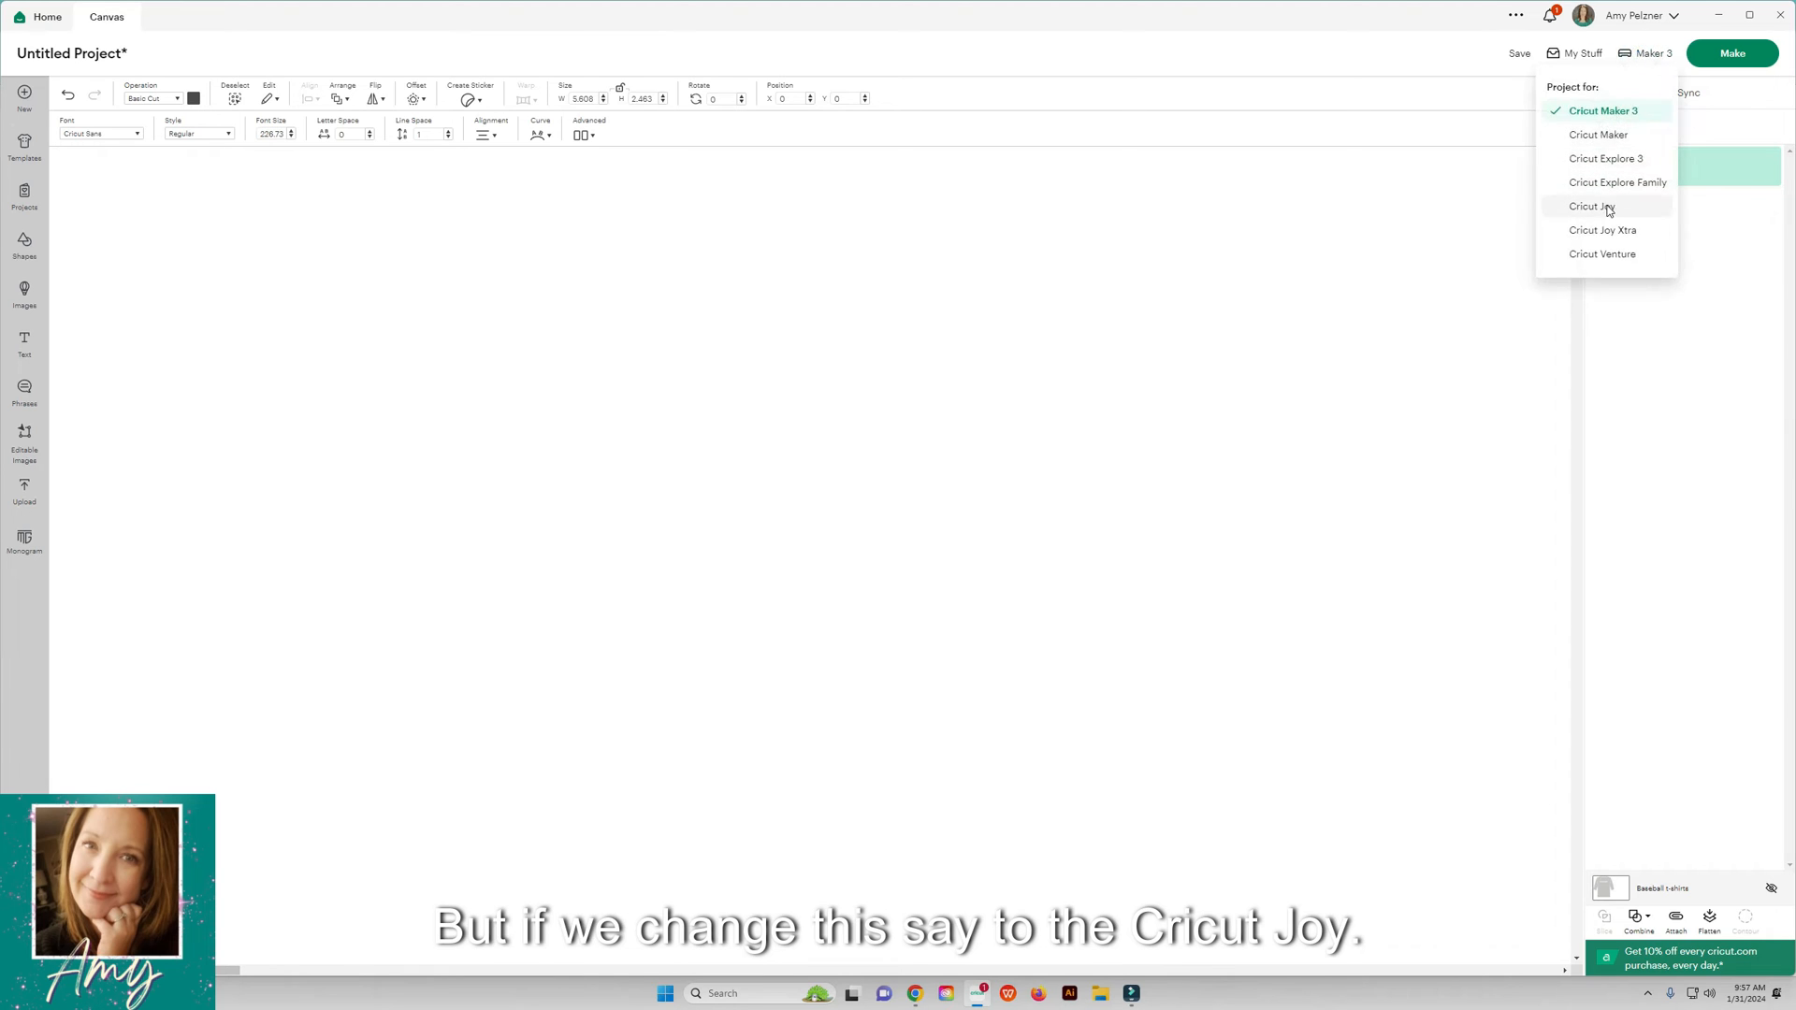
Step: Target the Cricut Joy, then show the operation, arrange and flip options
left_click(1592, 206)
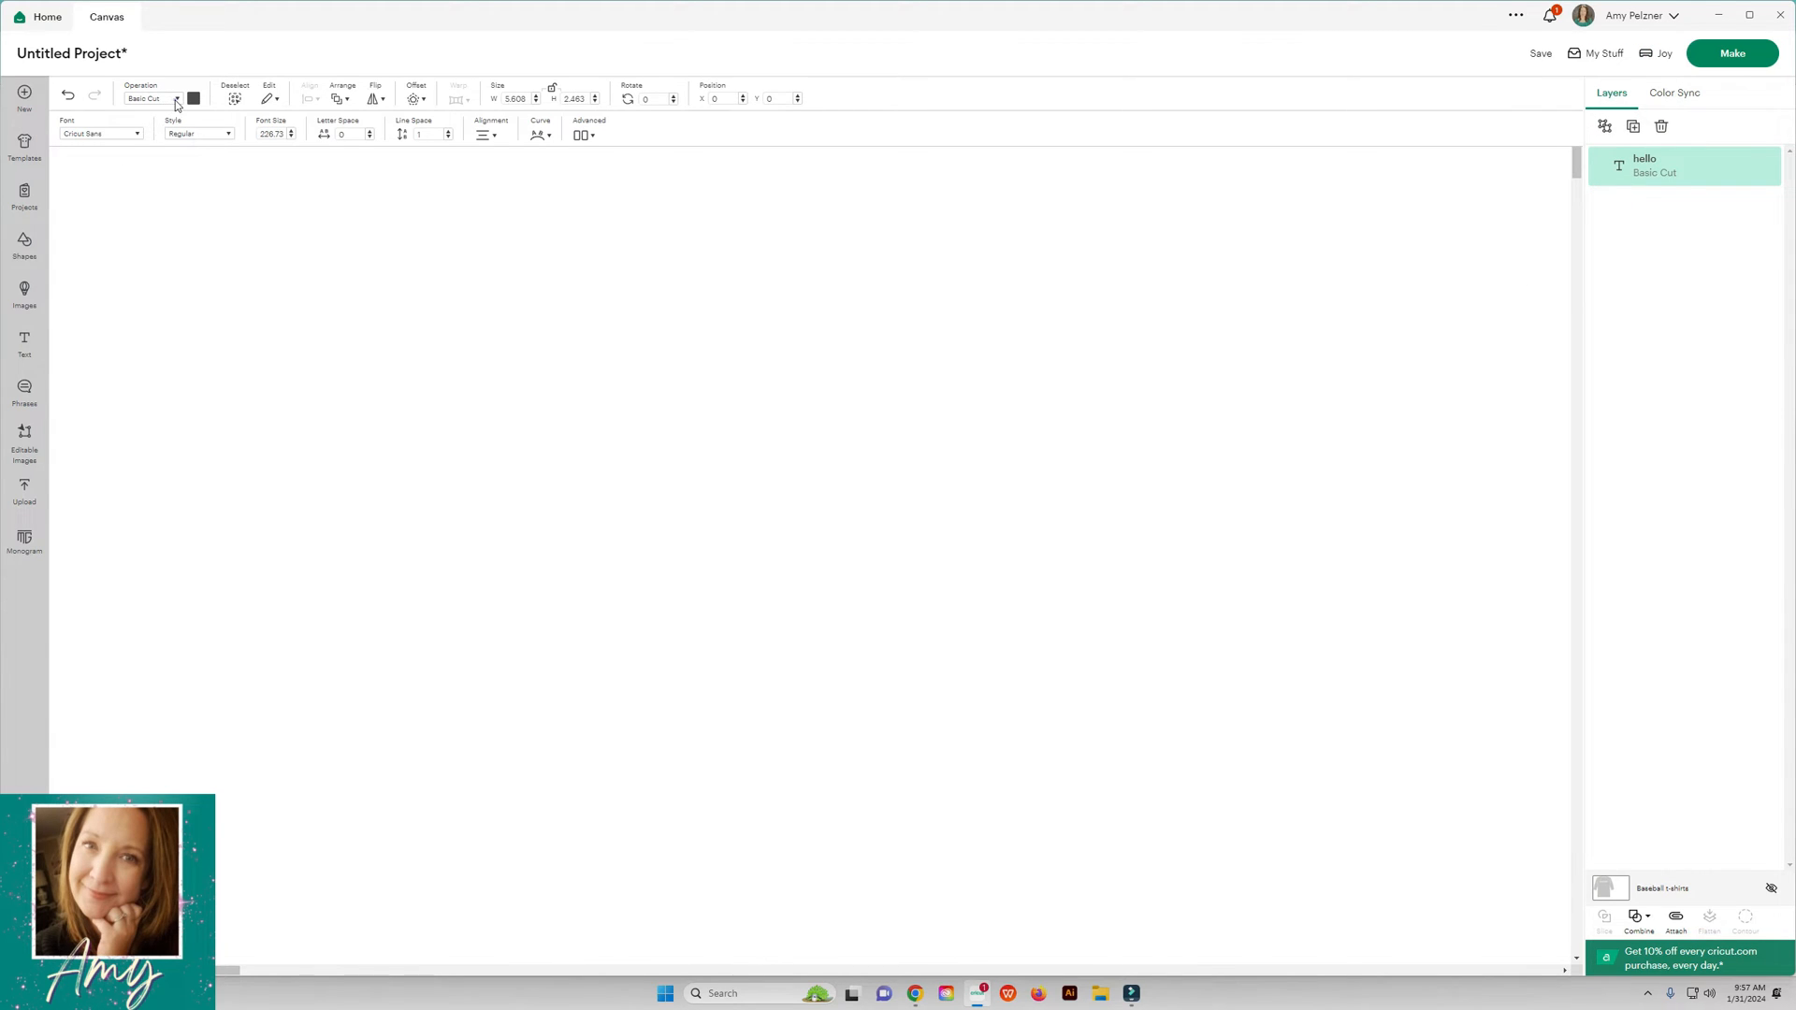
left_click(154, 98)
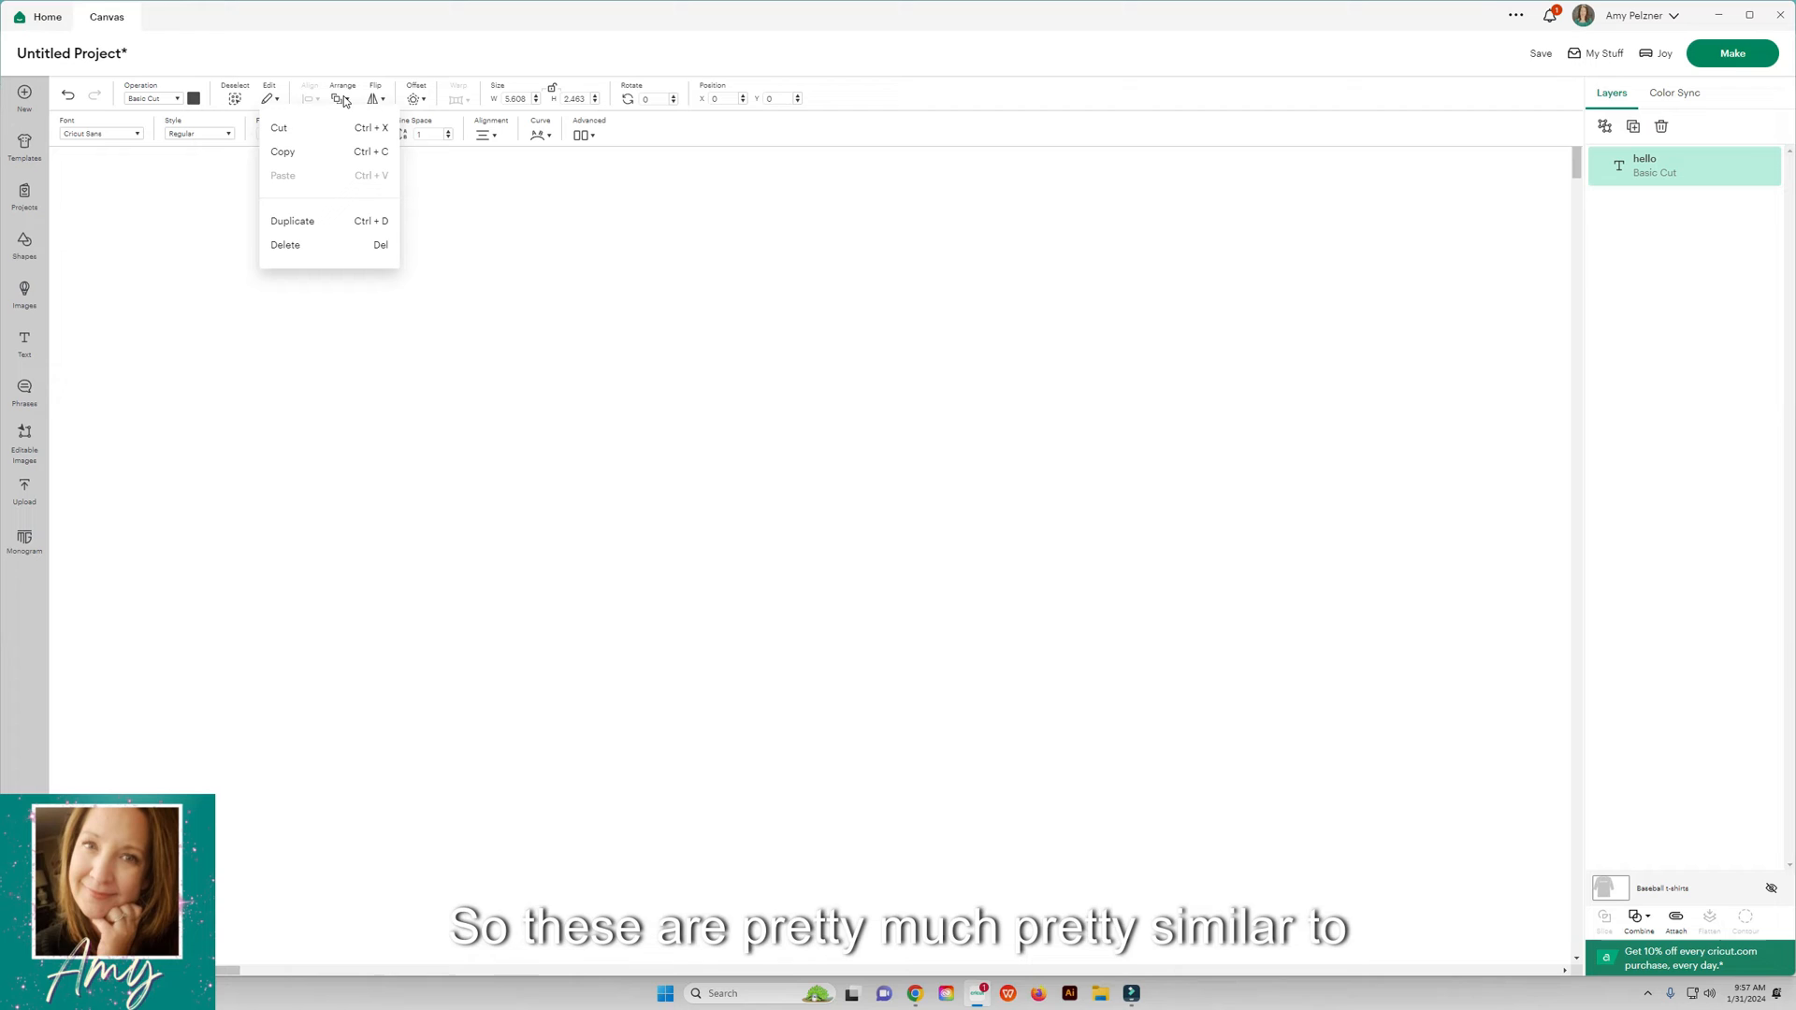
left_click(340, 97)
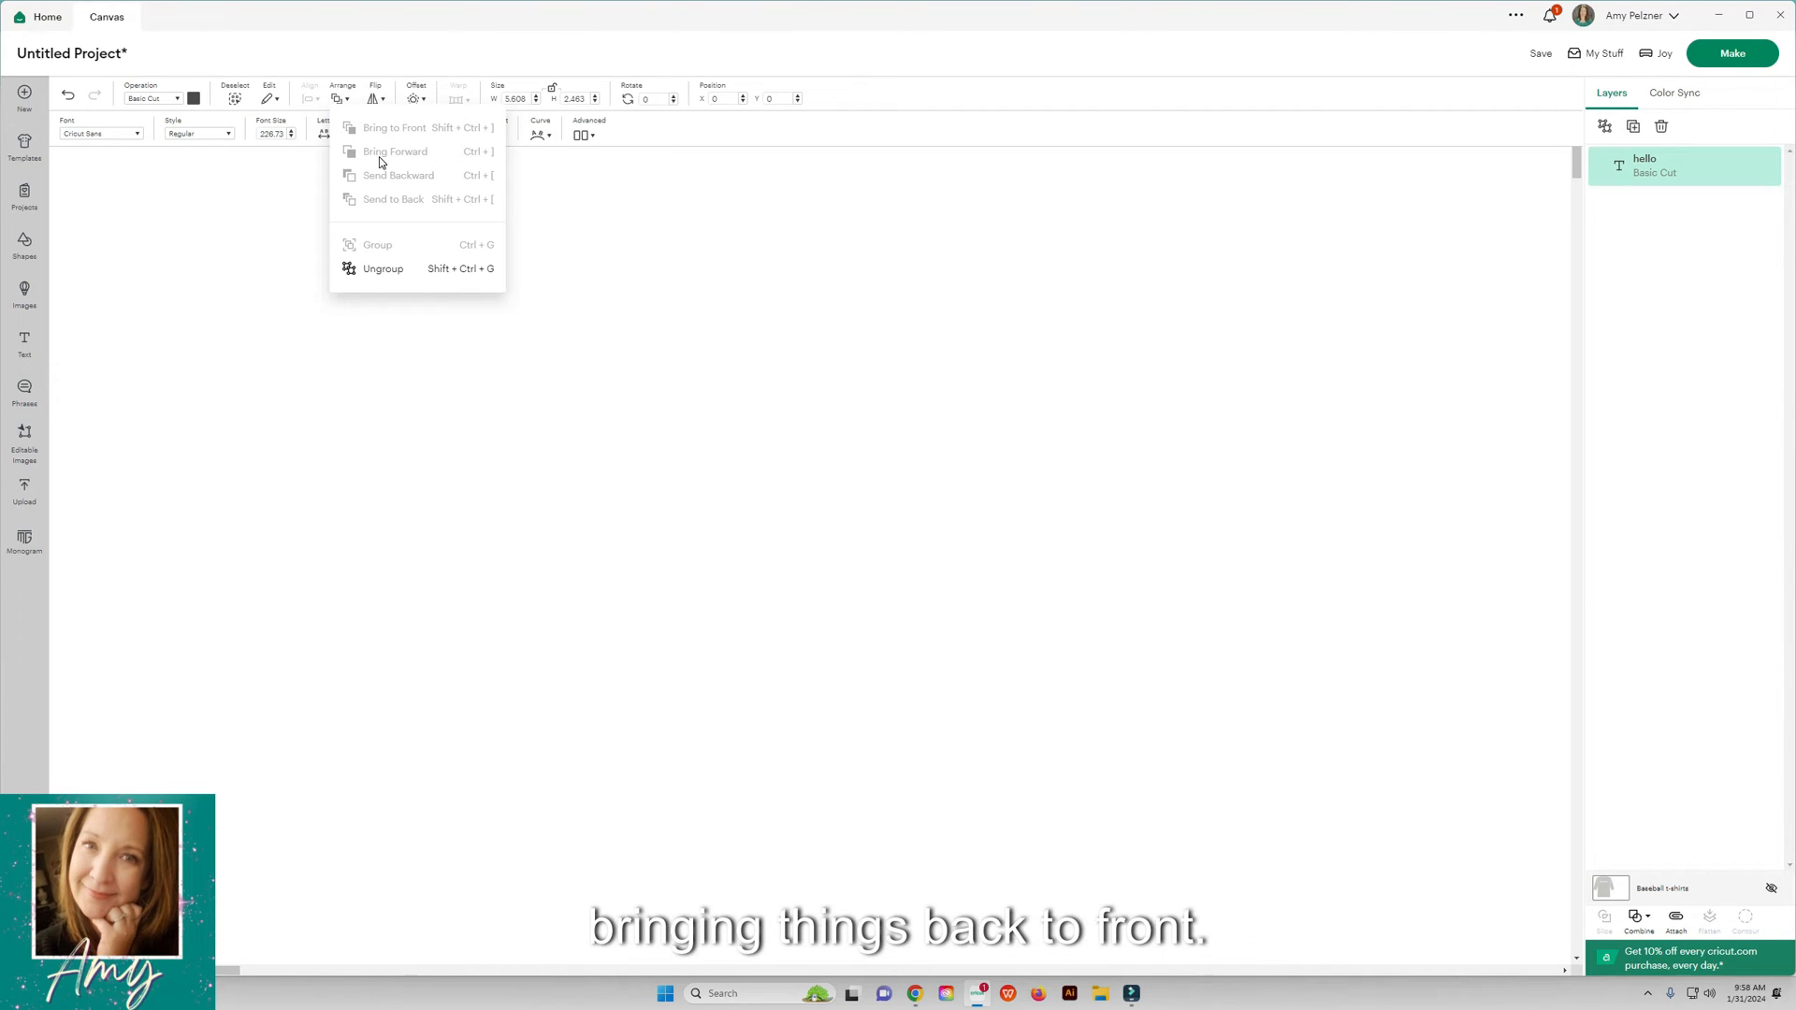
left_click(374, 99)
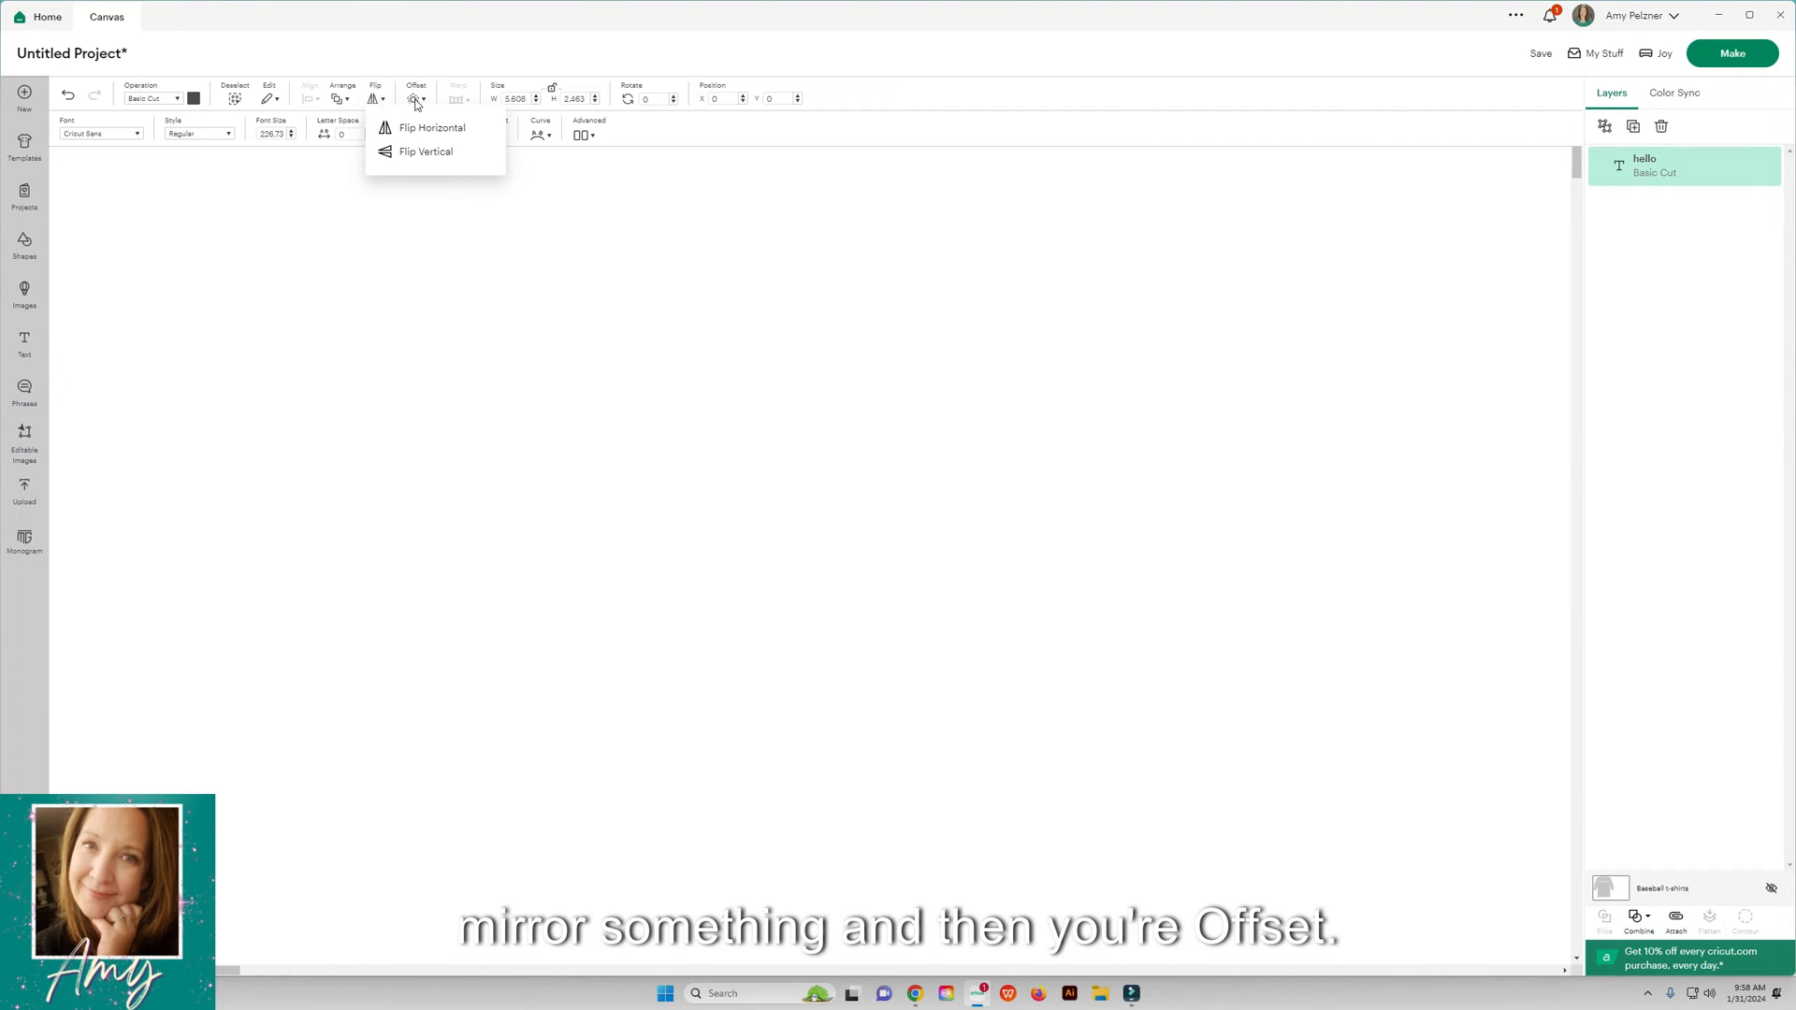
Step: View offset settings without applying, then try Warp and dismiss its subscription prompt
left_click(415, 98)
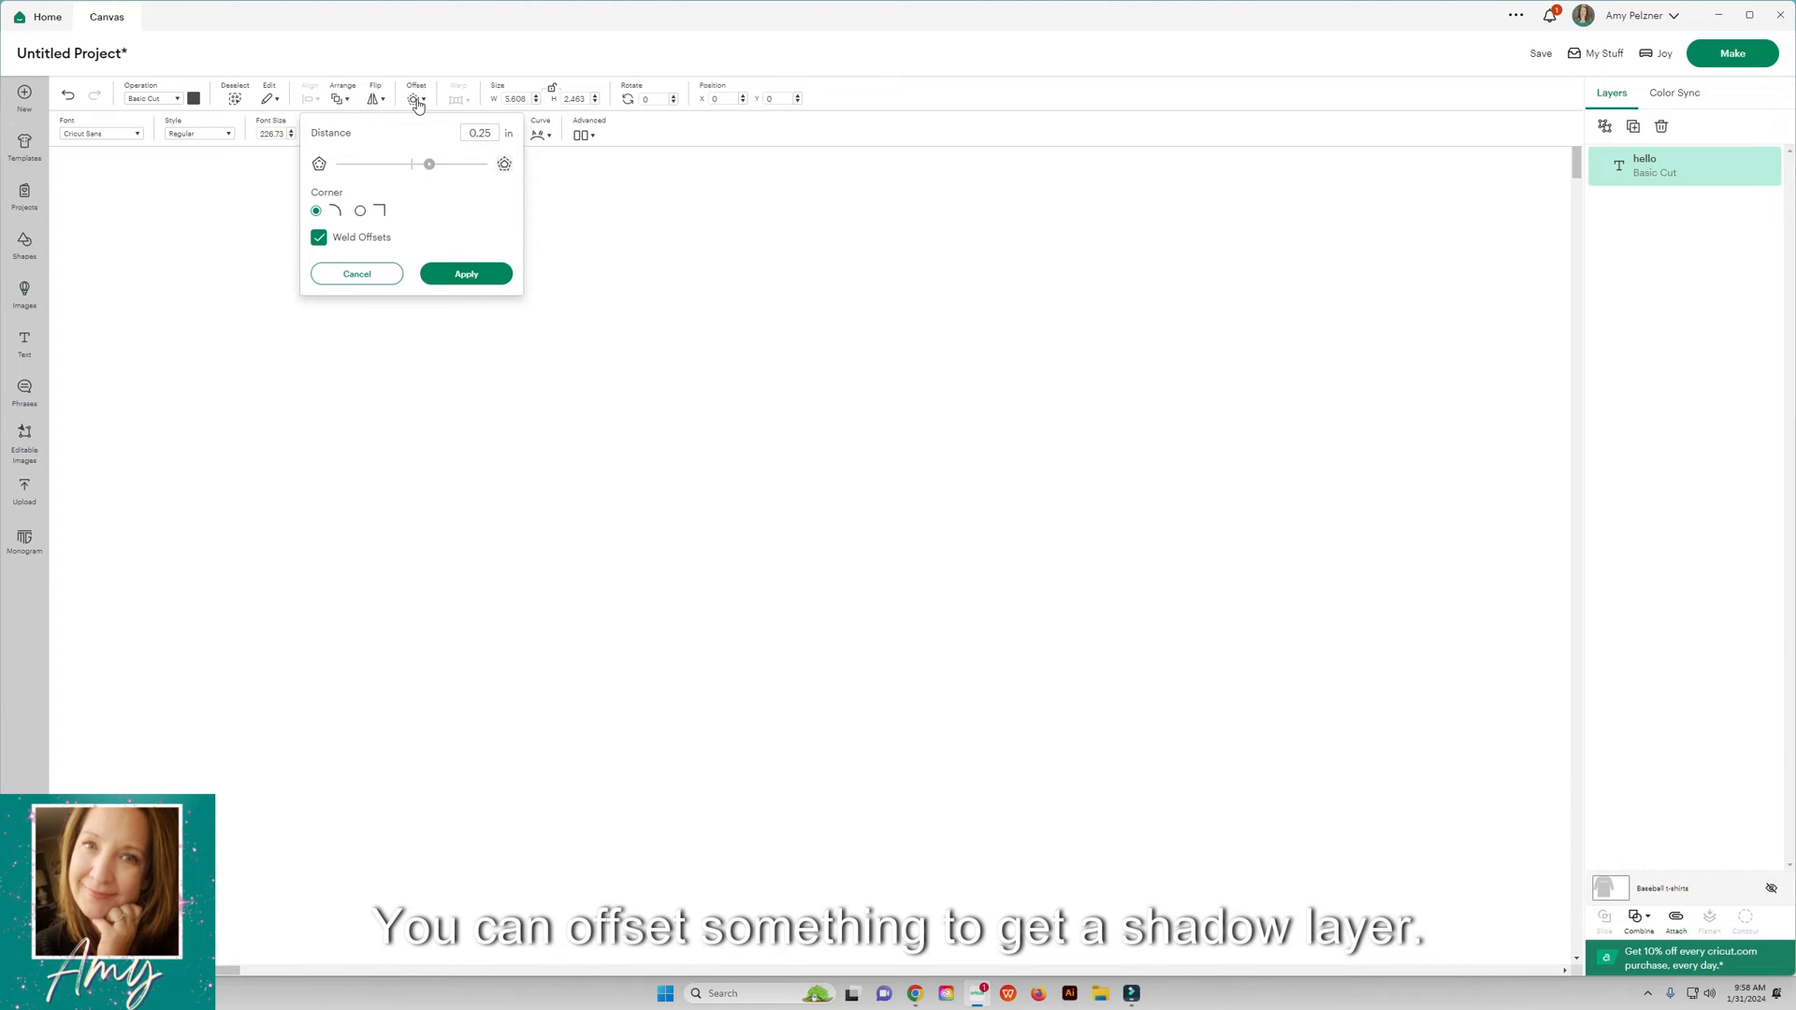
left_click(356, 272)
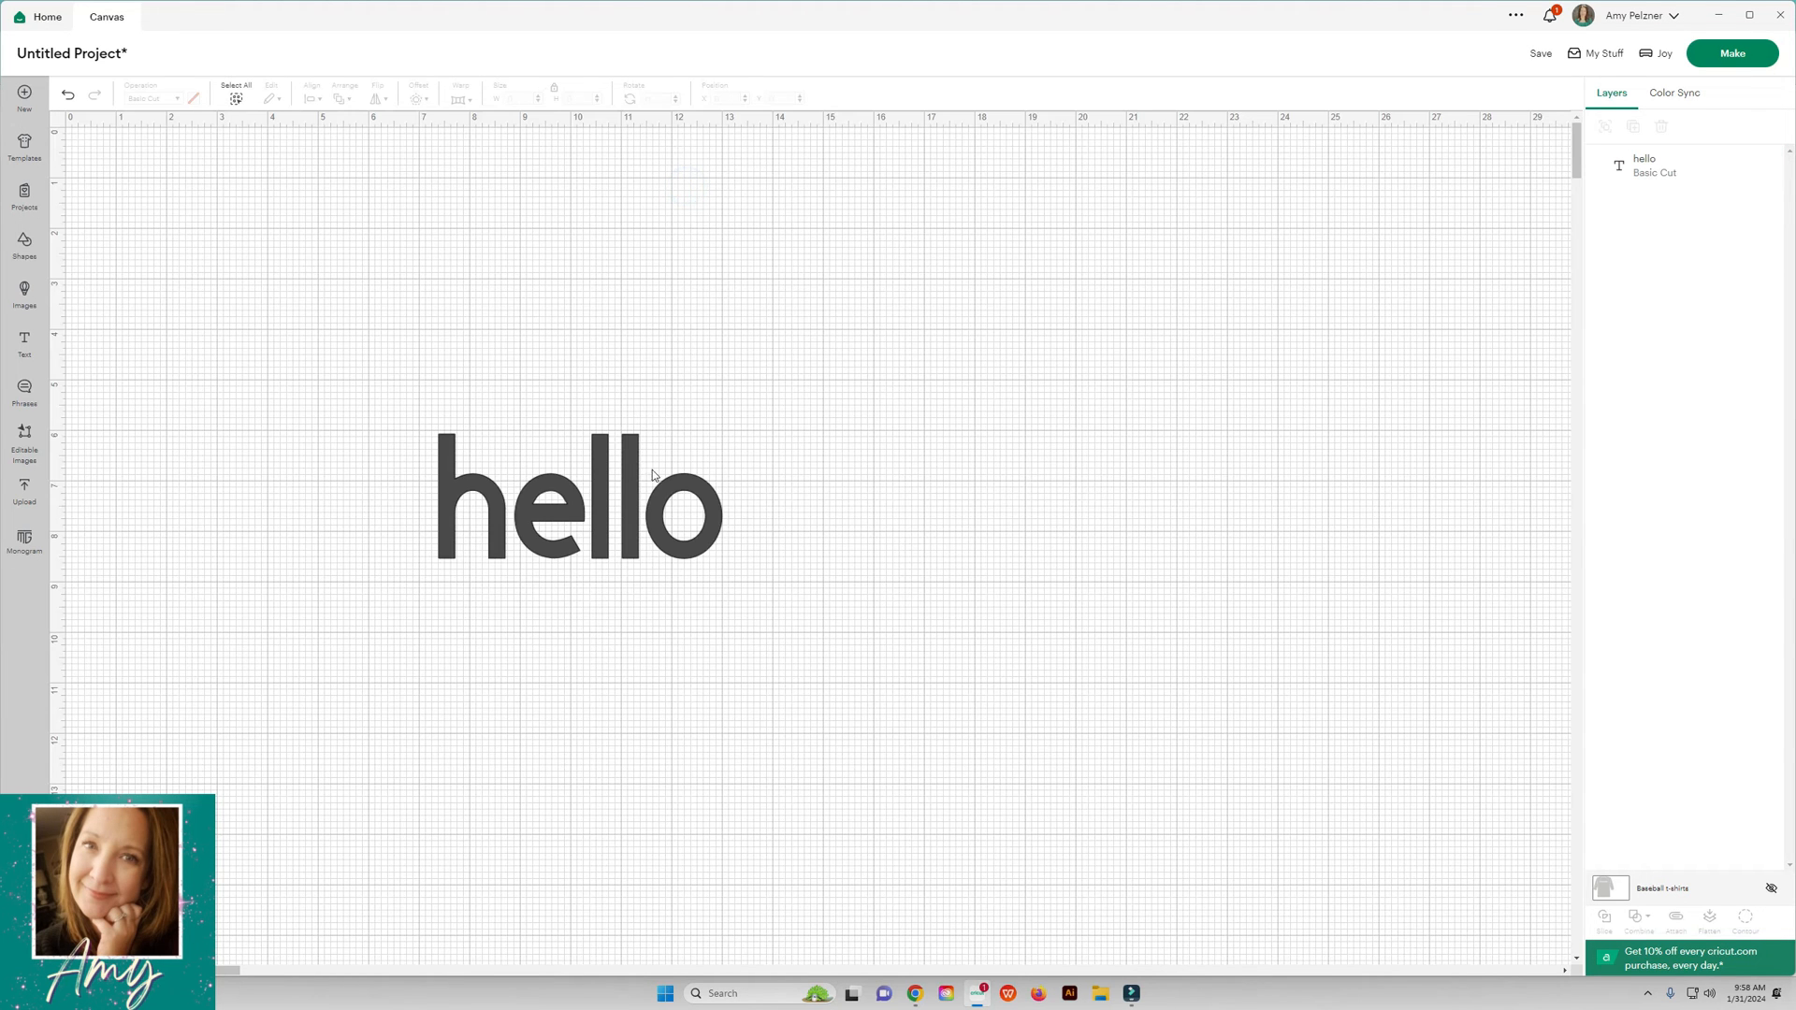
left_click(578, 497)
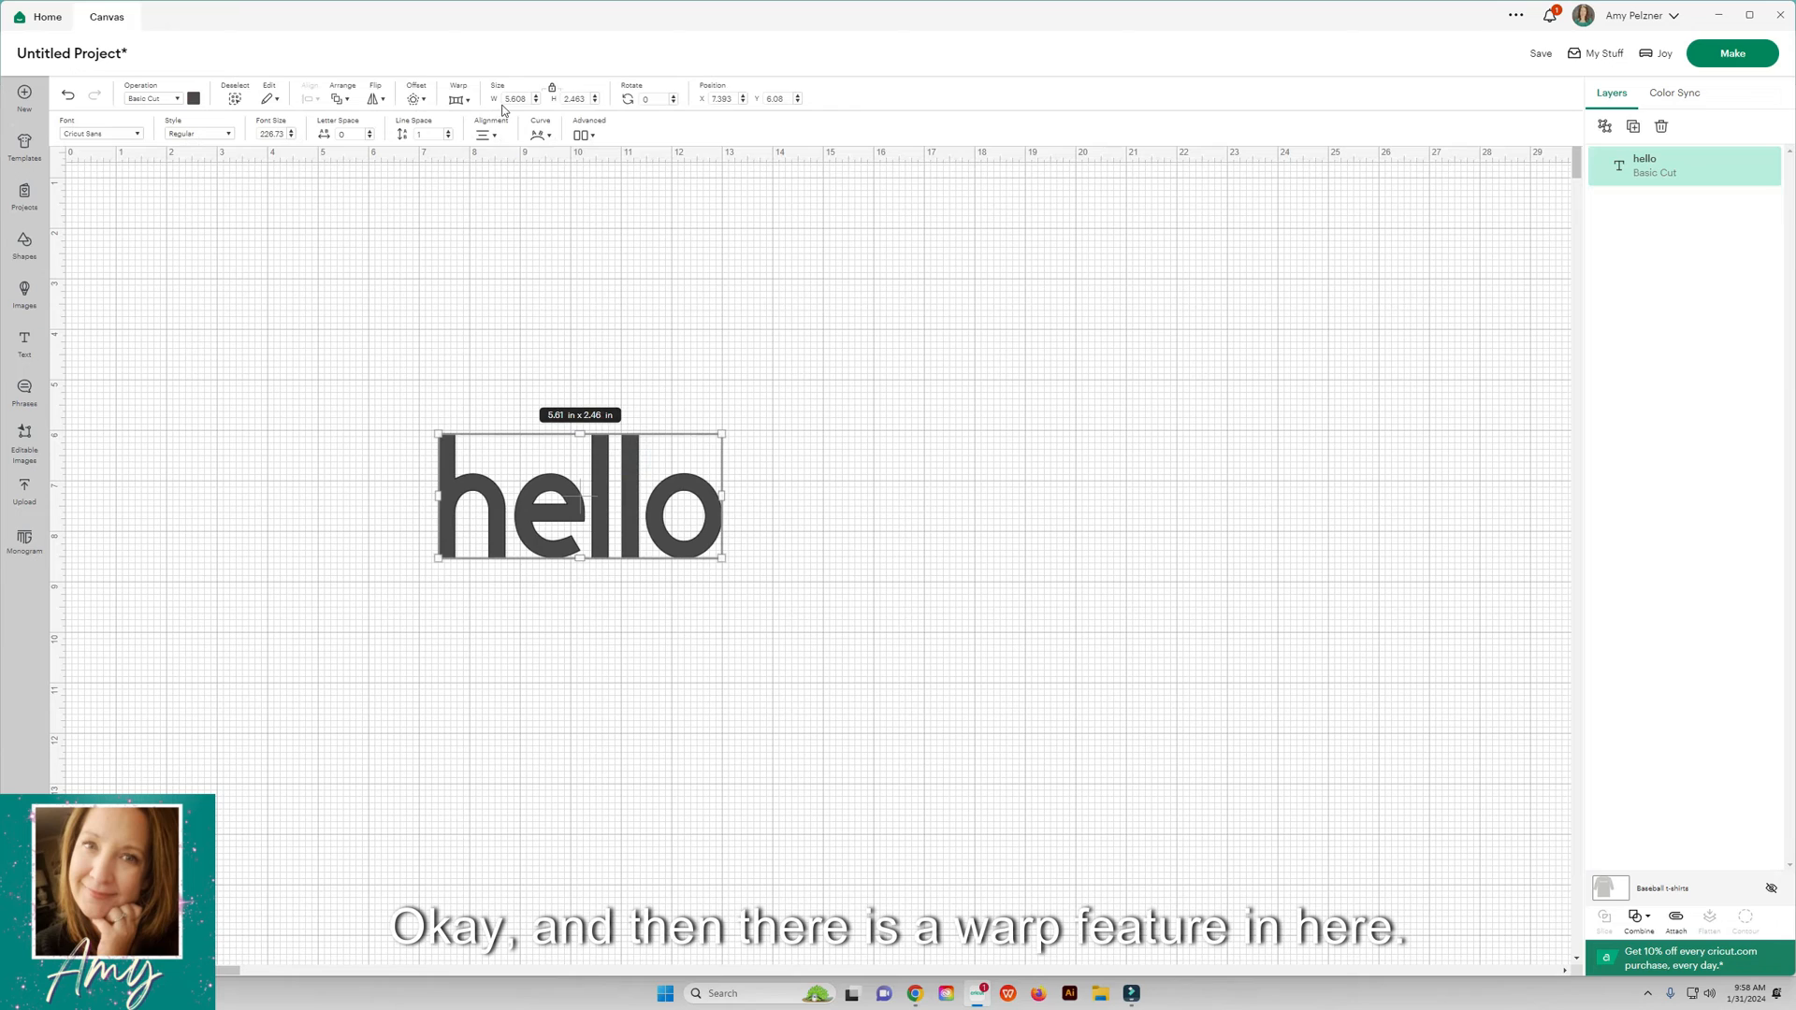
left_click(457, 98)
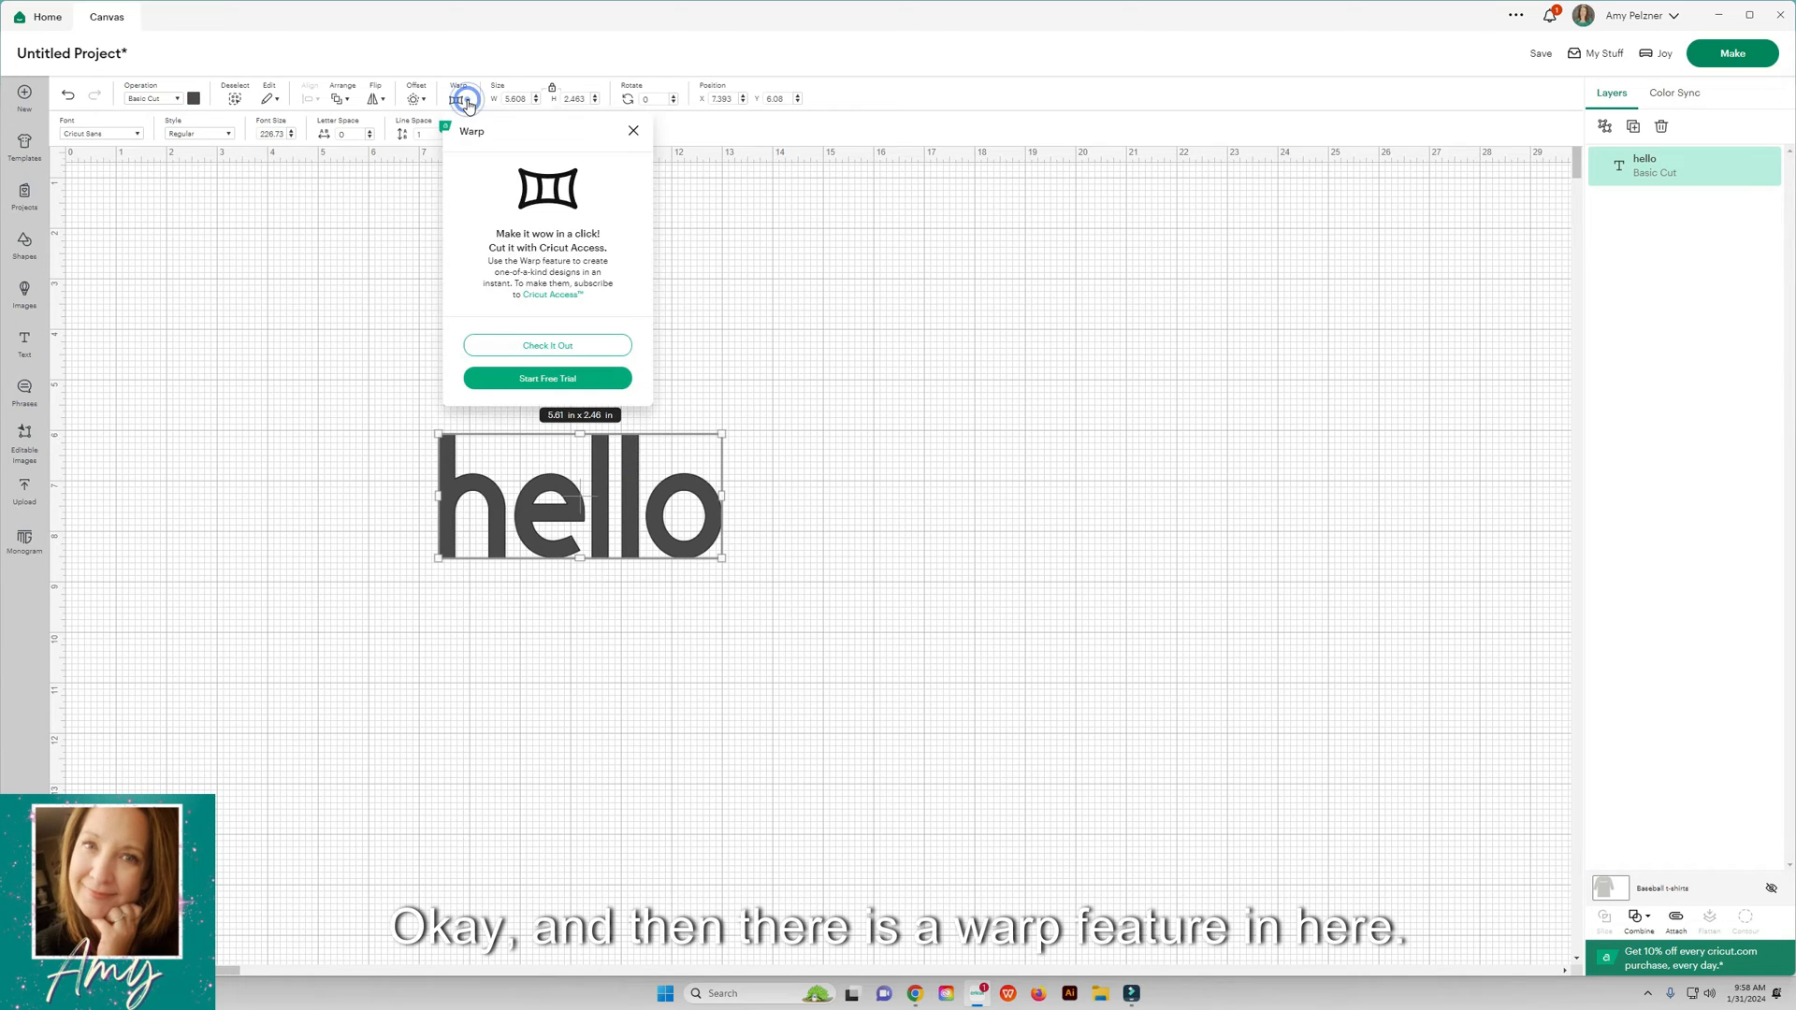
left_click(632, 131)
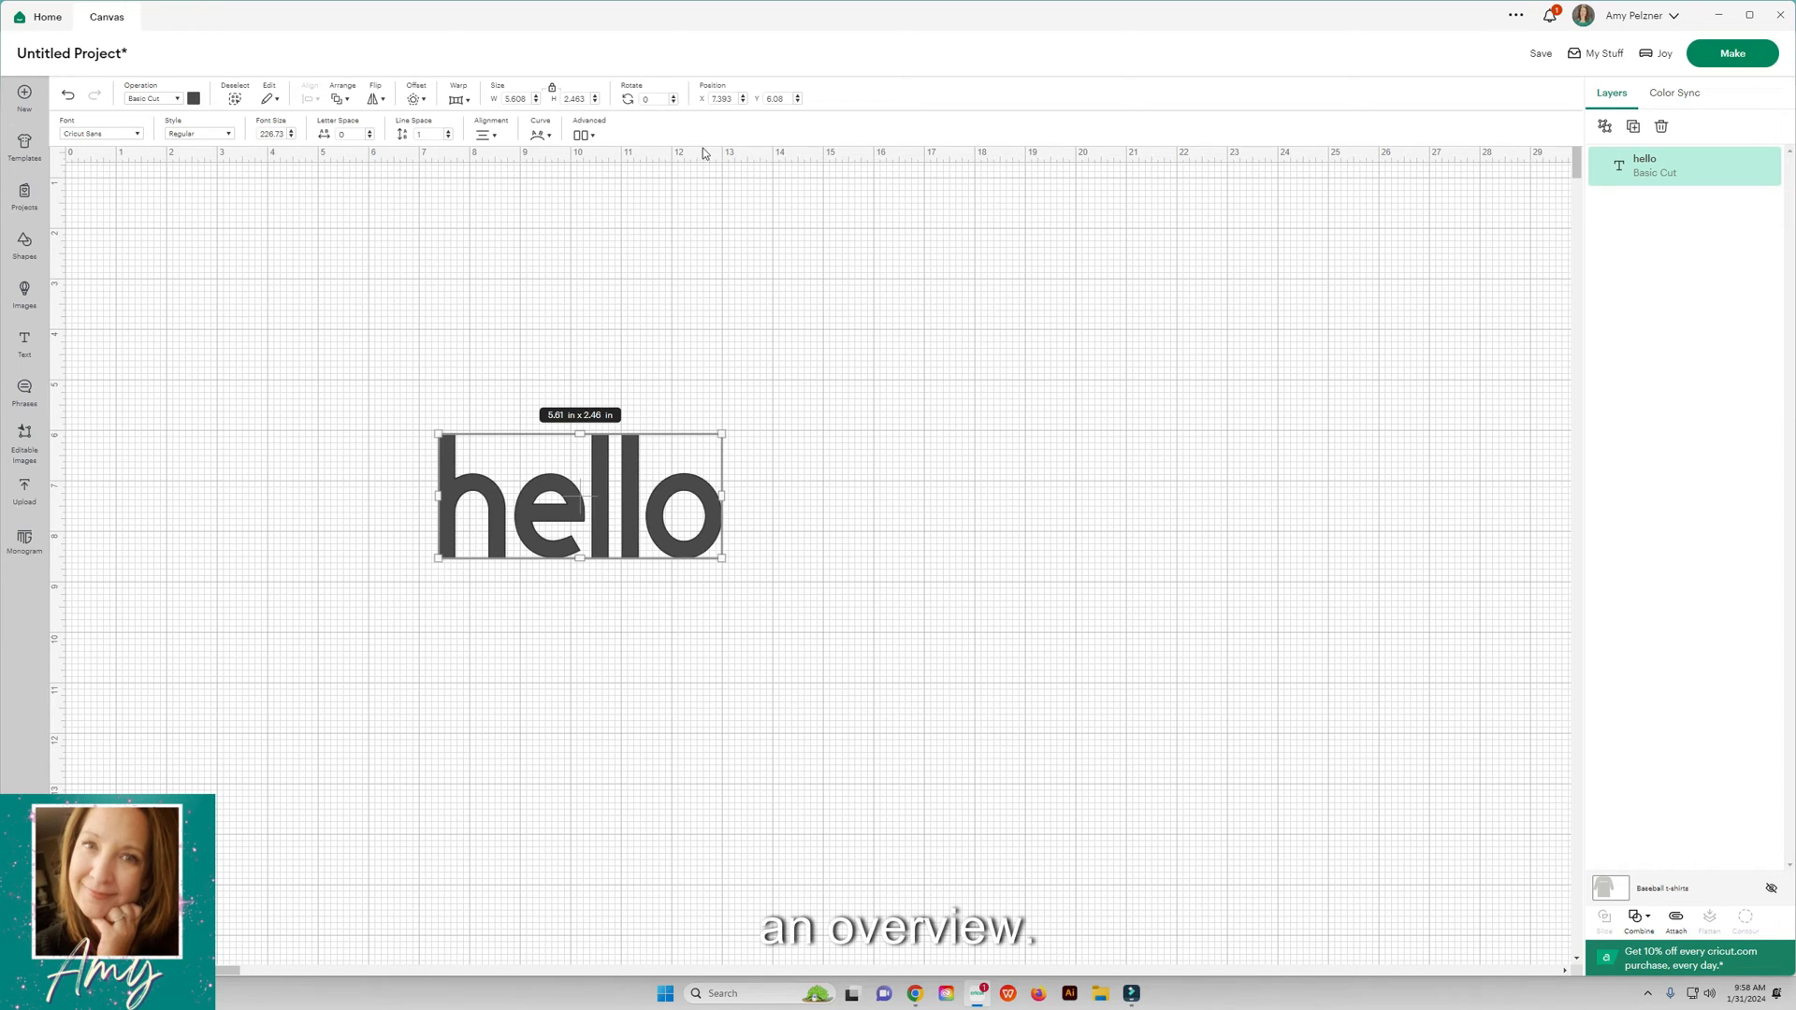
mouse_move(261, 209)
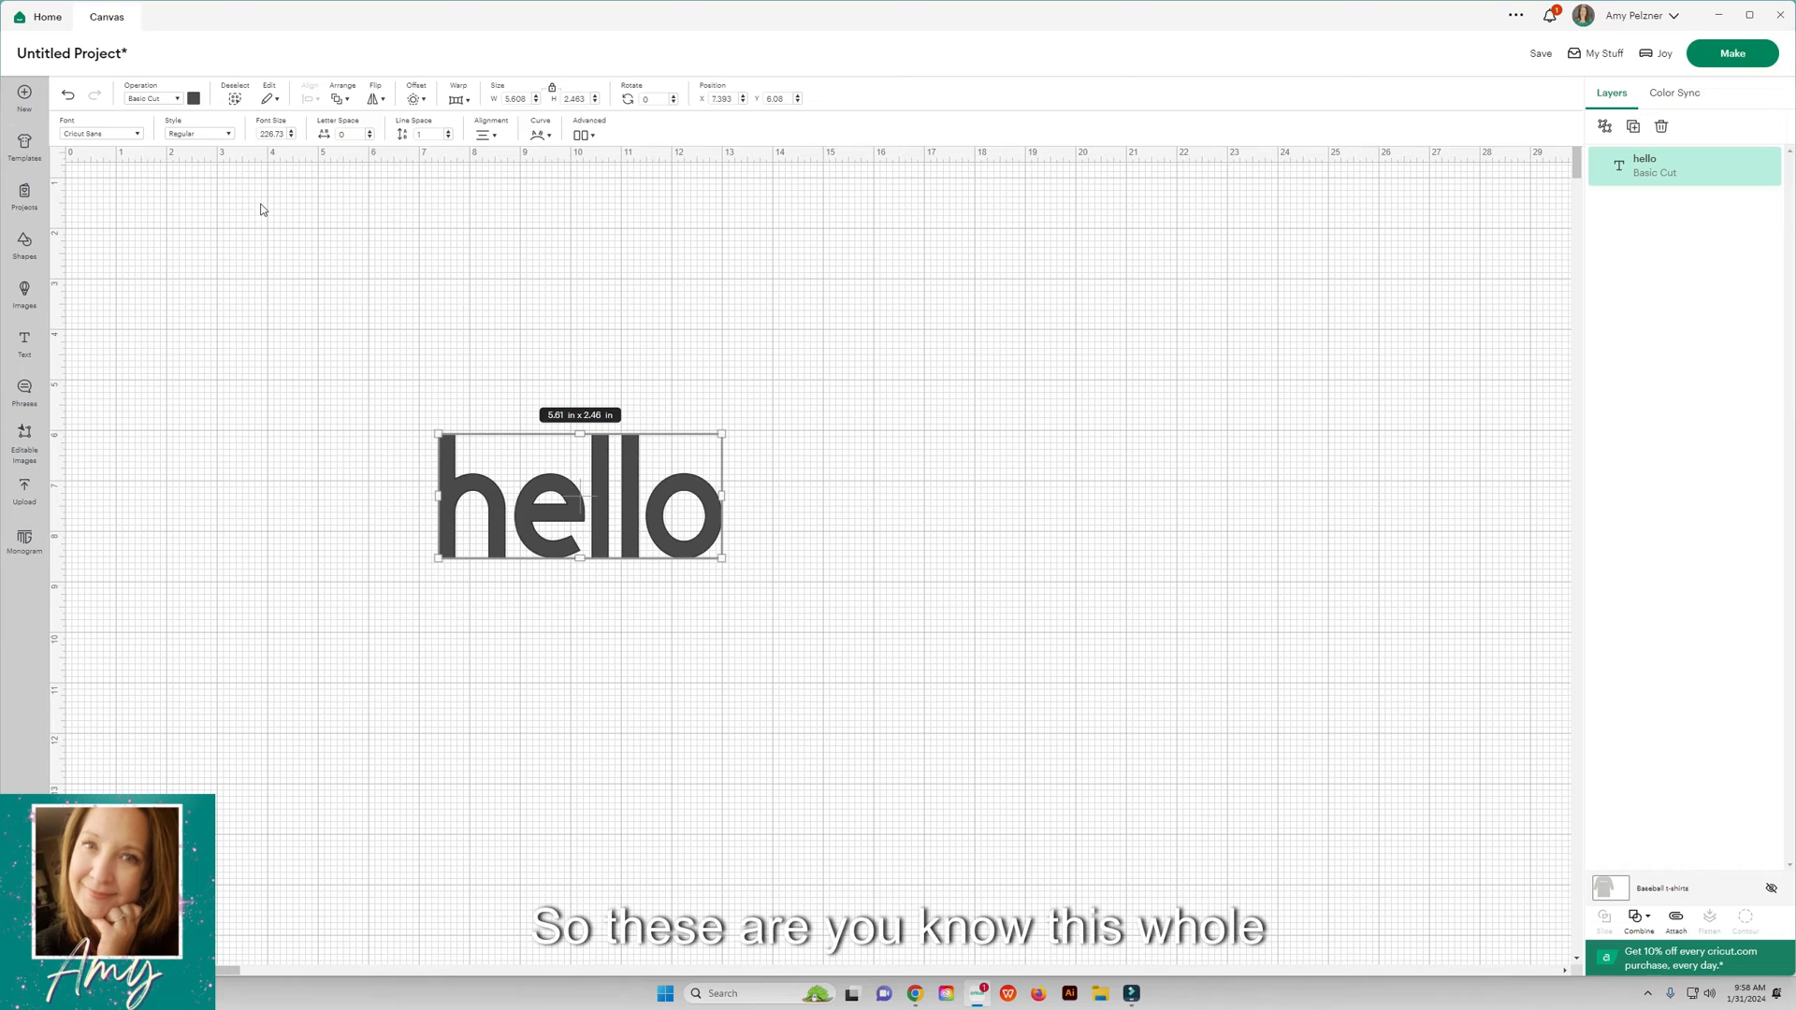
mouse_move(563, 178)
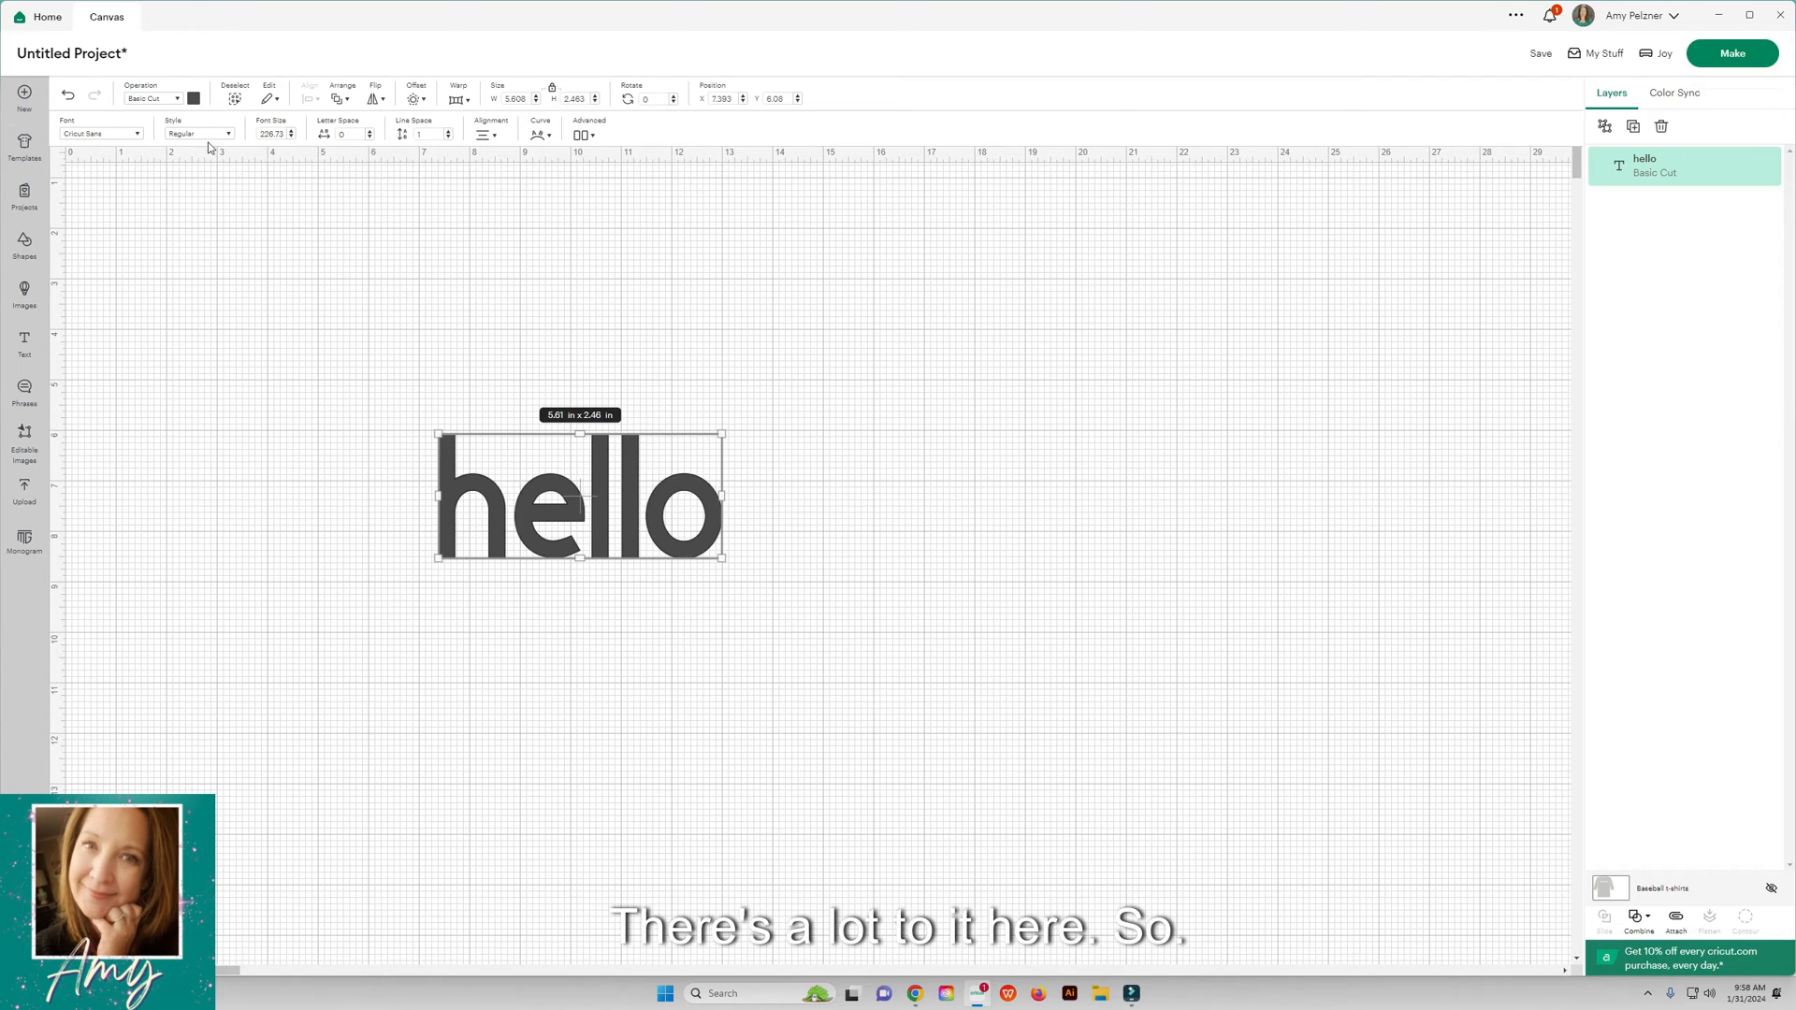
left_click(229, 134)
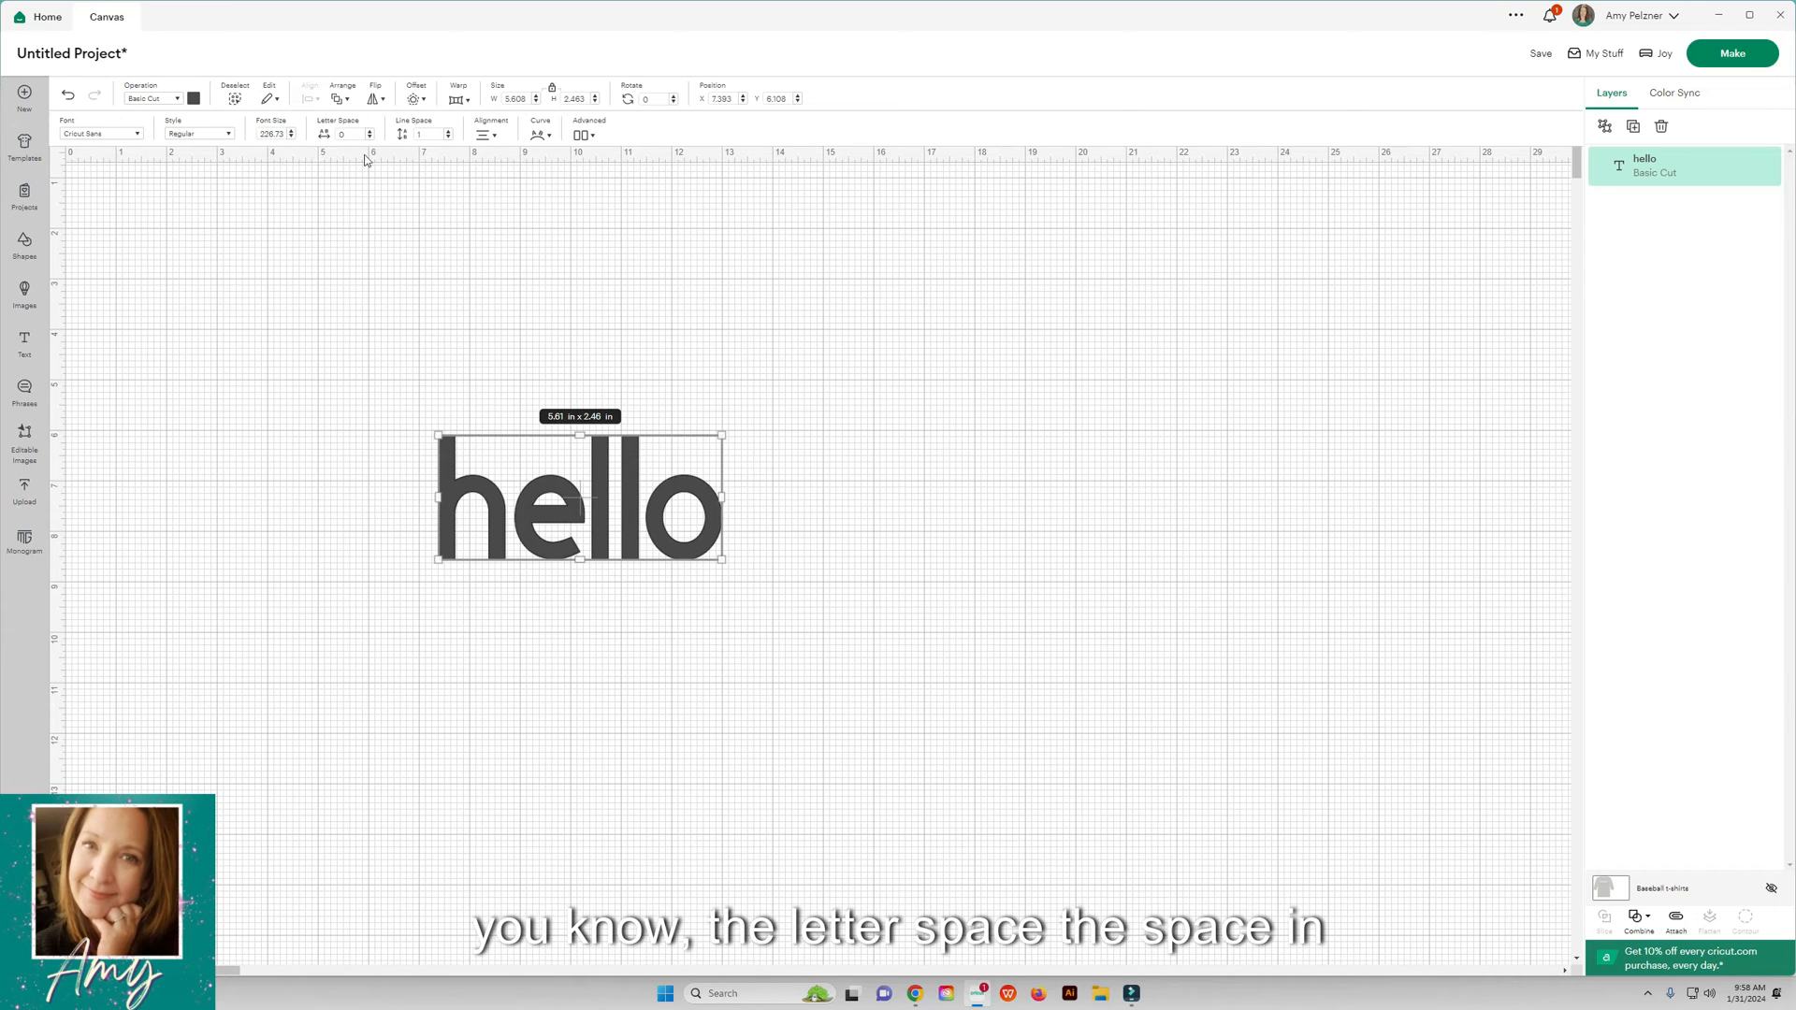
mouse_move(521, 514)
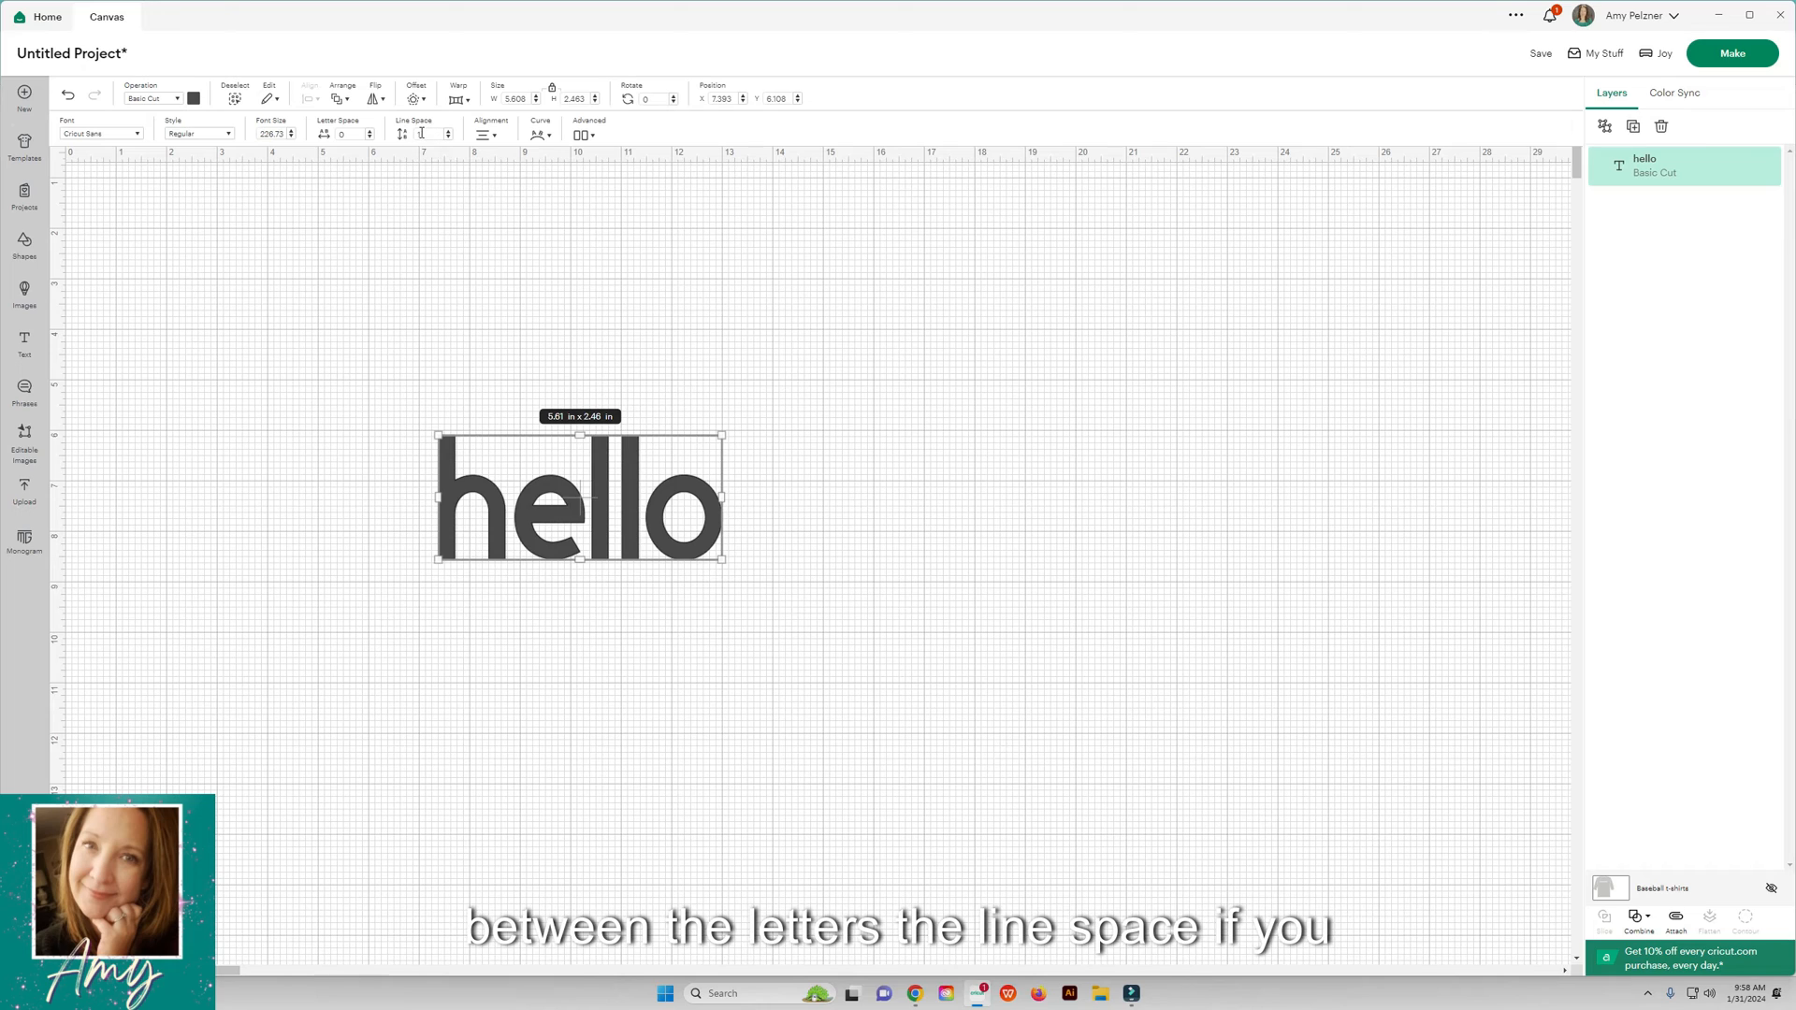
left_click(484, 133)
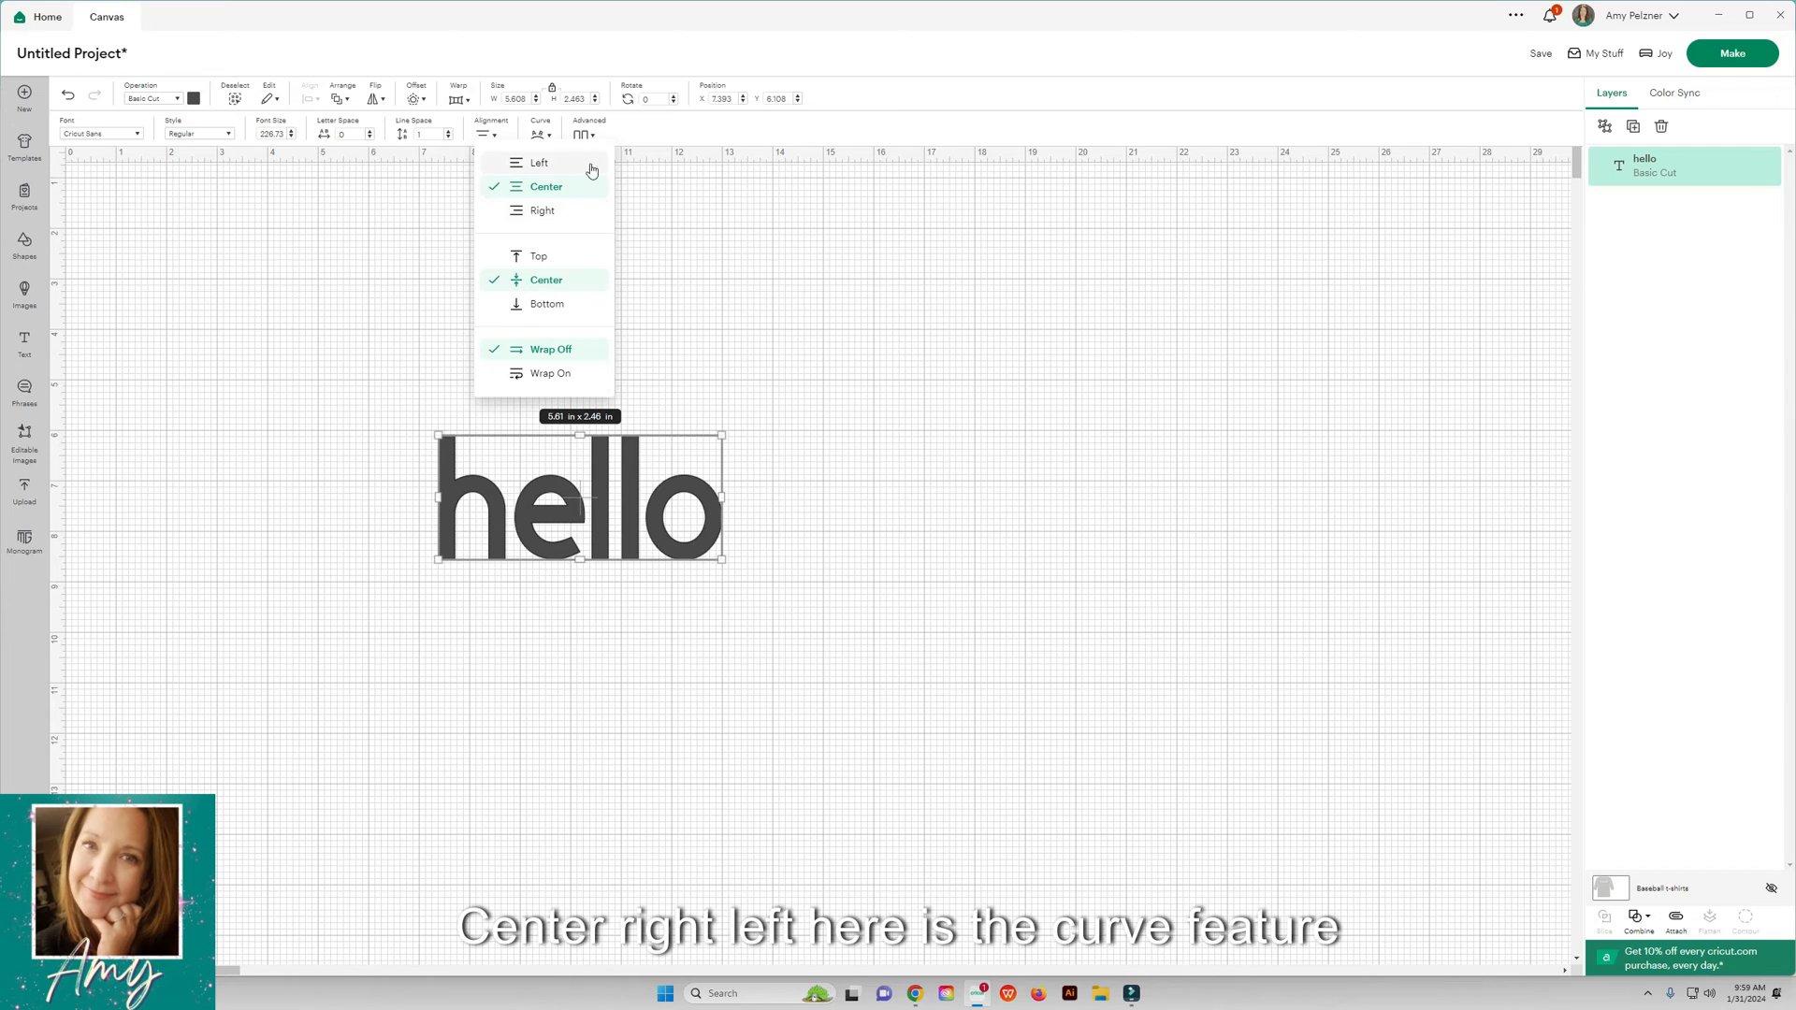
left_click(539, 129)
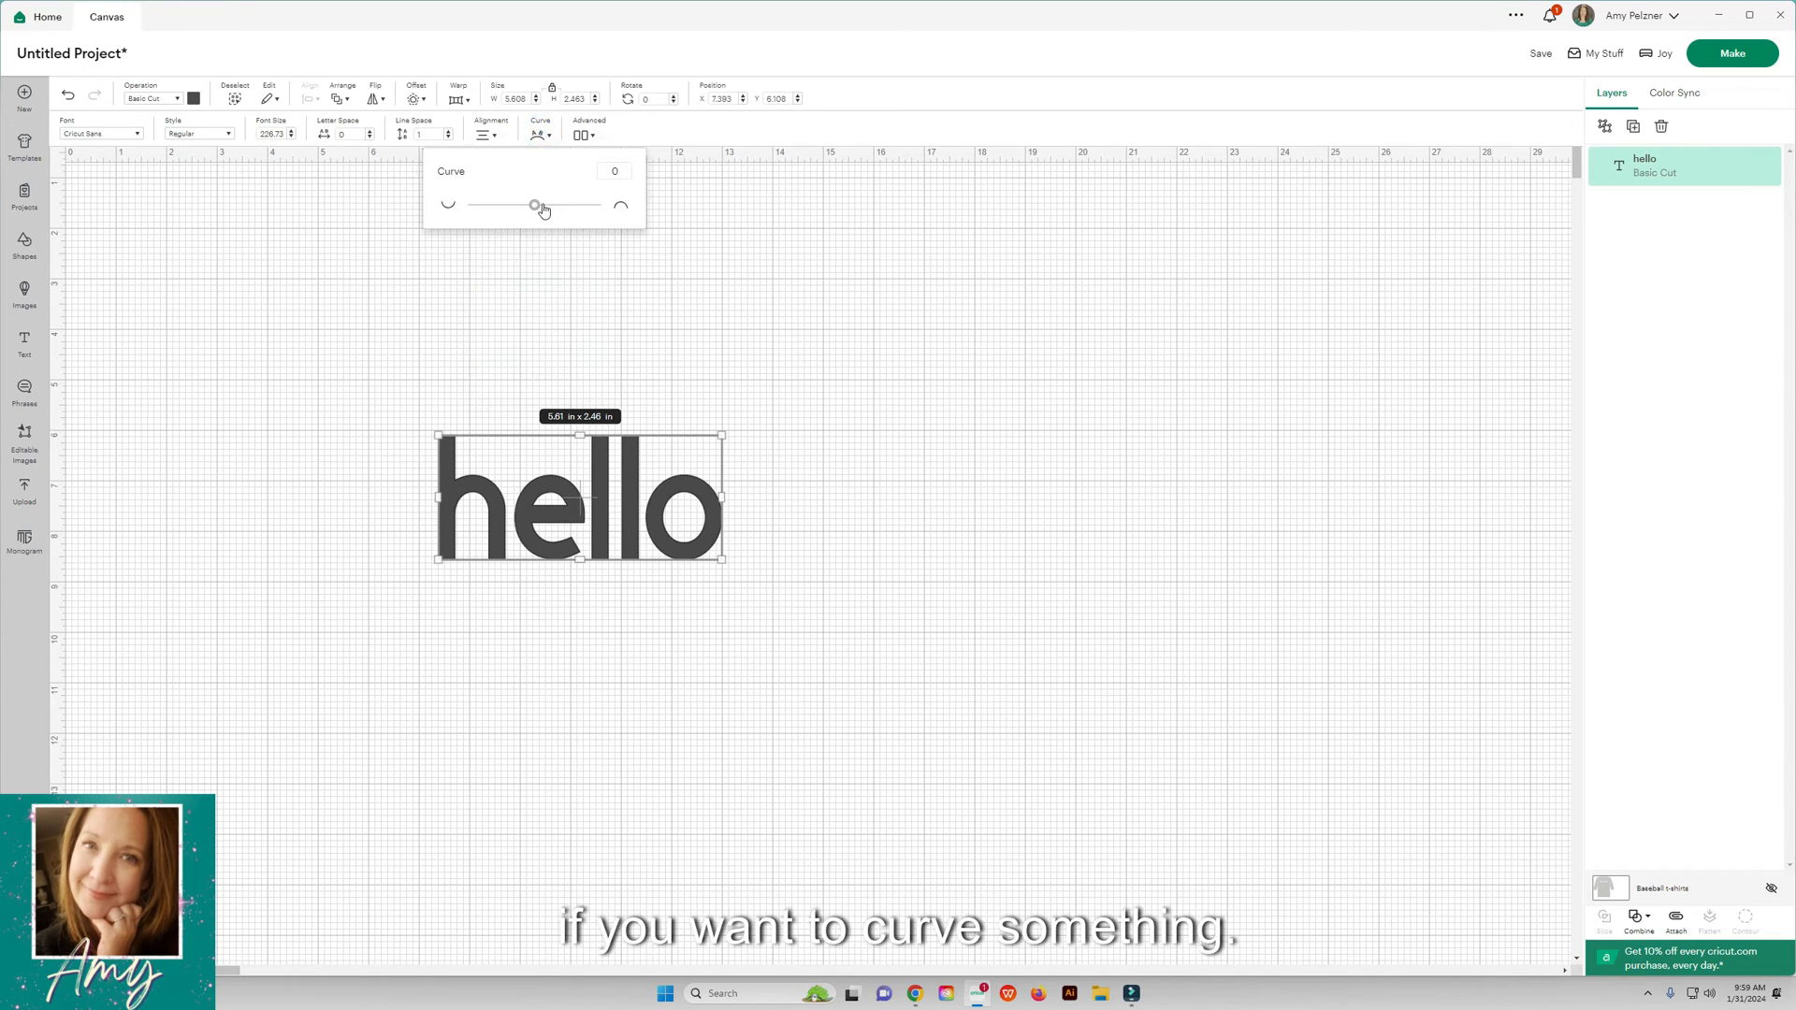
left_click_drag(534, 205, 565, 205)
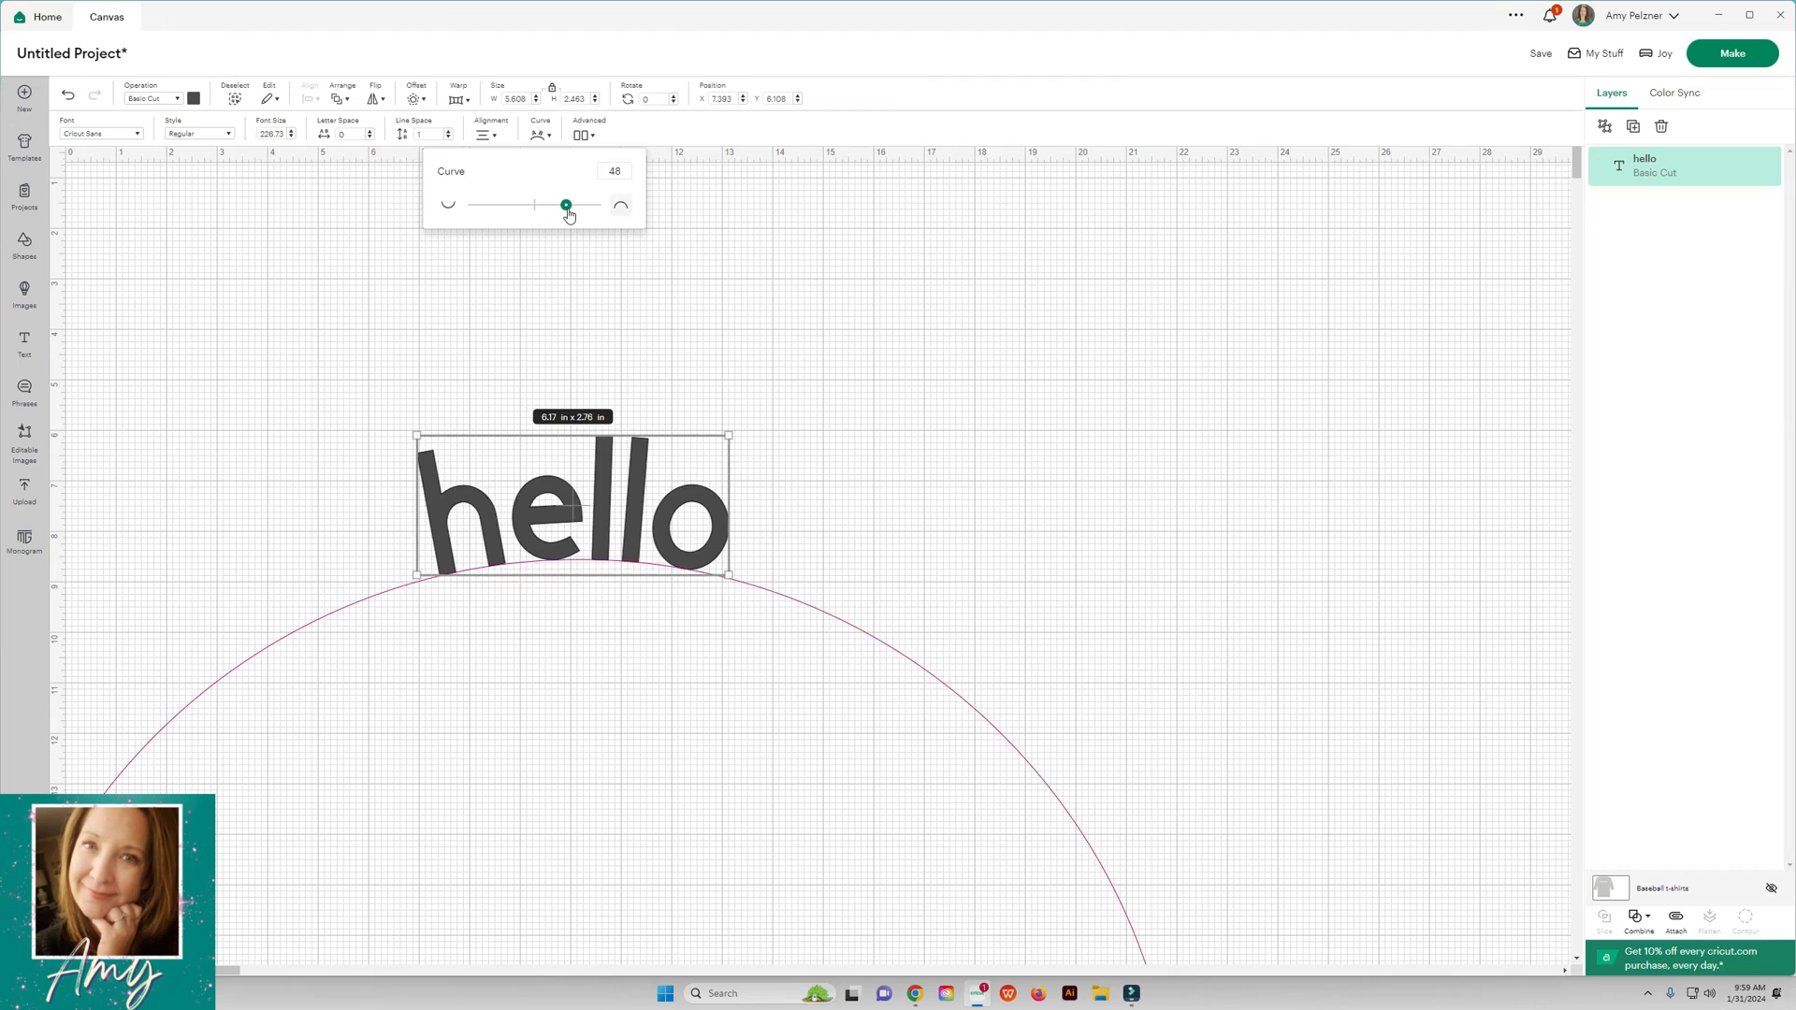
left_click_drag(565, 205, 546, 204)
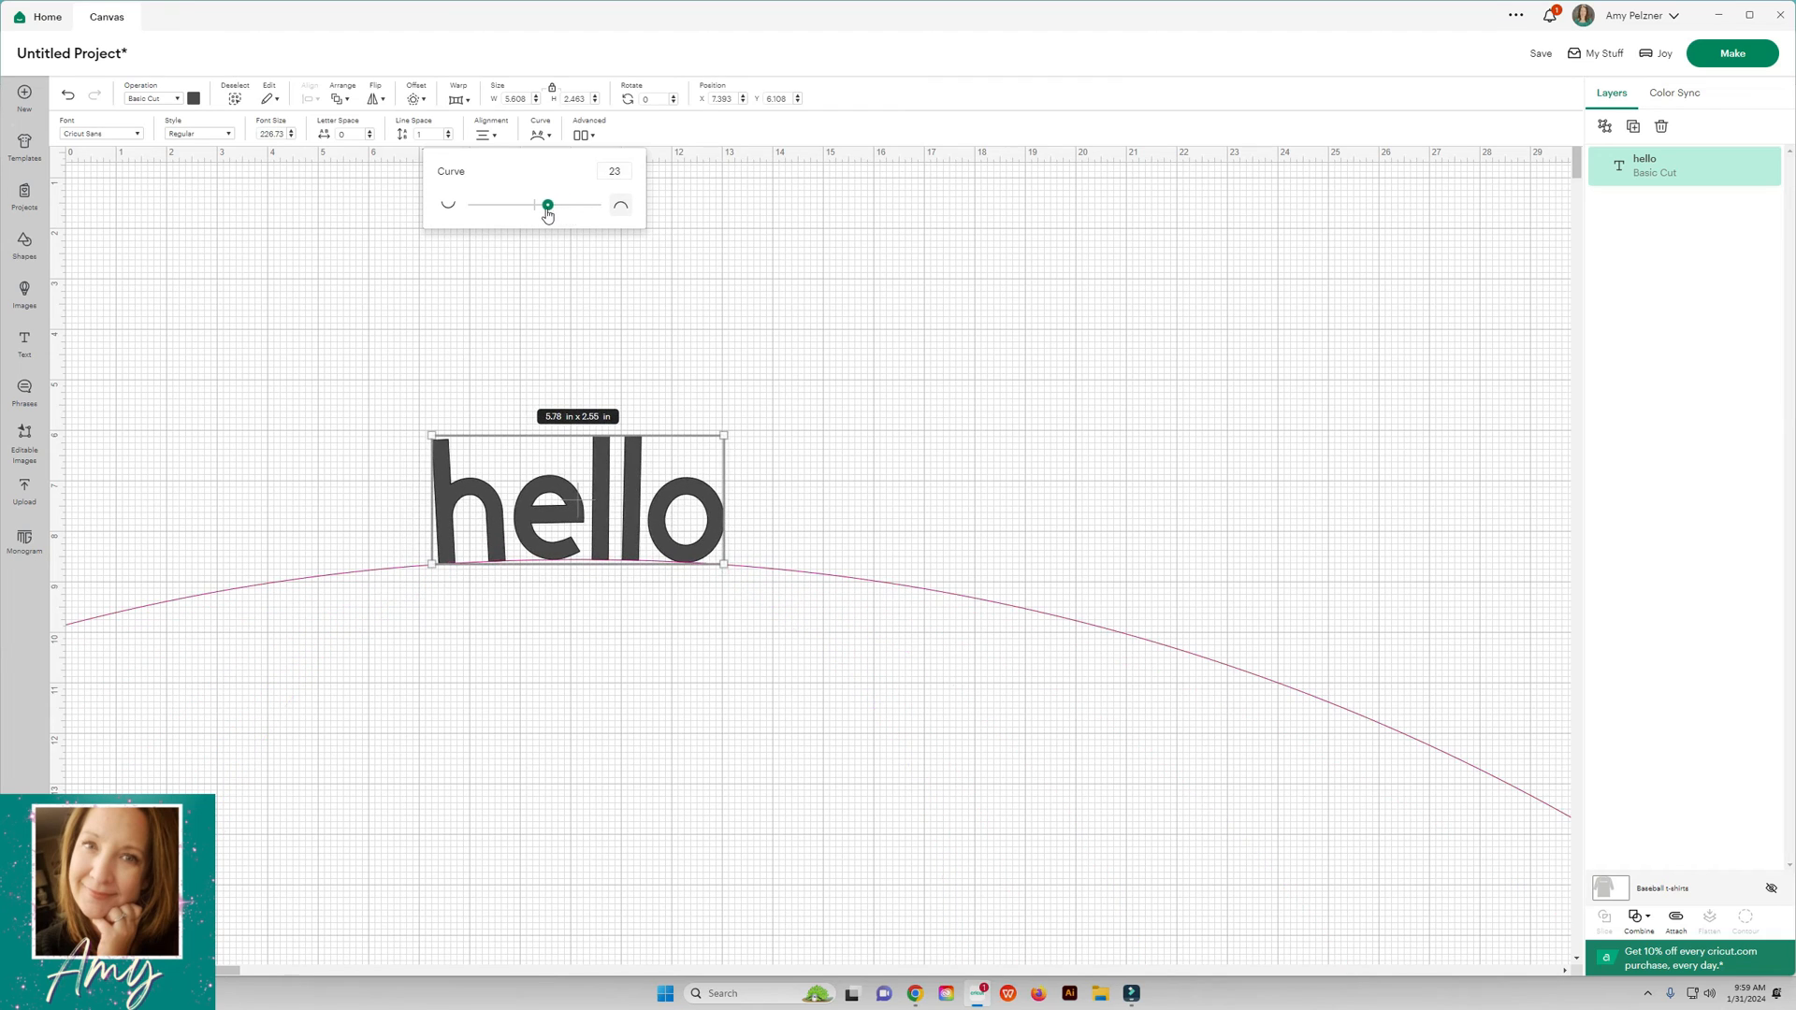
left_click_drag(546, 205, 527, 204)
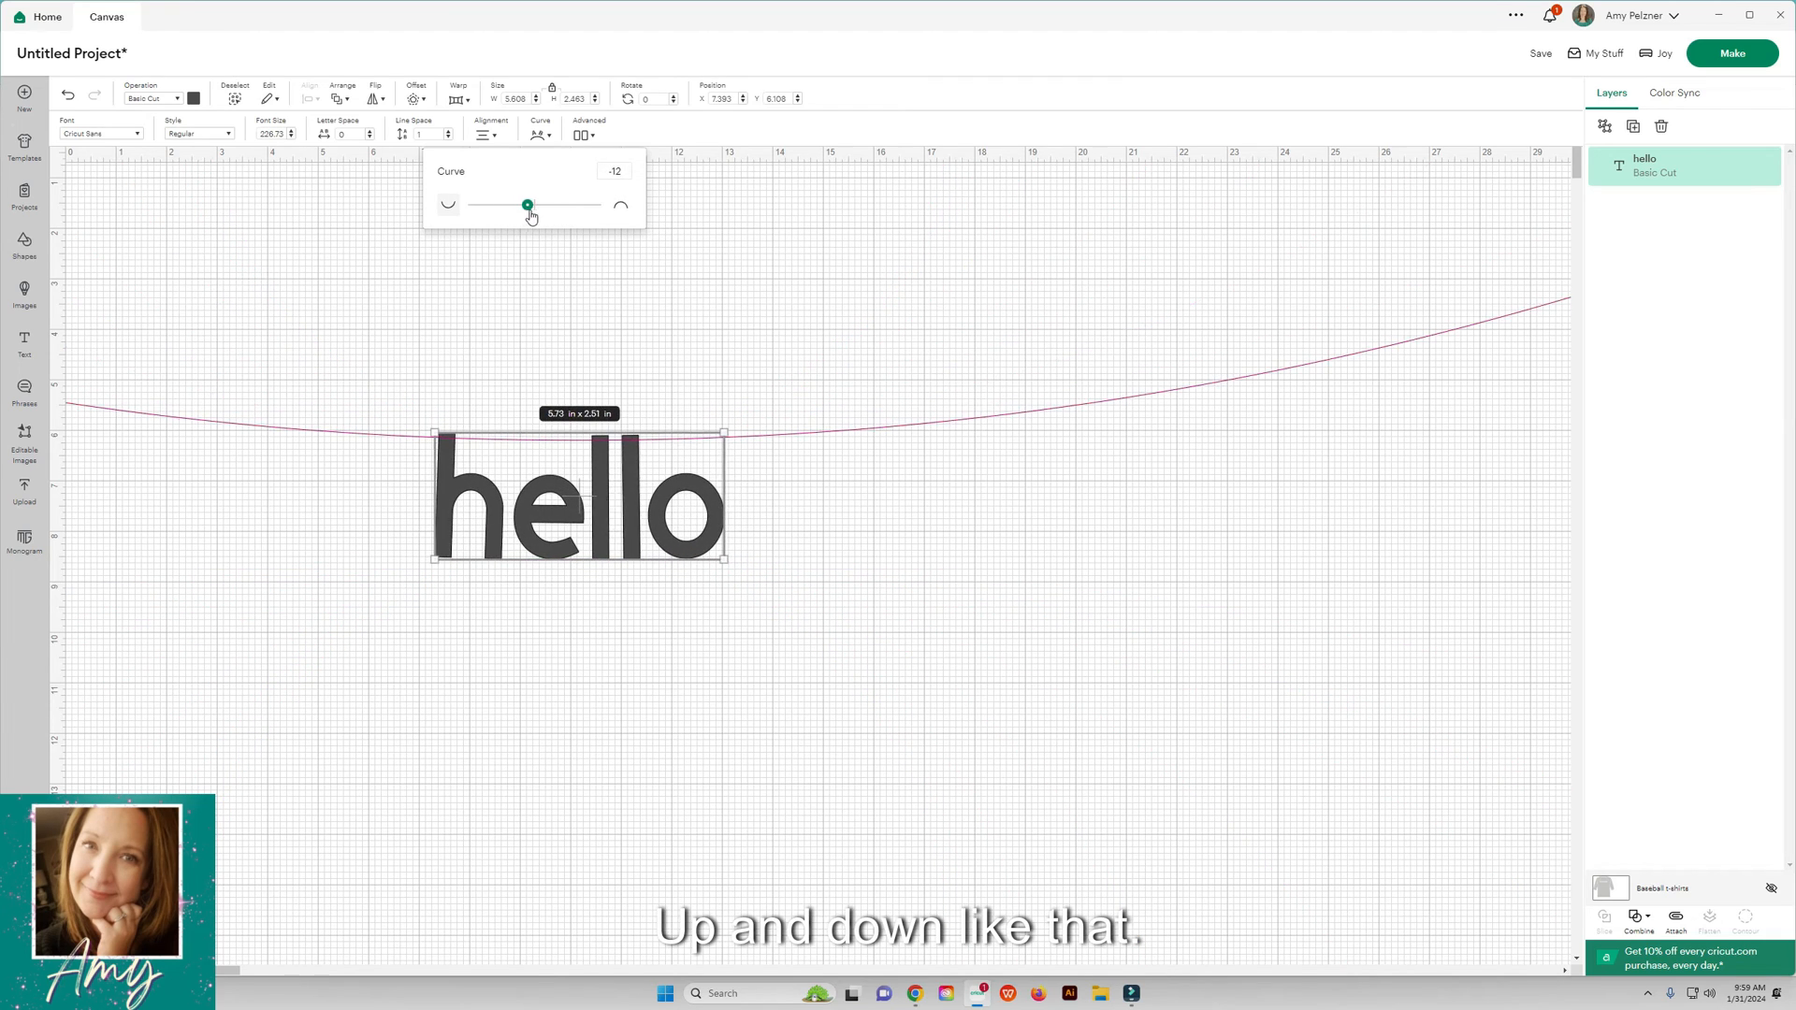
left_click(710, 228)
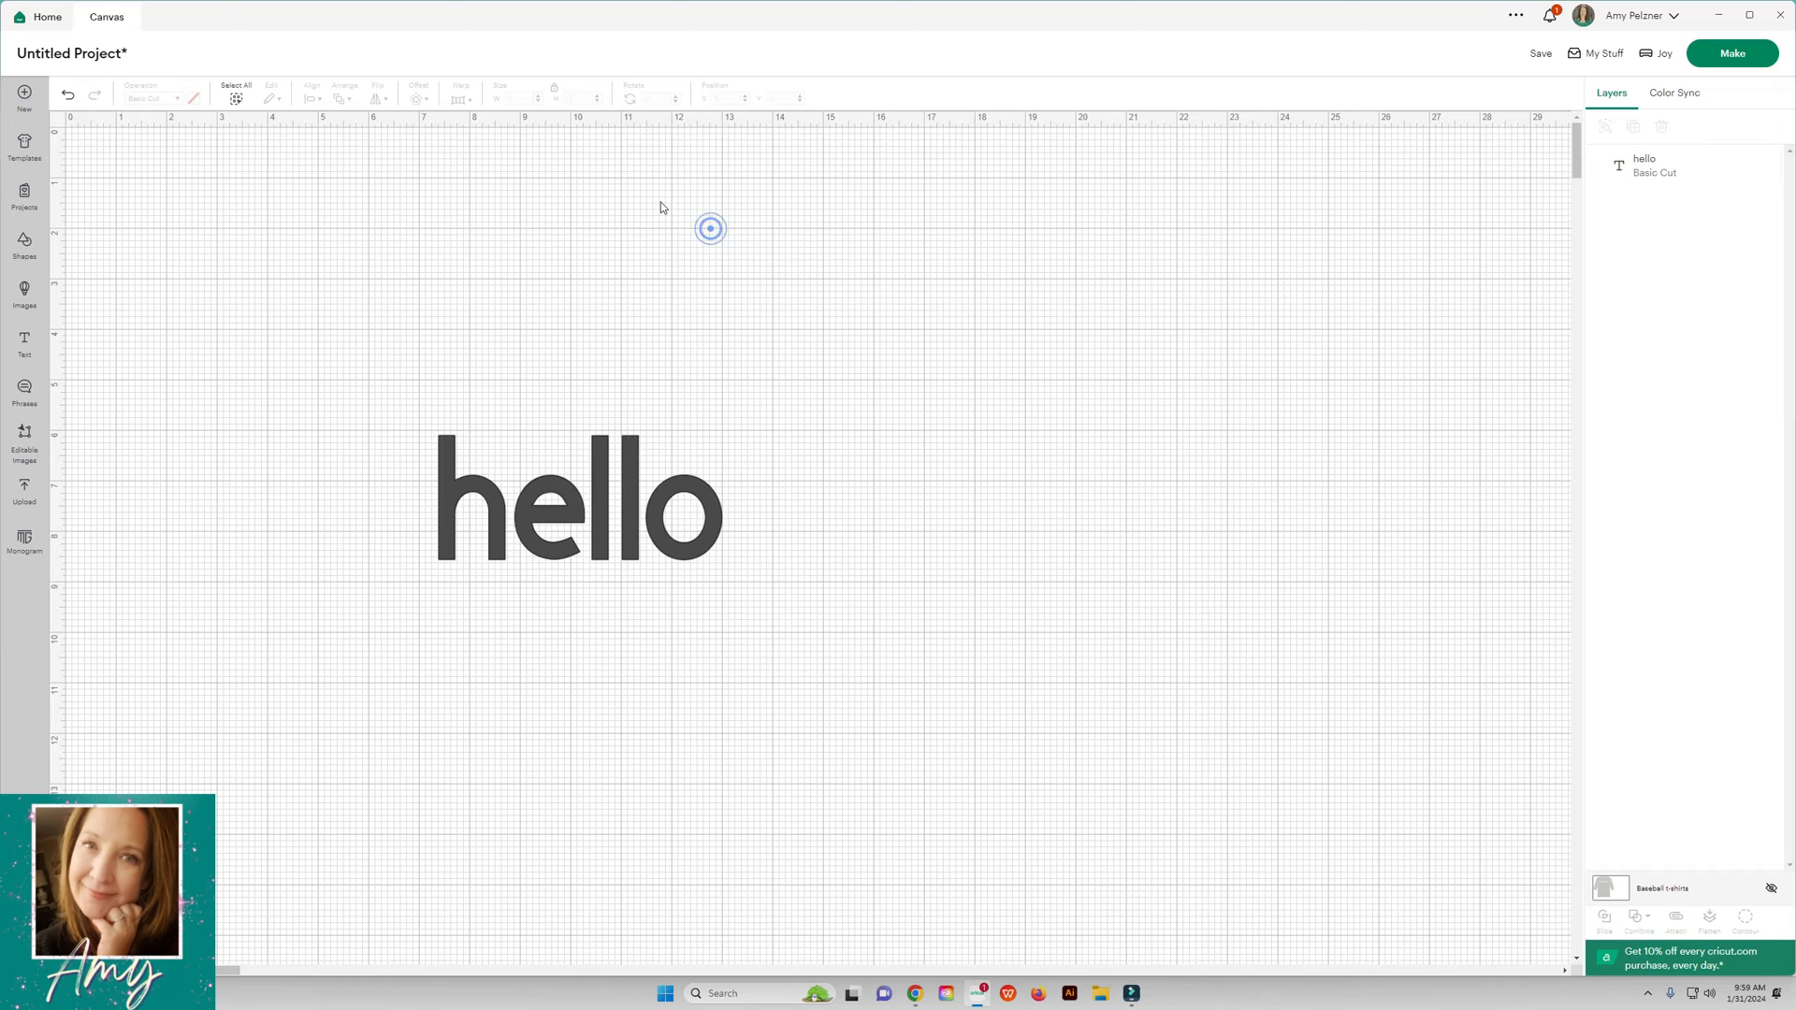
Step: Apply a rounded offset layer around 'hello' after adjusting its distance
left_click(415, 95)
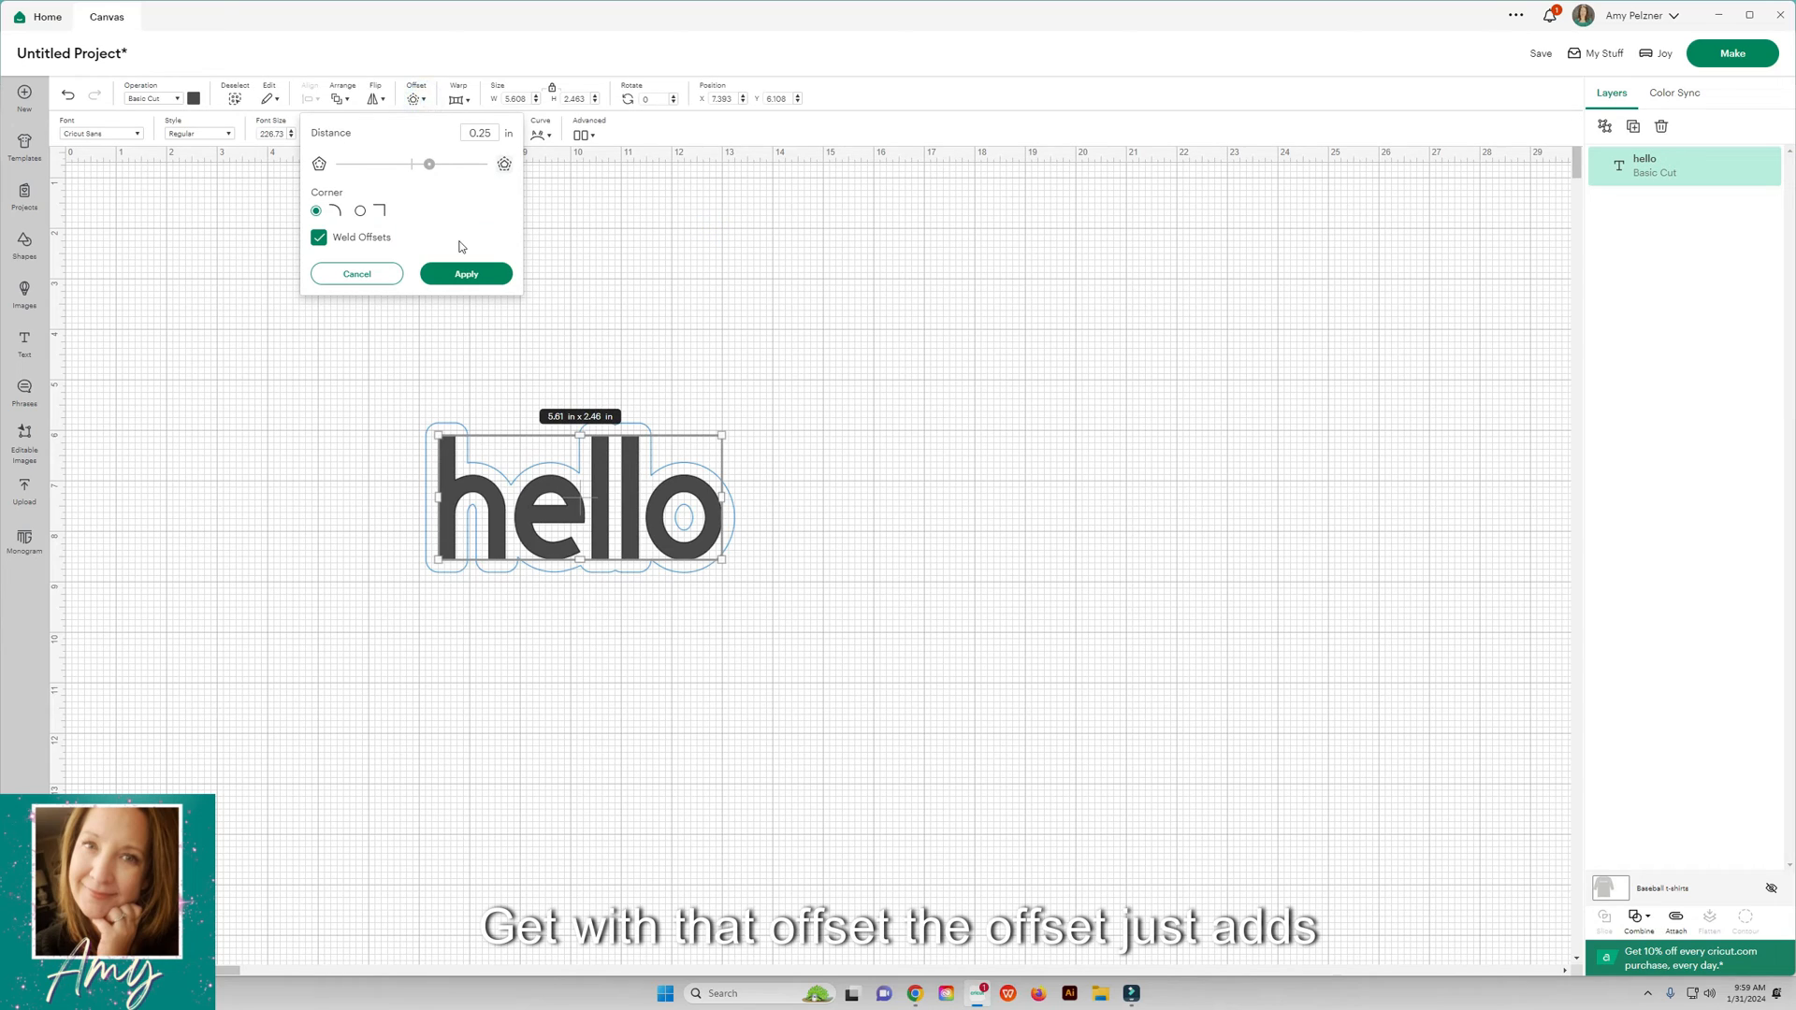
left_click_drag(428, 164, 419, 163)
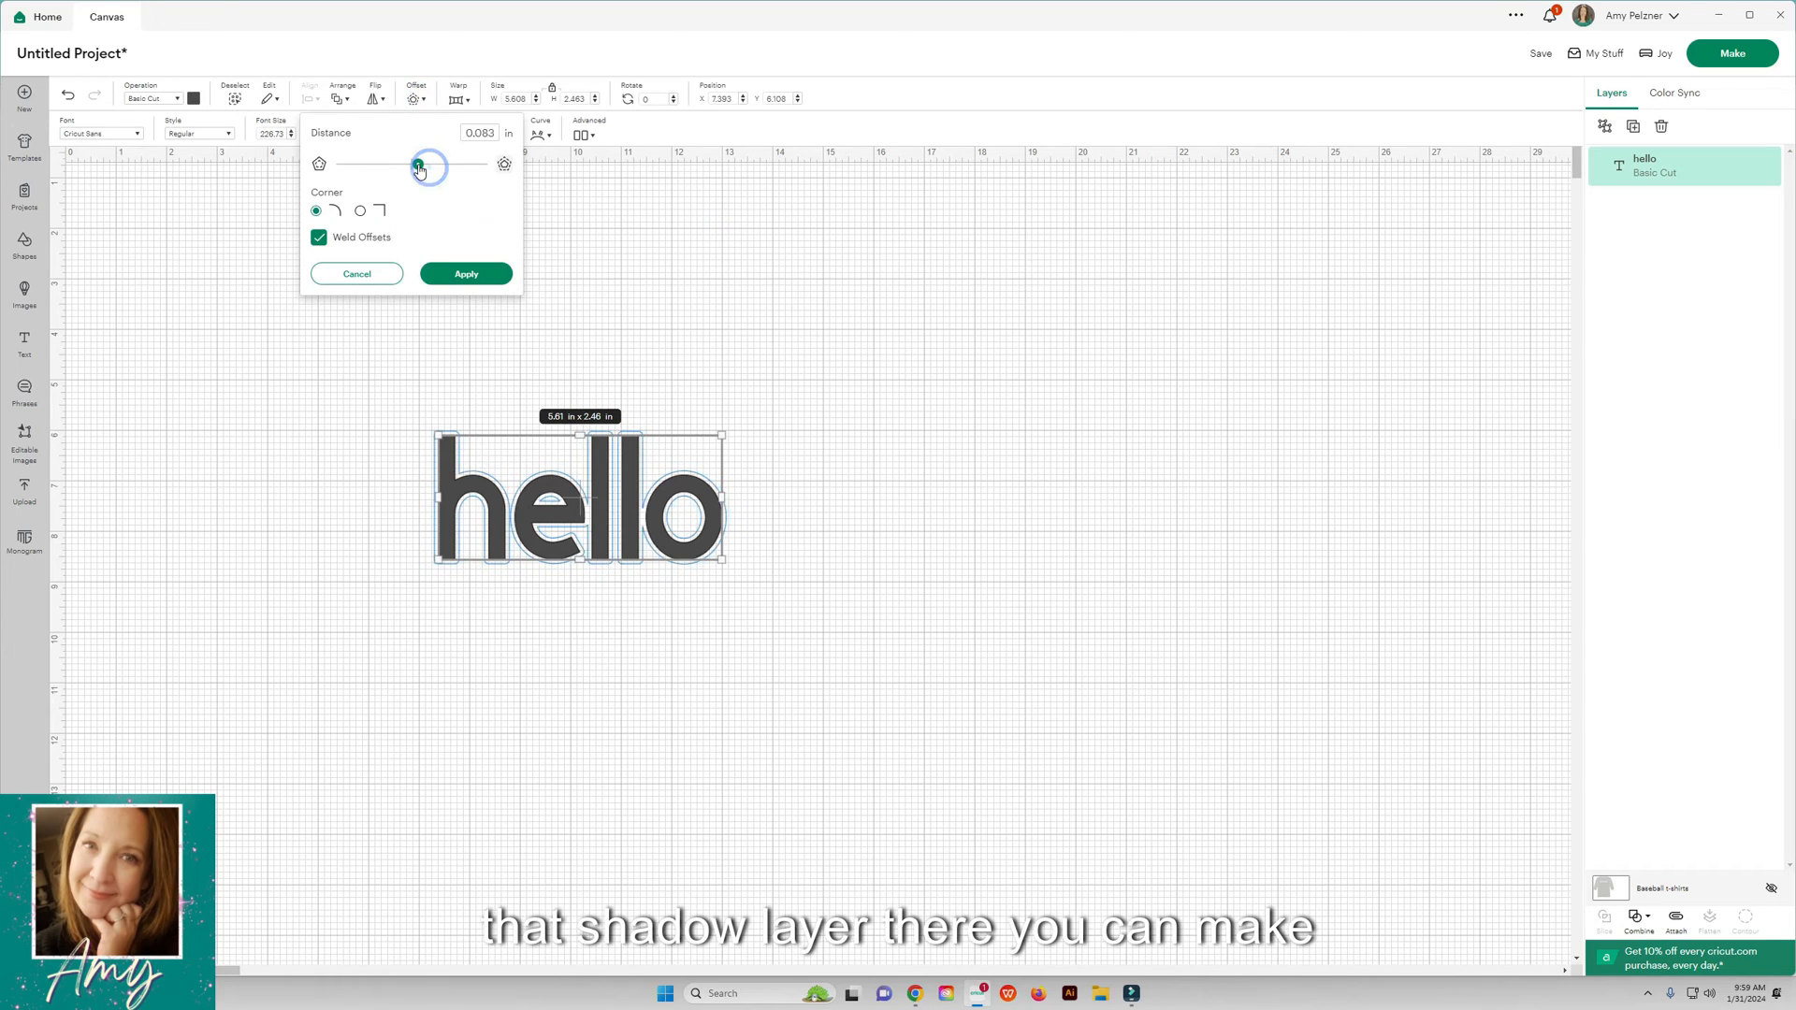
left_click_drag(427, 164, 430, 164)
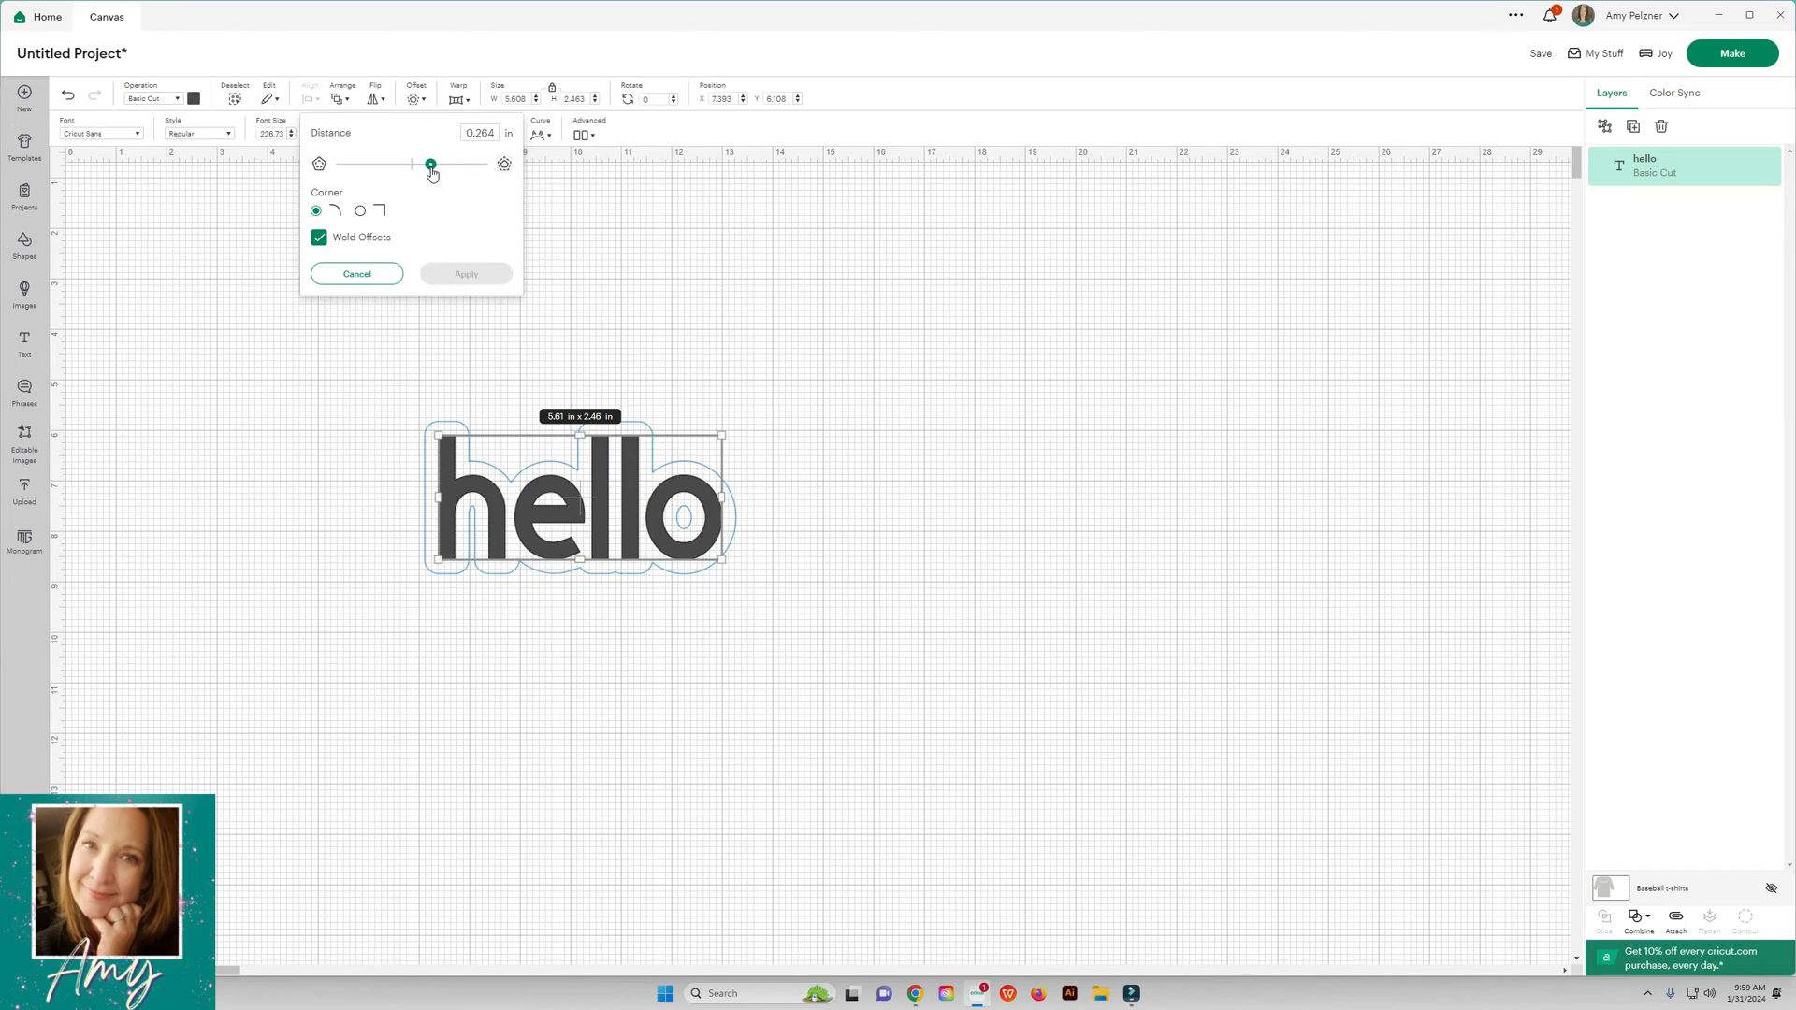
left_click(465, 274)
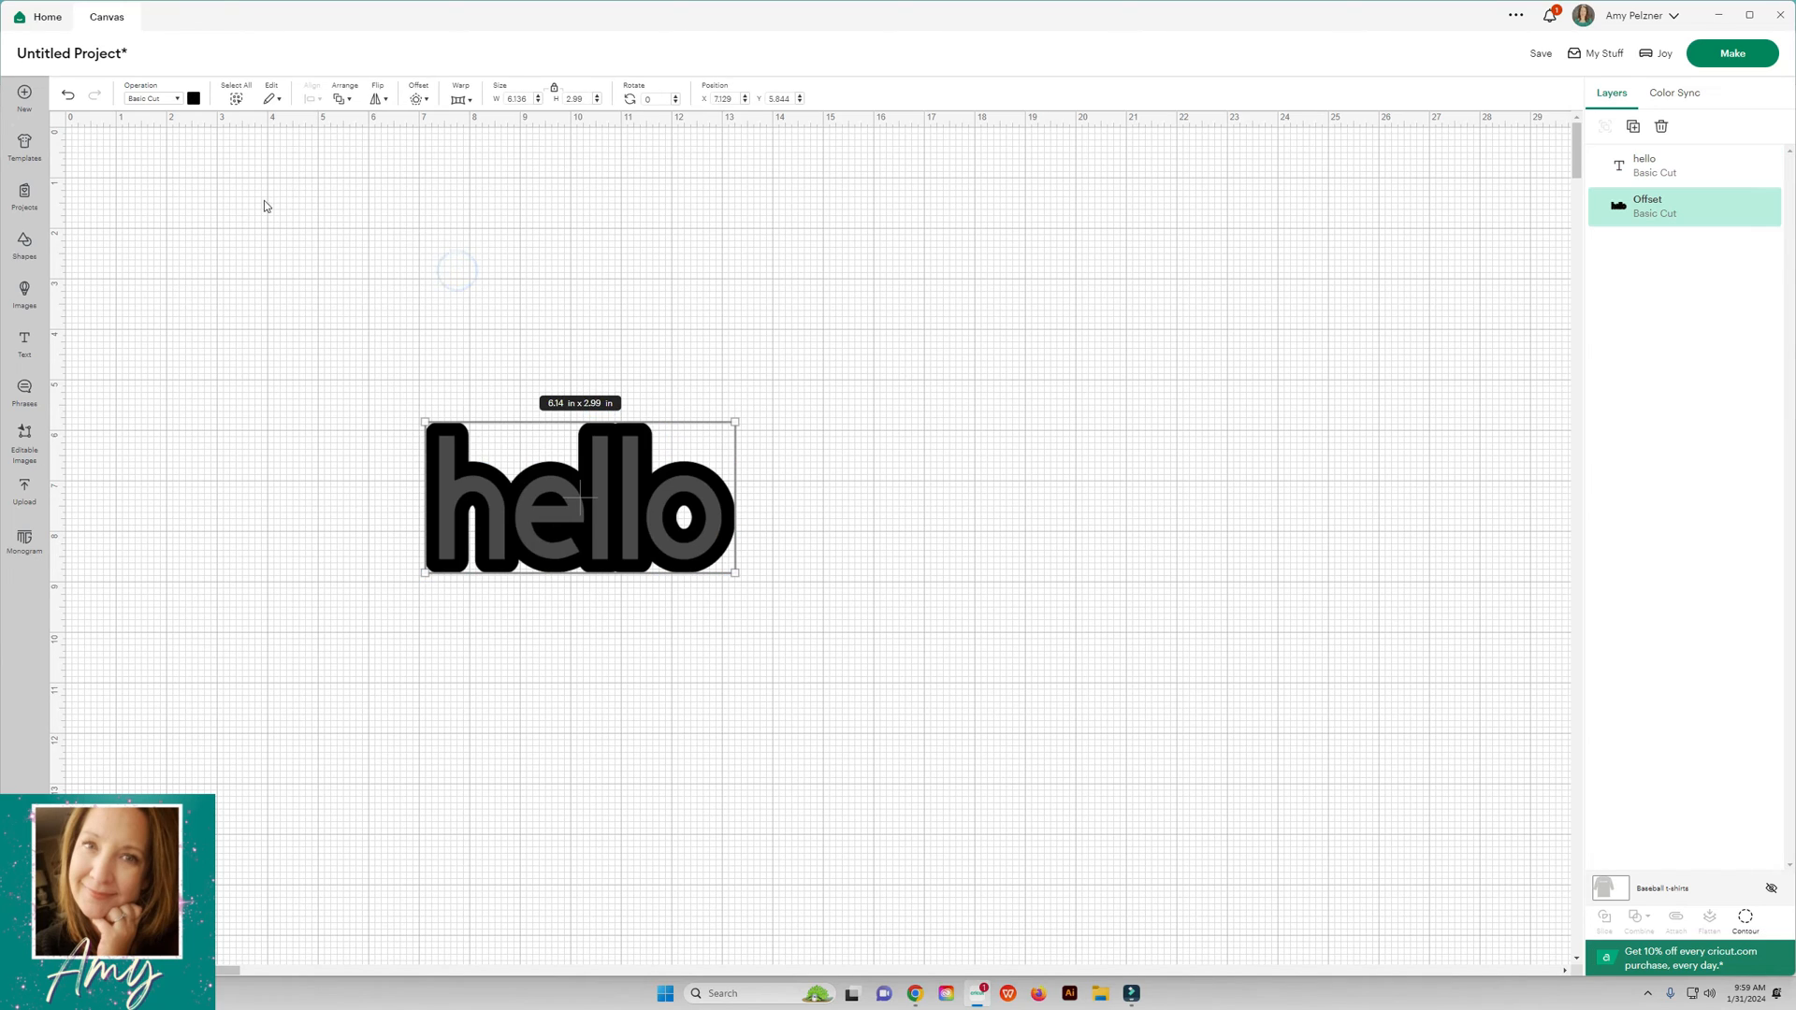
left_click(193, 97)
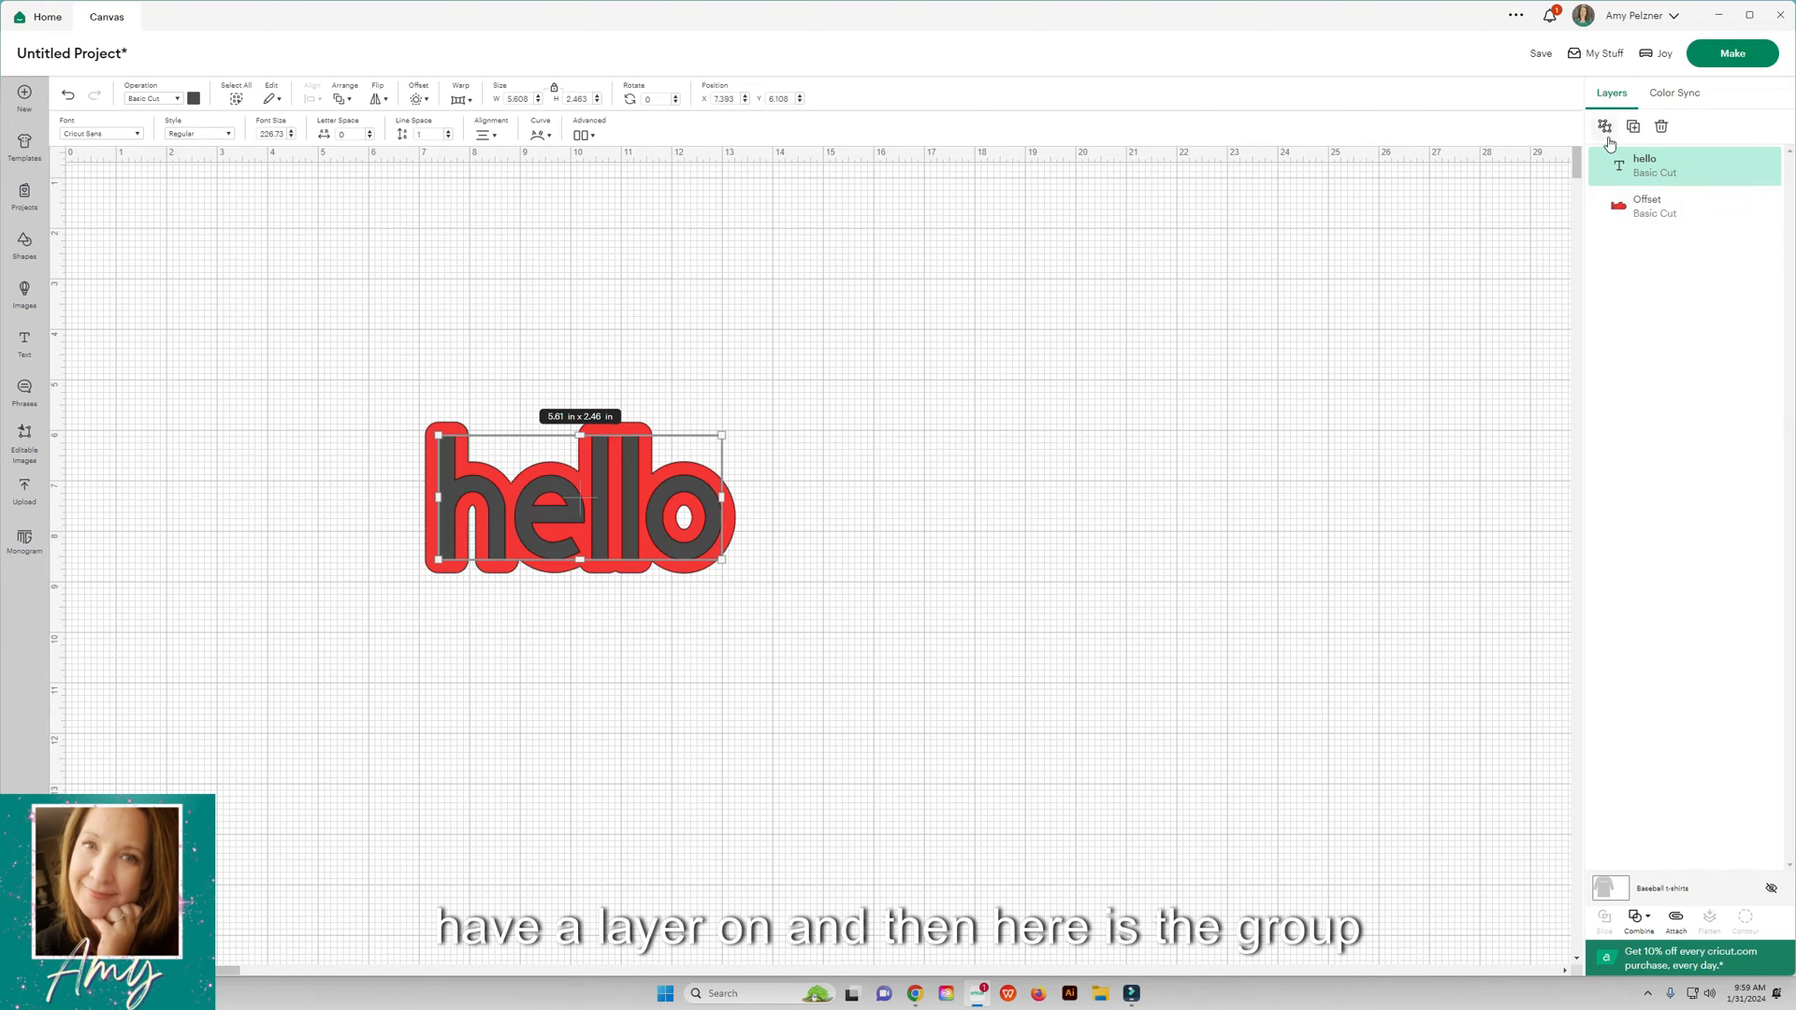
mouse_move(1606, 126)
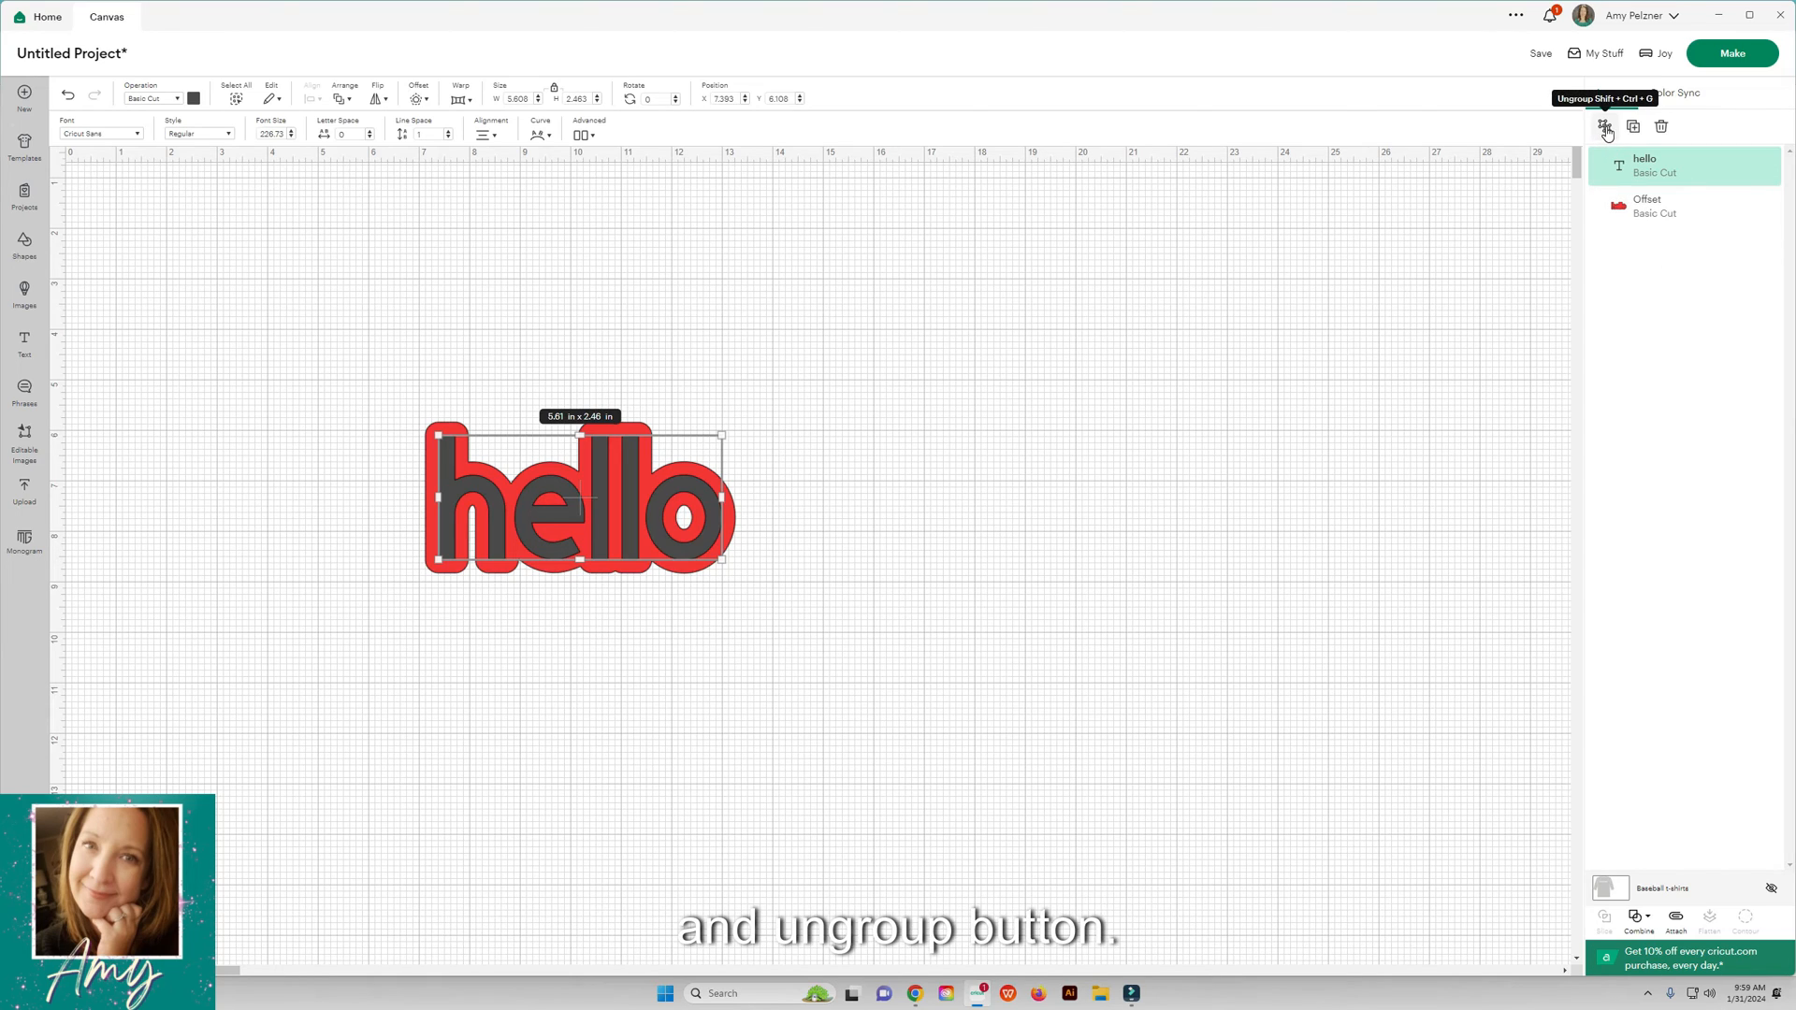
Step: Marquee-select the text and red offset together, then view Color Sync
left_click(639, 373)
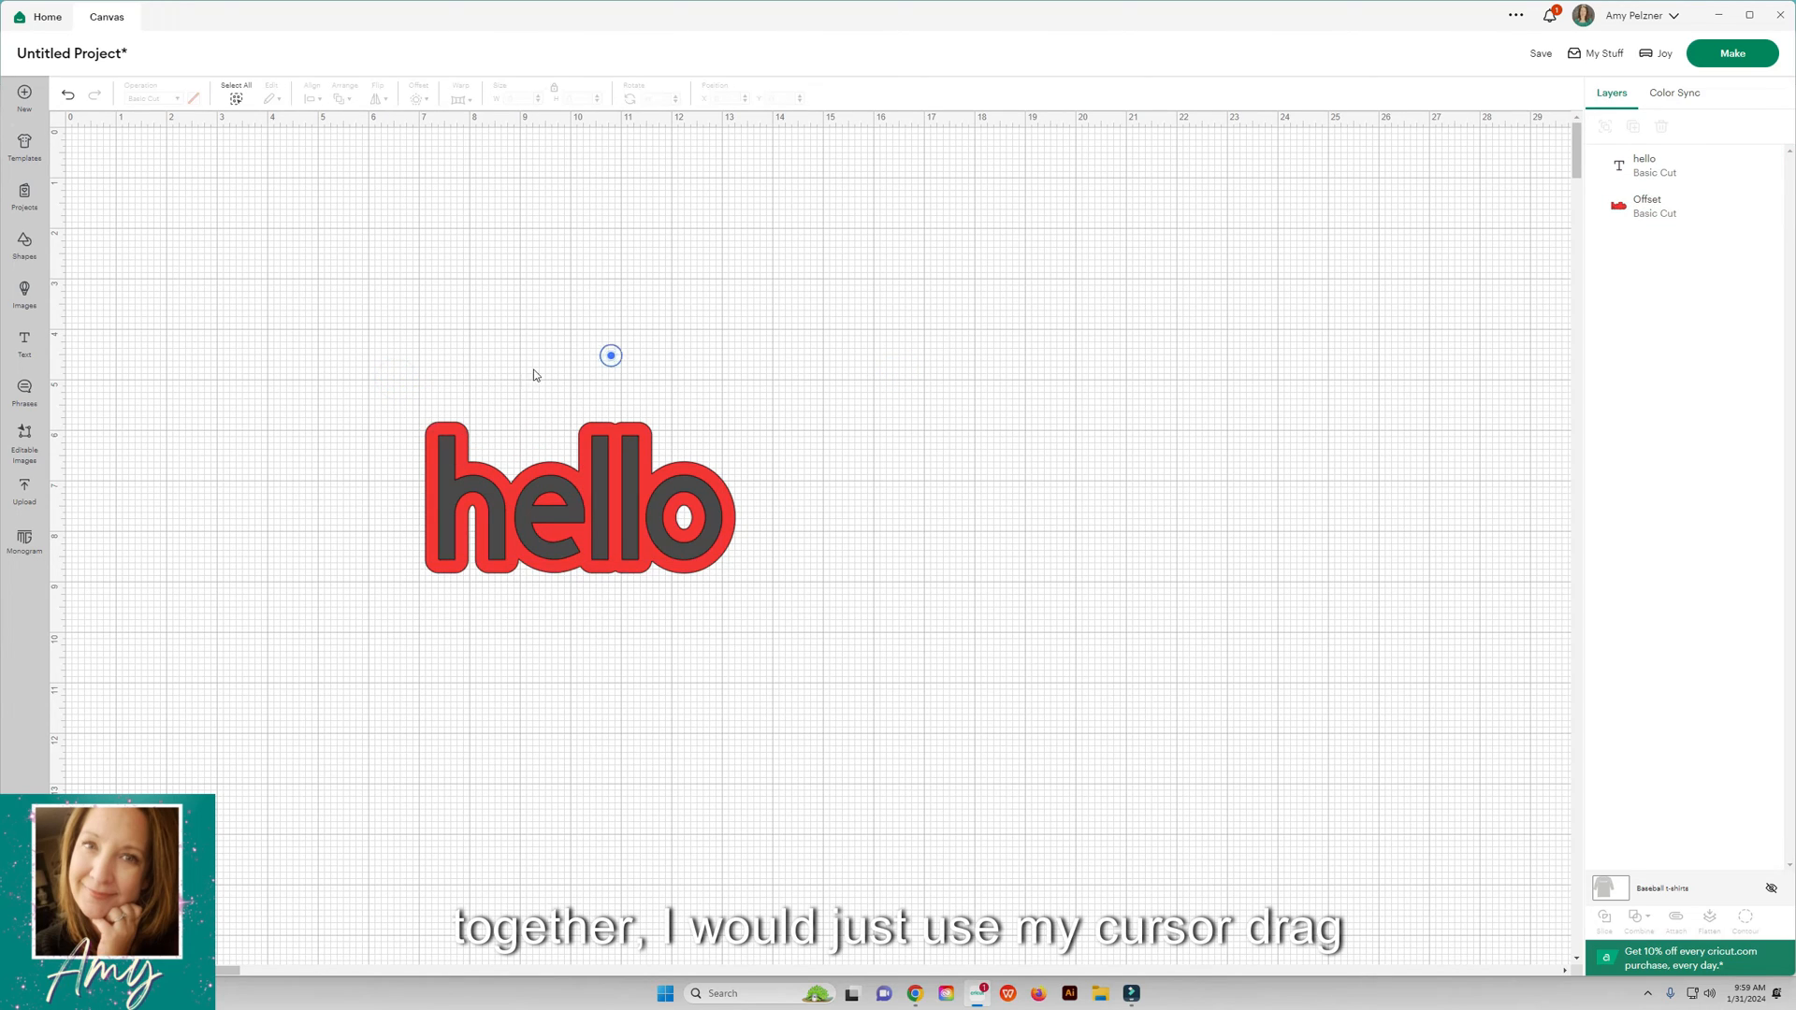
left_click_drag(609, 356, 744, 561)
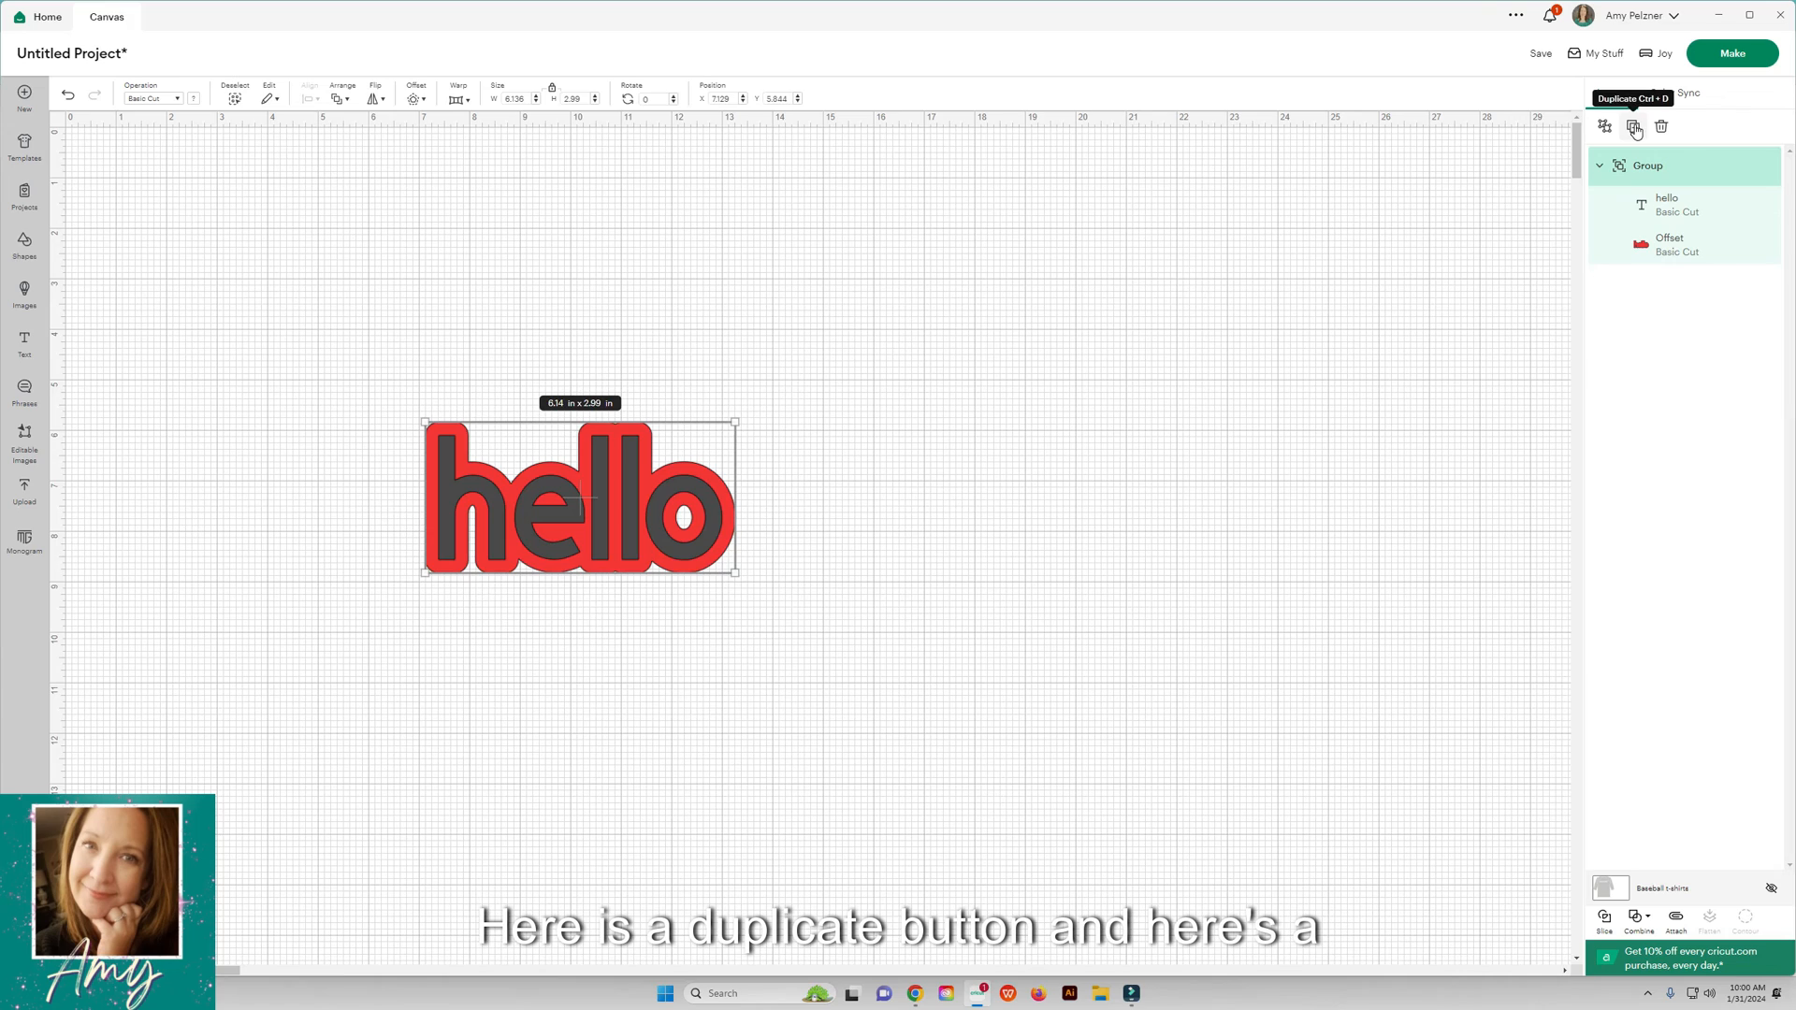
mouse_move(1659, 126)
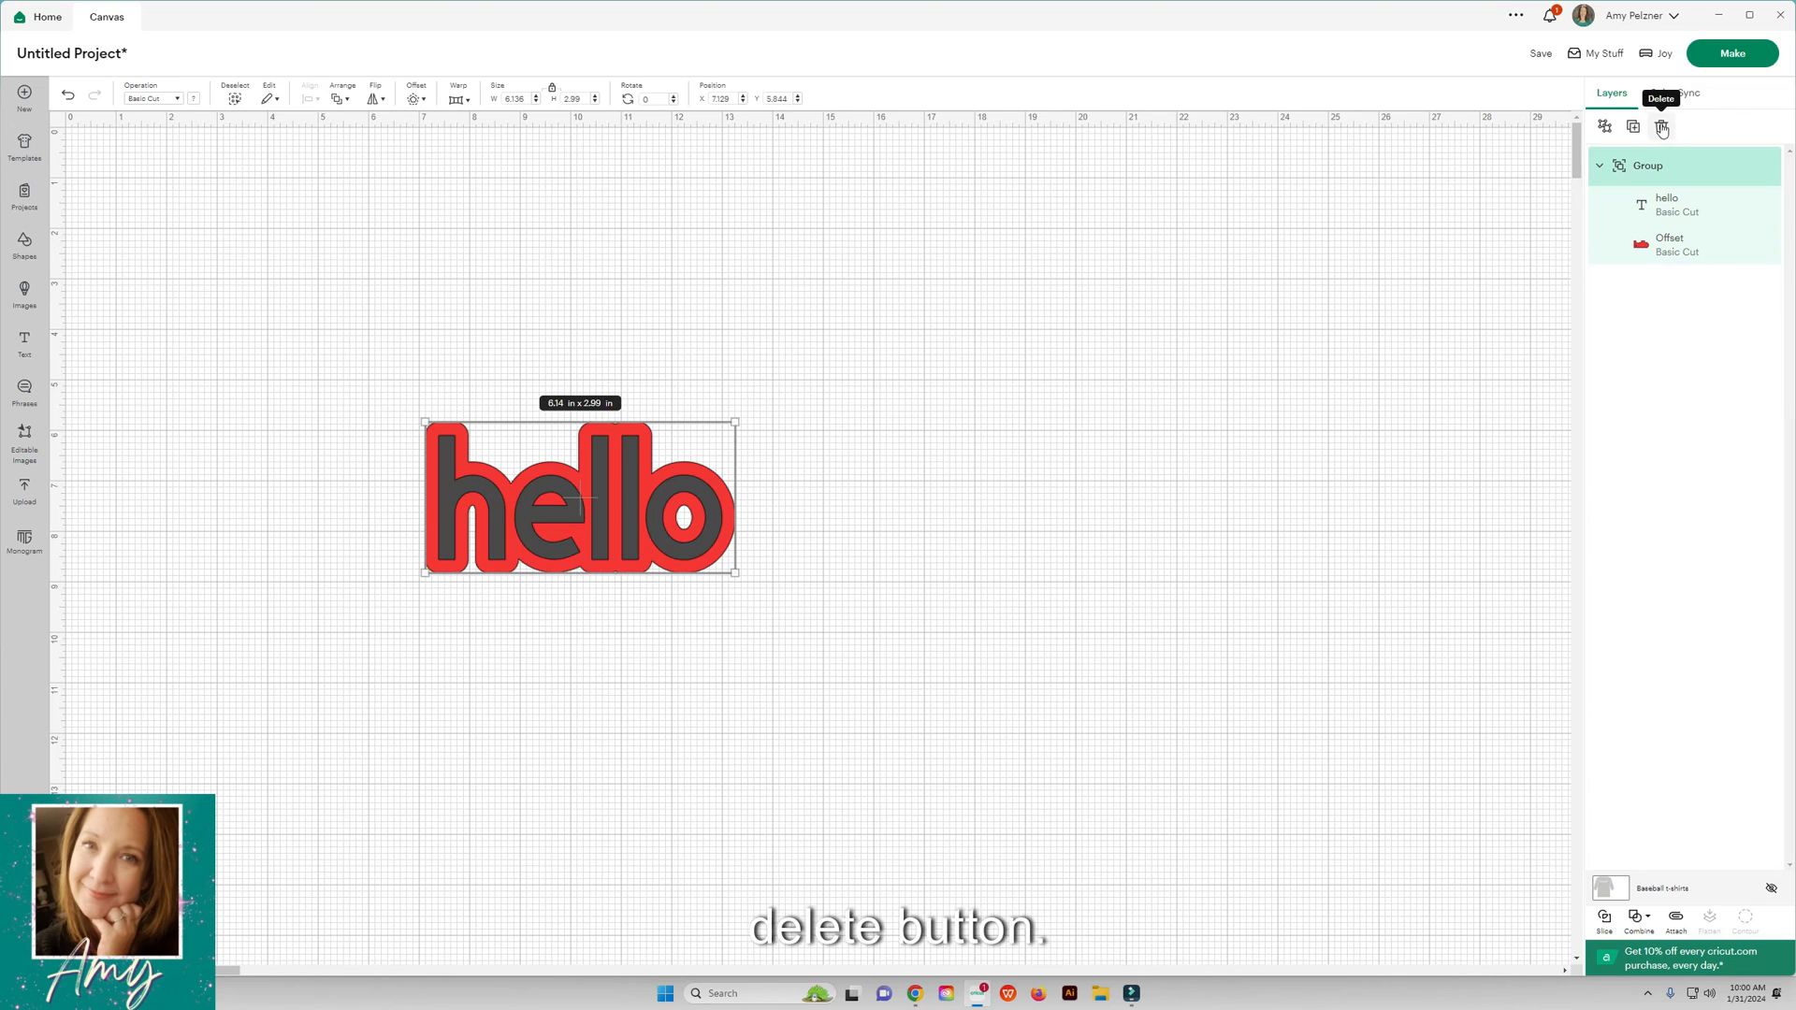
left_click(1679, 93)
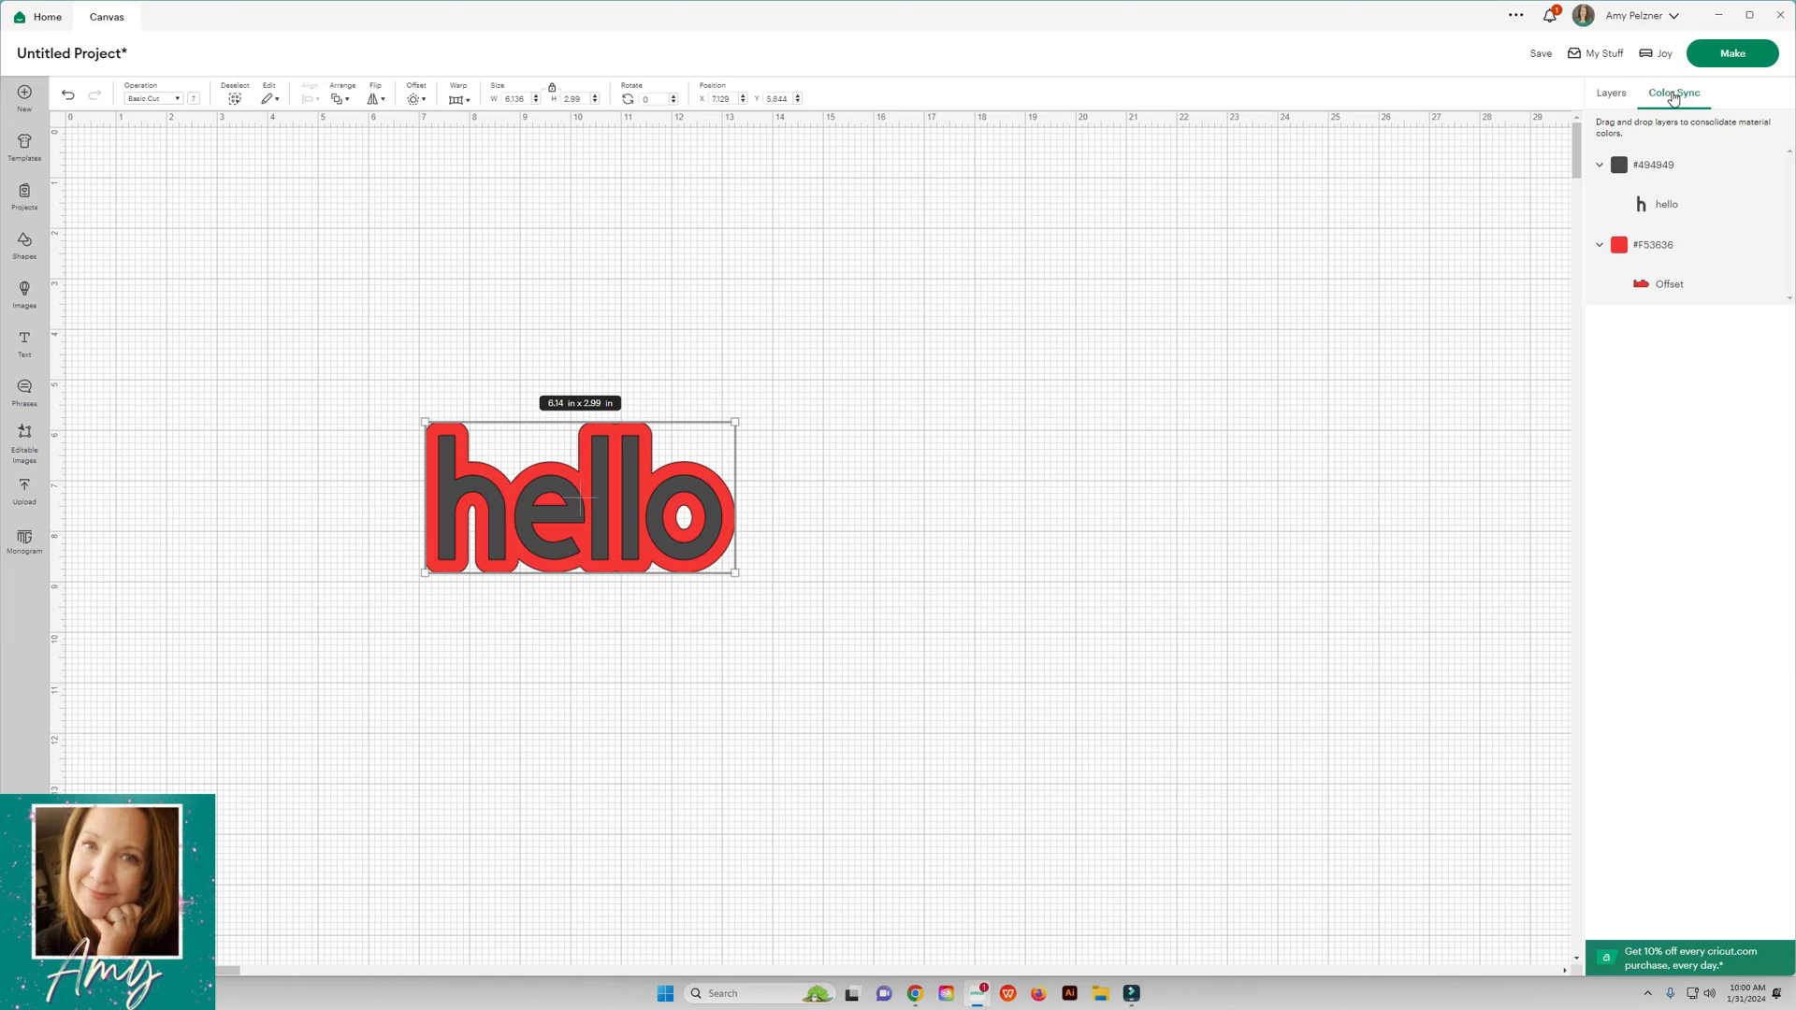
mouse_move(1650, 198)
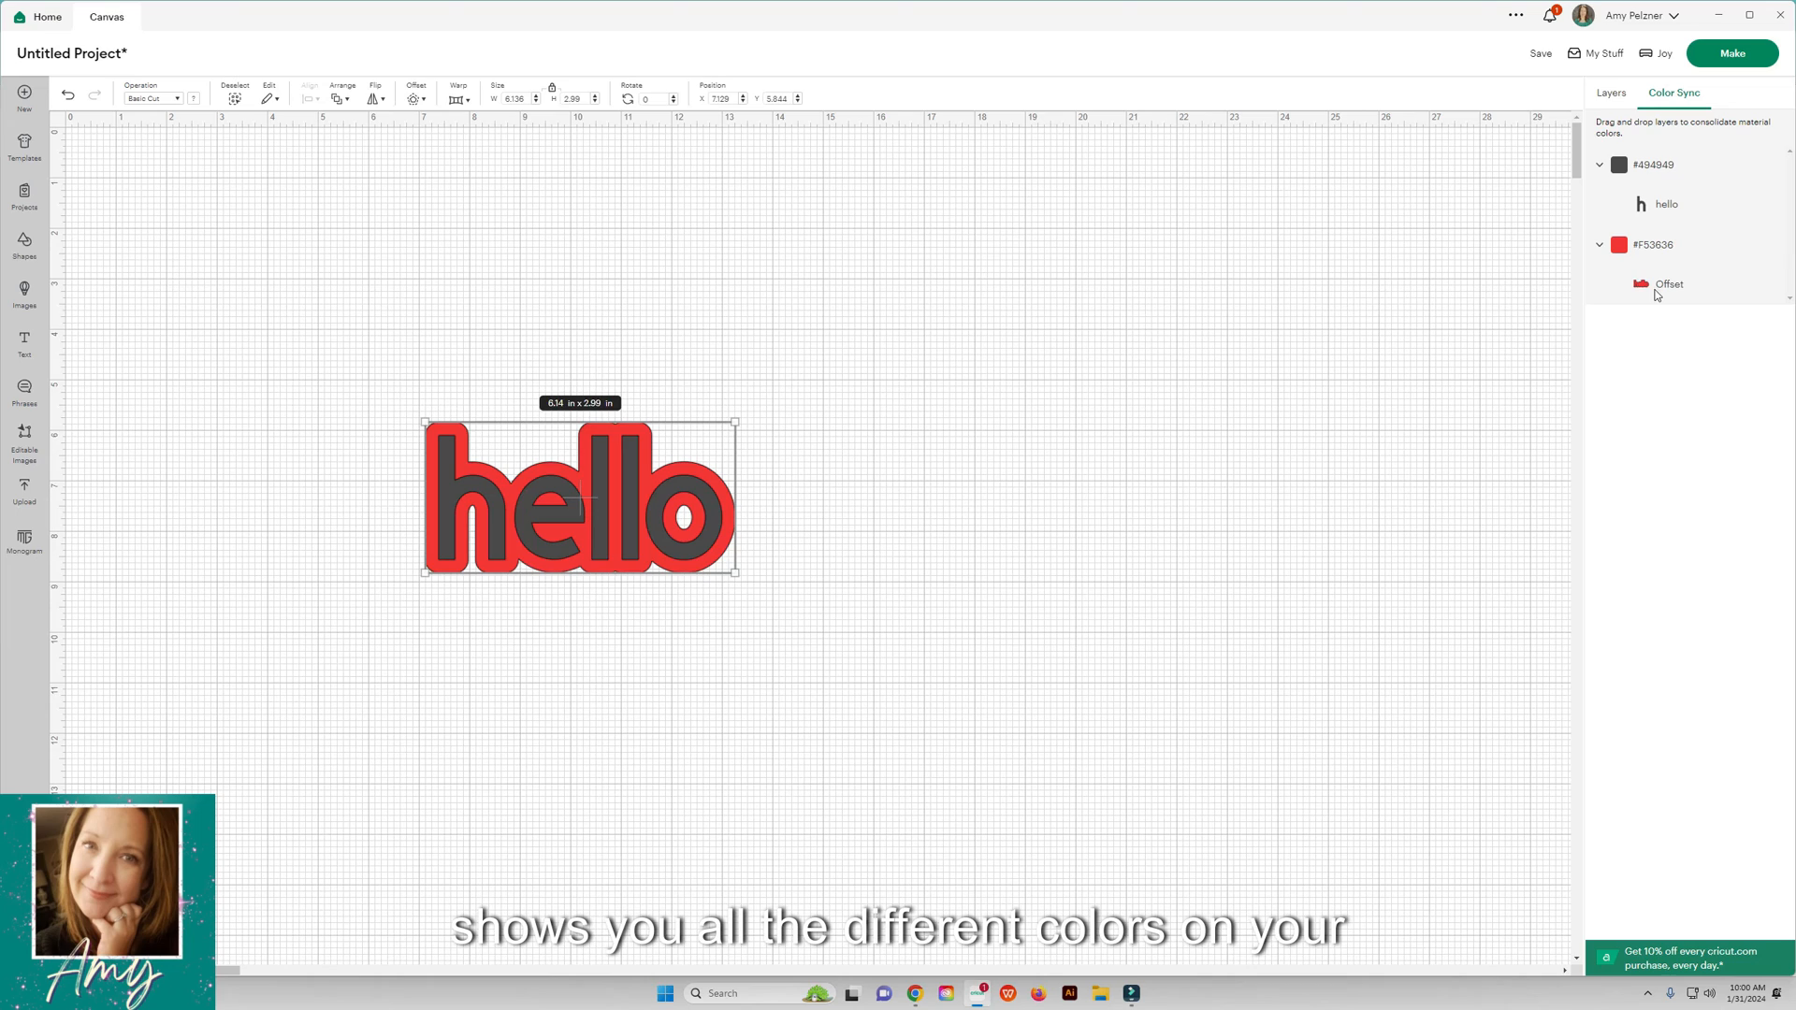
mouse_move(1639, 206)
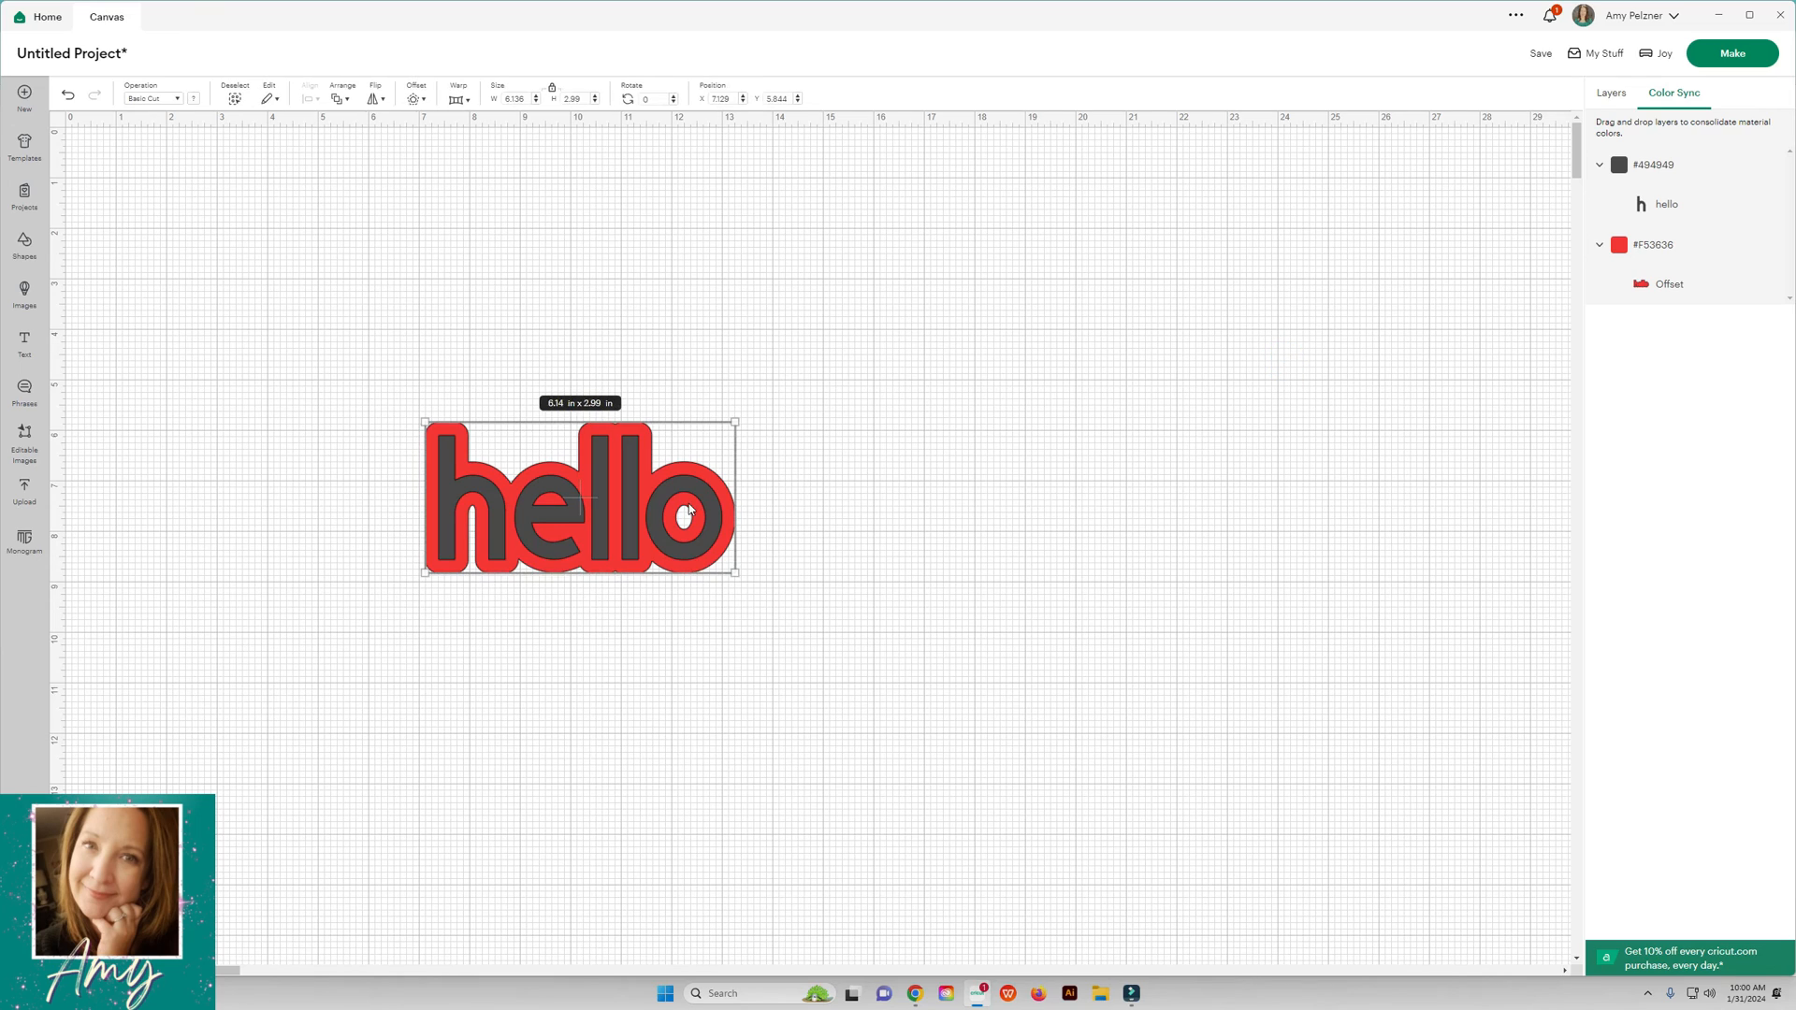
Step: Switch back to the Layers tab showing the grouped hello and offset
left_click(1611, 93)
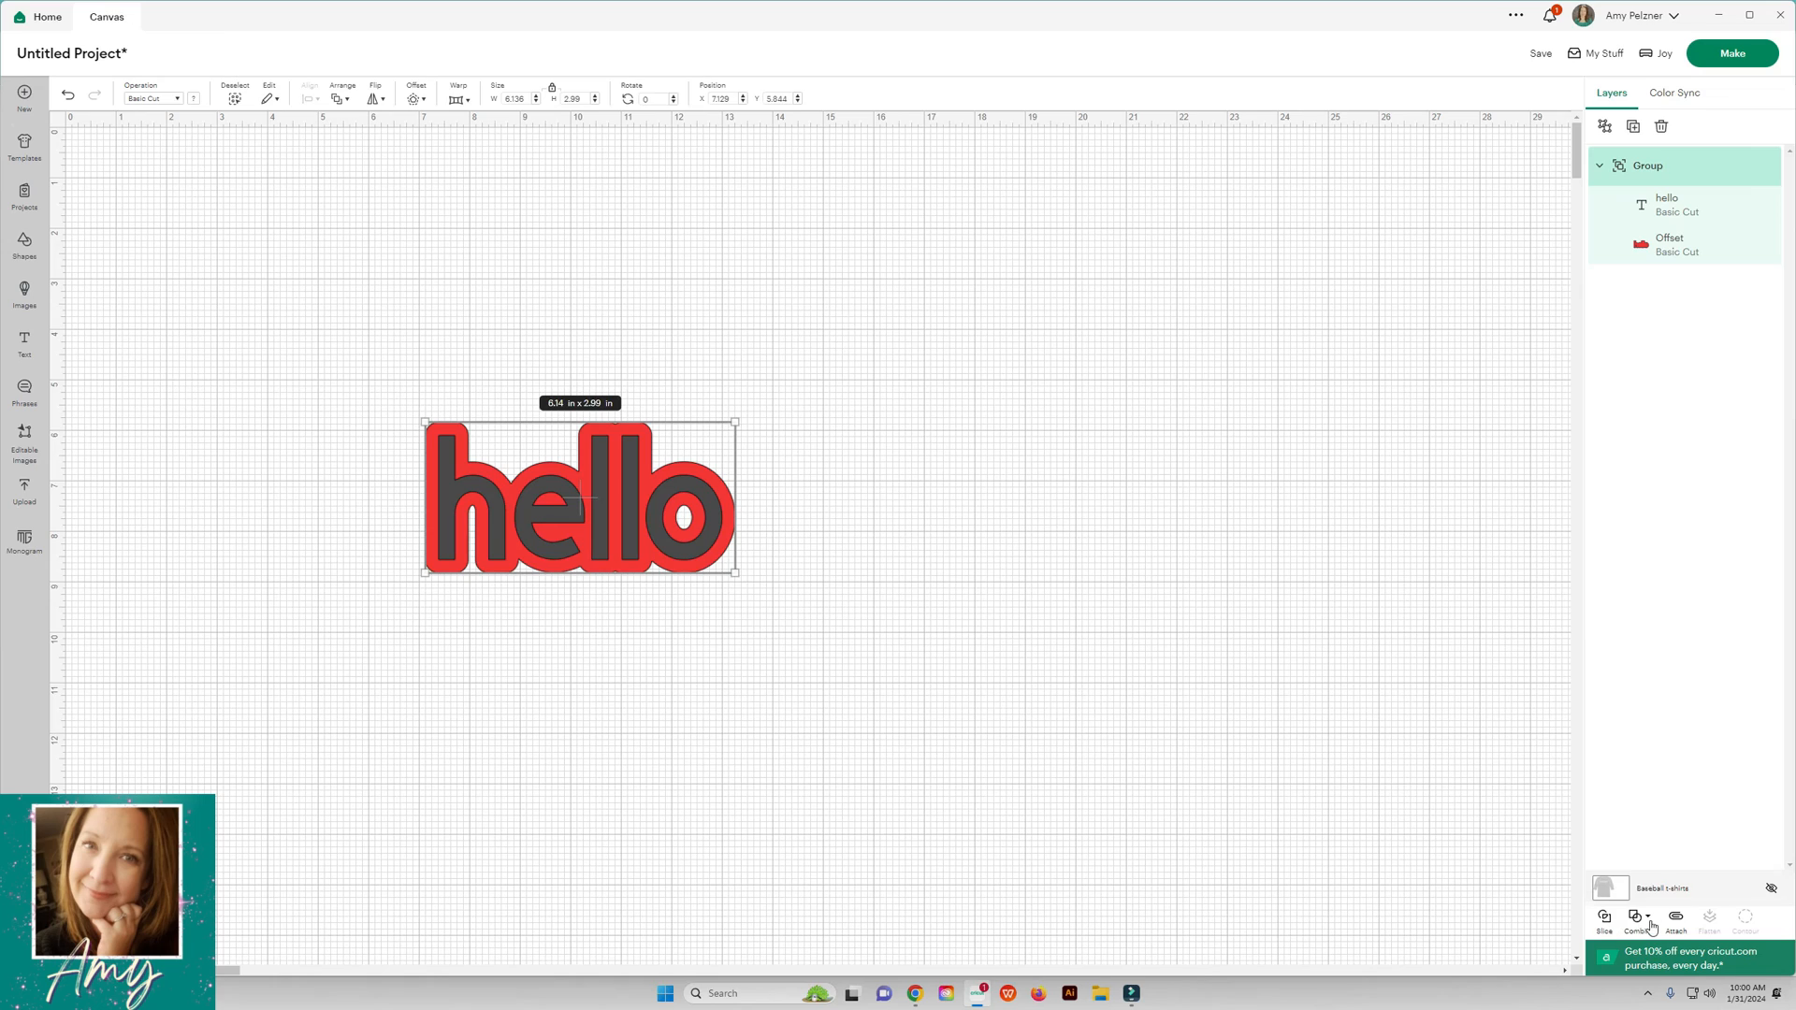
left_click(1638, 917)
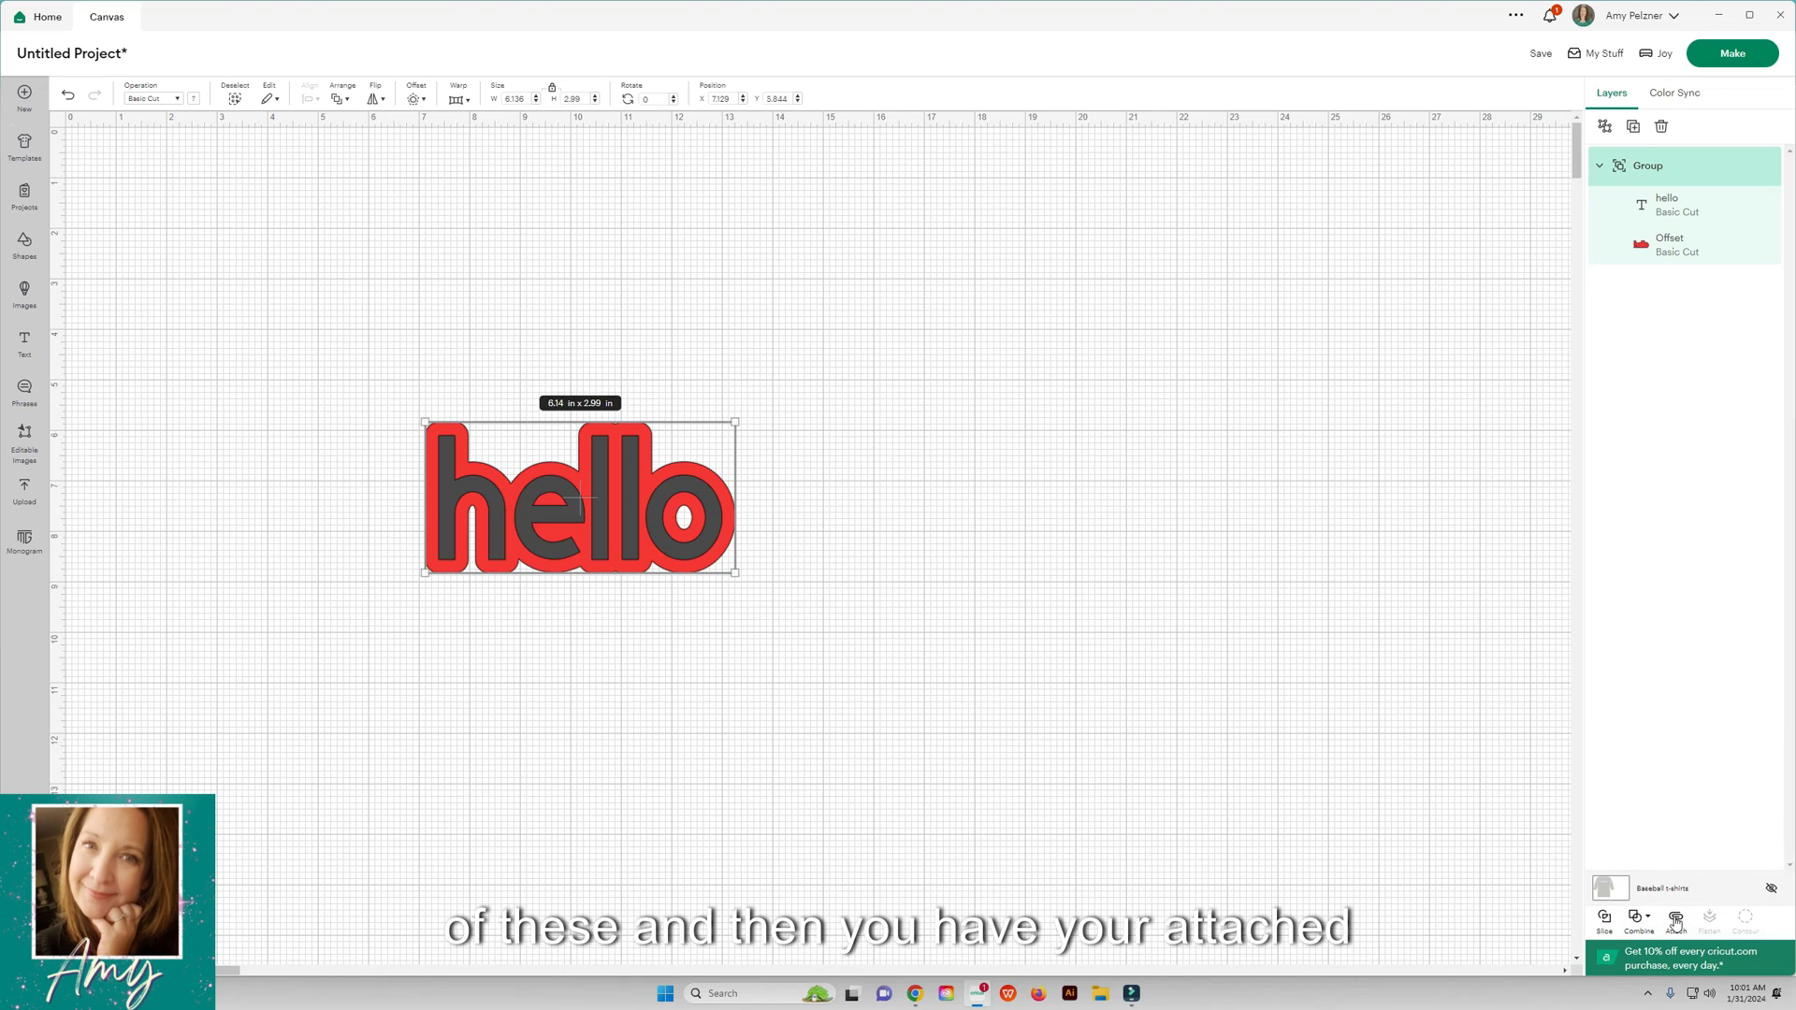
mouse_move(1673, 916)
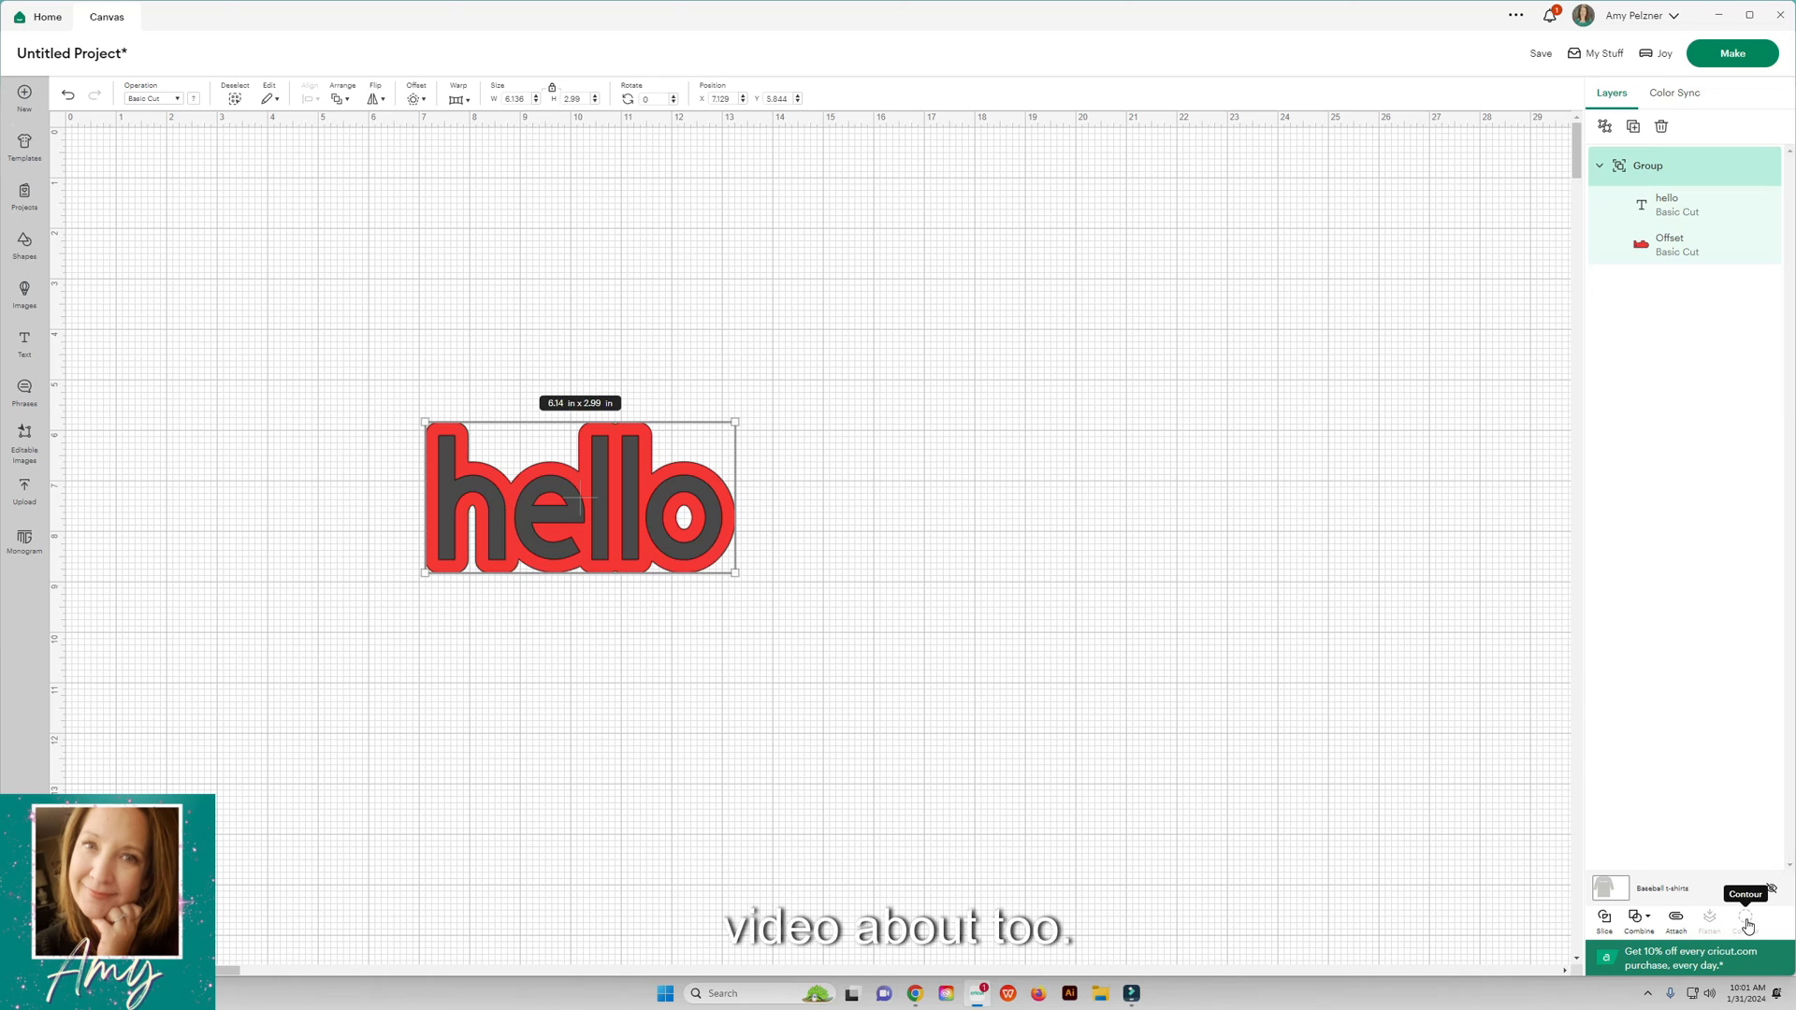
mouse_move(1012, 531)
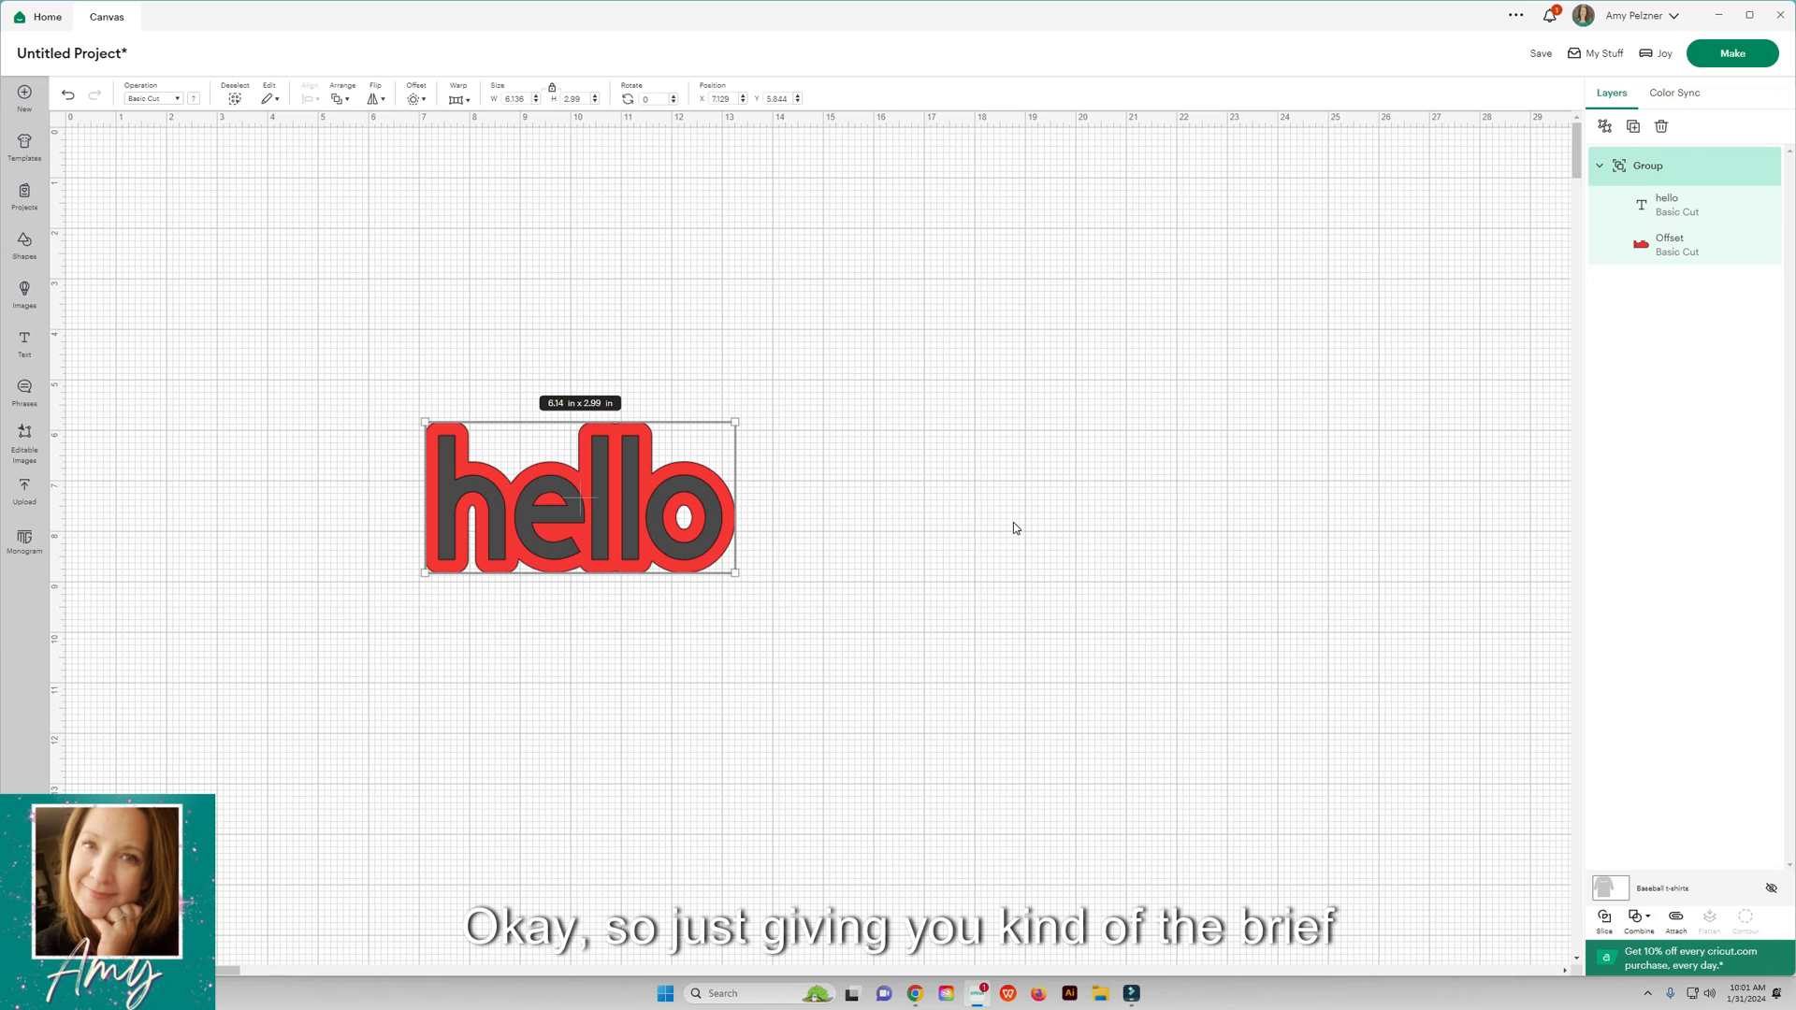
left_click(1014, 527)
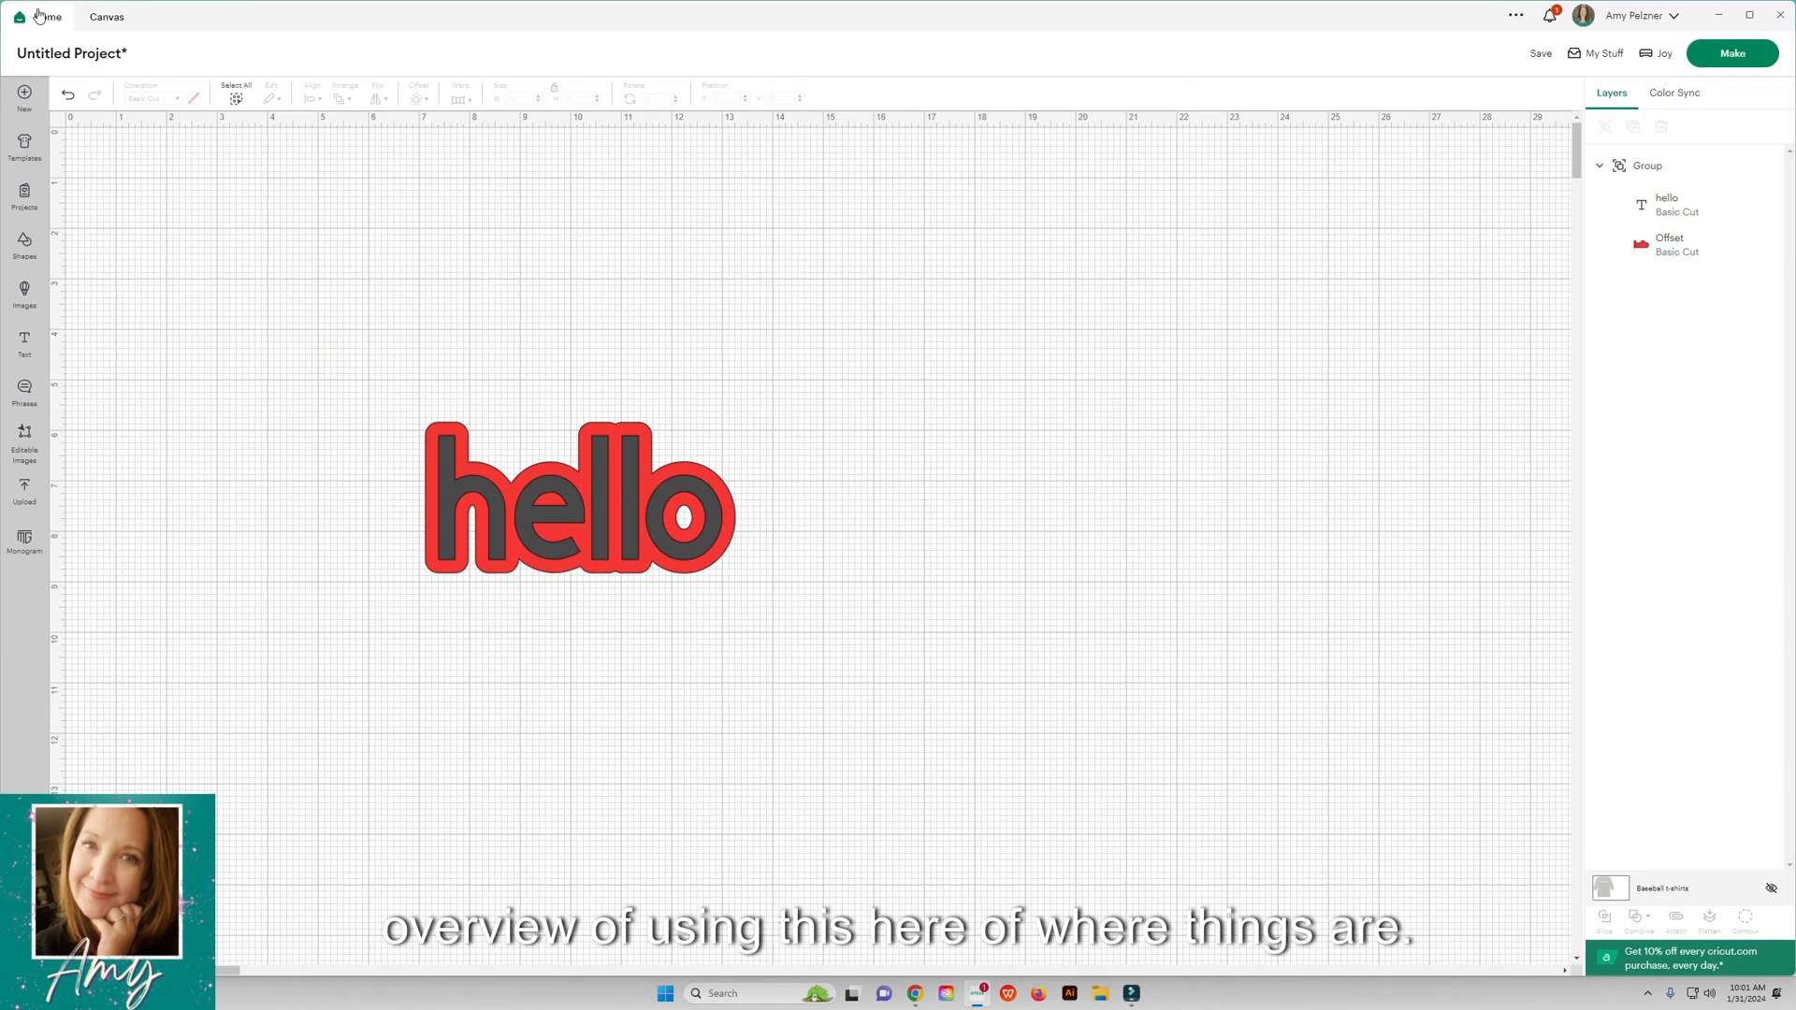
left_click(47, 16)
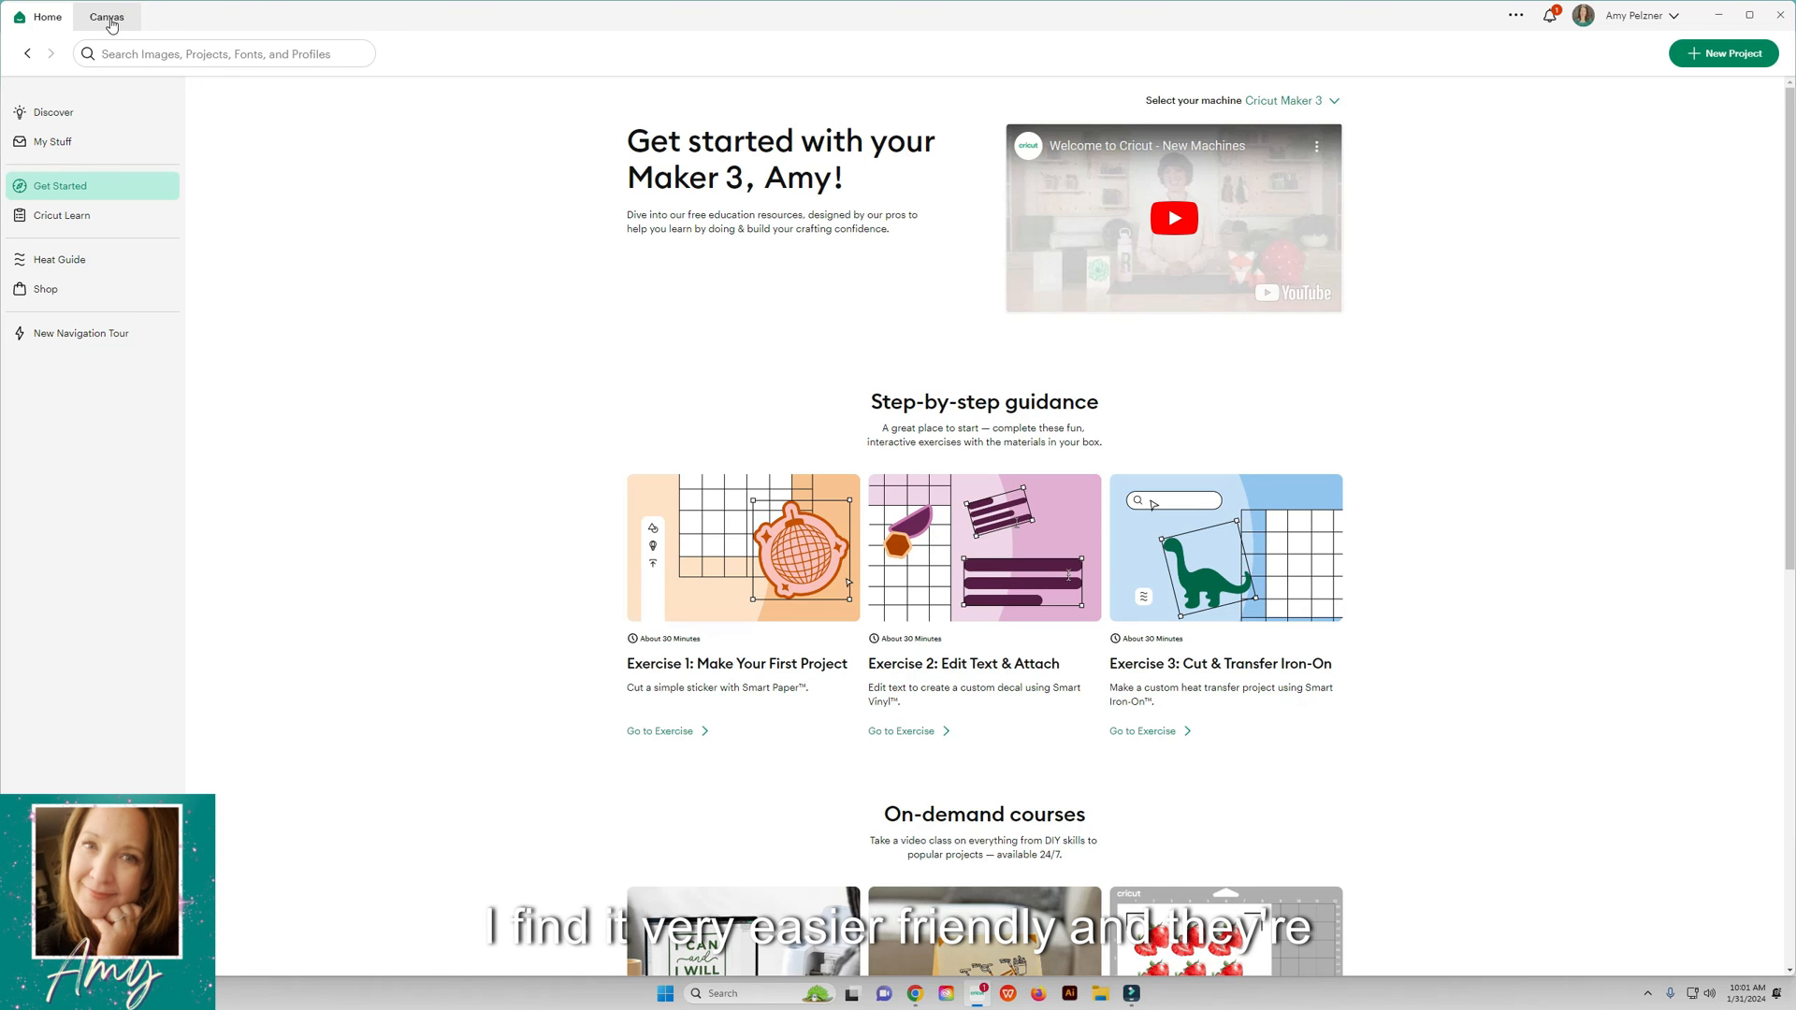
left_click(106, 16)
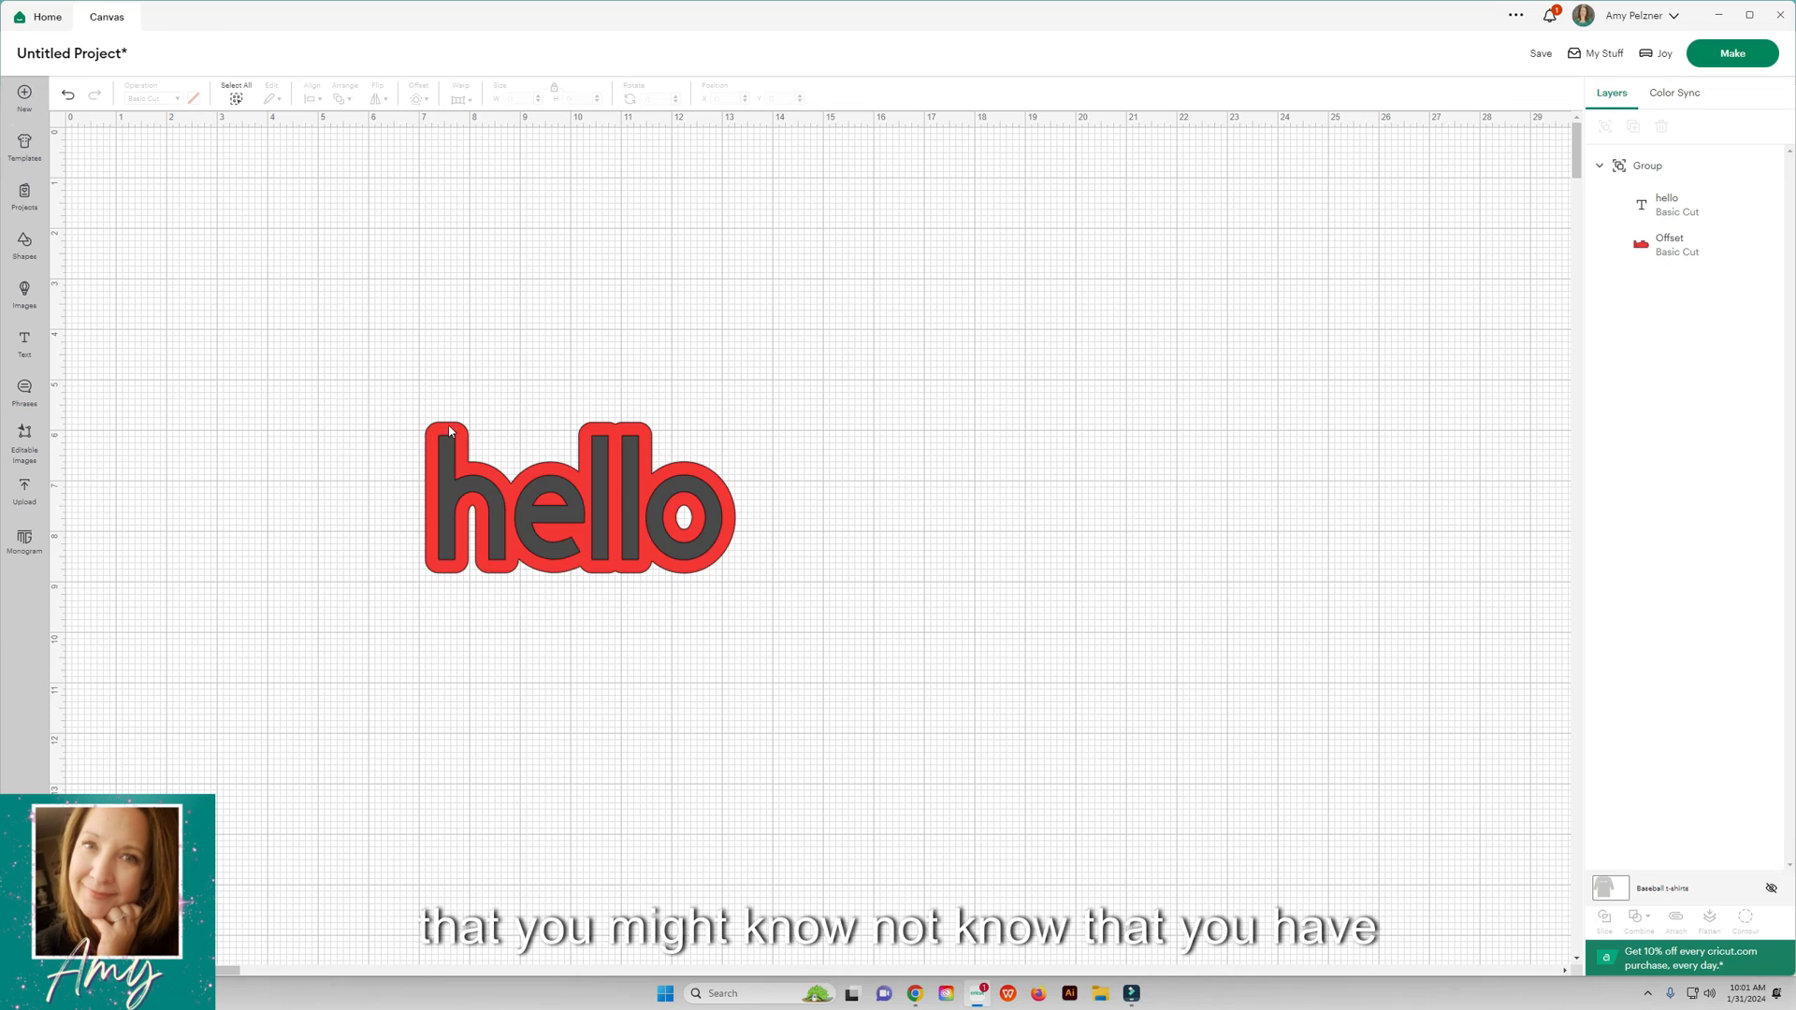
left_click(578, 499)
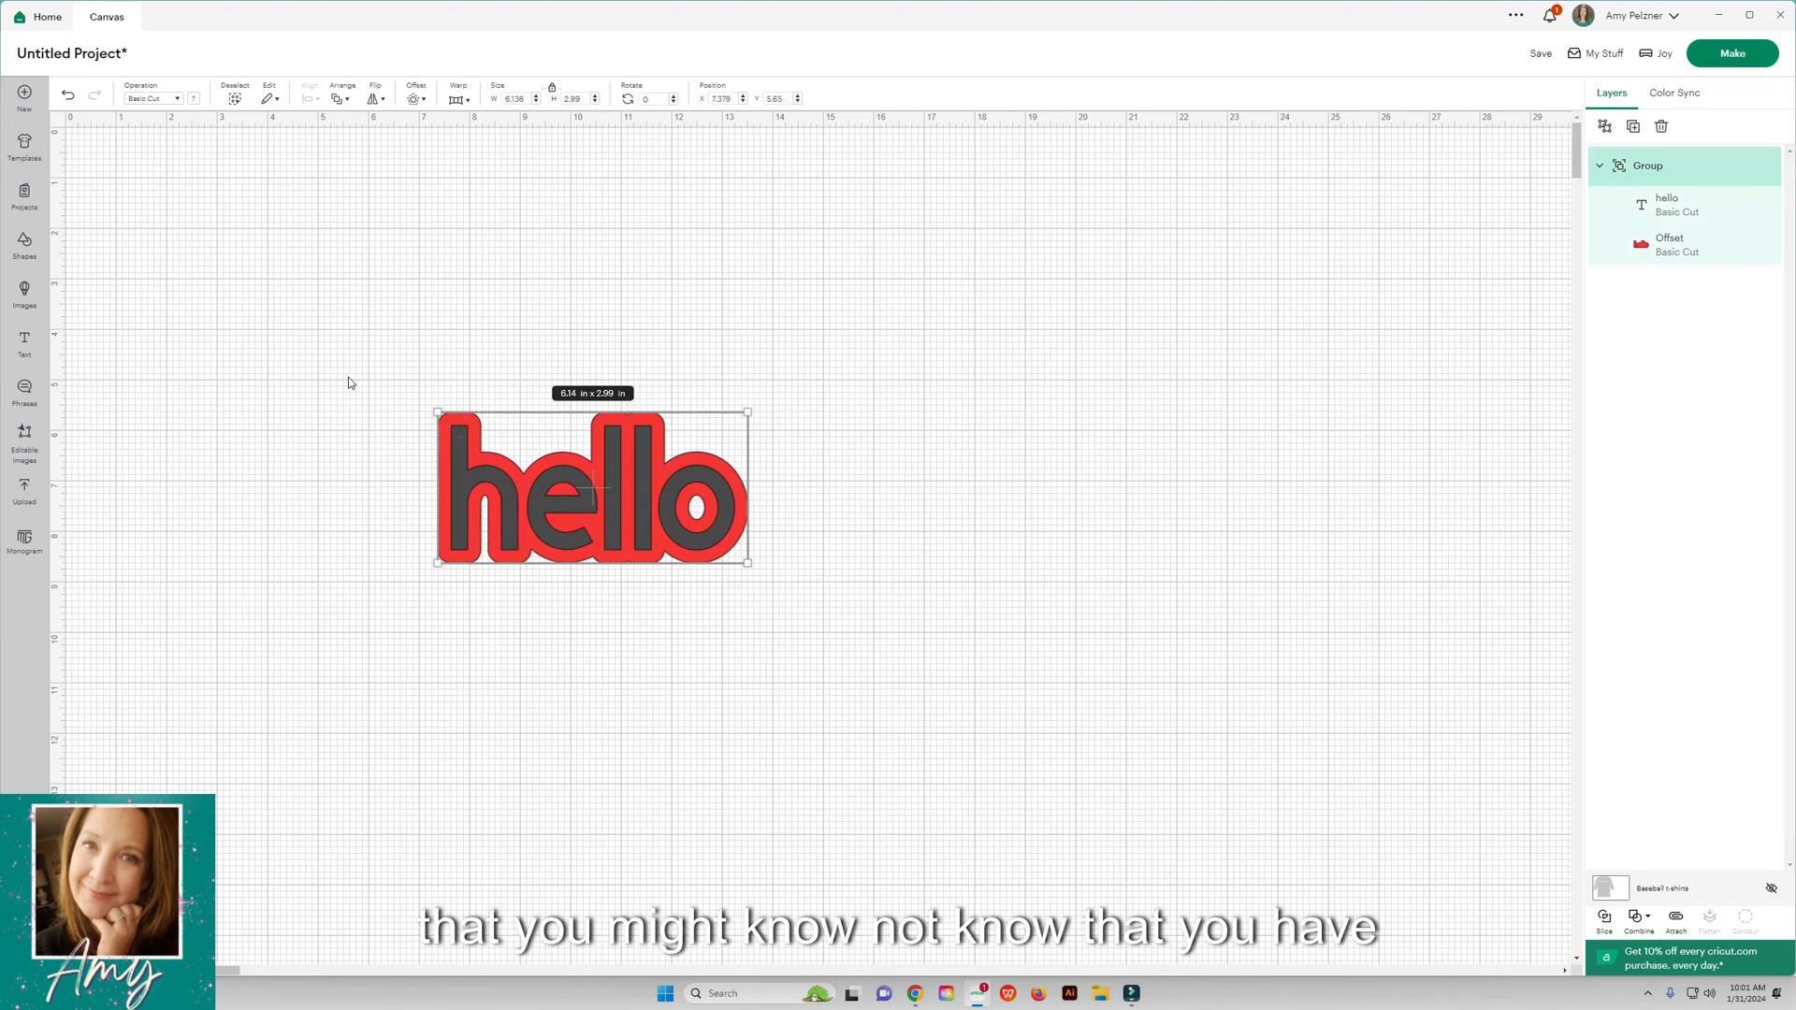